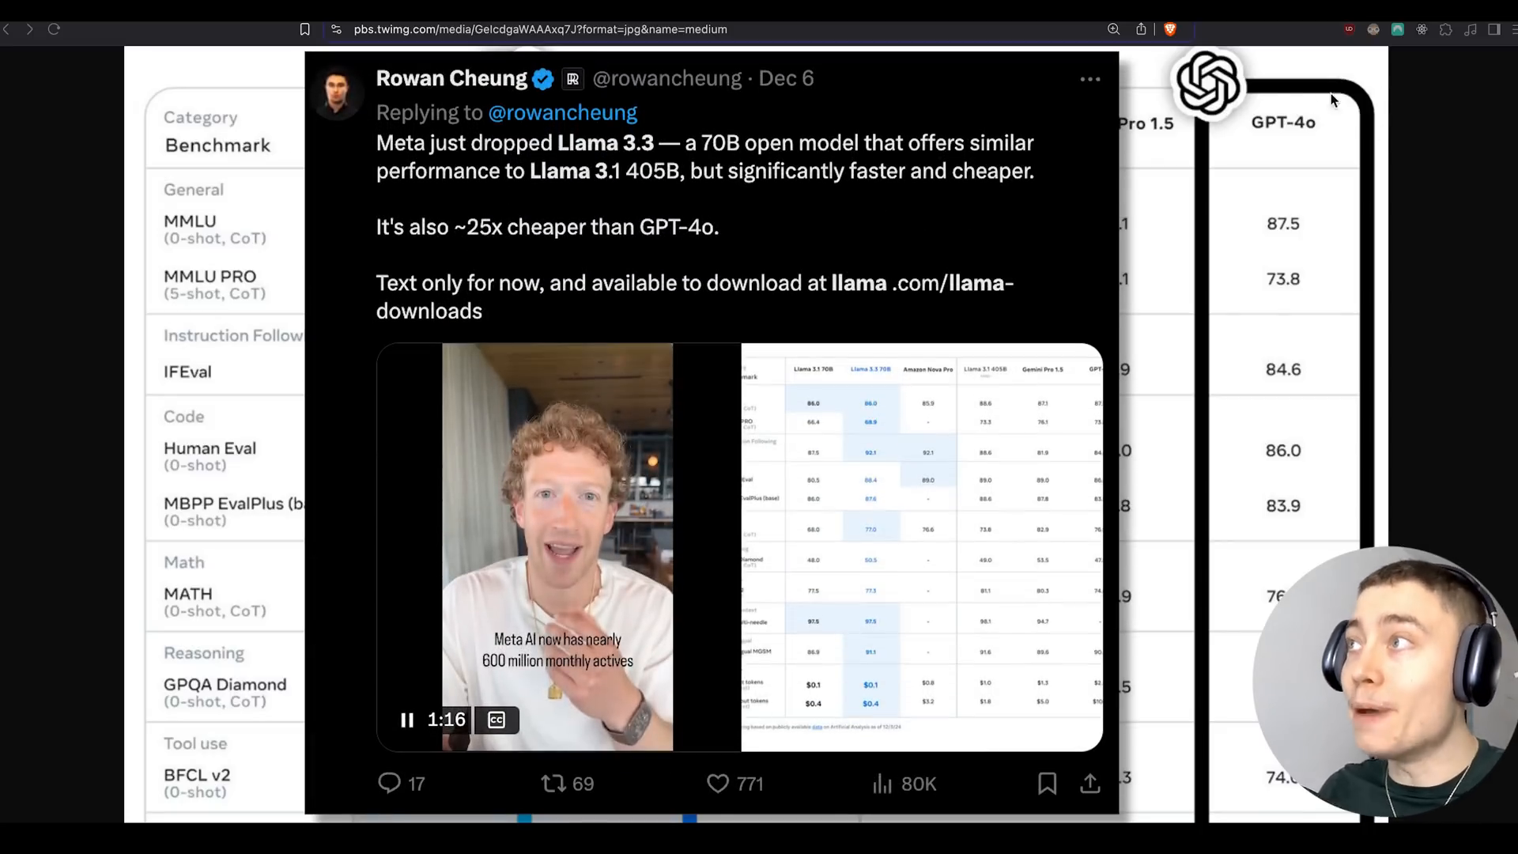
pyautogui.moveTo(1307, 135)
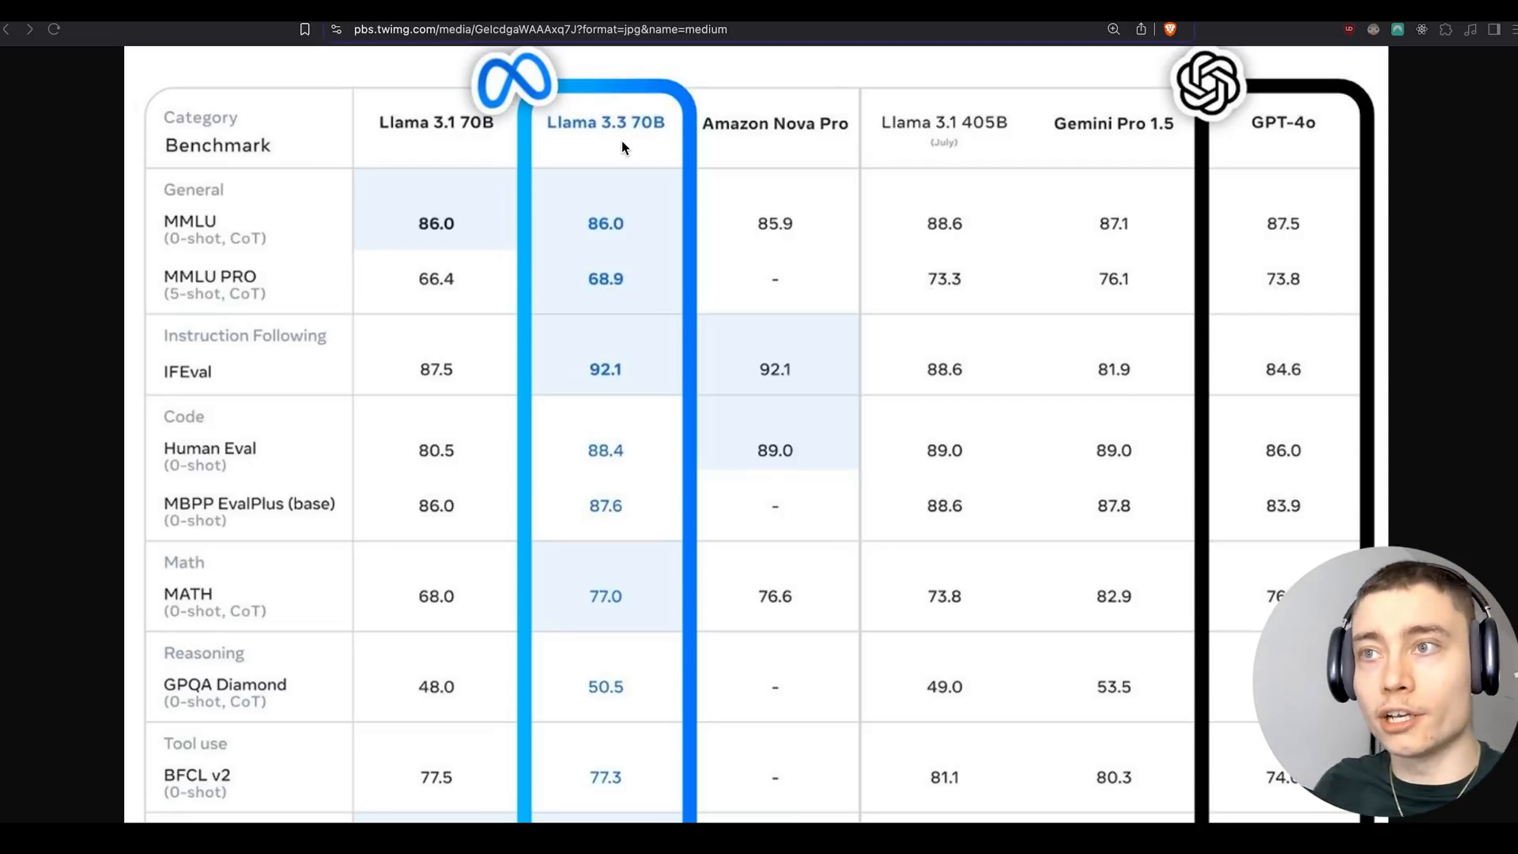
pyautogui.moveTo(482, 252)
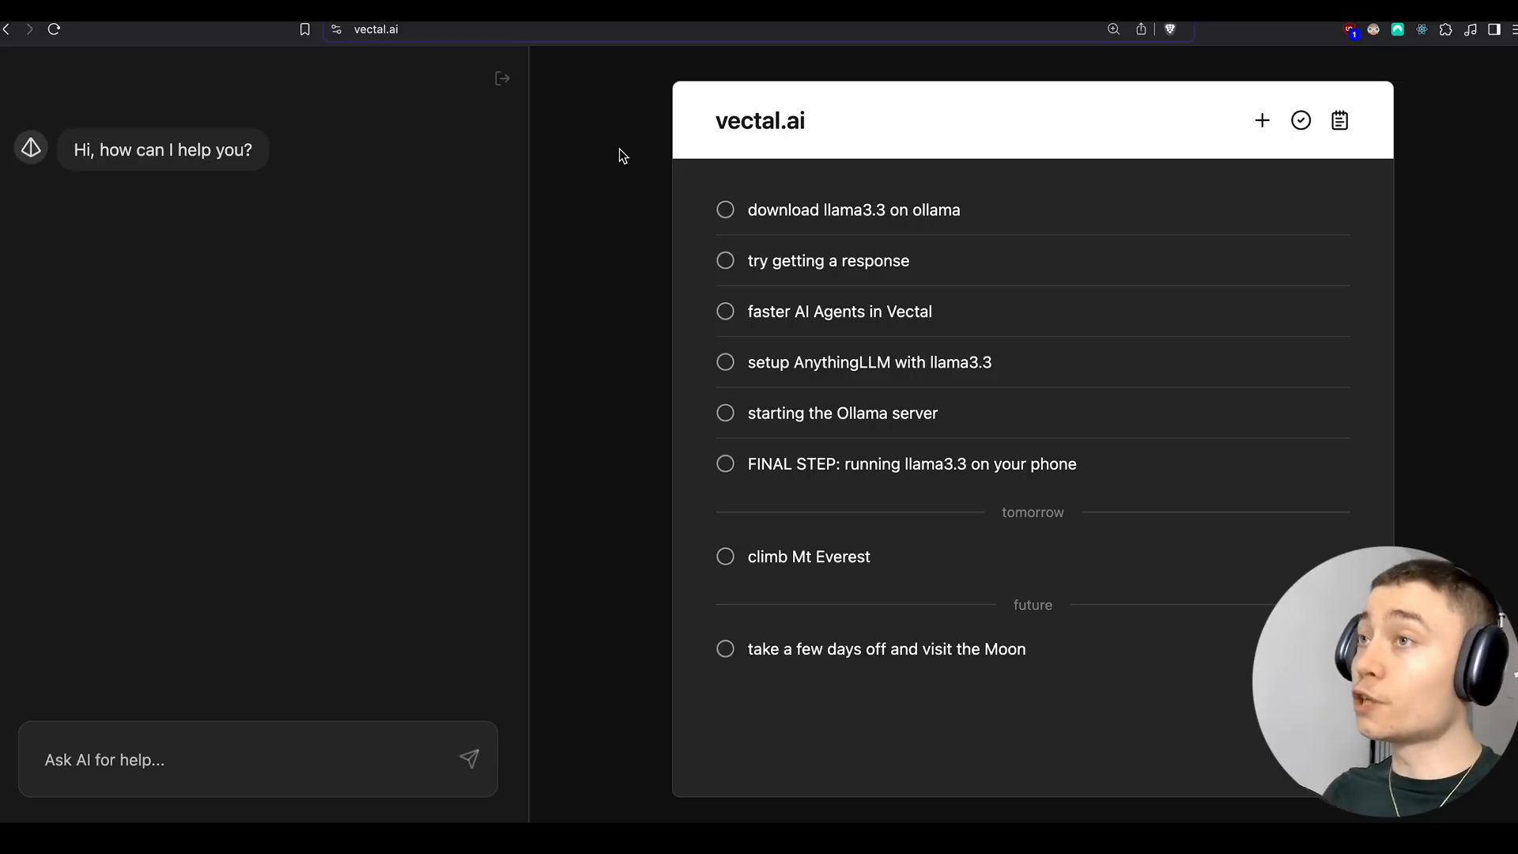
# - Download Ollama-darwin.zip from ollama.com, unzip it in Downloads and launch the Ollama app
pyautogui.click(853, 210)
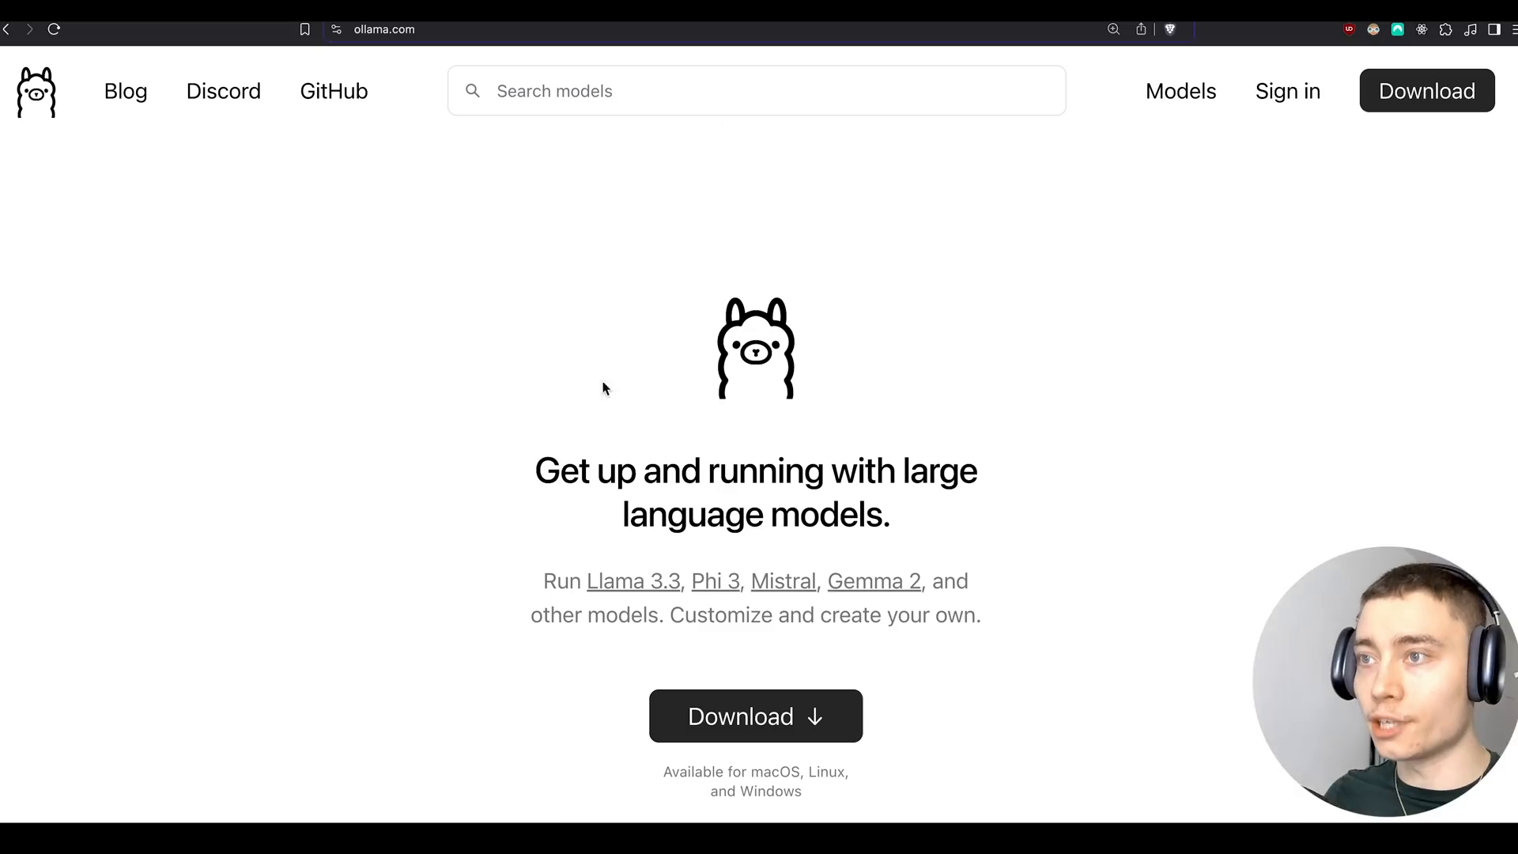
pyautogui.click(754, 715)
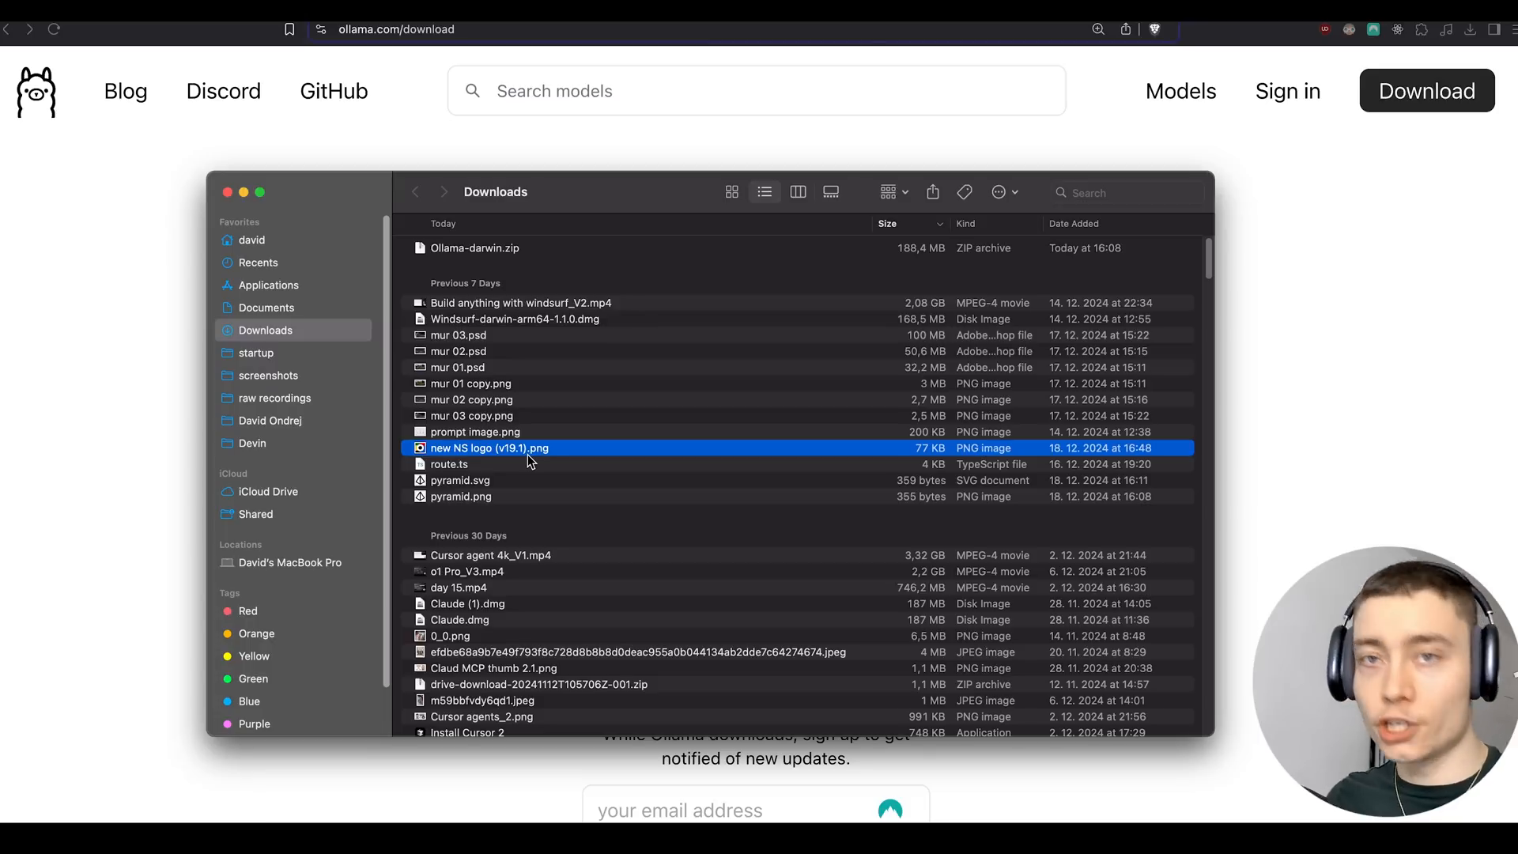
pyautogui.click(474, 247)
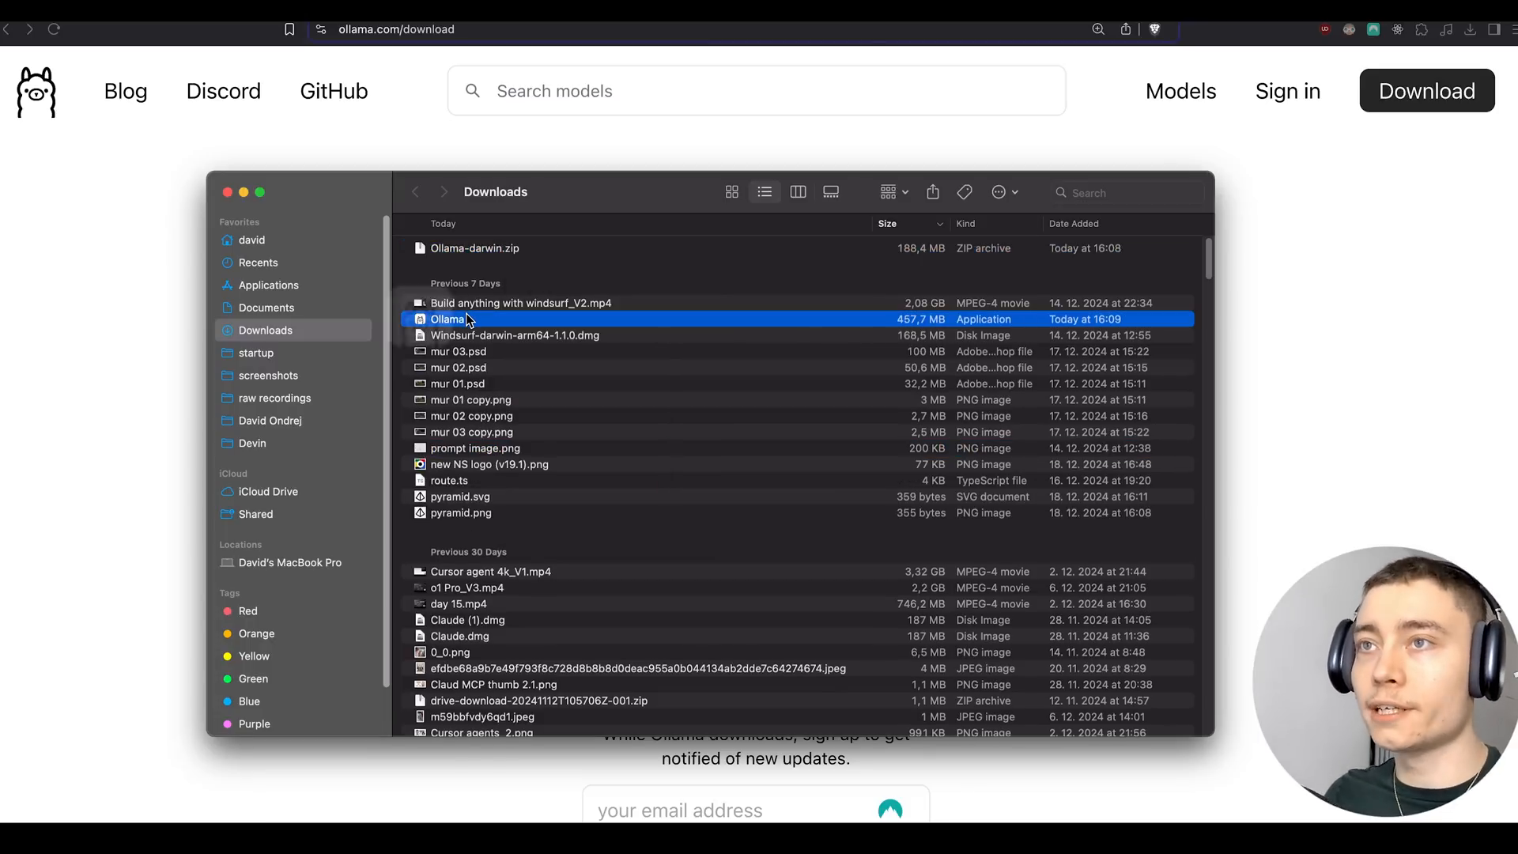
pyautogui.doubleClick(446, 319)
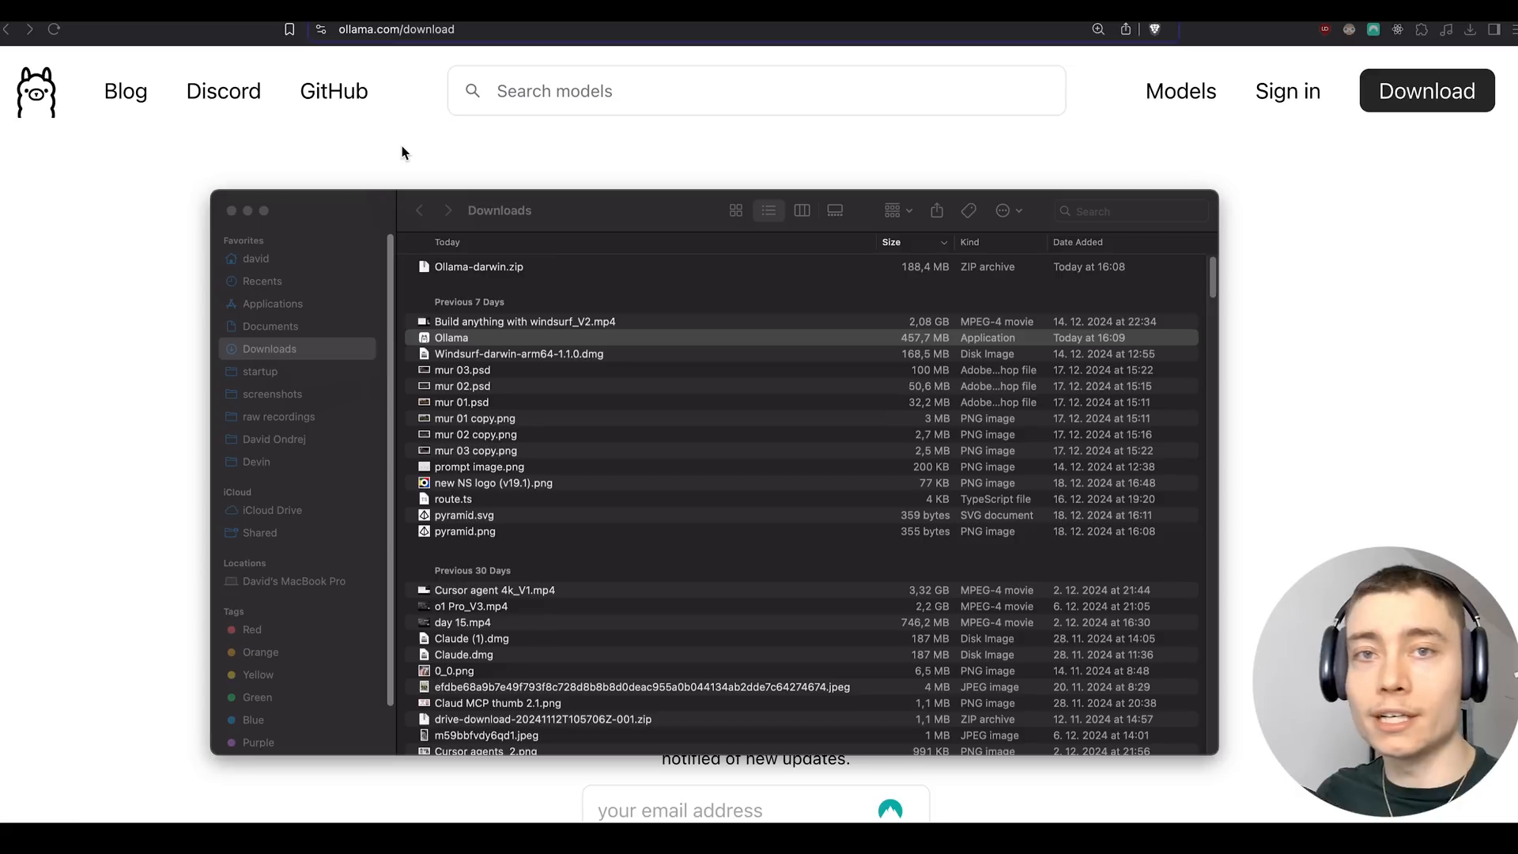
# - Start a Terminal session via Spotlight and begin typing the ollama run command
pyautogui.press('cmd+space')
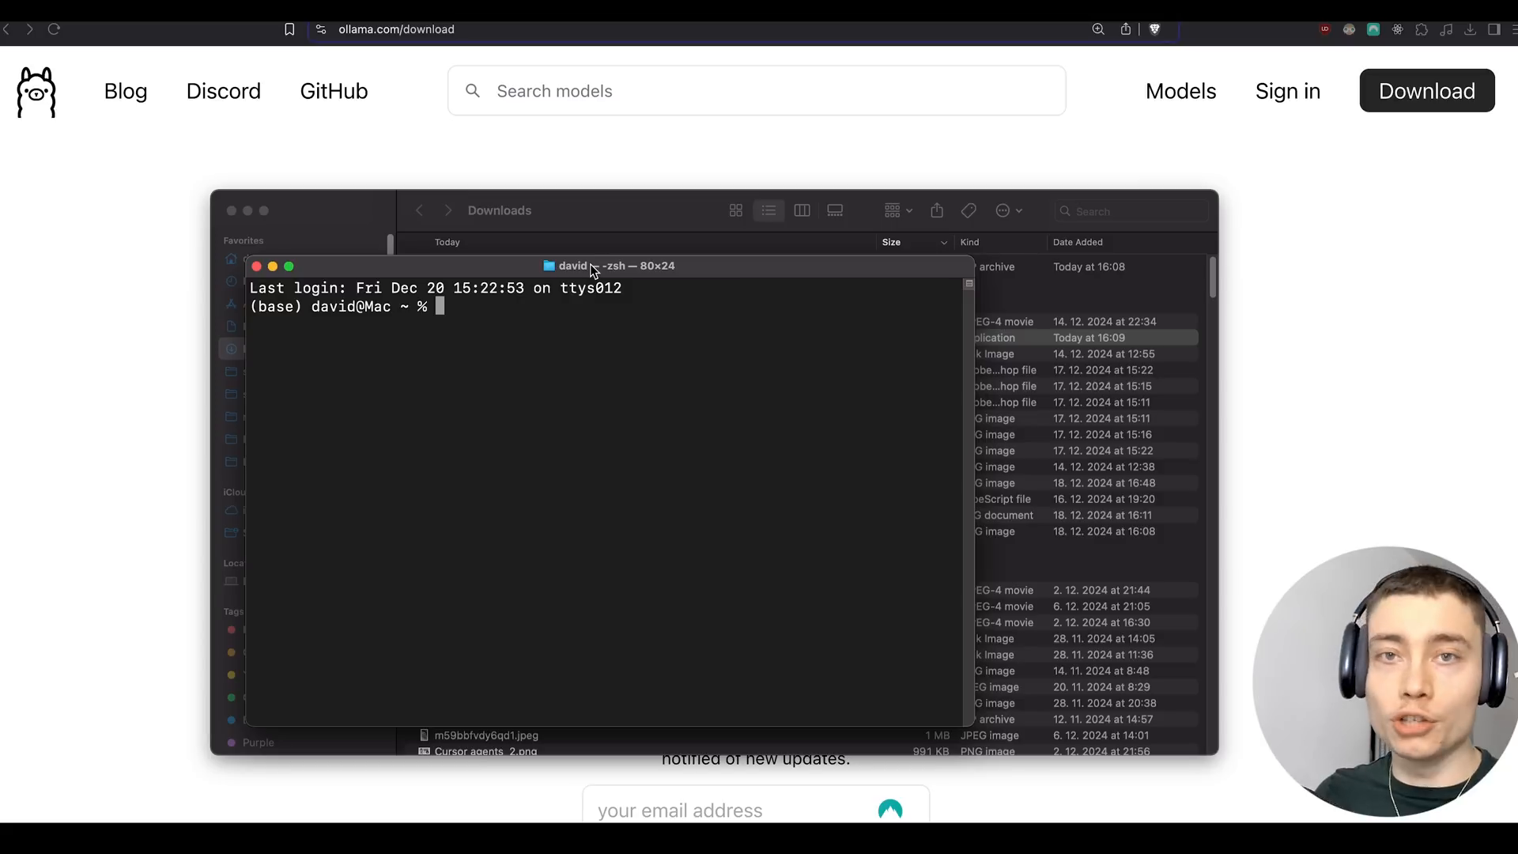
pyautogui.write('ollama run')
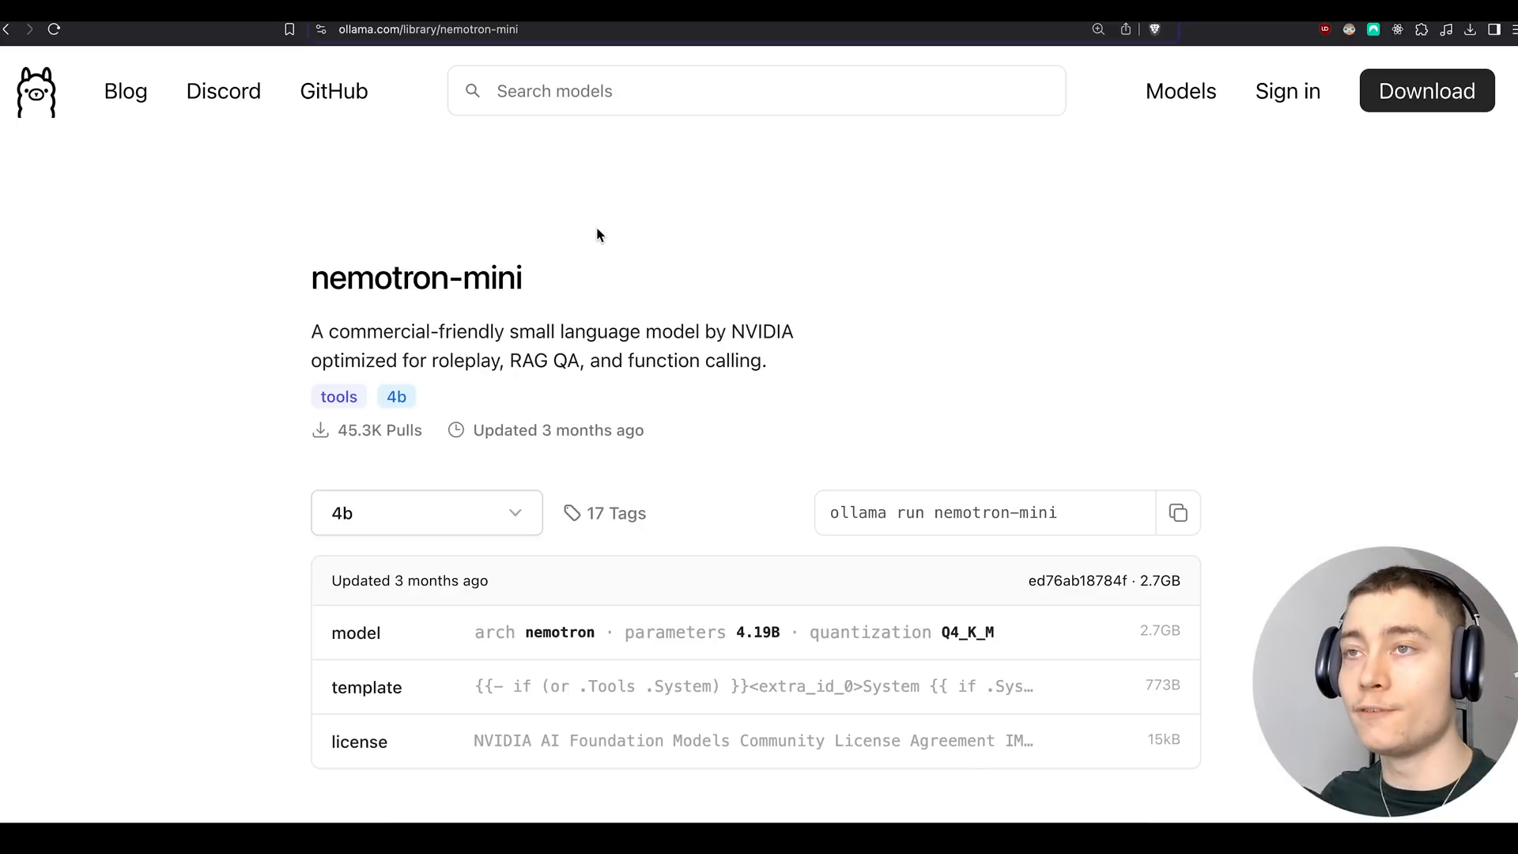
# - Search the Ollama model library for 'llama' and view the llama3.3 70B model page
pyautogui.click(755, 90)
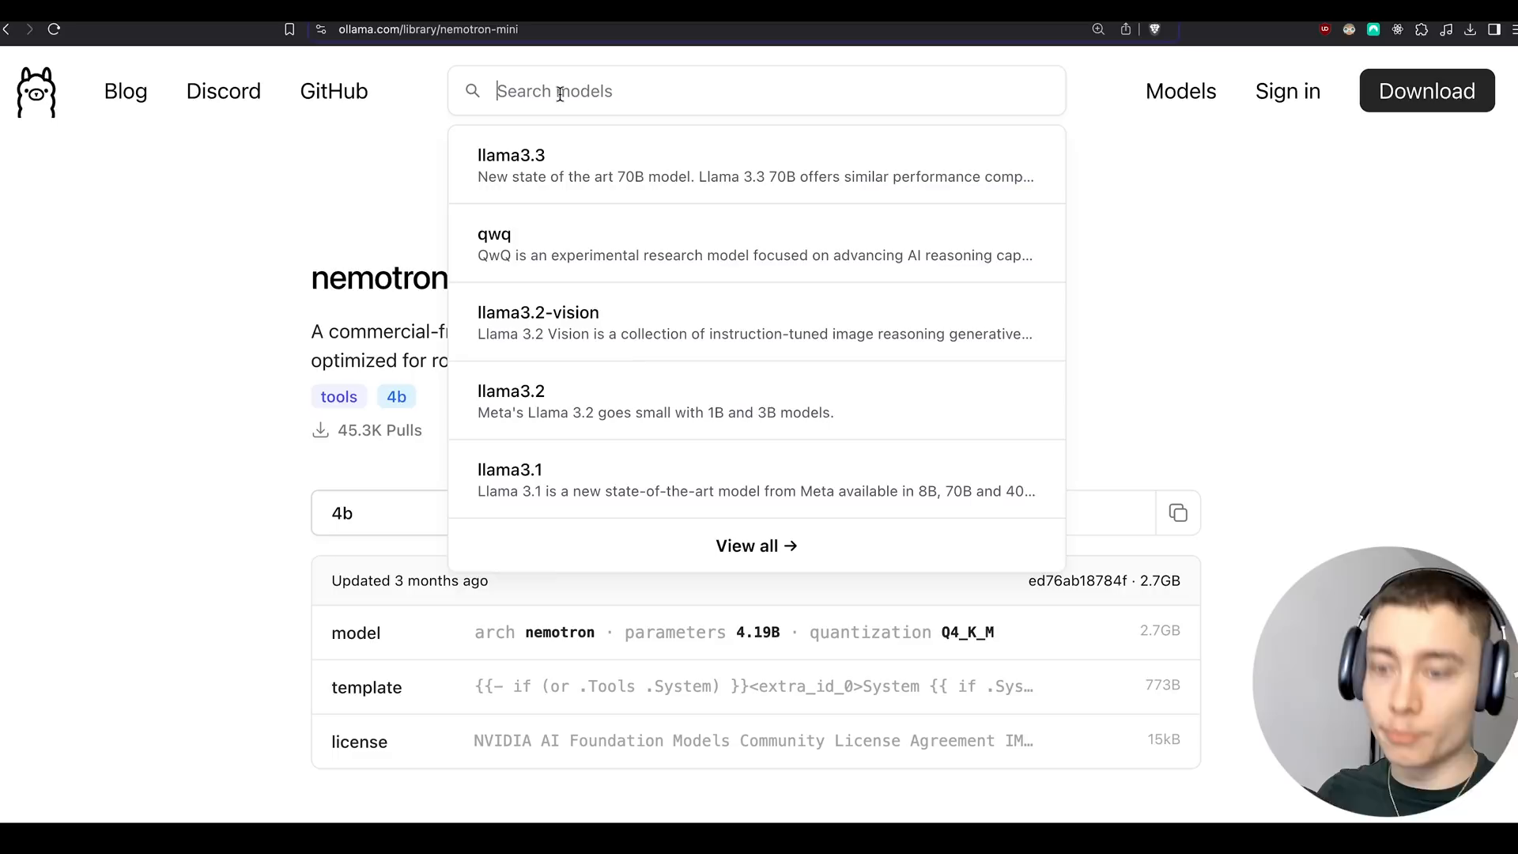
pyautogui.write('llama')
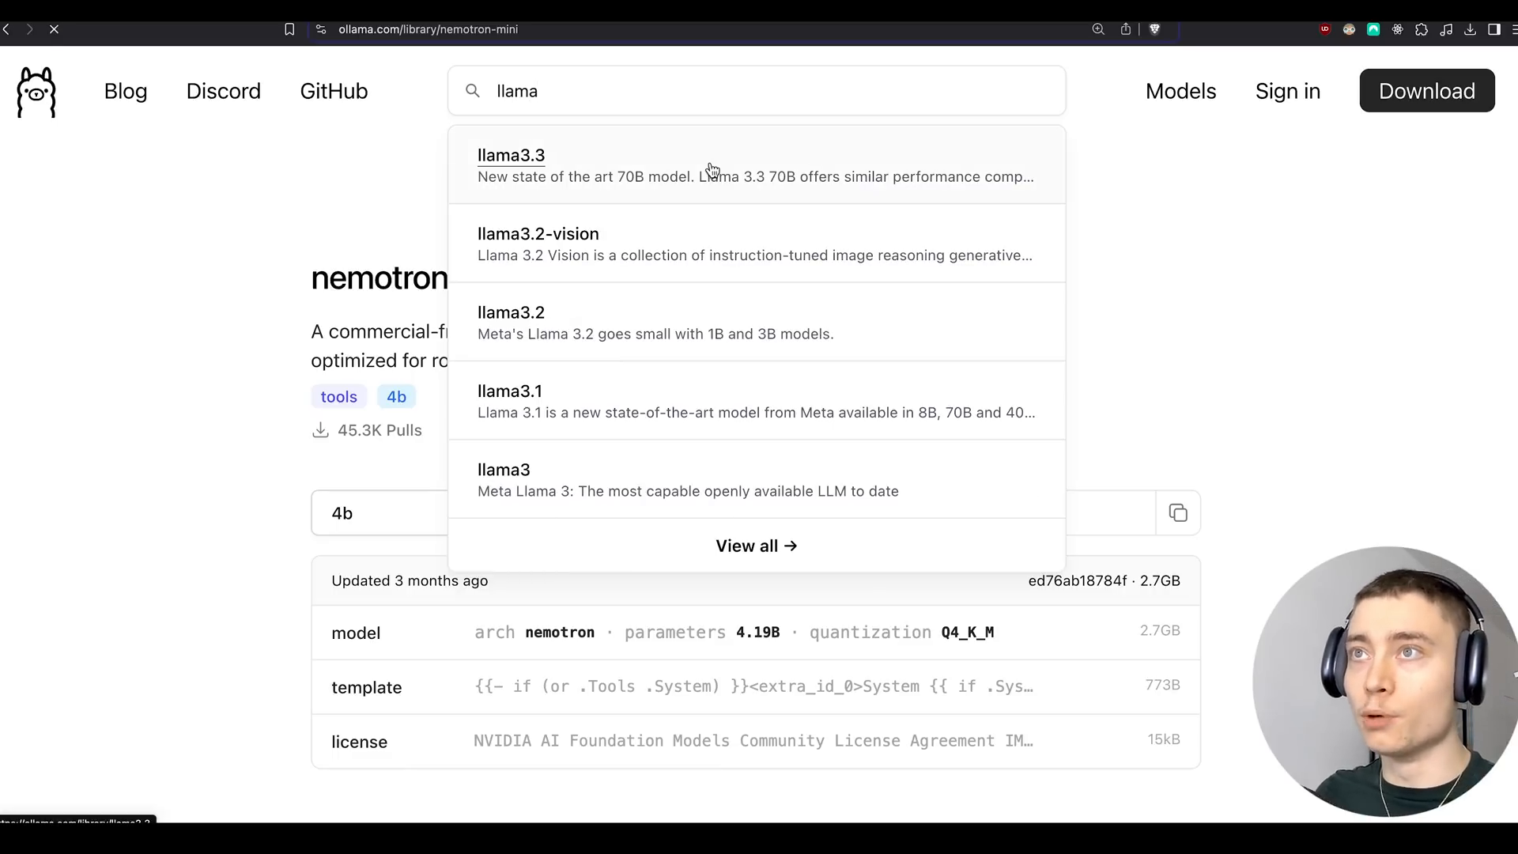
pyautogui.click(510, 165)
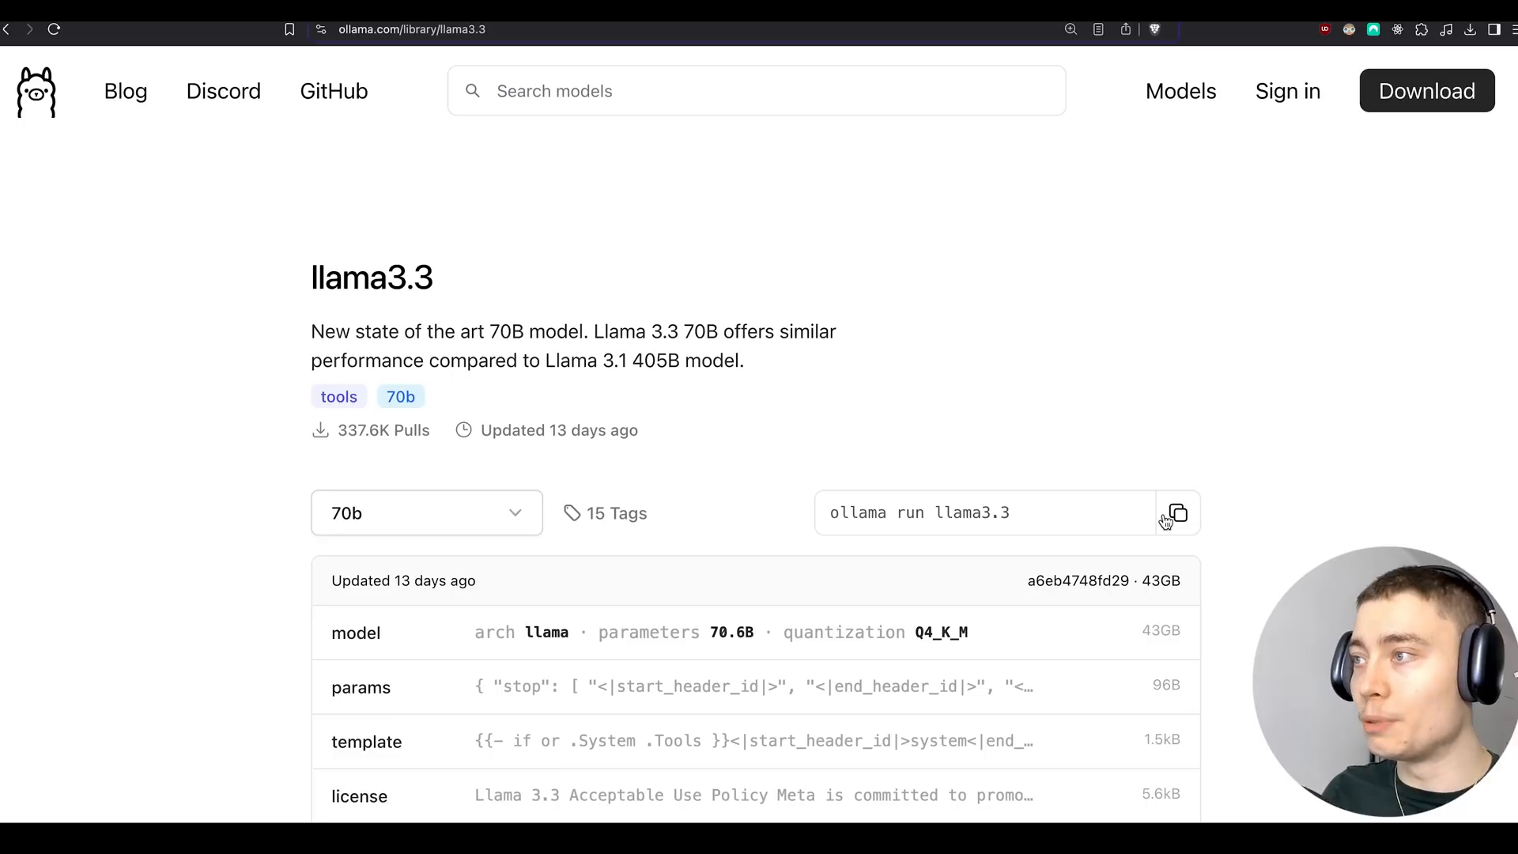
pyautogui.moveTo(1102, 514)
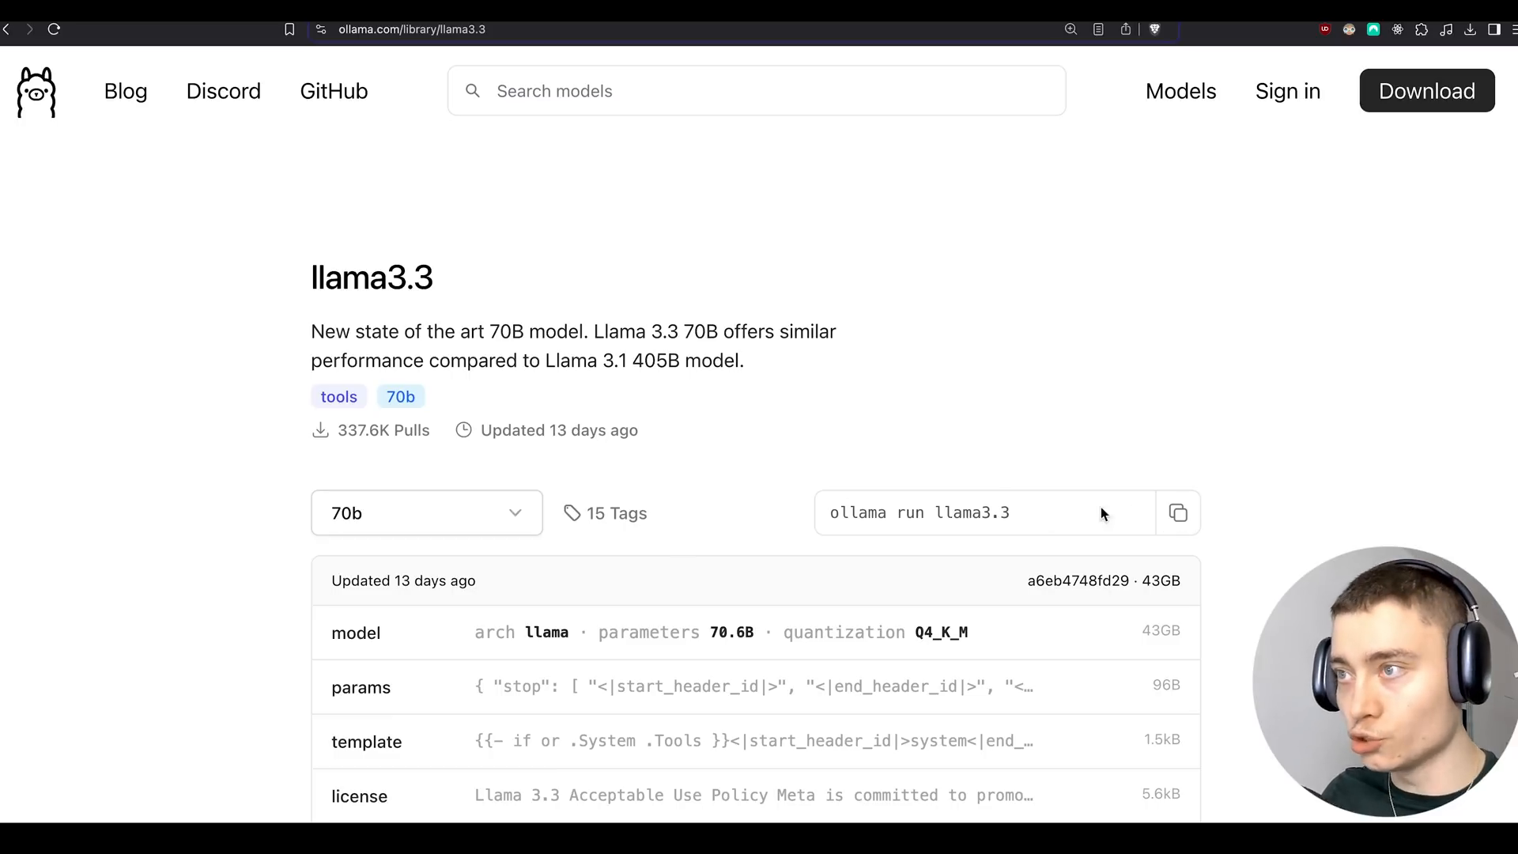
pyautogui.scroll(-3)
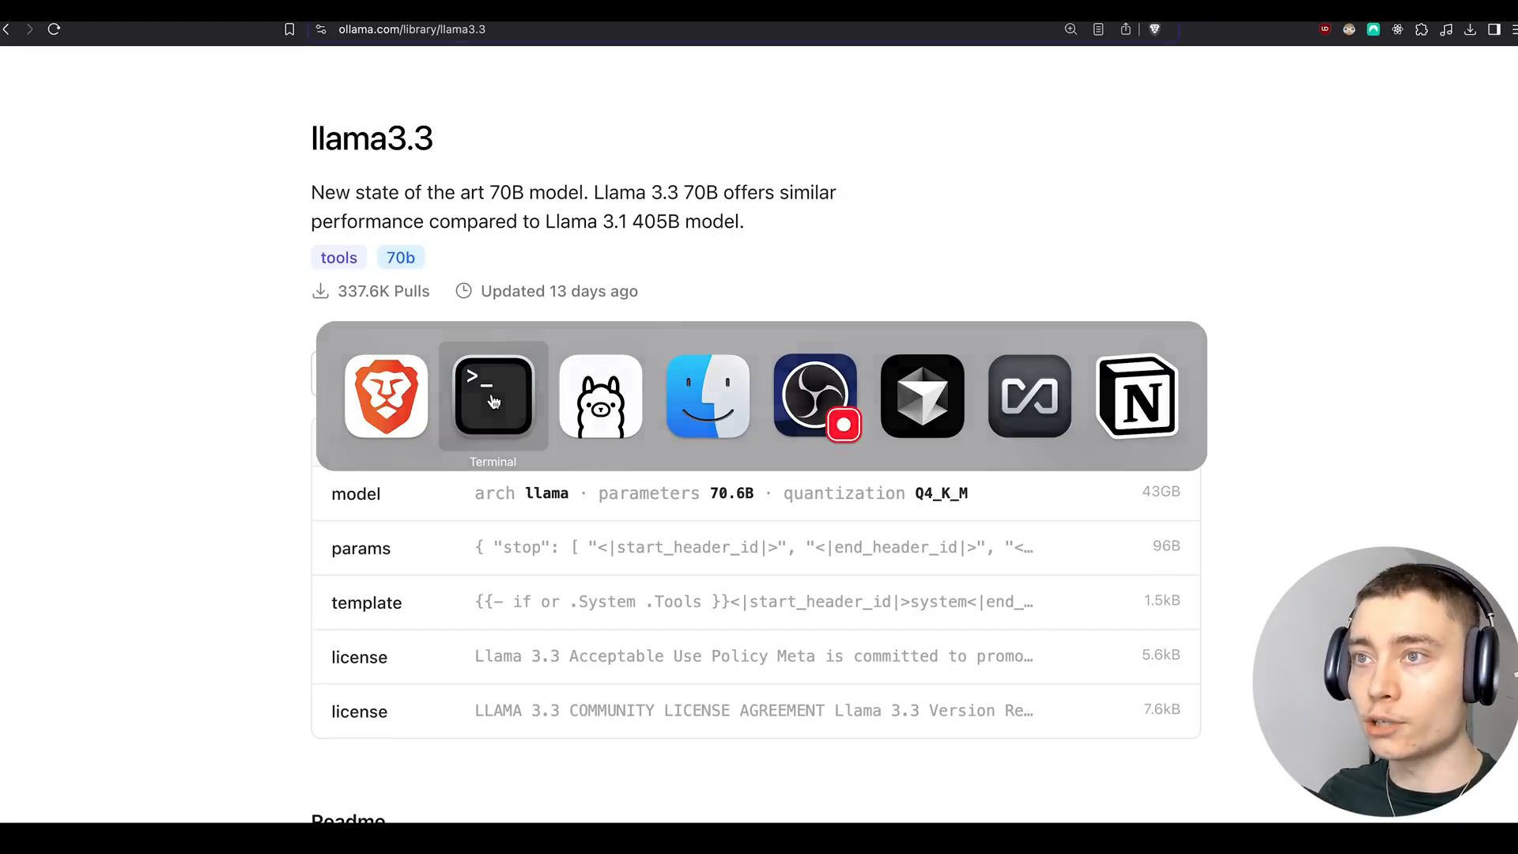
# - Run ollama run llama3.3 in Terminal to pull and start the model
pyautogui.click(492, 395)
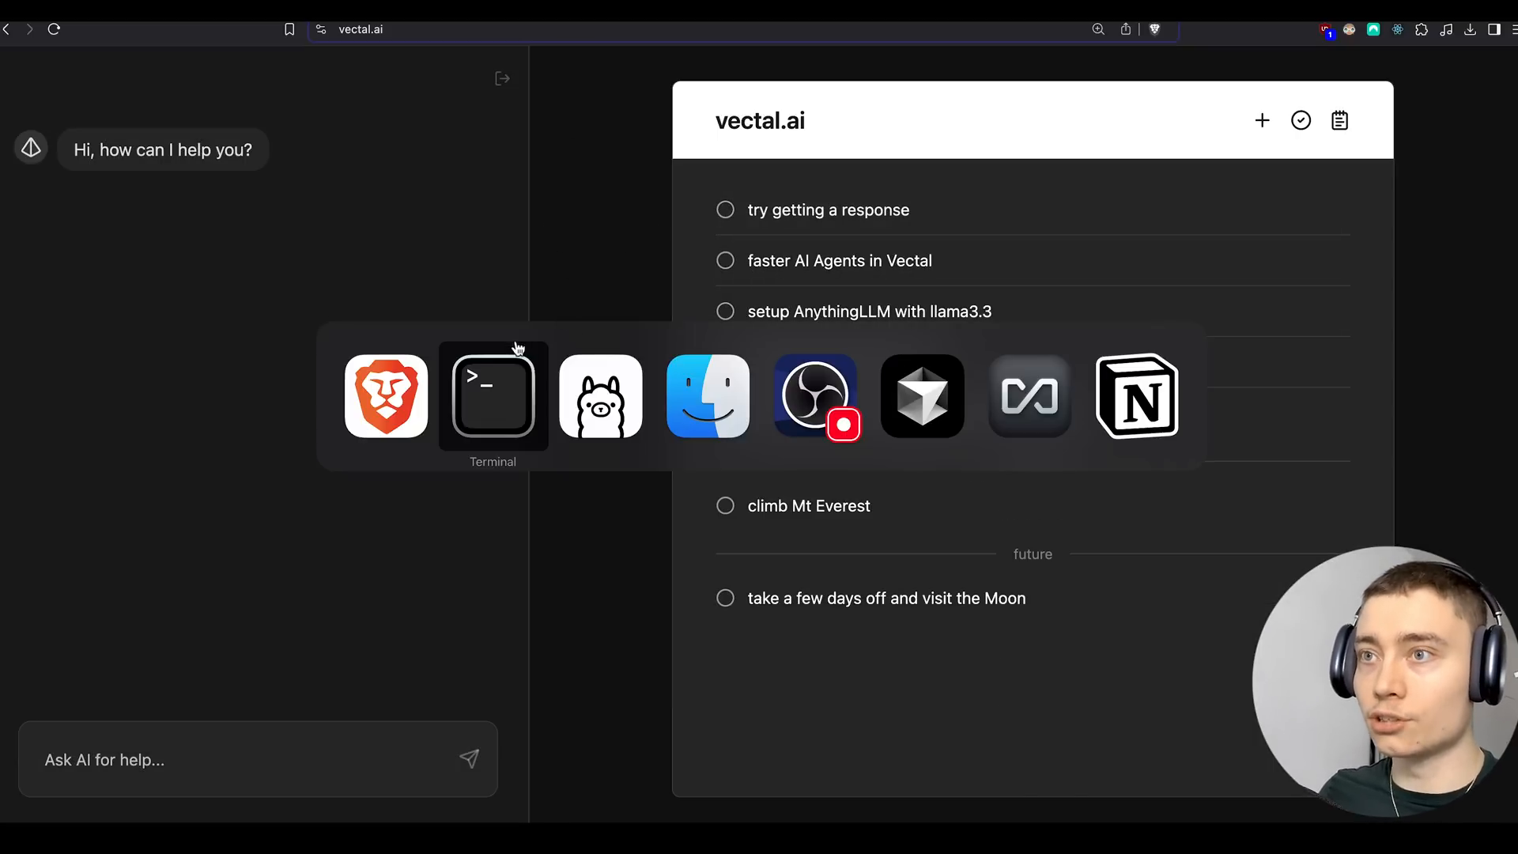
pyautogui.click(493, 394)
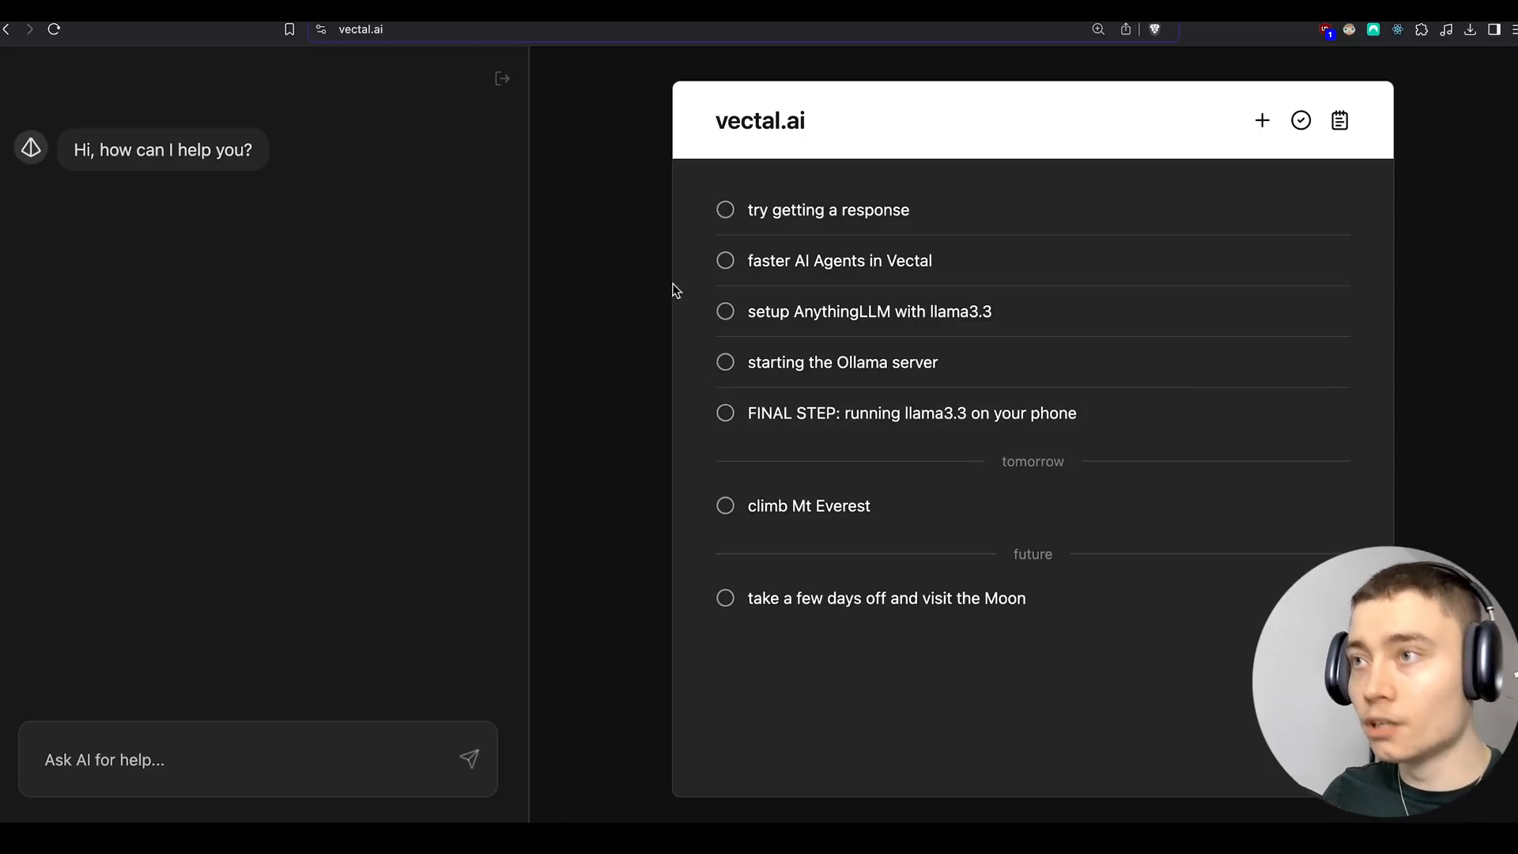
# - Check off the 'try getting a response' task and ask Vectal's AI how to set up Ollama
pyautogui.click(839, 259)
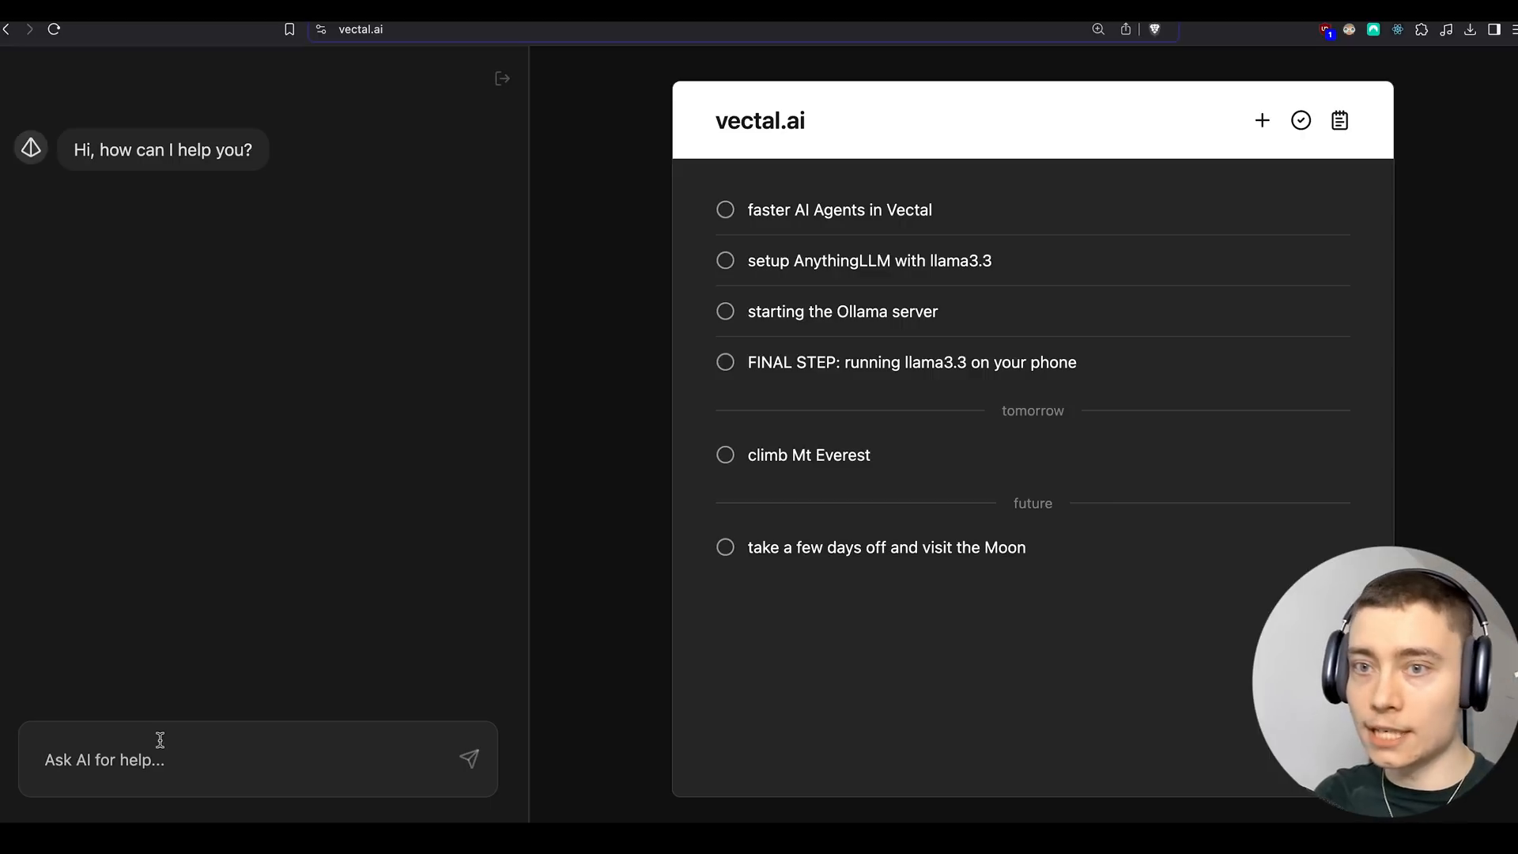
pyautogui.write('help me setup Oll')
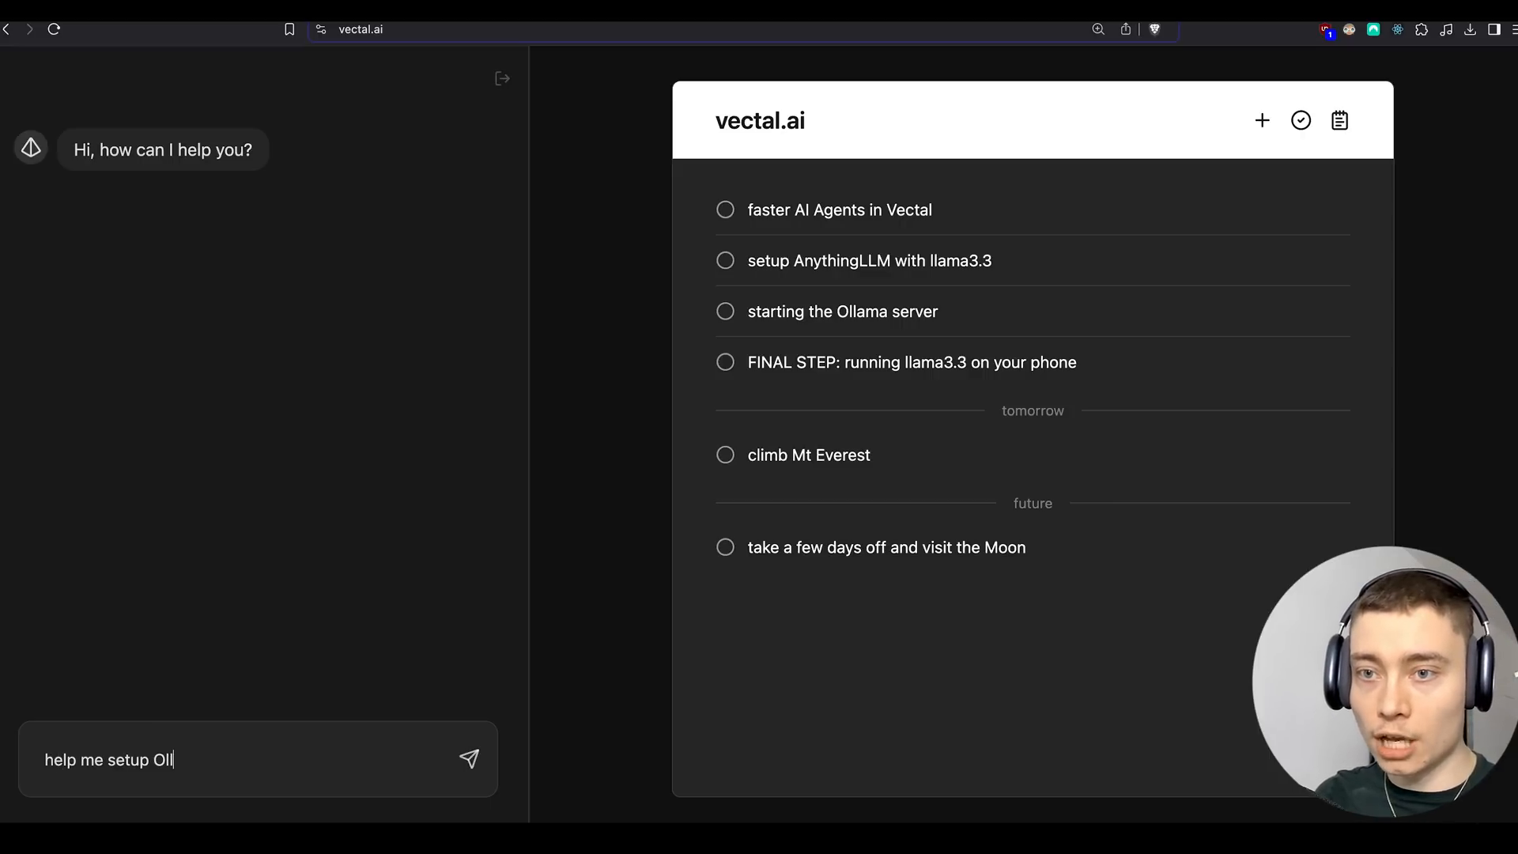
pyautogui.click(469, 759)
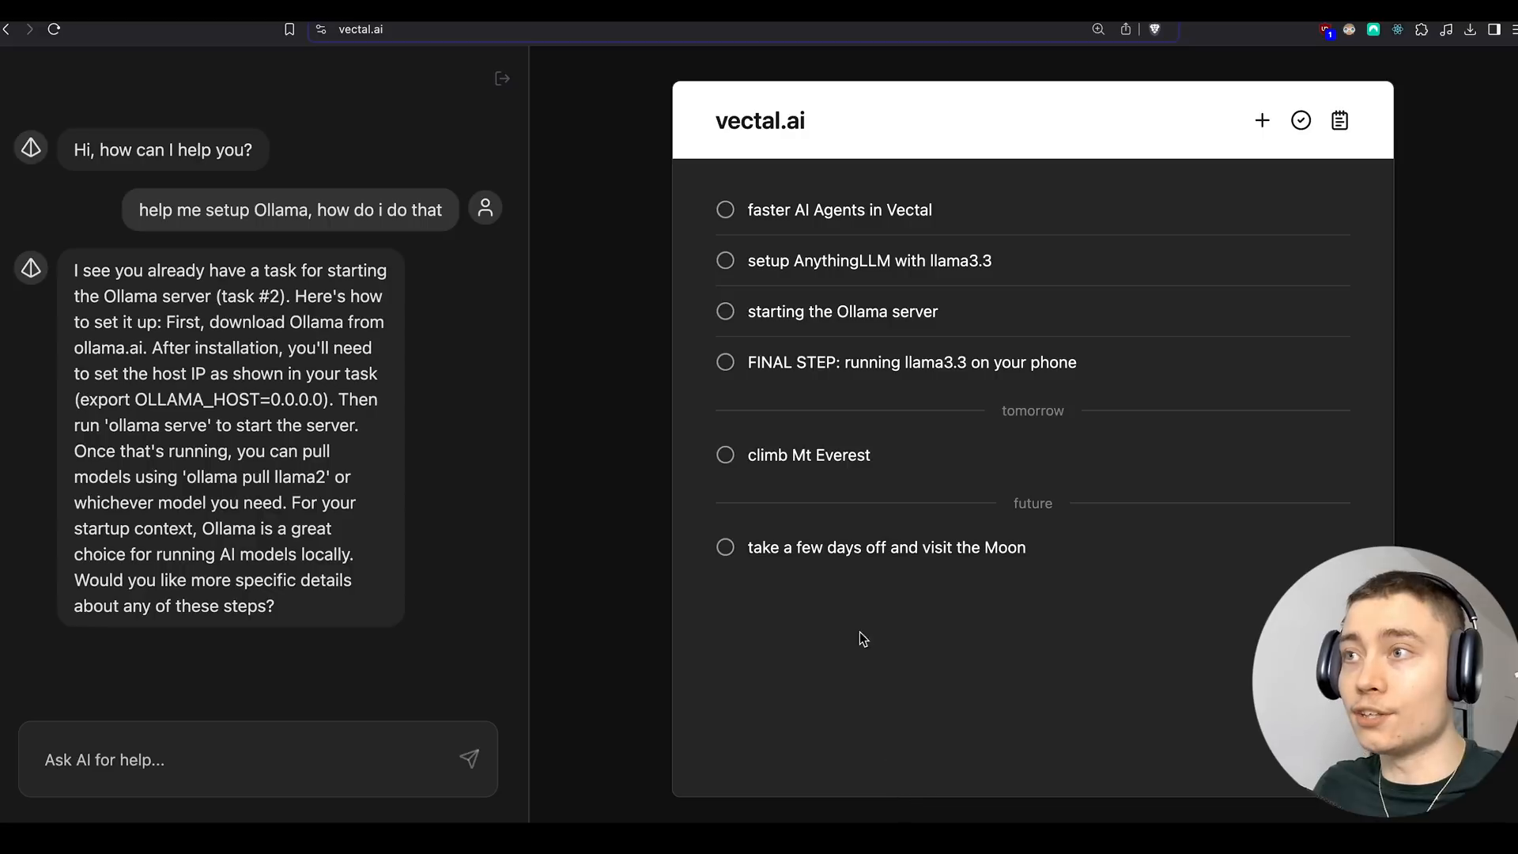
pyautogui.moveTo(658, 431)
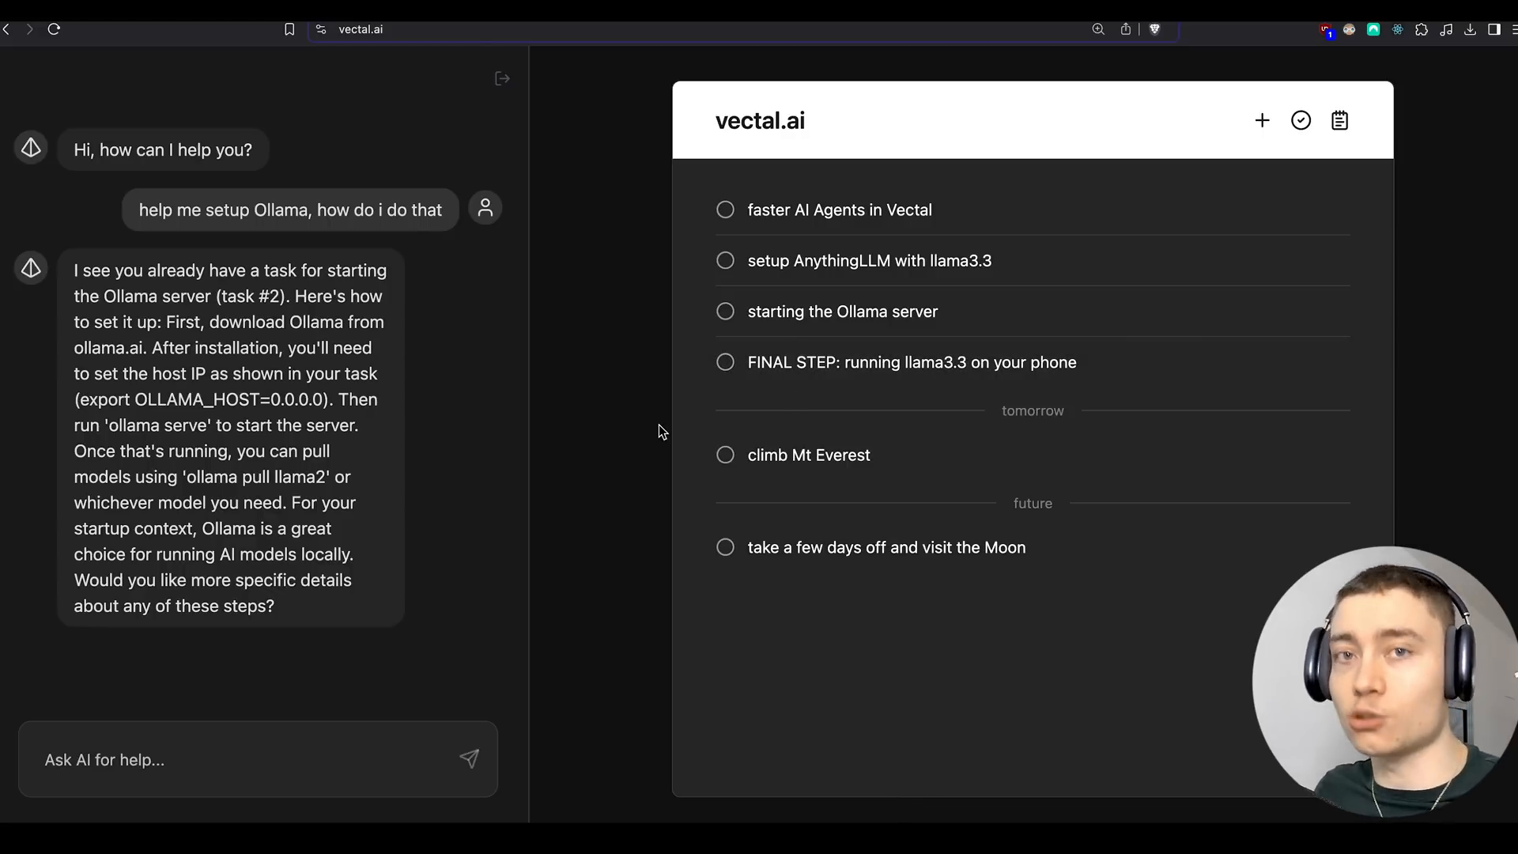
pyautogui.moveTo(592, 307)
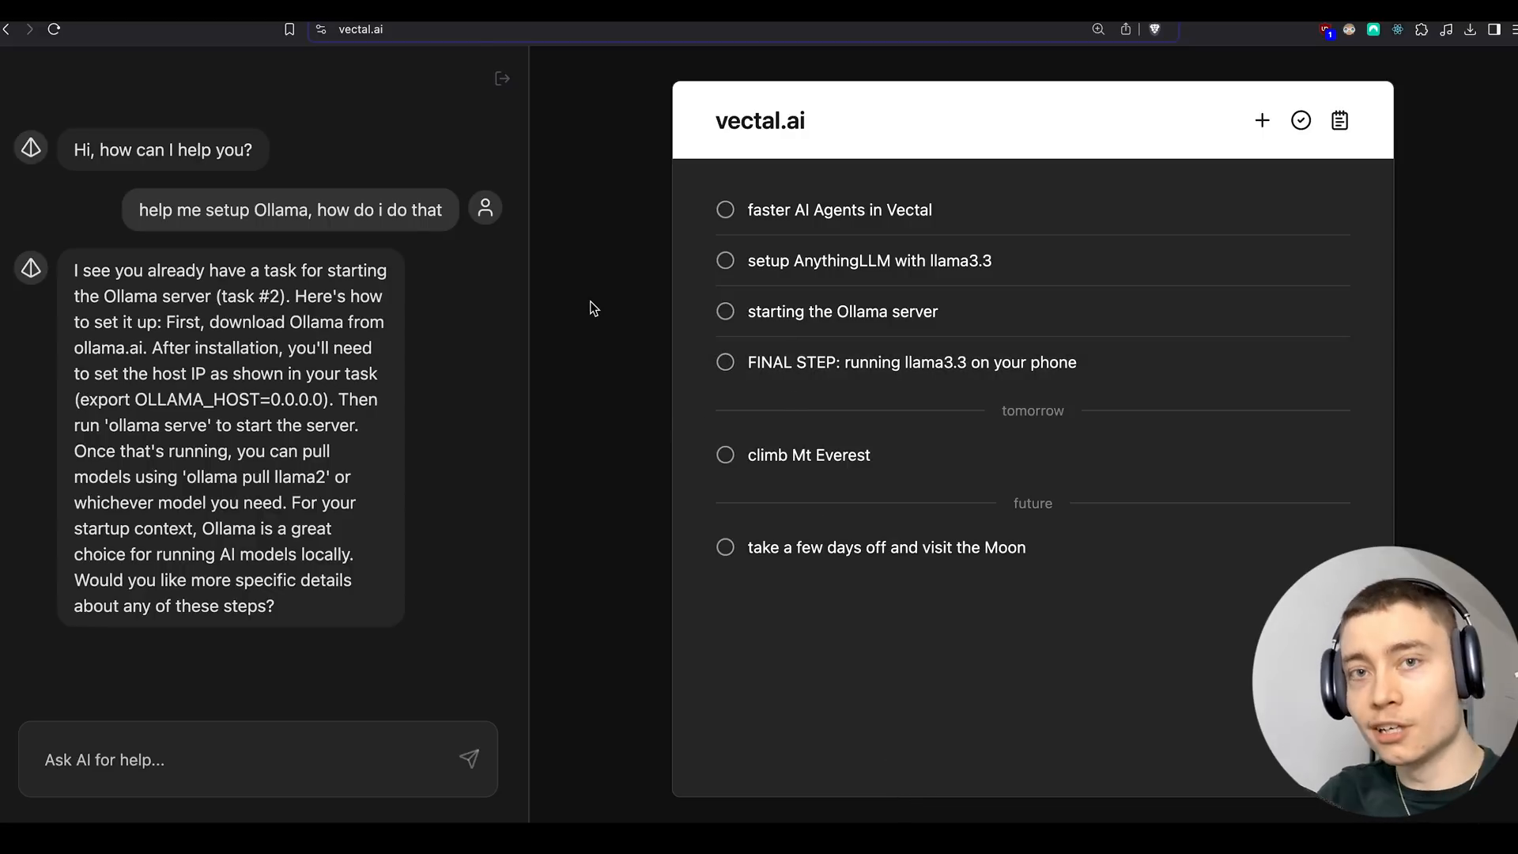
# - Create the Vectal task 'choose the Tech Stack for my startup'
pyautogui.click(1262, 120)
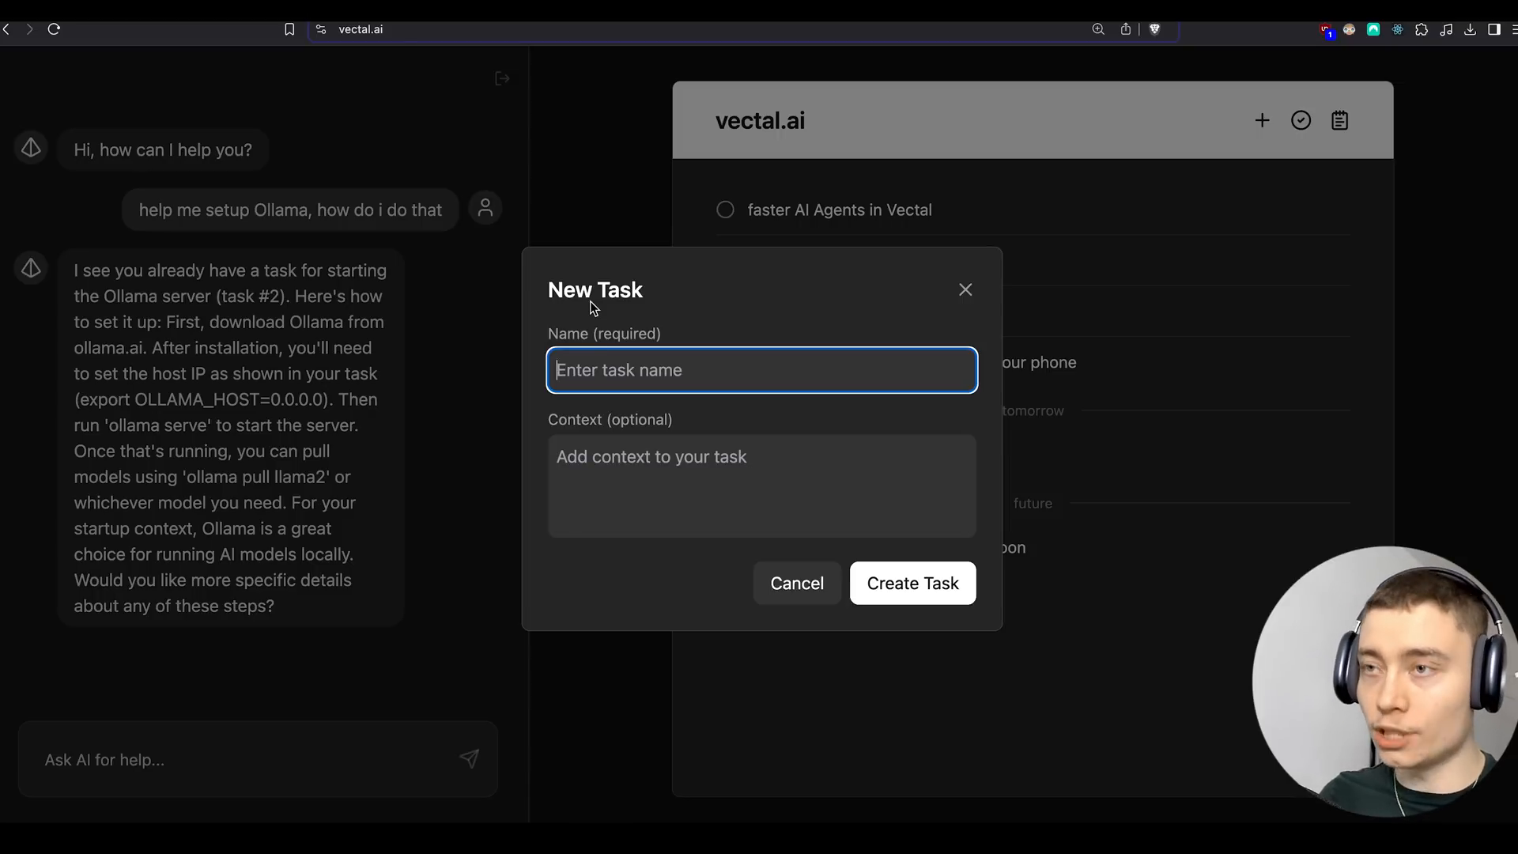
pyautogui.write('choose the')
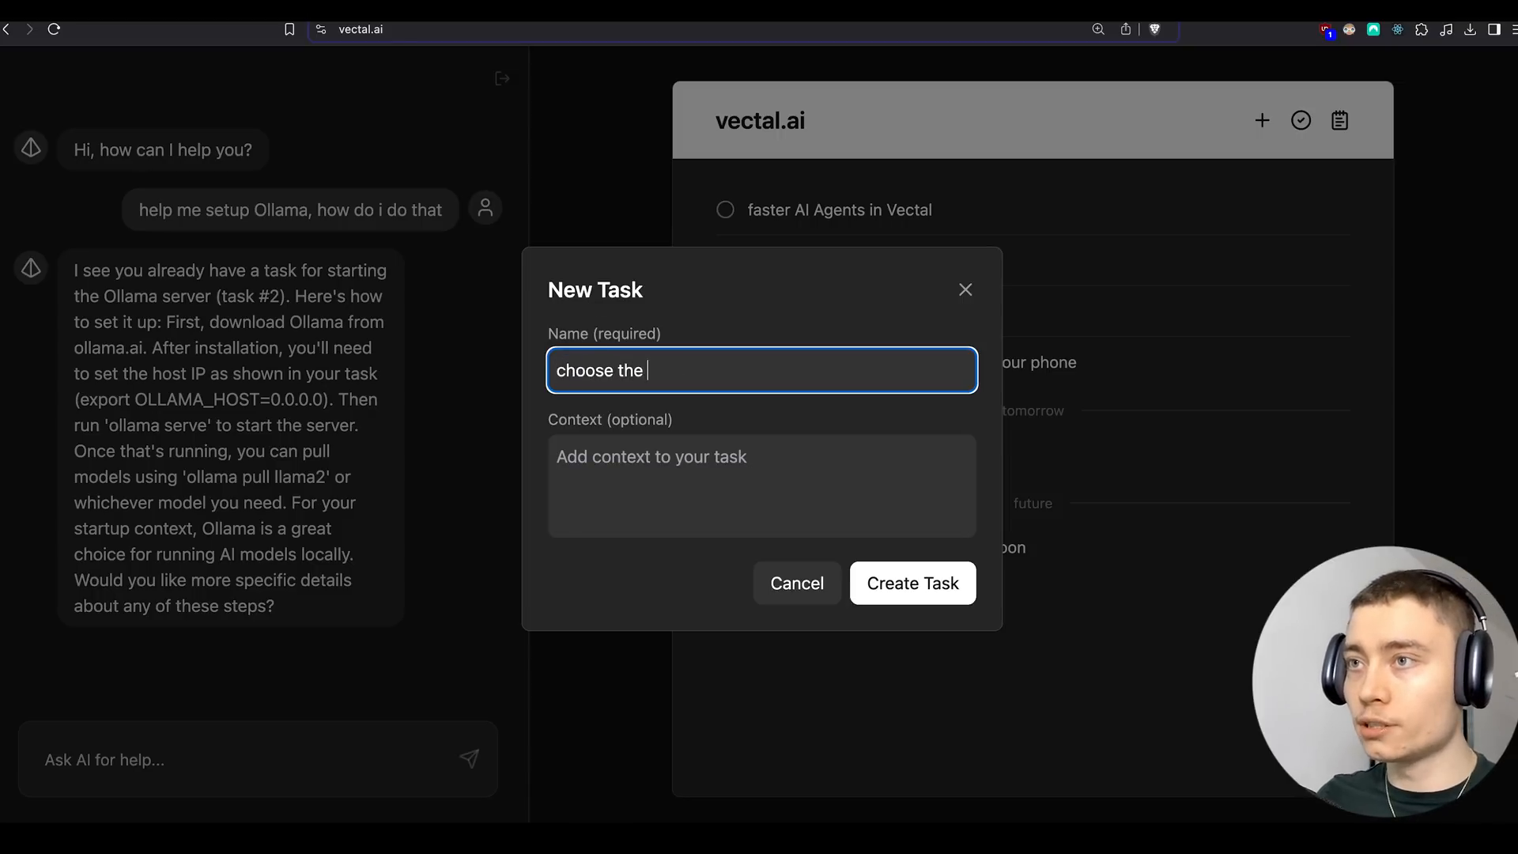
pyautogui.click(910, 583)
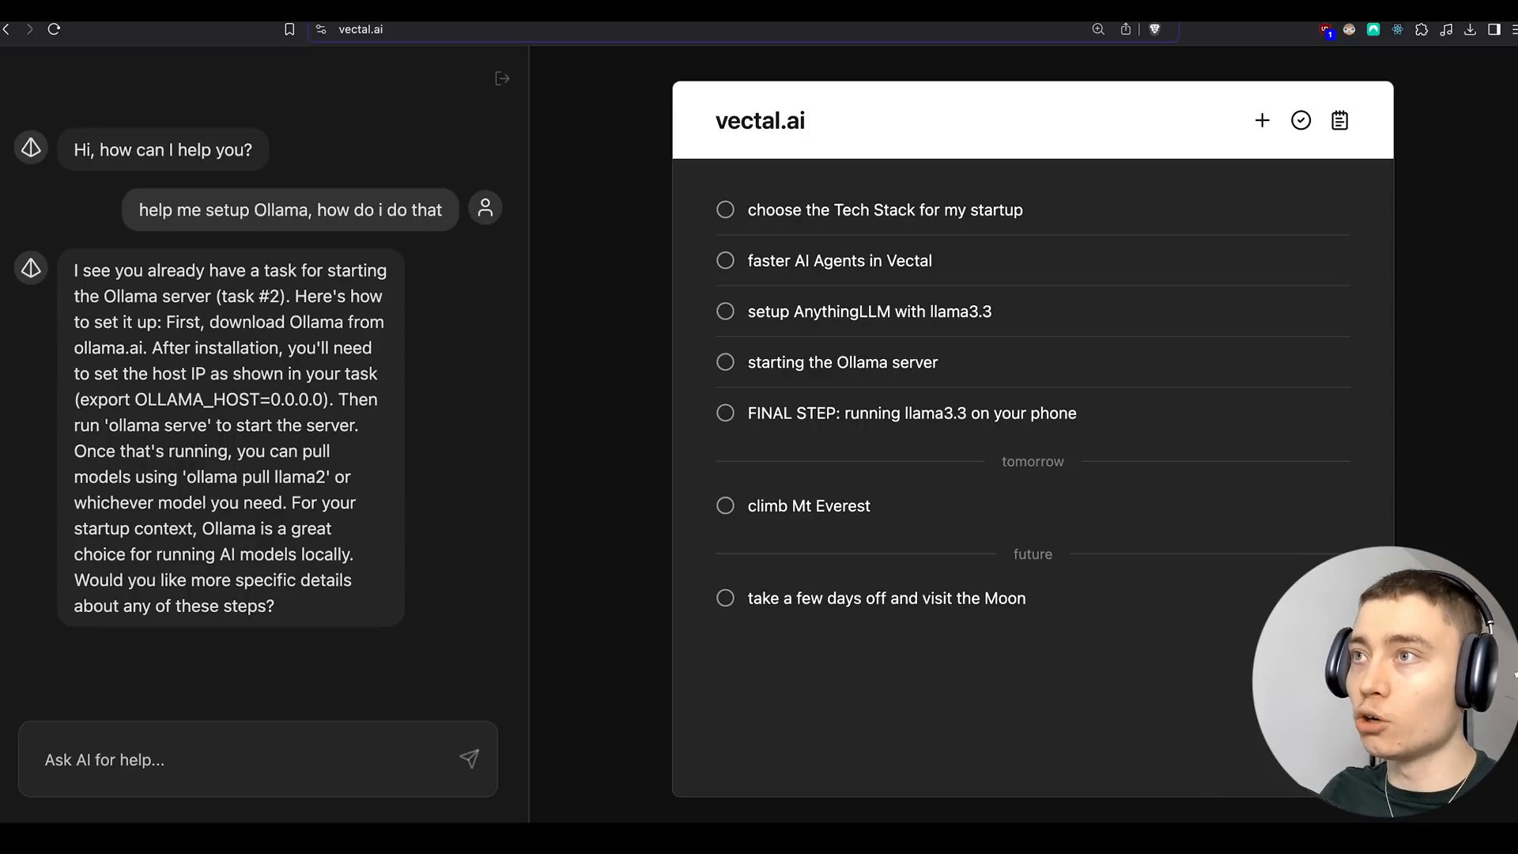
pyautogui.moveTo(610, 220)
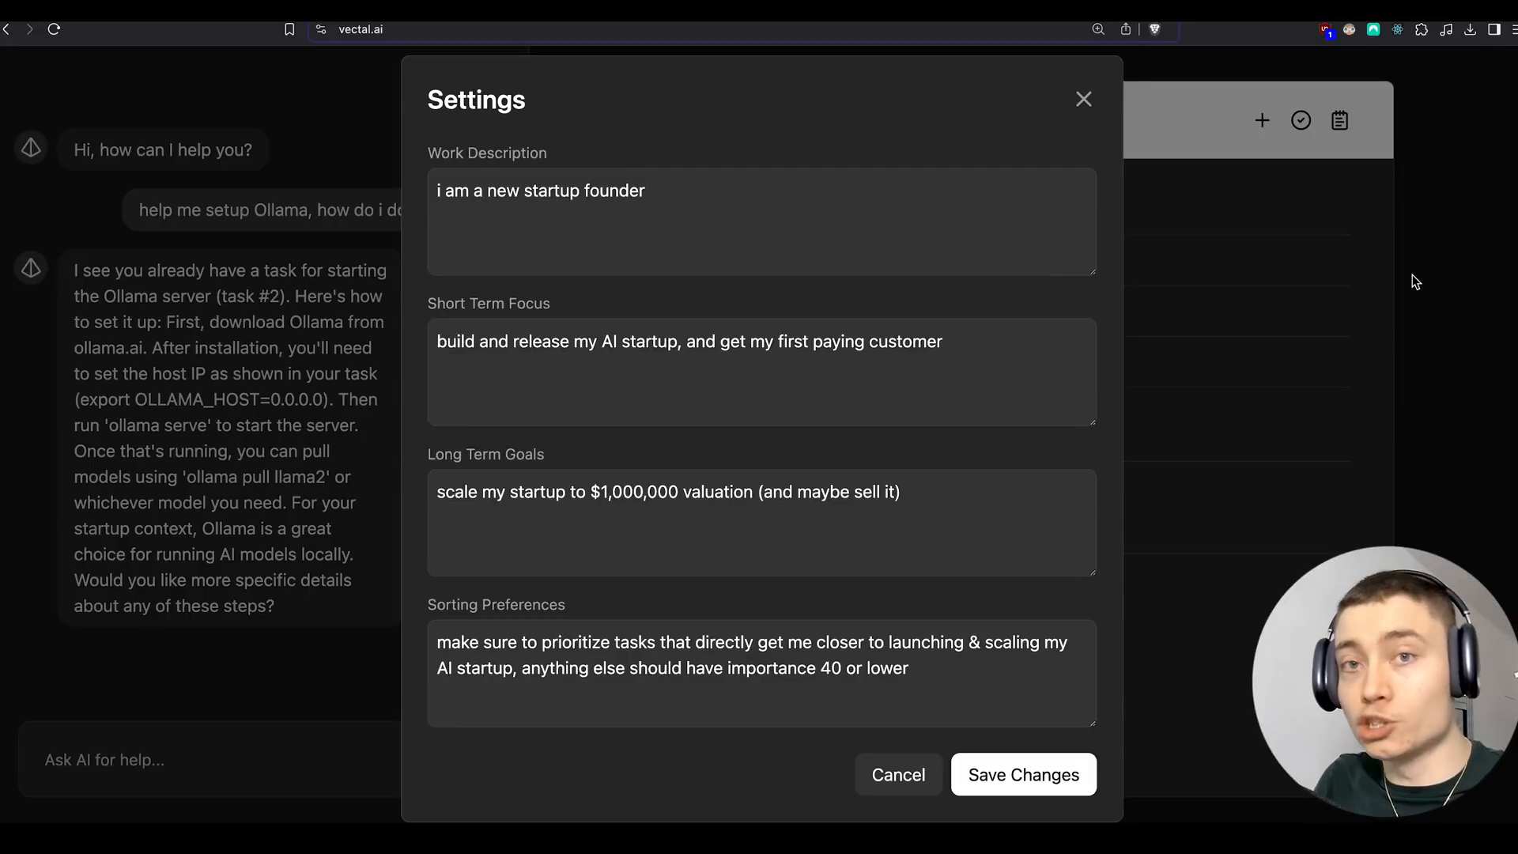
pyautogui.moveTo(654, 164)
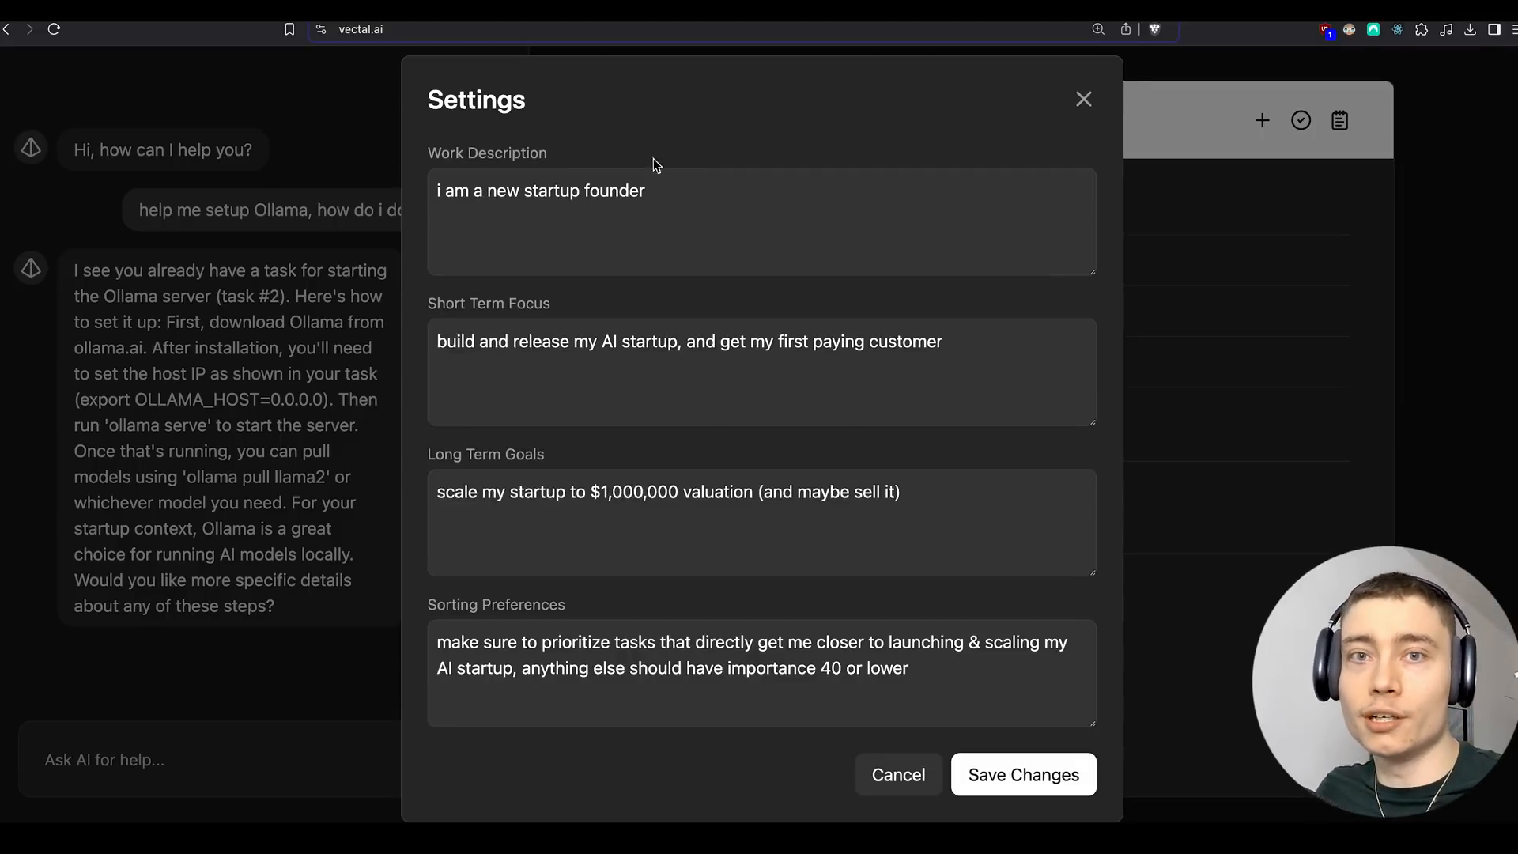
pyautogui.moveTo(462, 329)
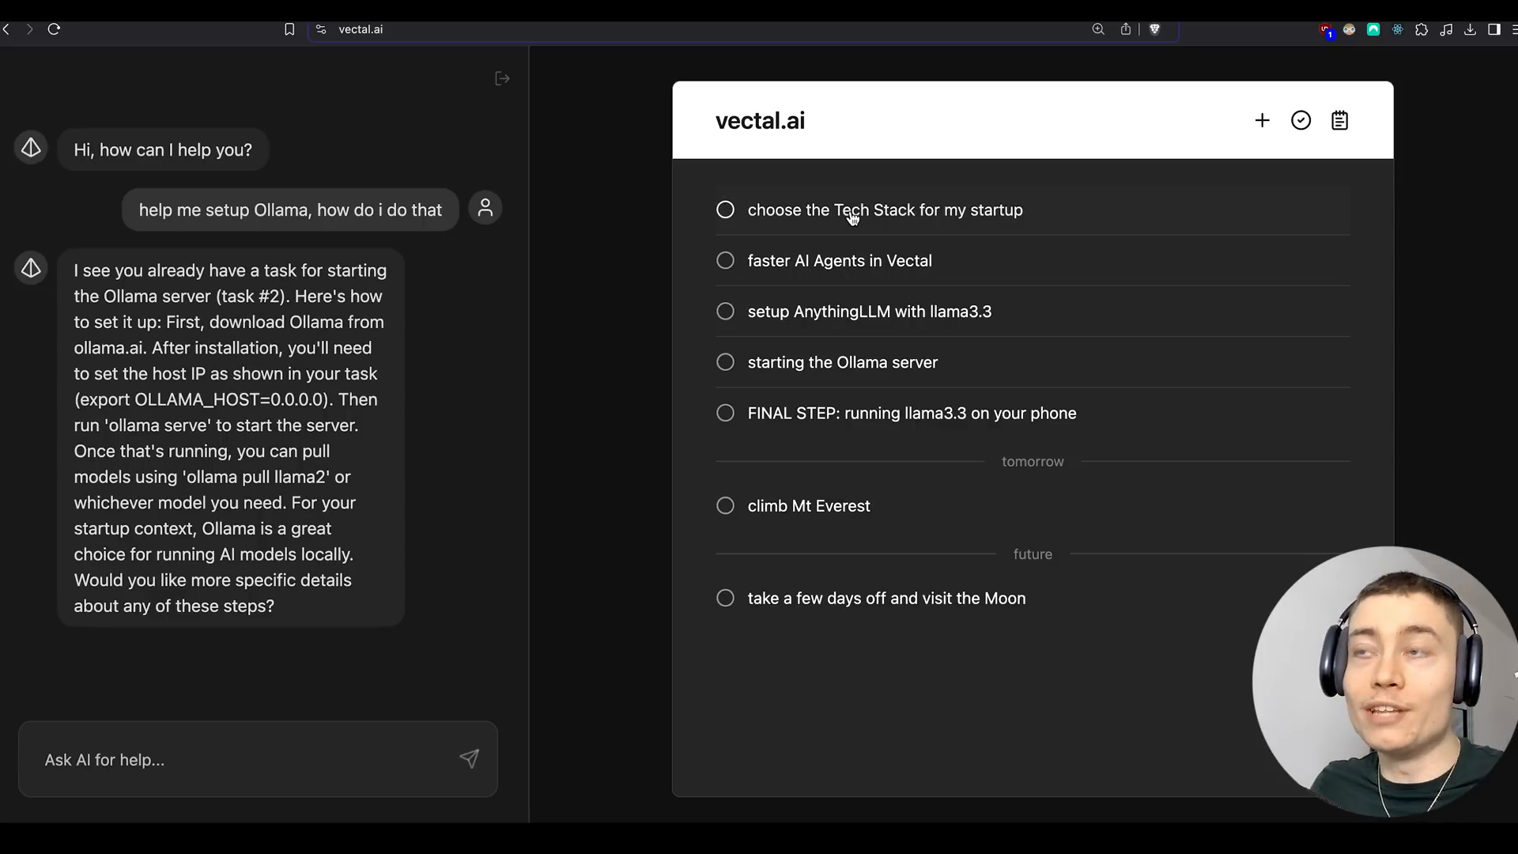
pyautogui.moveTo(677, 234)
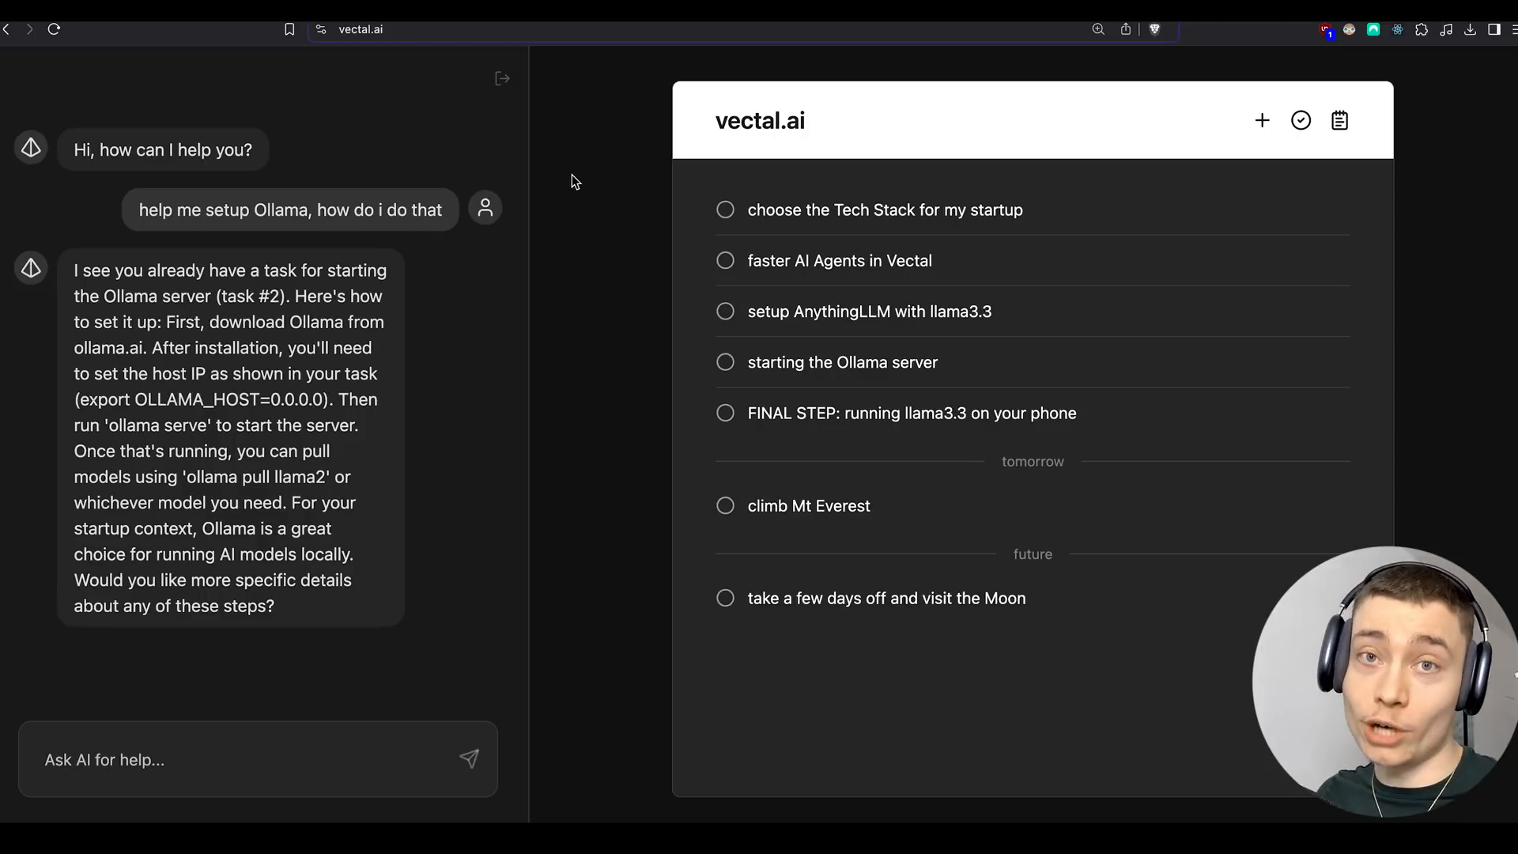
# - Review the setup AnythingLLM task's details and clear the Tech Stack and faster AI Agents tasks
pyautogui.doubleClick(759, 121)
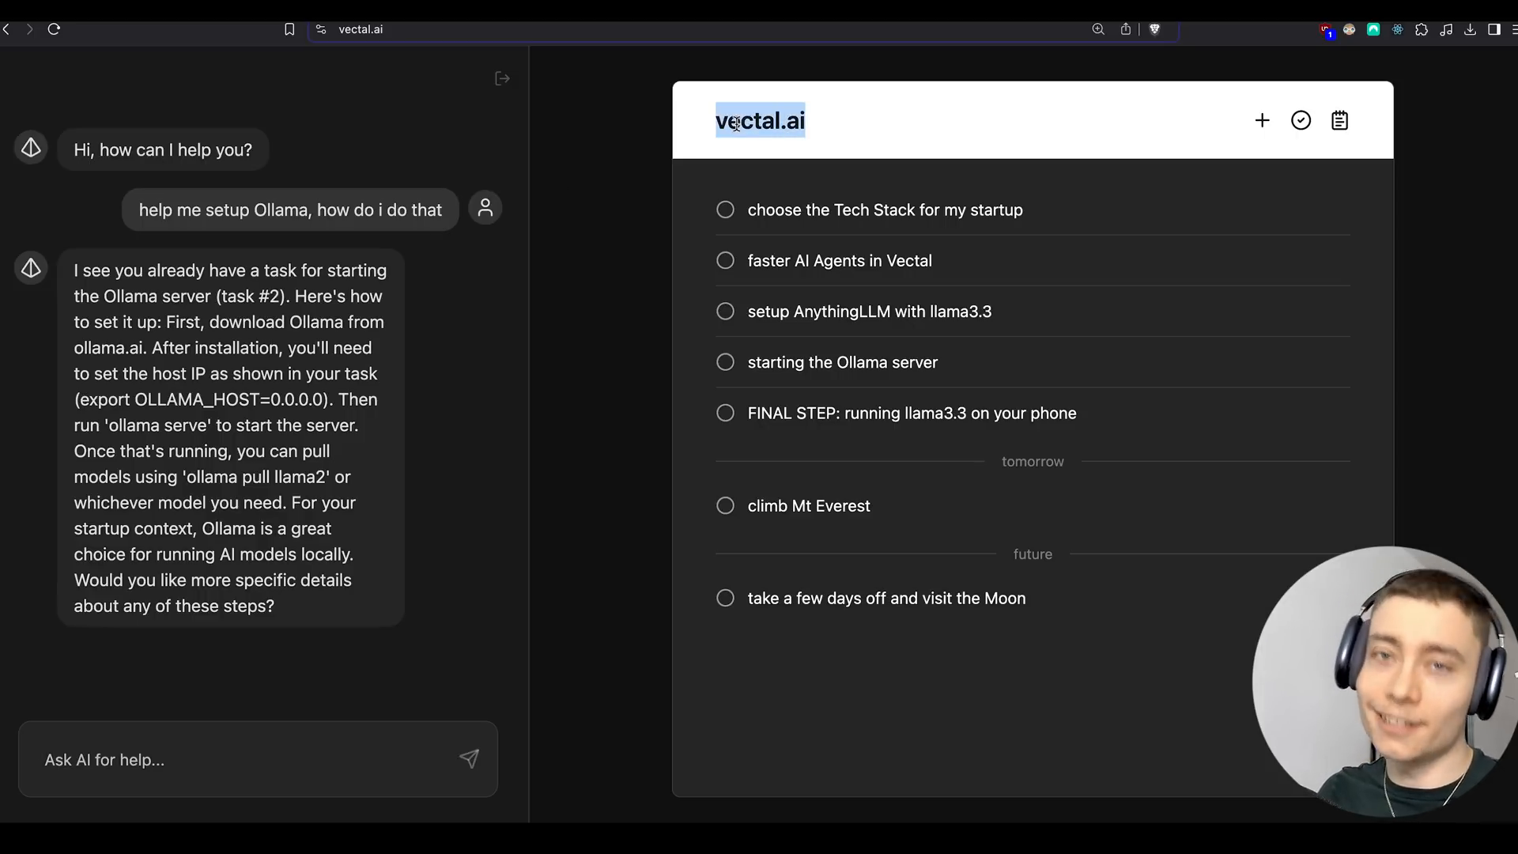
pyautogui.click(557, 519)
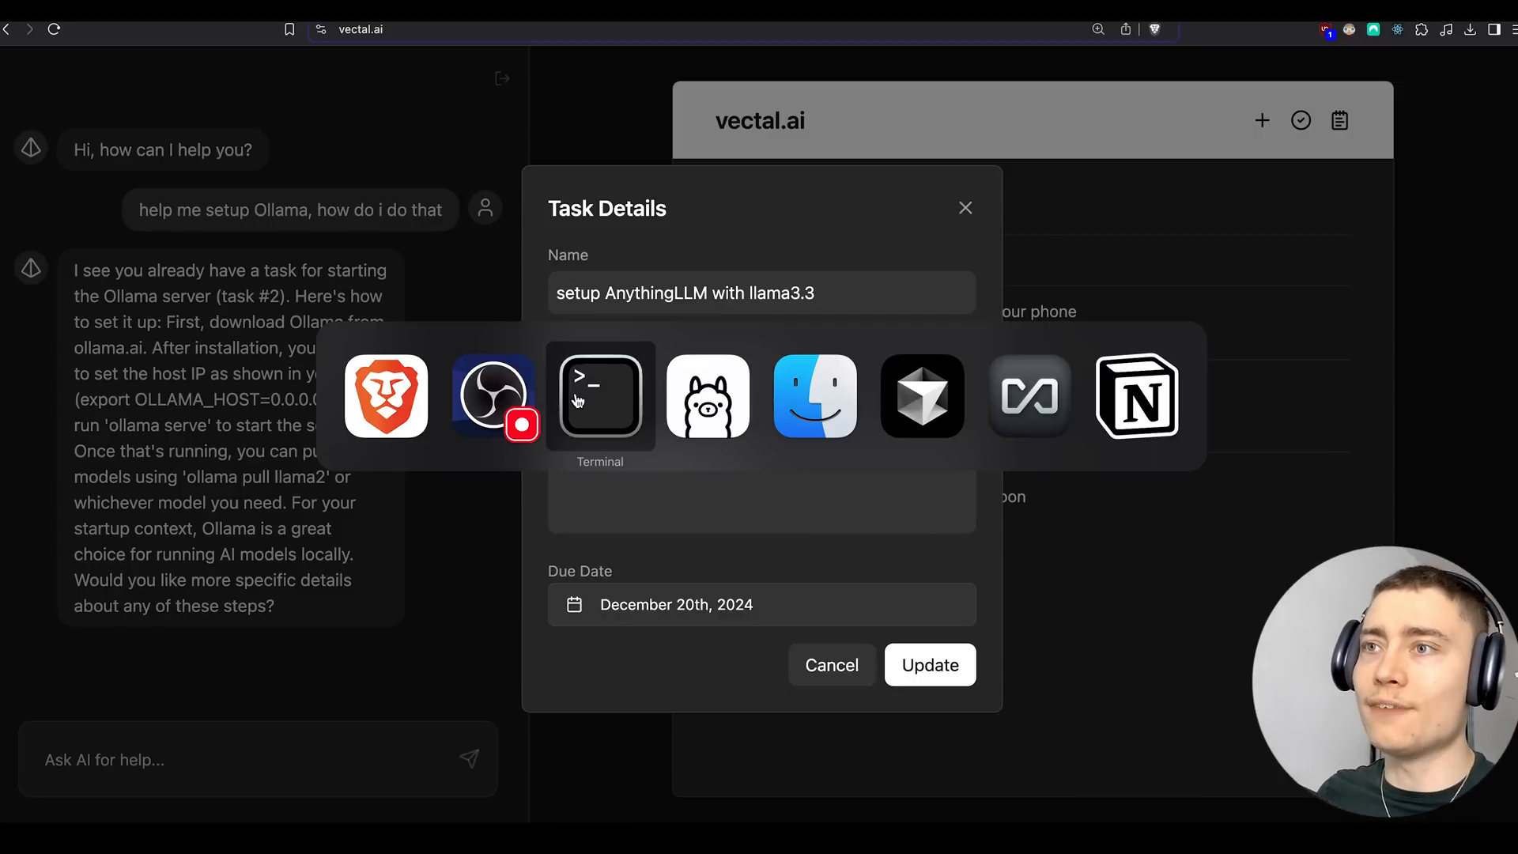
pyautogui.click(599, 394)
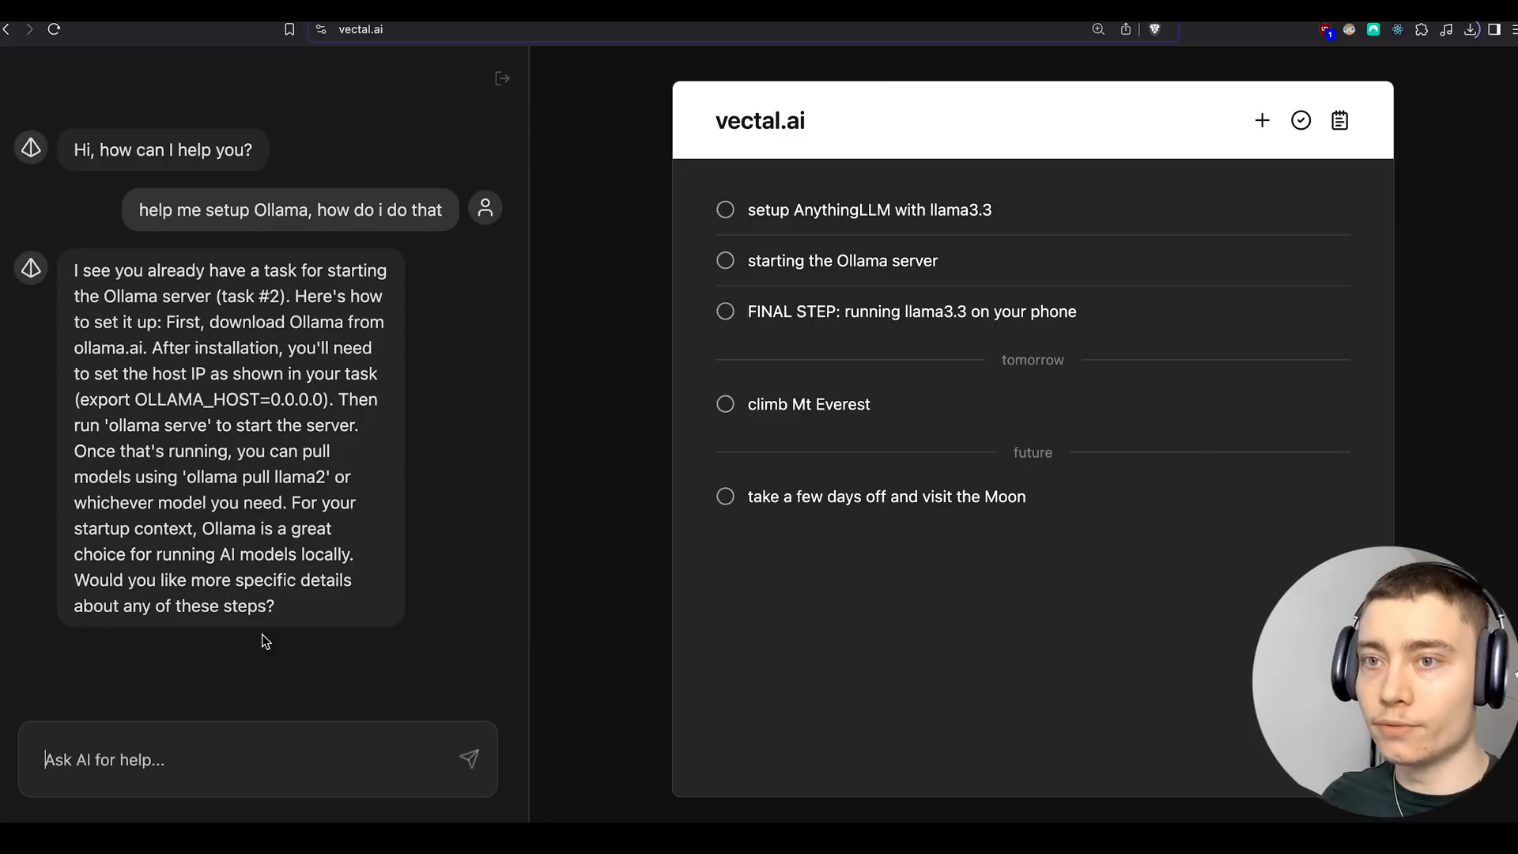
# - Ask Vectal's AI for the biggest benefits of running open-source AI models locally and read the reply
pyautogui.write('what are the 5 biggest benefits of')
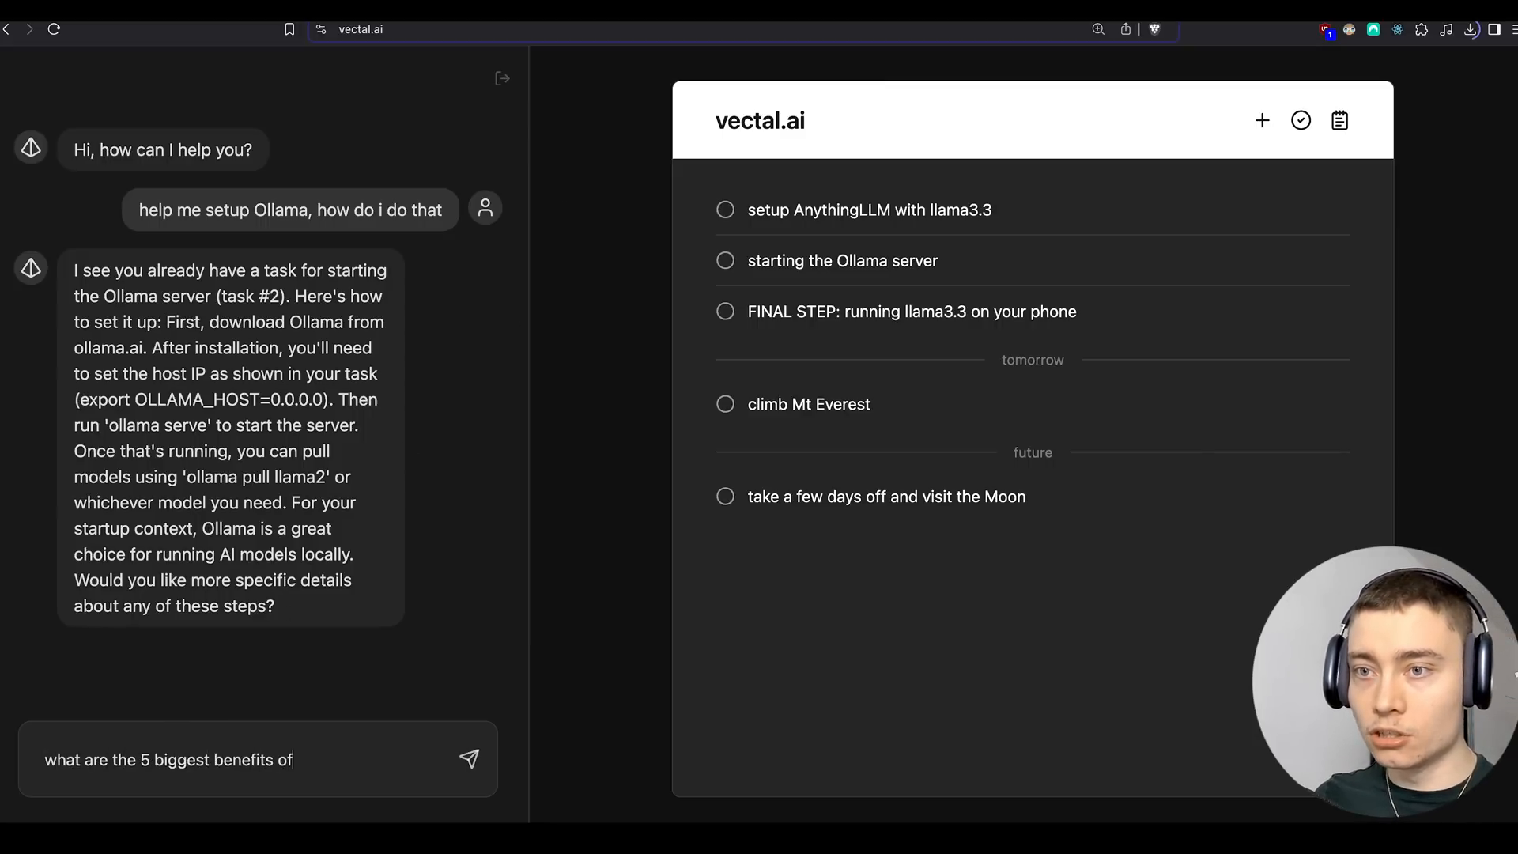
pyautogui.write('using open-source AI')
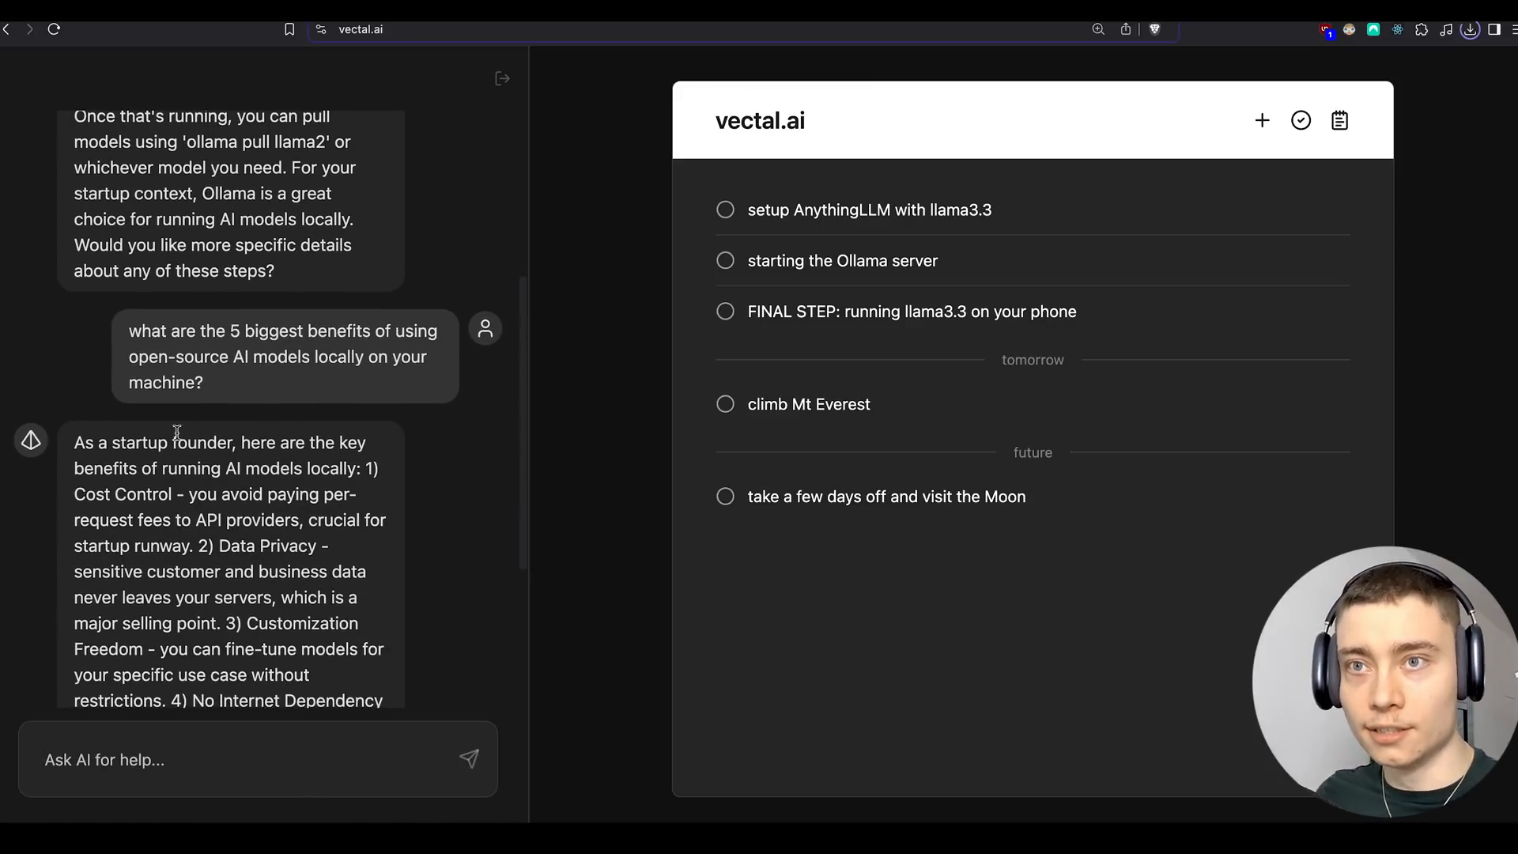
pyautogui.scroll(-3)
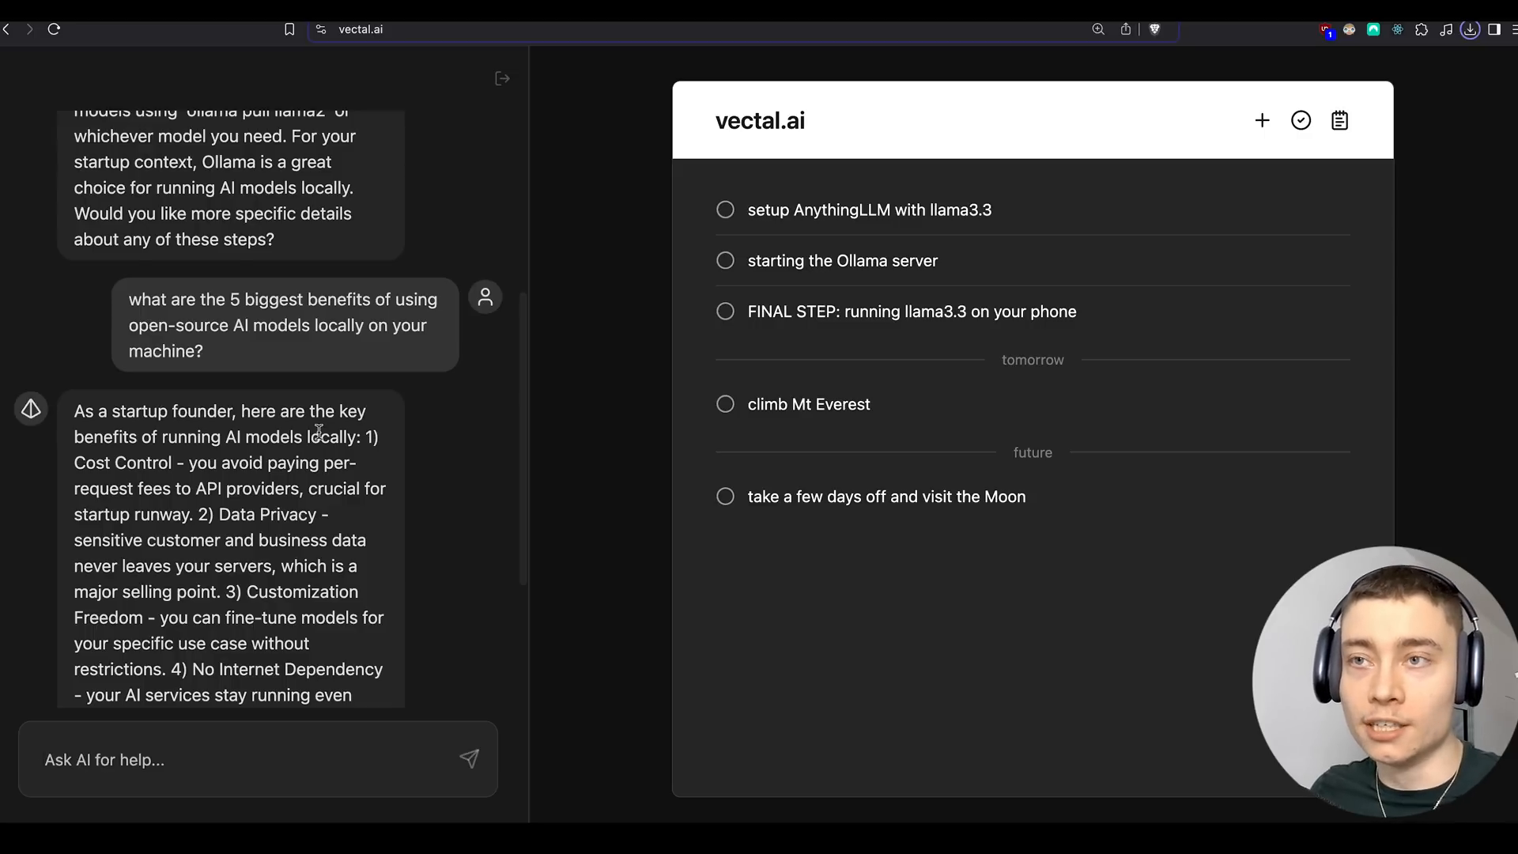
pyautogui.scroll(-3)
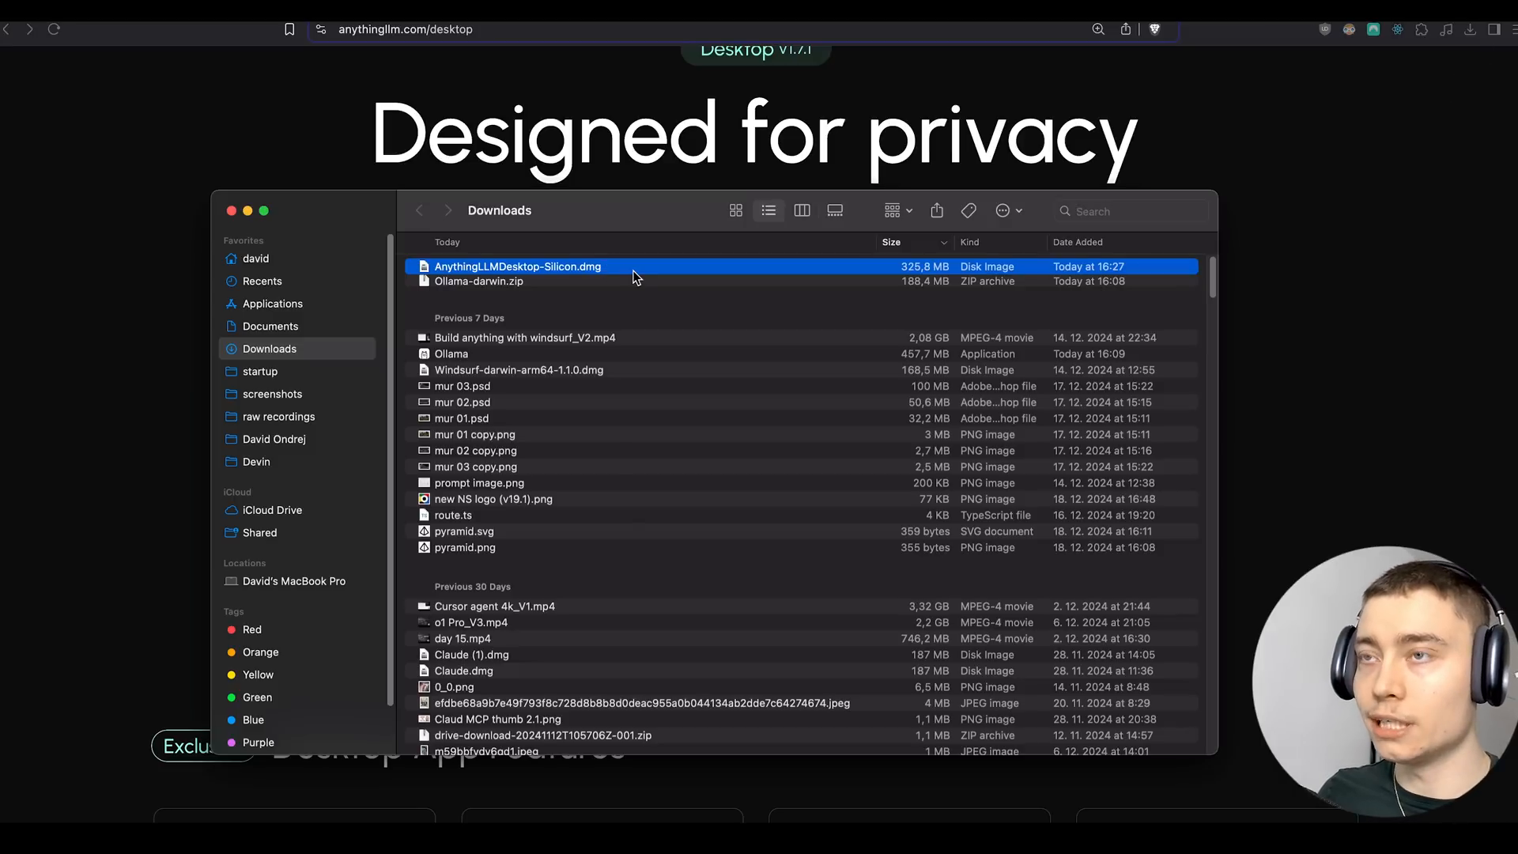
# - Mount AnythingLLMDesktop-Silicon.dmg and install AnythingLLM into Applications
pyautogui.doubleClick(517, 267)
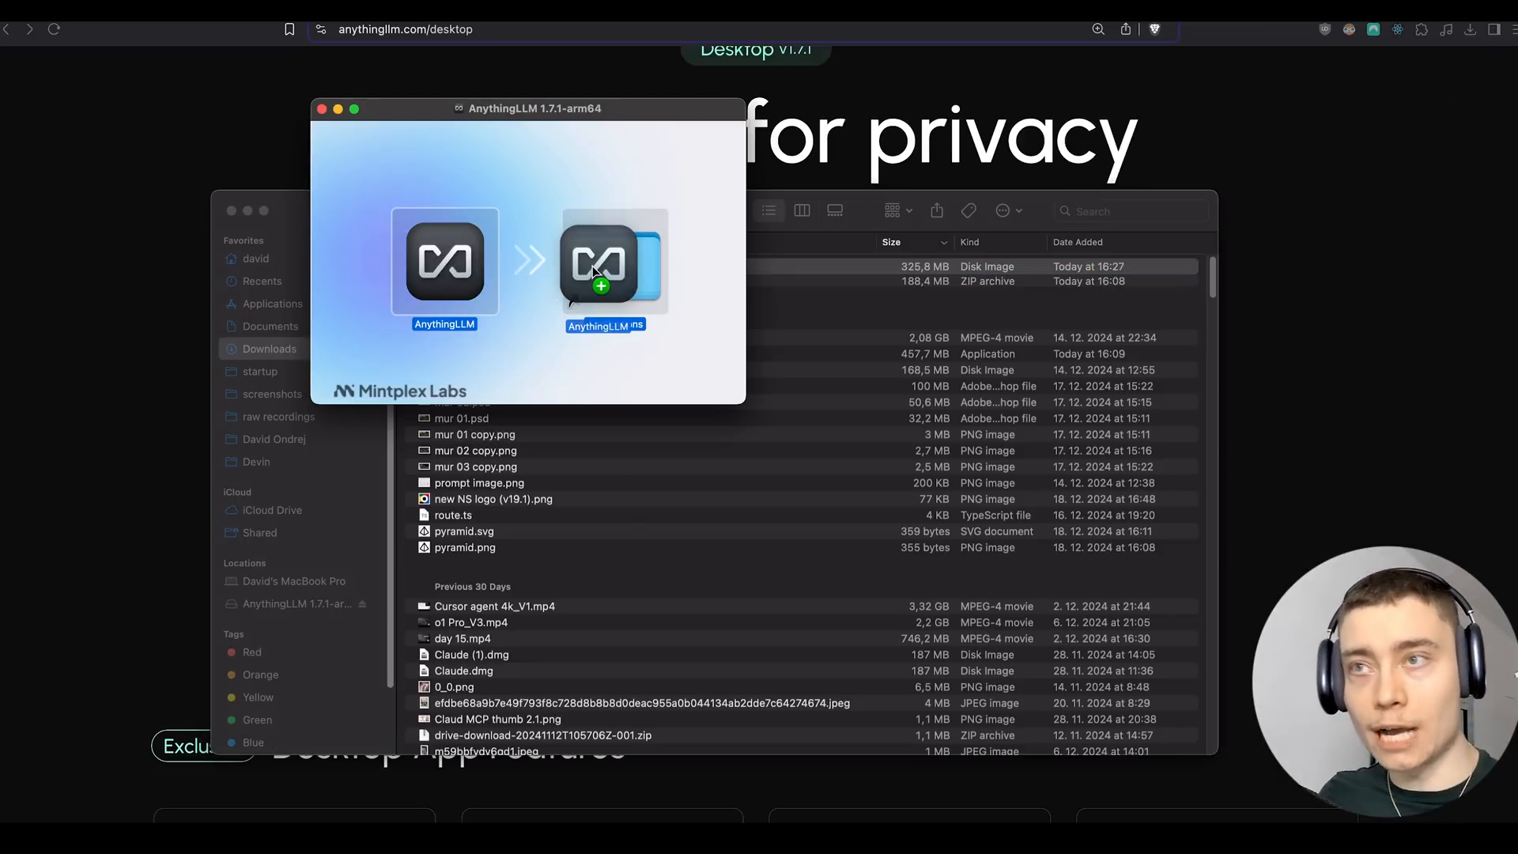
pyautogui.press('cmd+space')
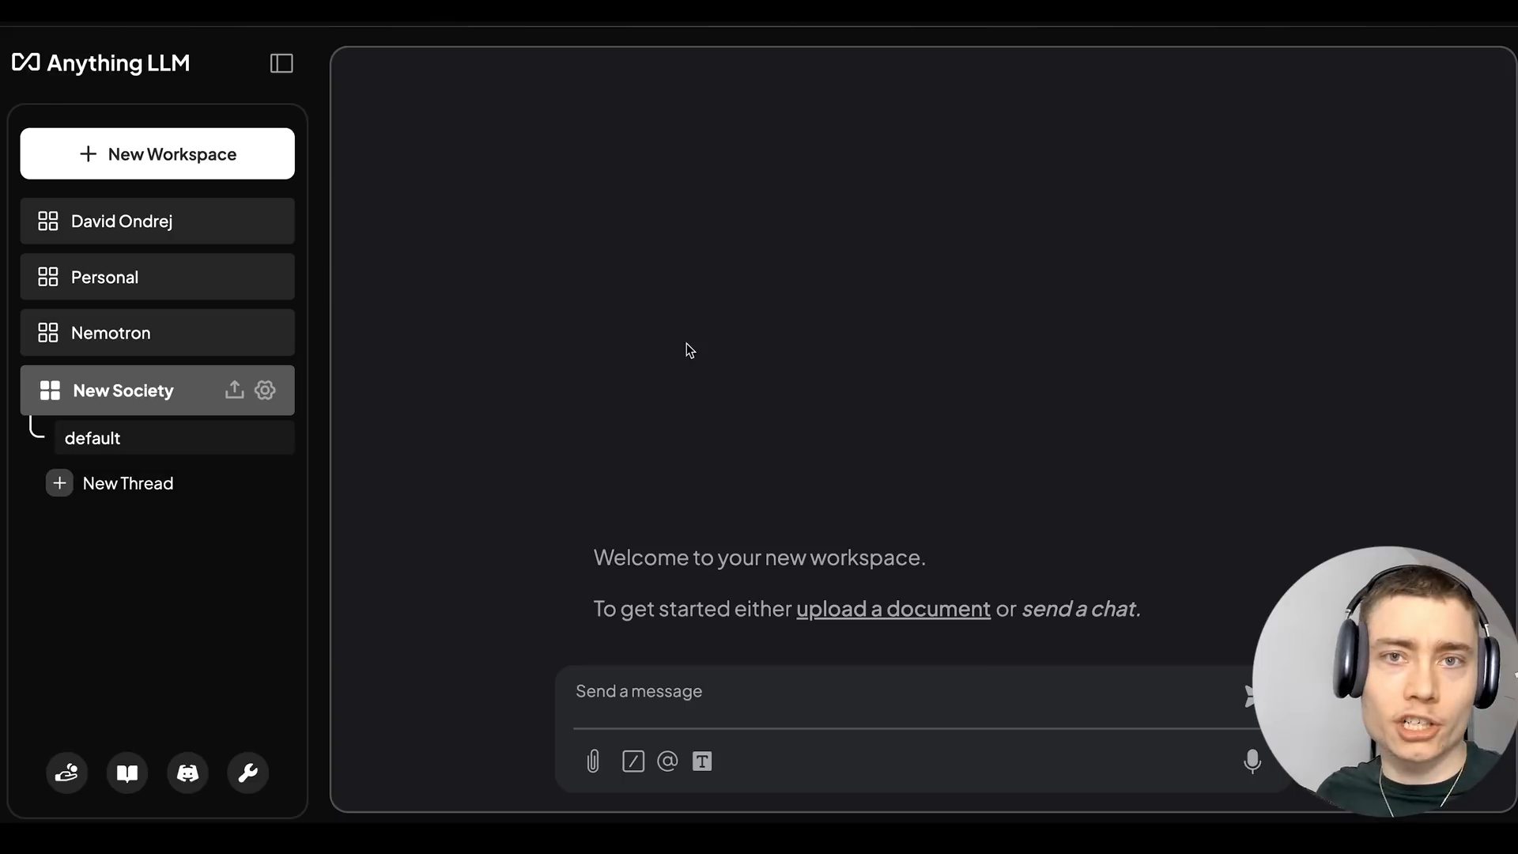
pyautogui.moveTo(567, 361)
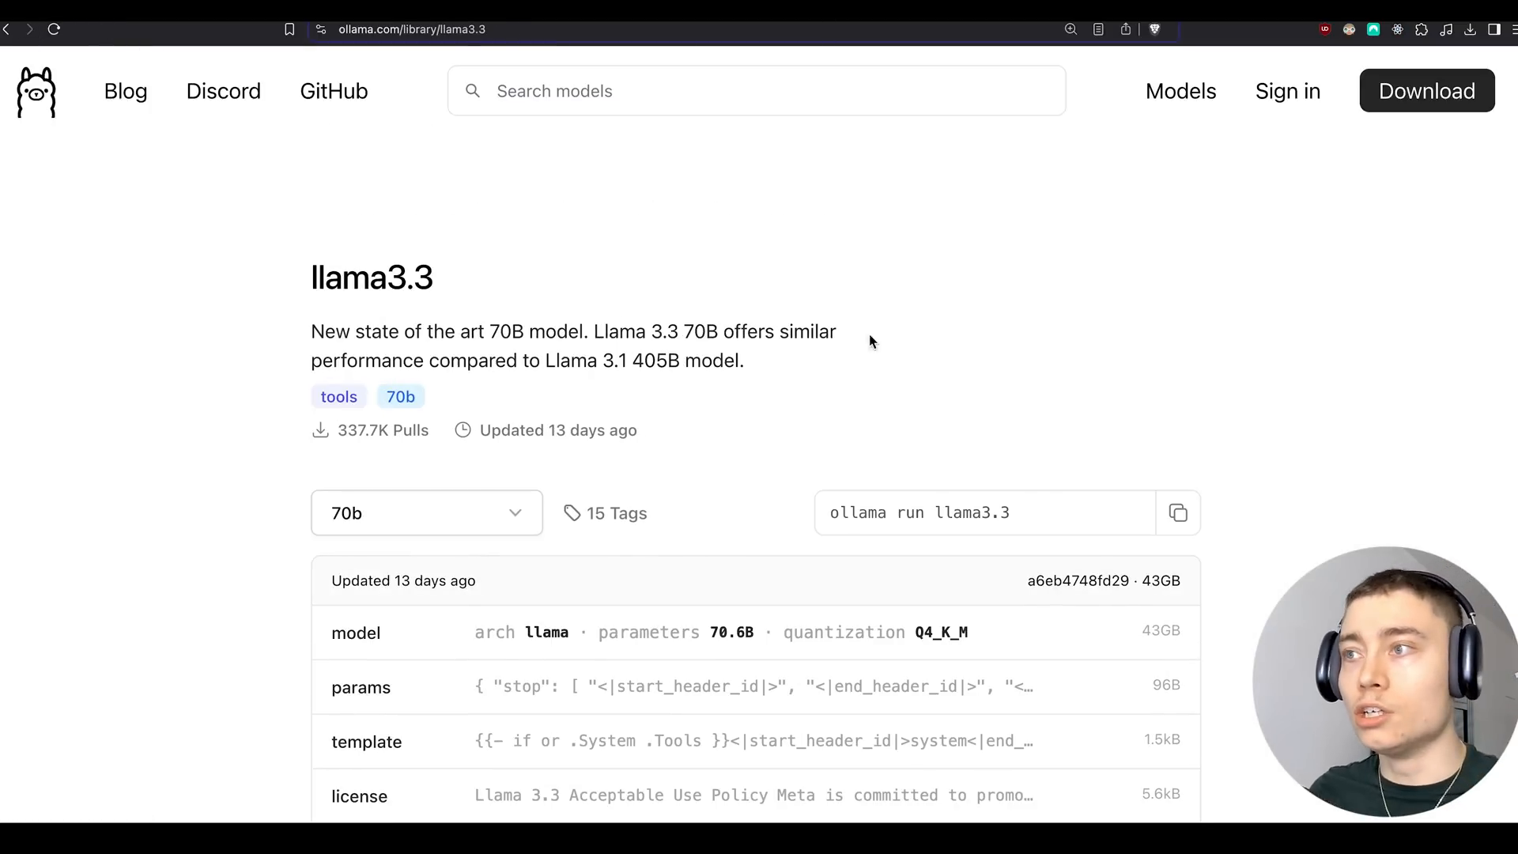
# - Review the llama3.3 70B model page on ollama.com and return to the AnythingLLM workspace
pyautogui.doubleClick(971, 513)
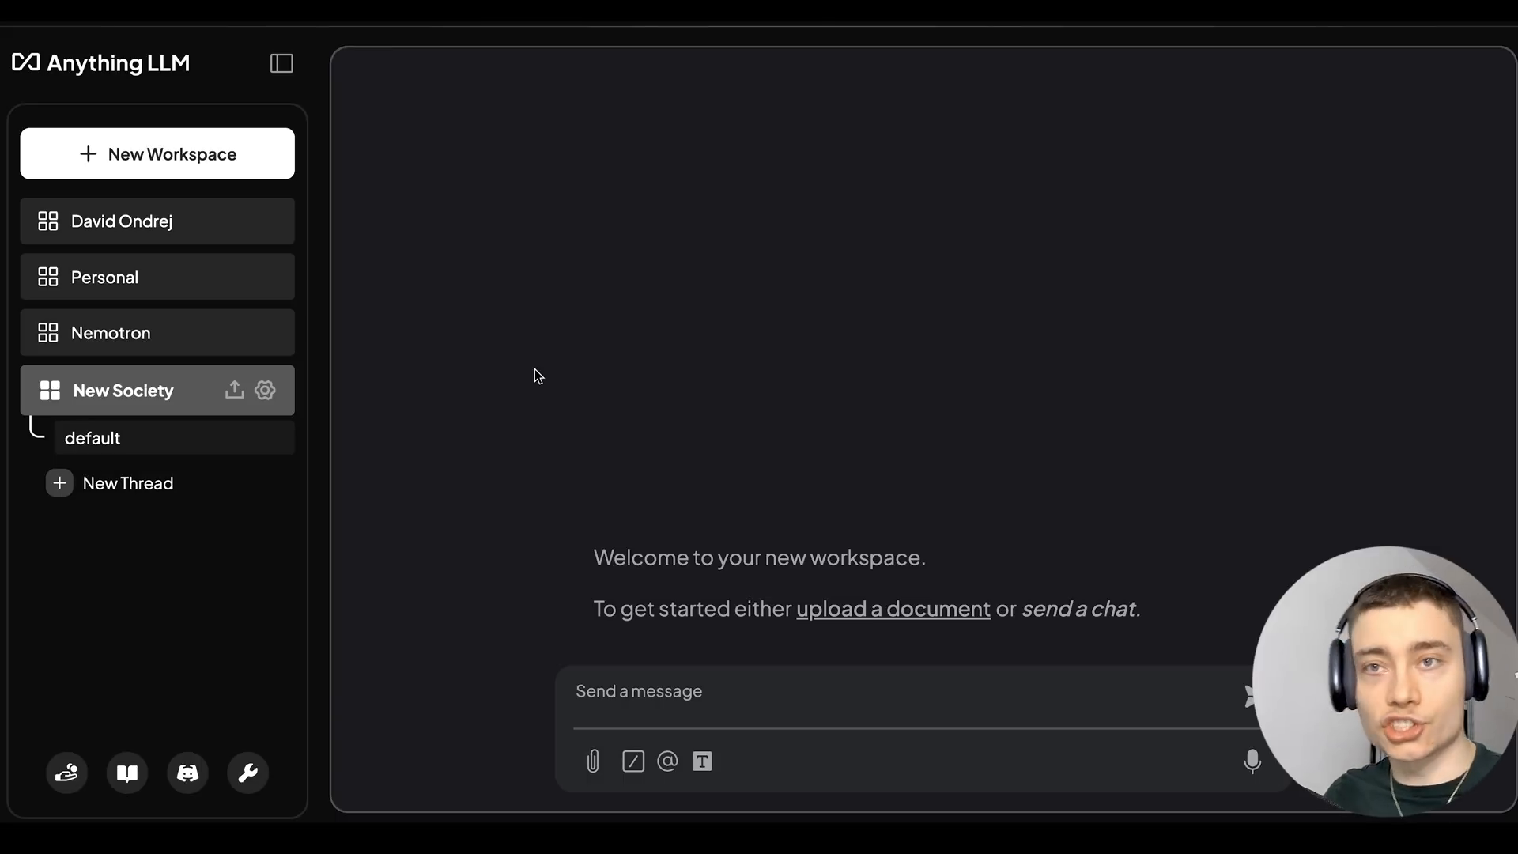
pyautogui.moveTo(293, 186)
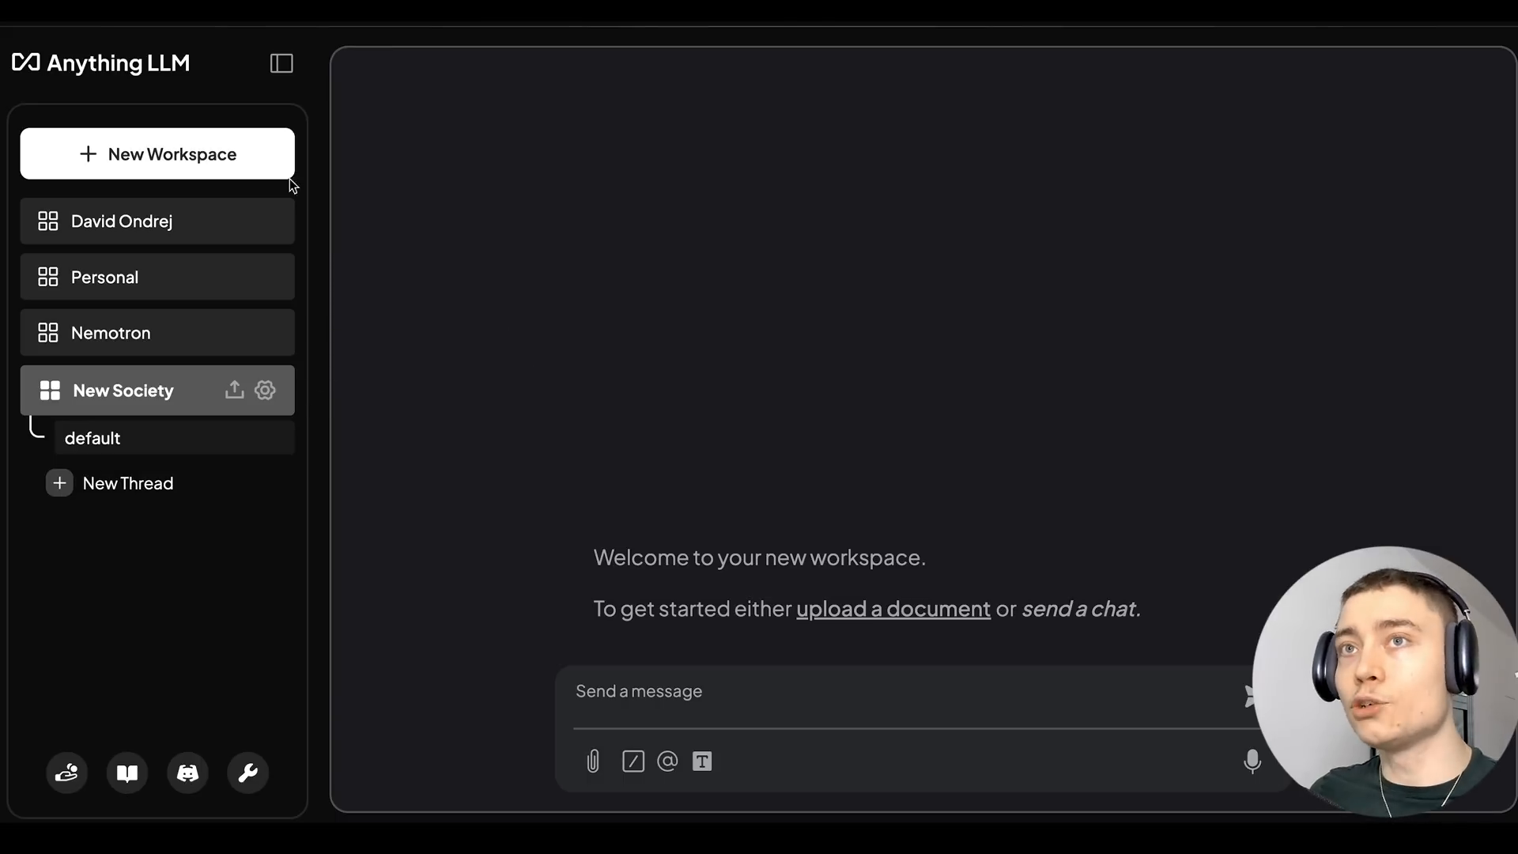
# - Create a new workspace named llama3.3 and go to its chat settings
pyautogui.click(157, 154)
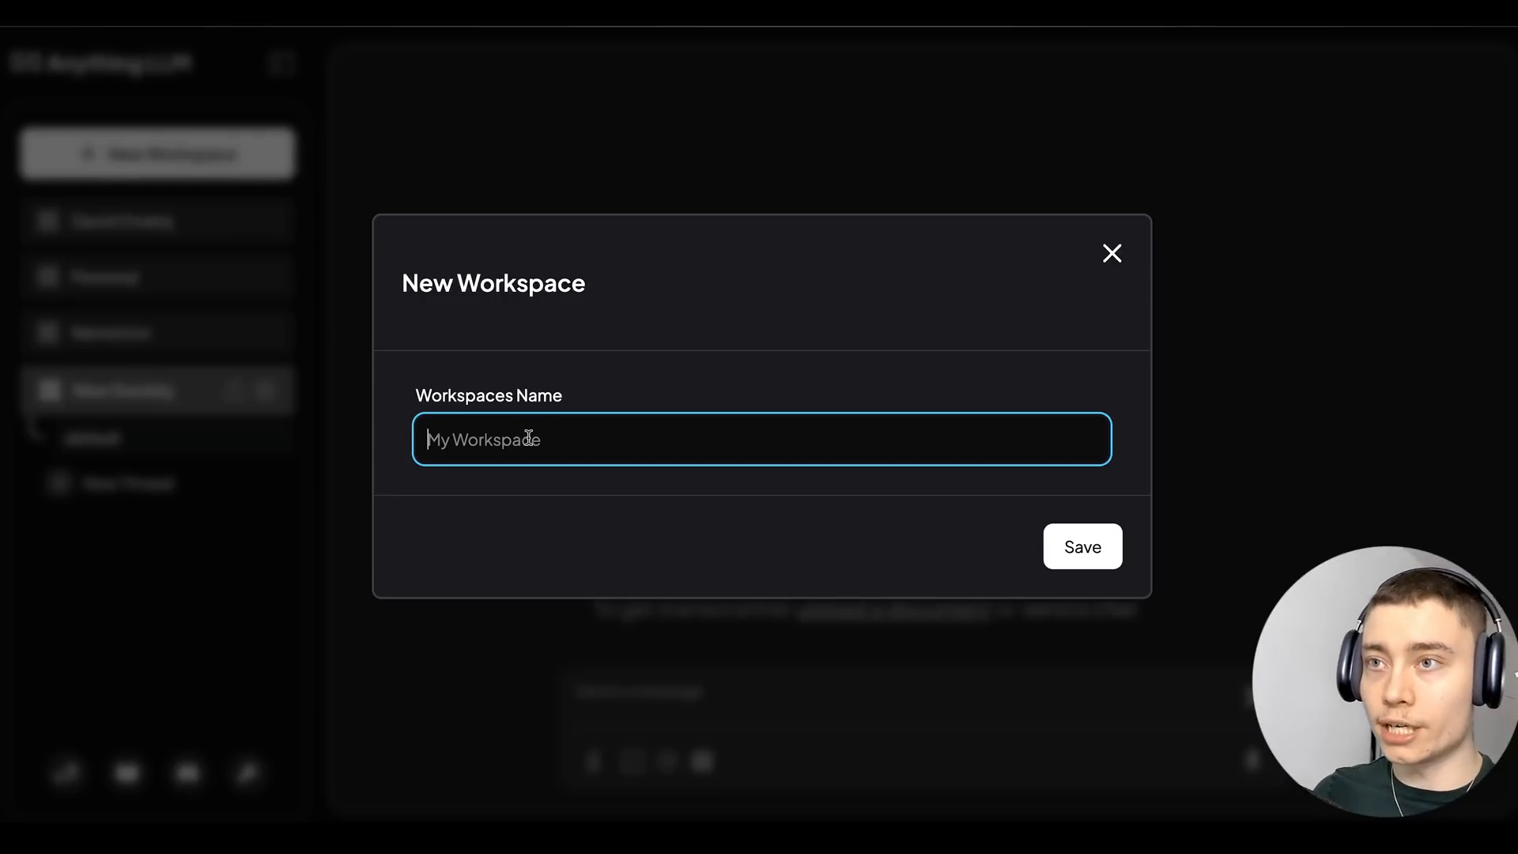
pyautogui.click(1082, 546)
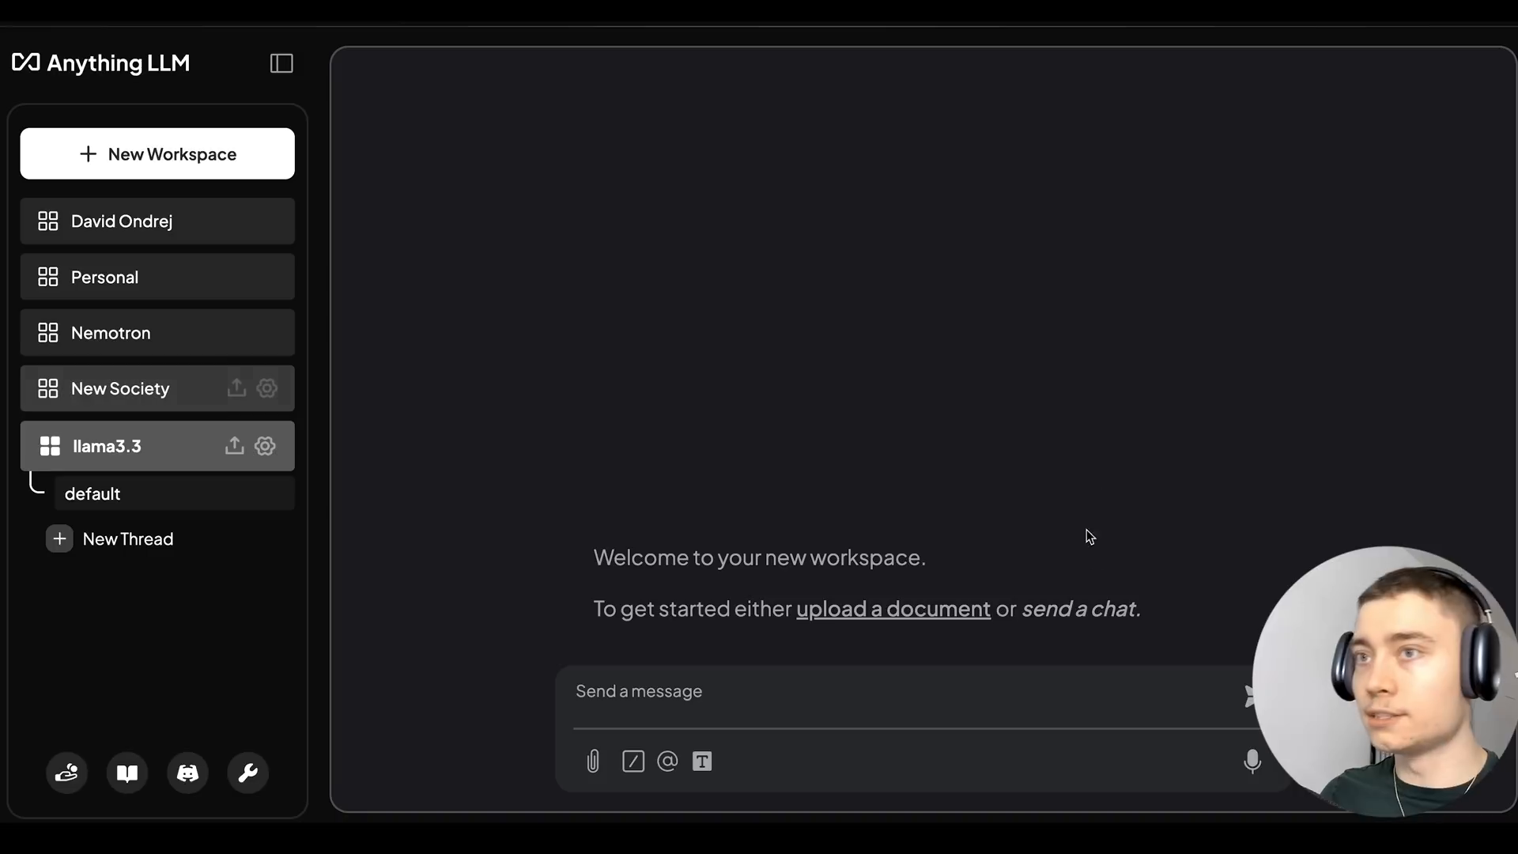
pyautogui.click(264, 446)
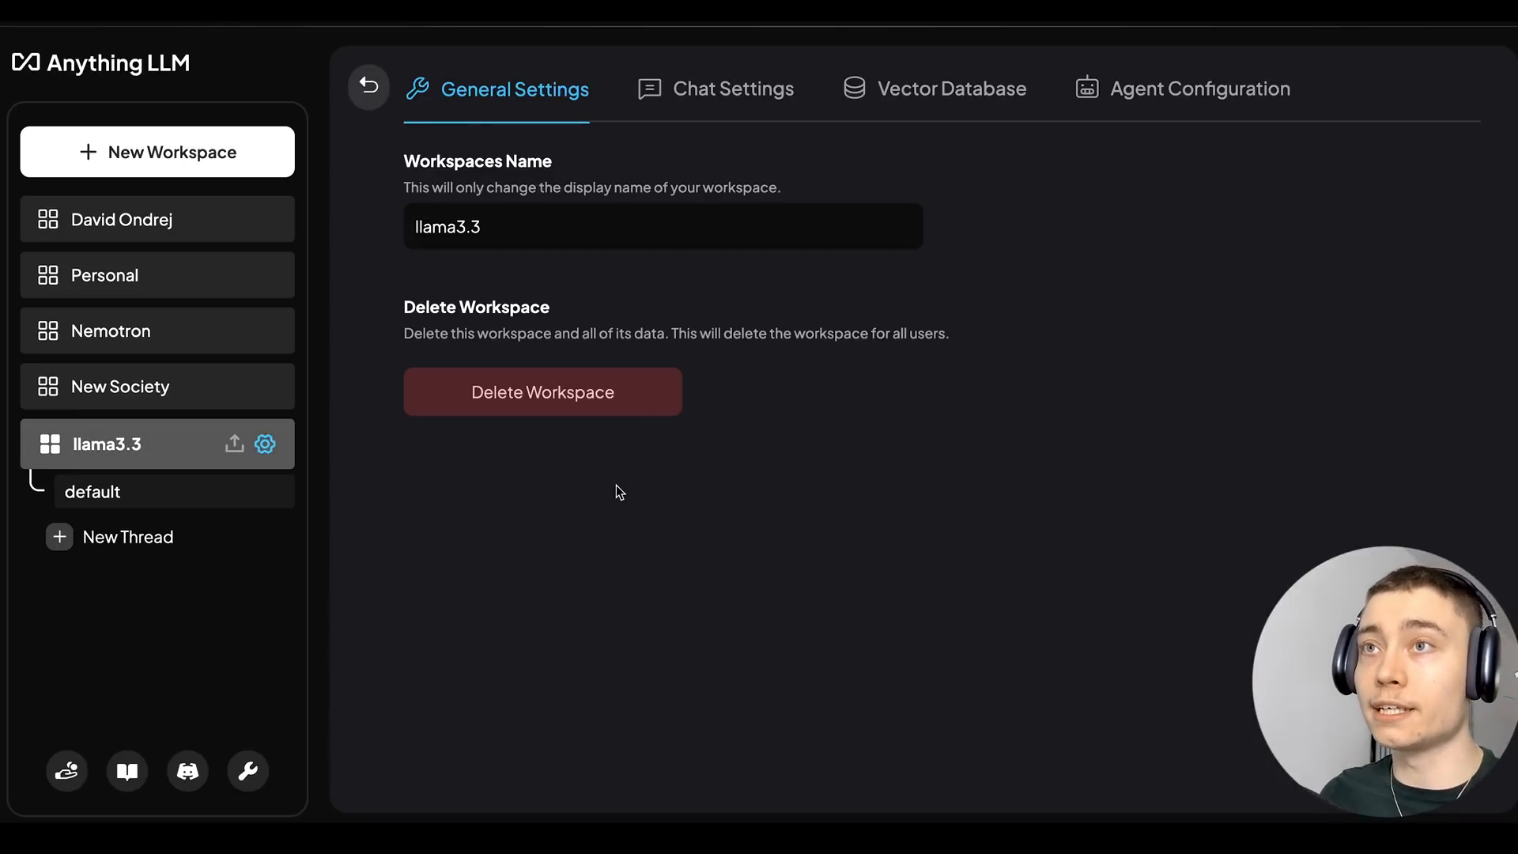
pyautogui.click(733, 88)
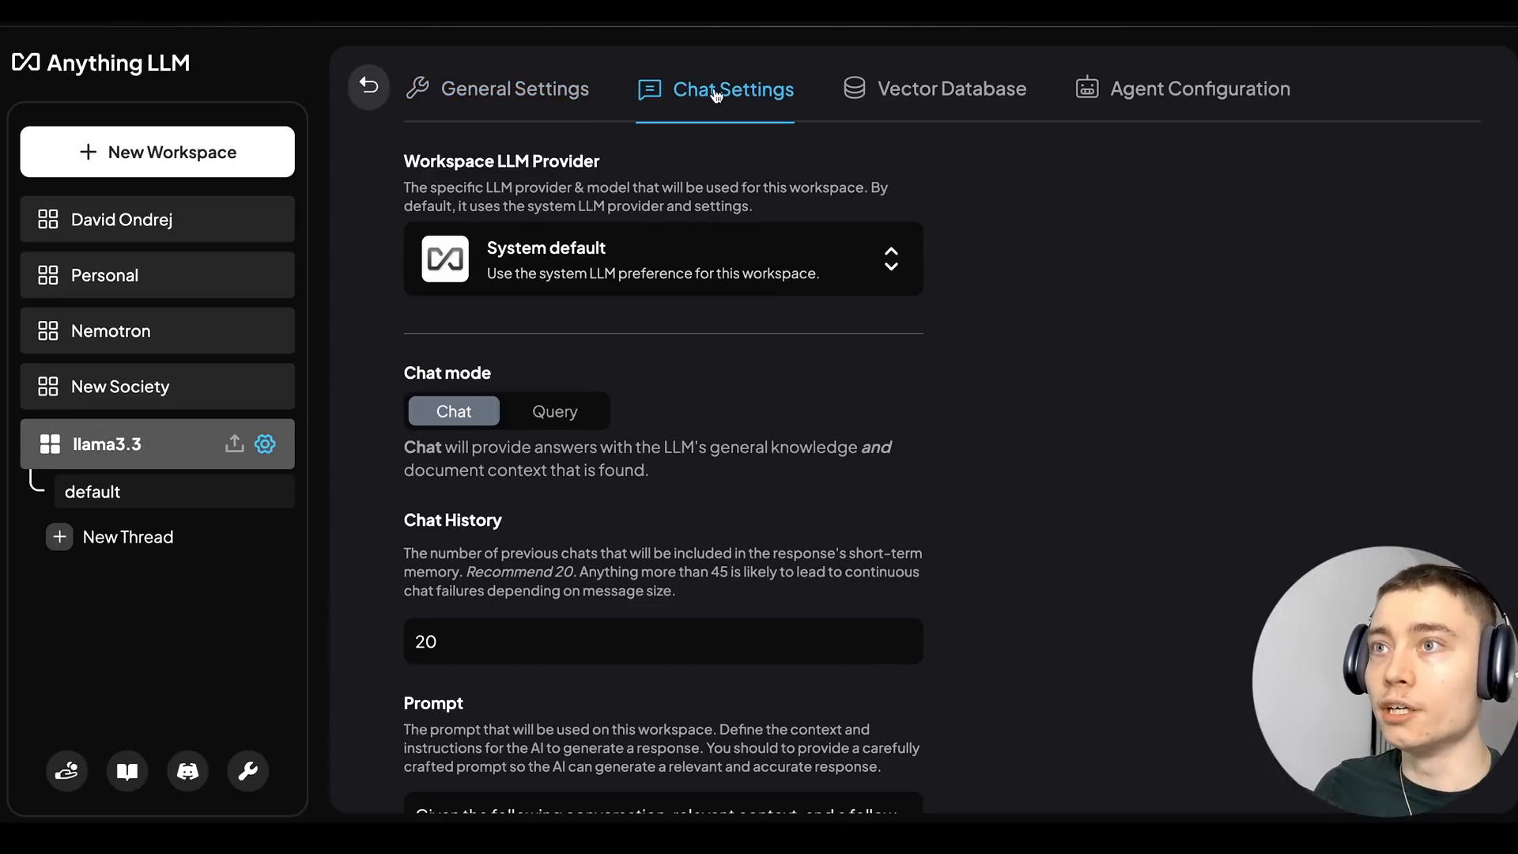
# - Set the workspace's provider to Ollama with chat model llama3.3:latest
pyautogui.click(663, 258)
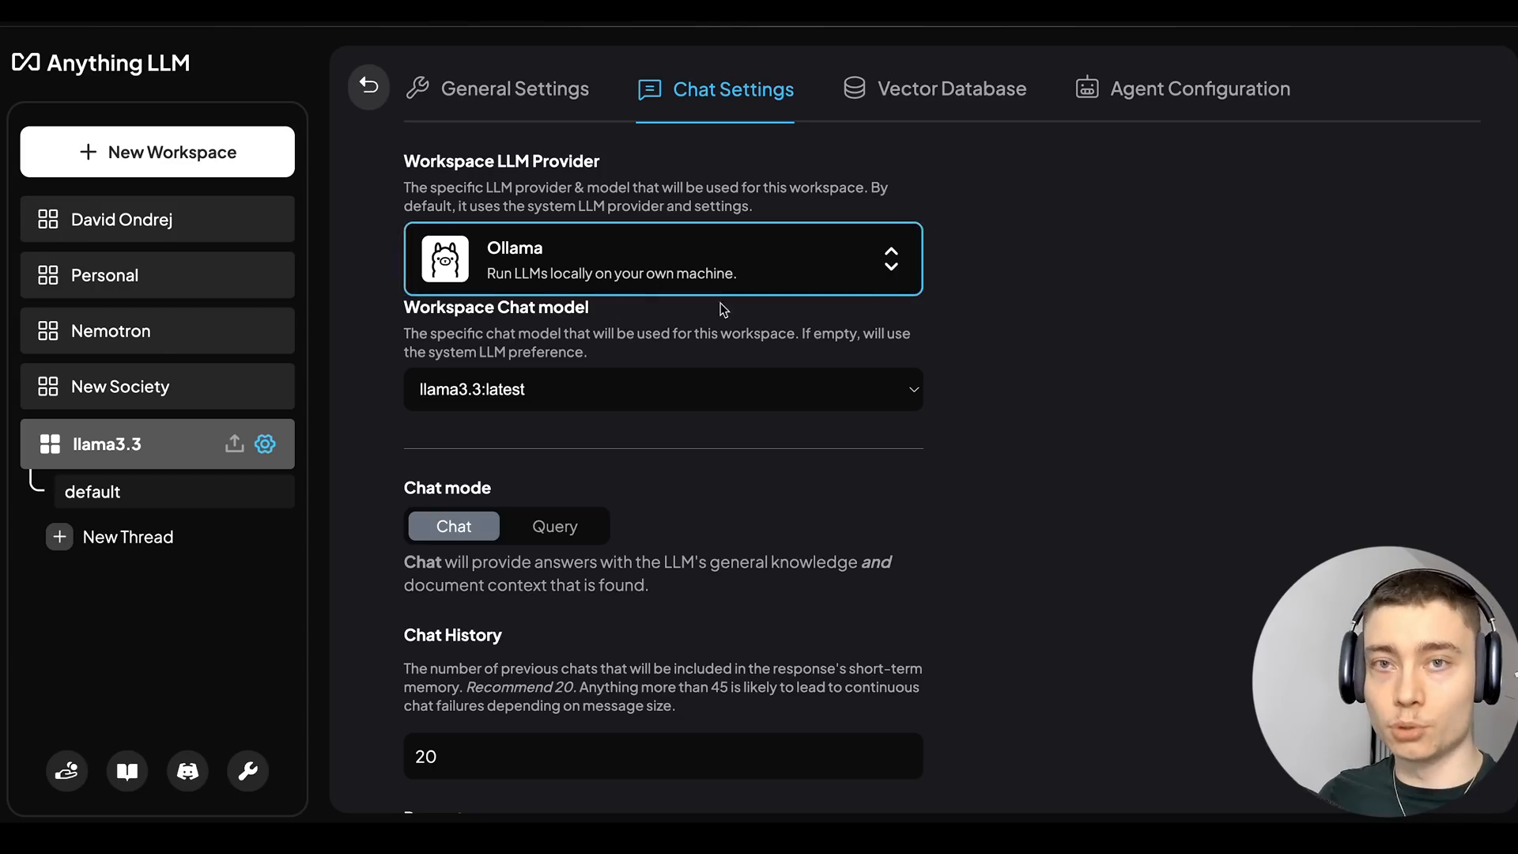
pyautogui.click(663, 389)
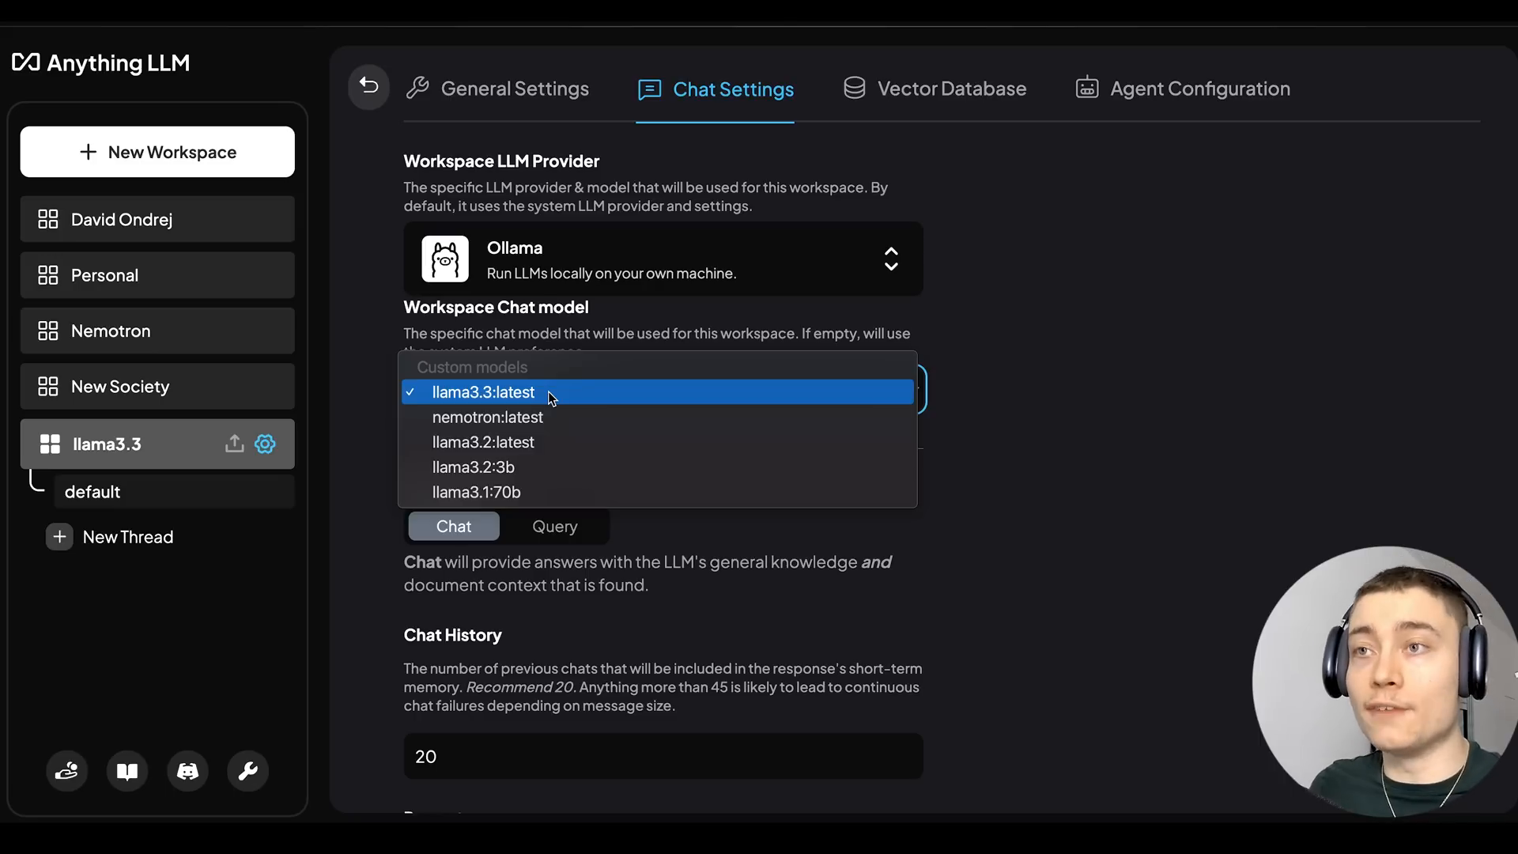
pyautogui.moveTo(438, 400)
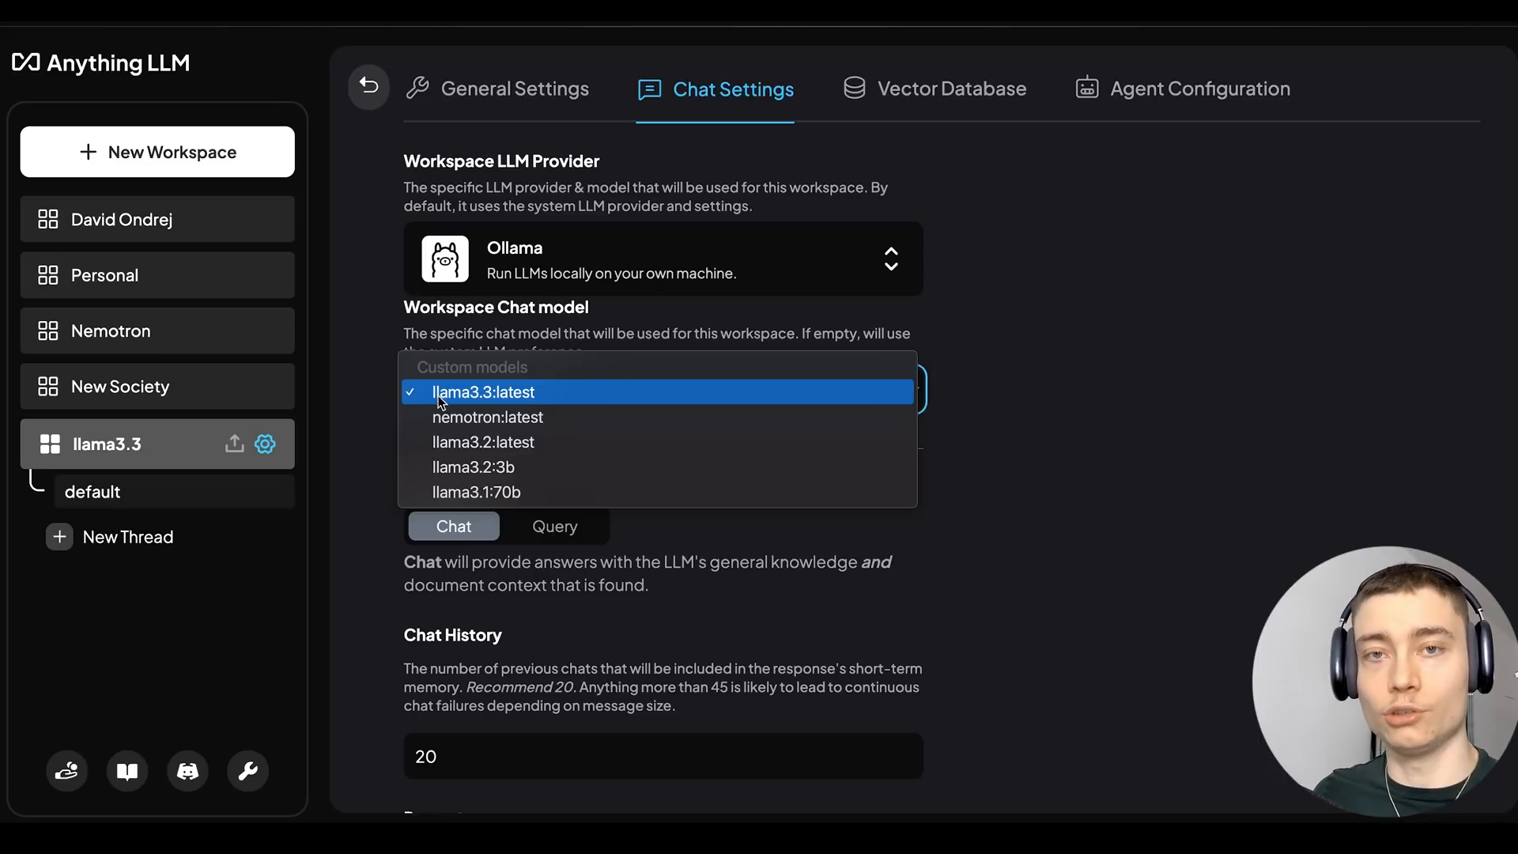
pyautogui.click(483, 392)
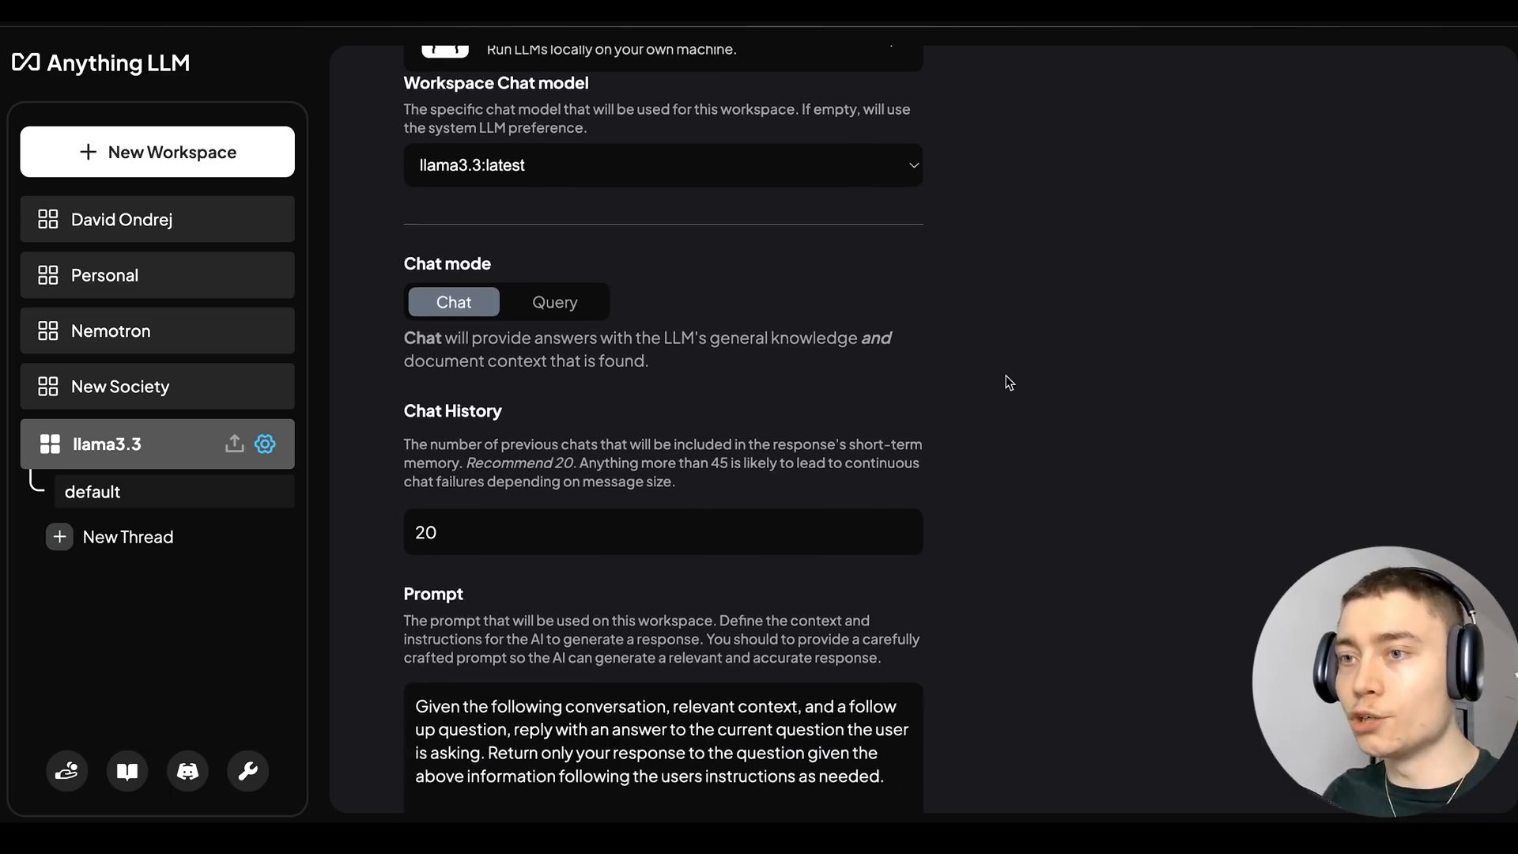
pyautogui.scroll(-3)
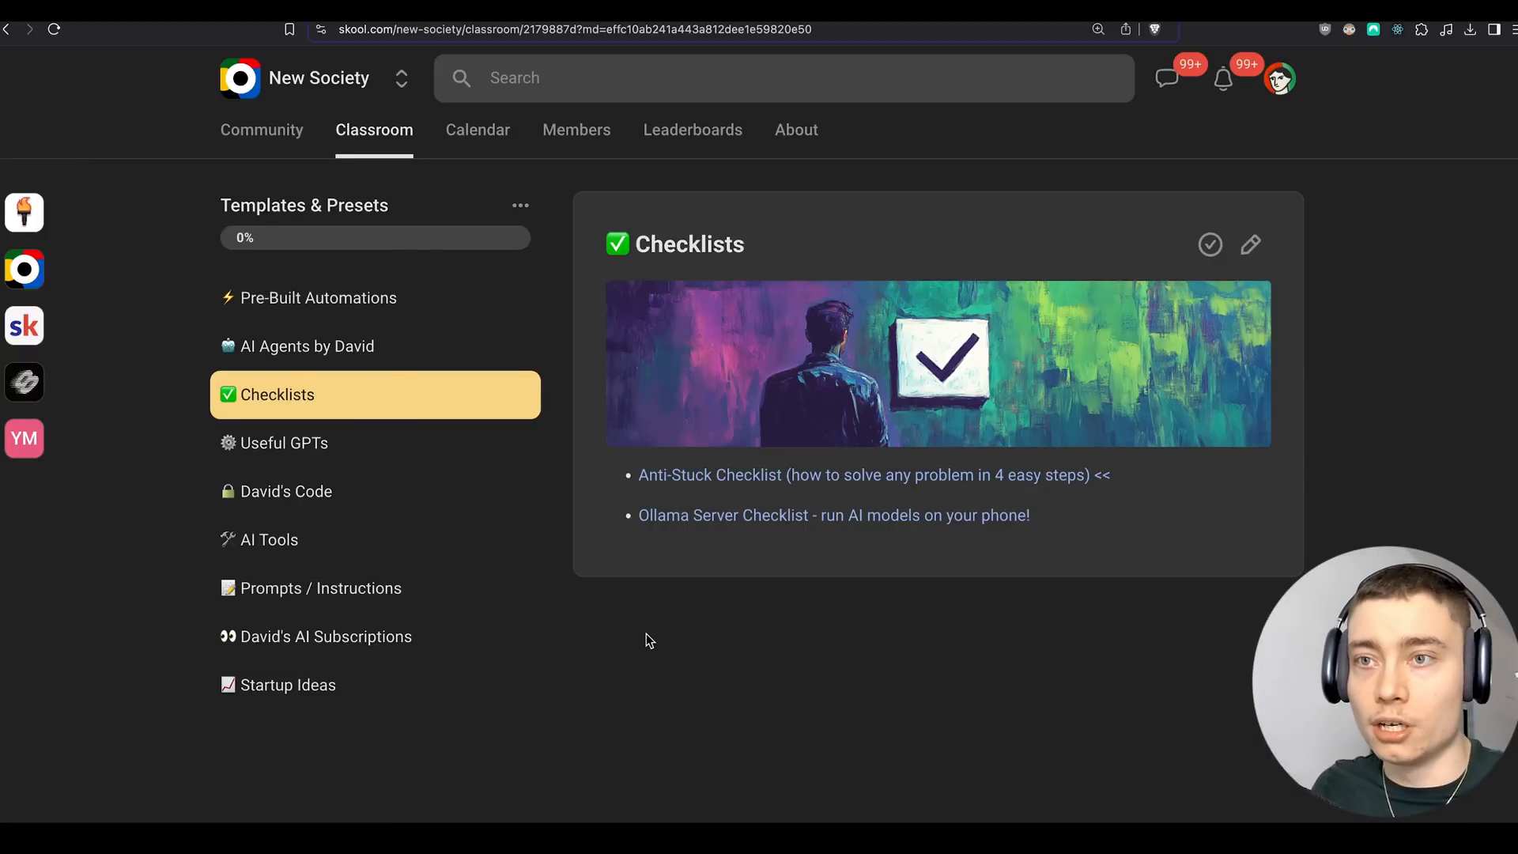
# - View the Prompts / Instructions lesson, then return to the Checklists lesson
pyautogui.click(322, 588)
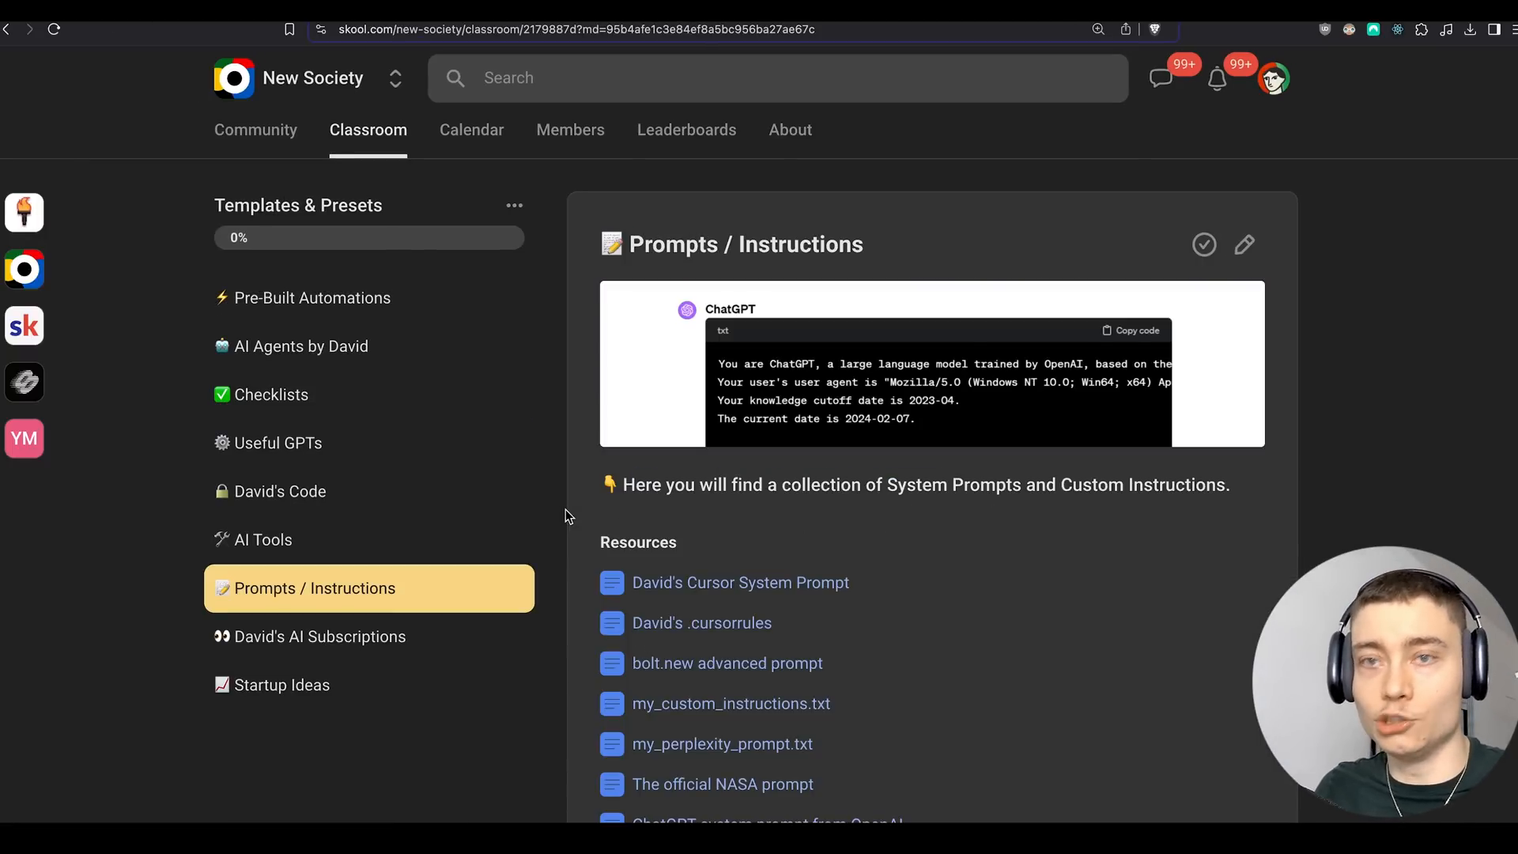
pyautogui.click(368, 127)
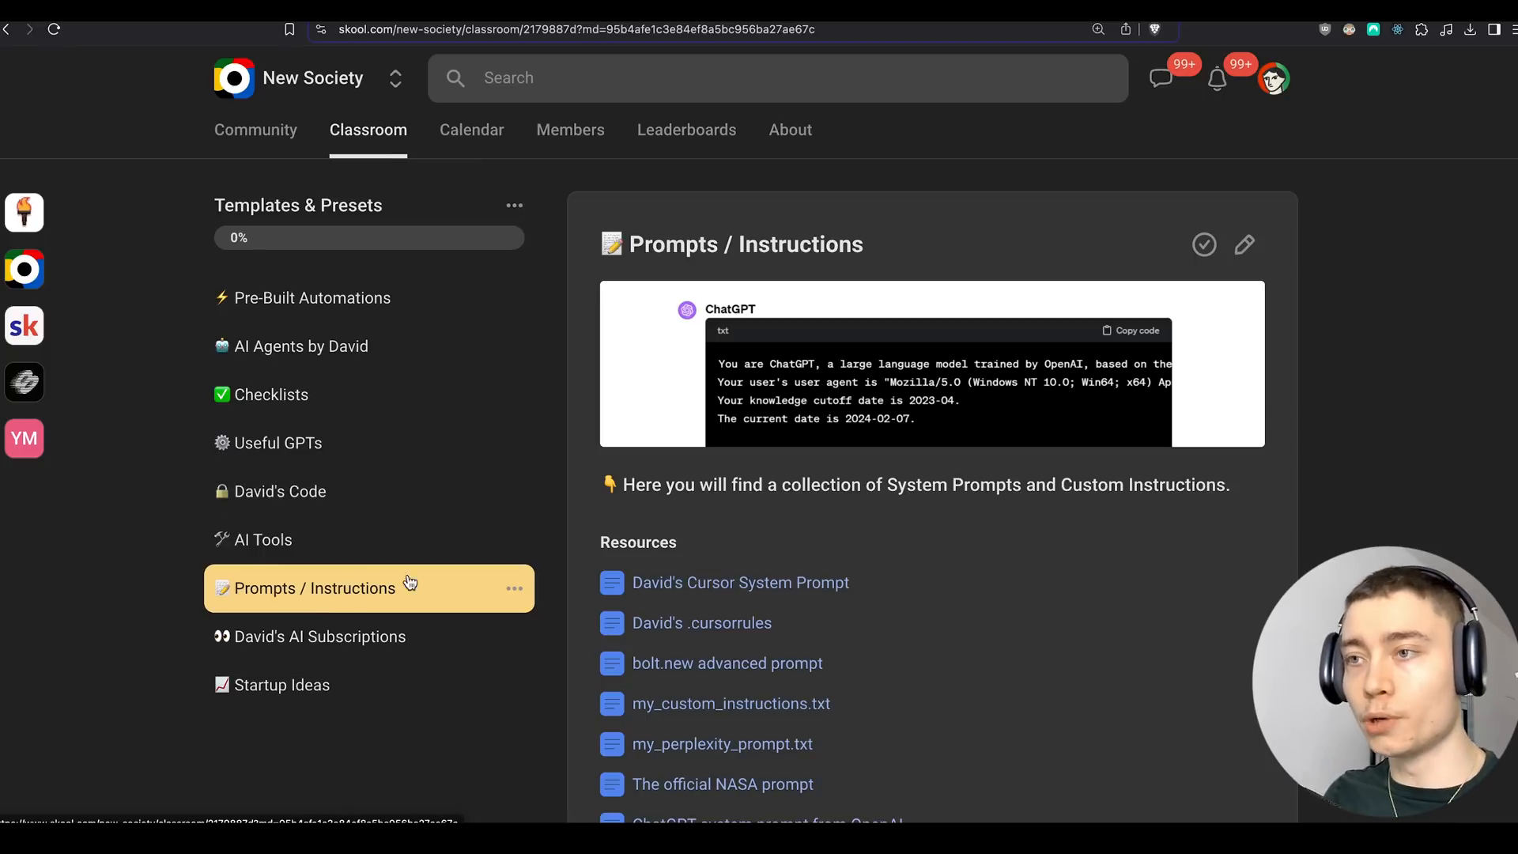
pyautogui.scroll(-3)
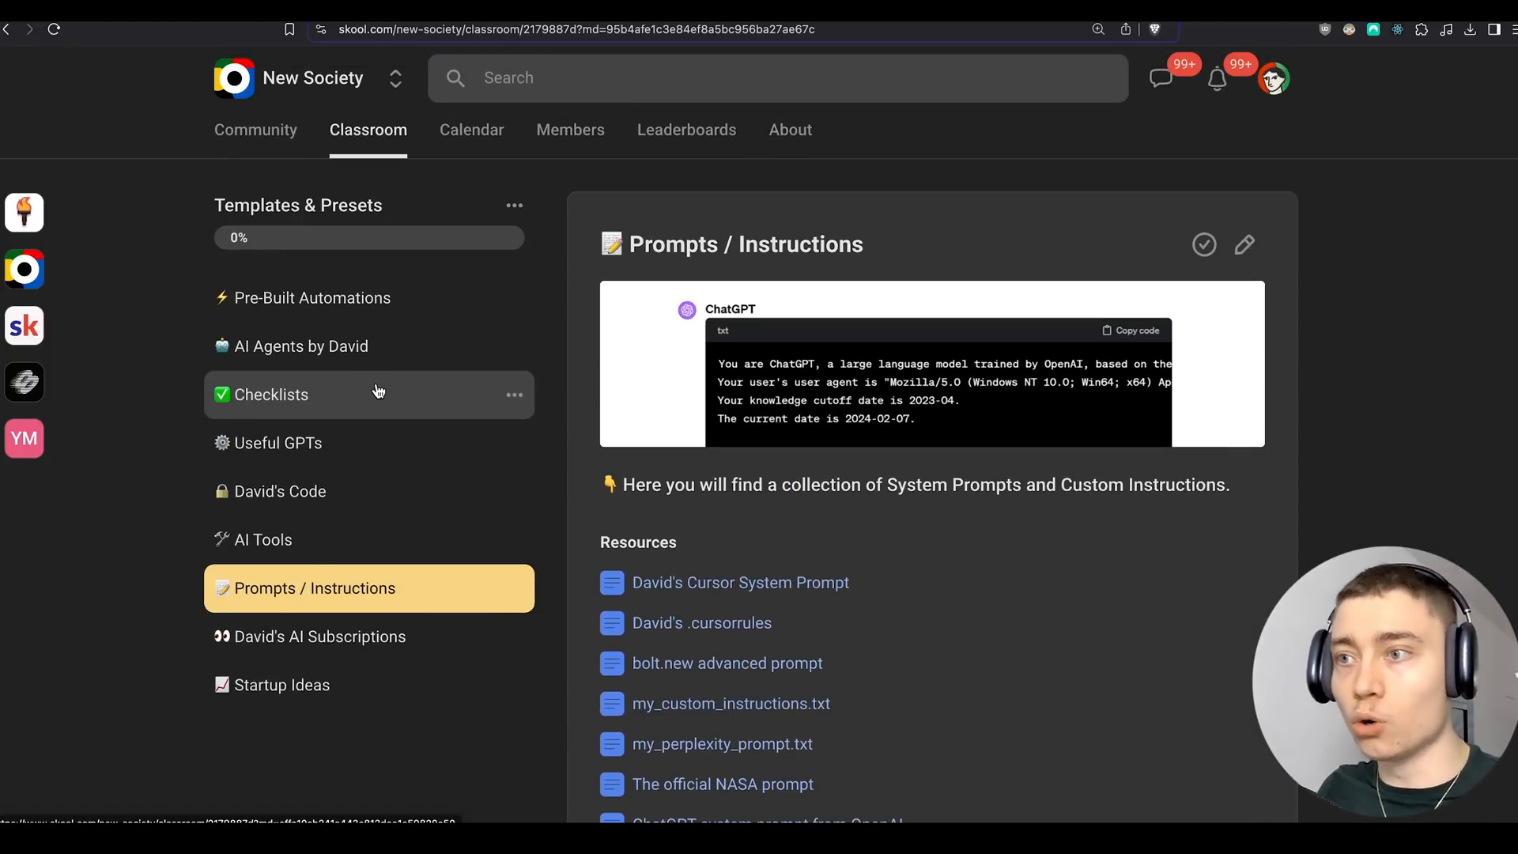
pyautogui.click(273, 394)
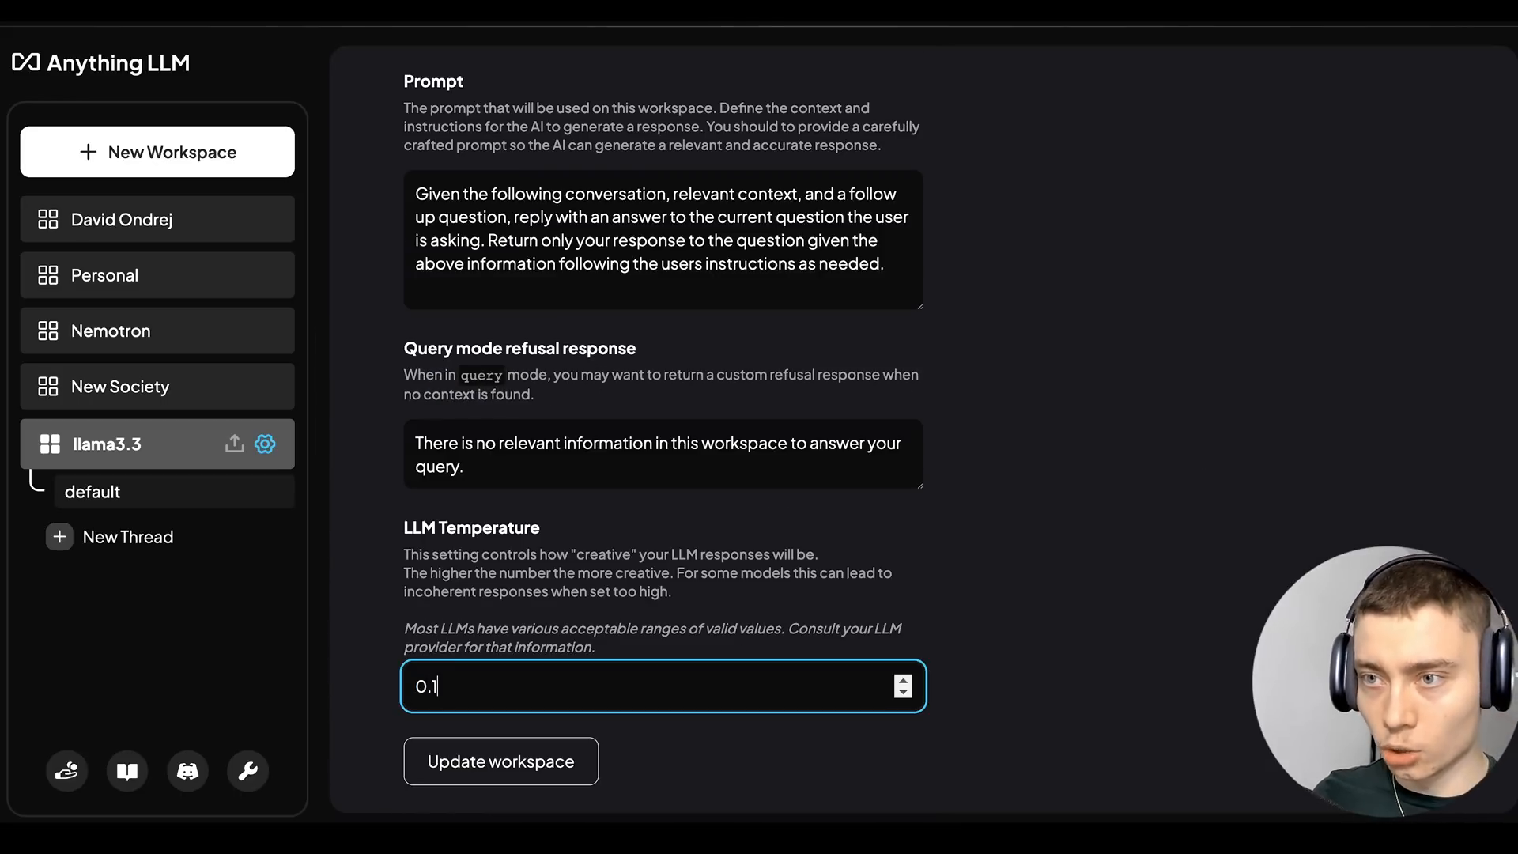
# - Update the workspace settings and draft a prompt asking for a habit-tracker backend
pyautogui.click(501, 760)
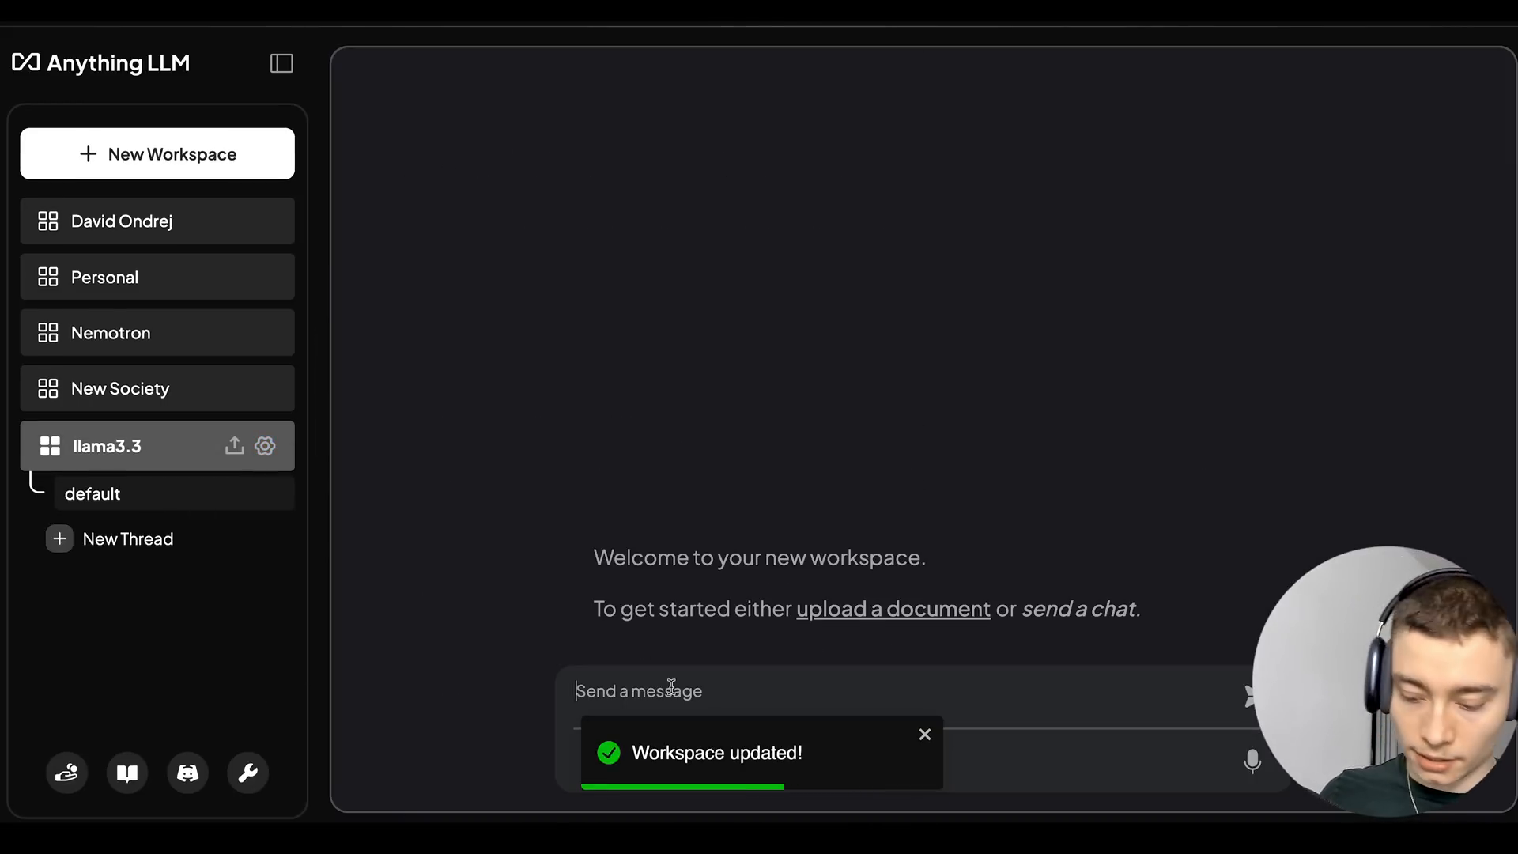
pyautogui.write('write a')
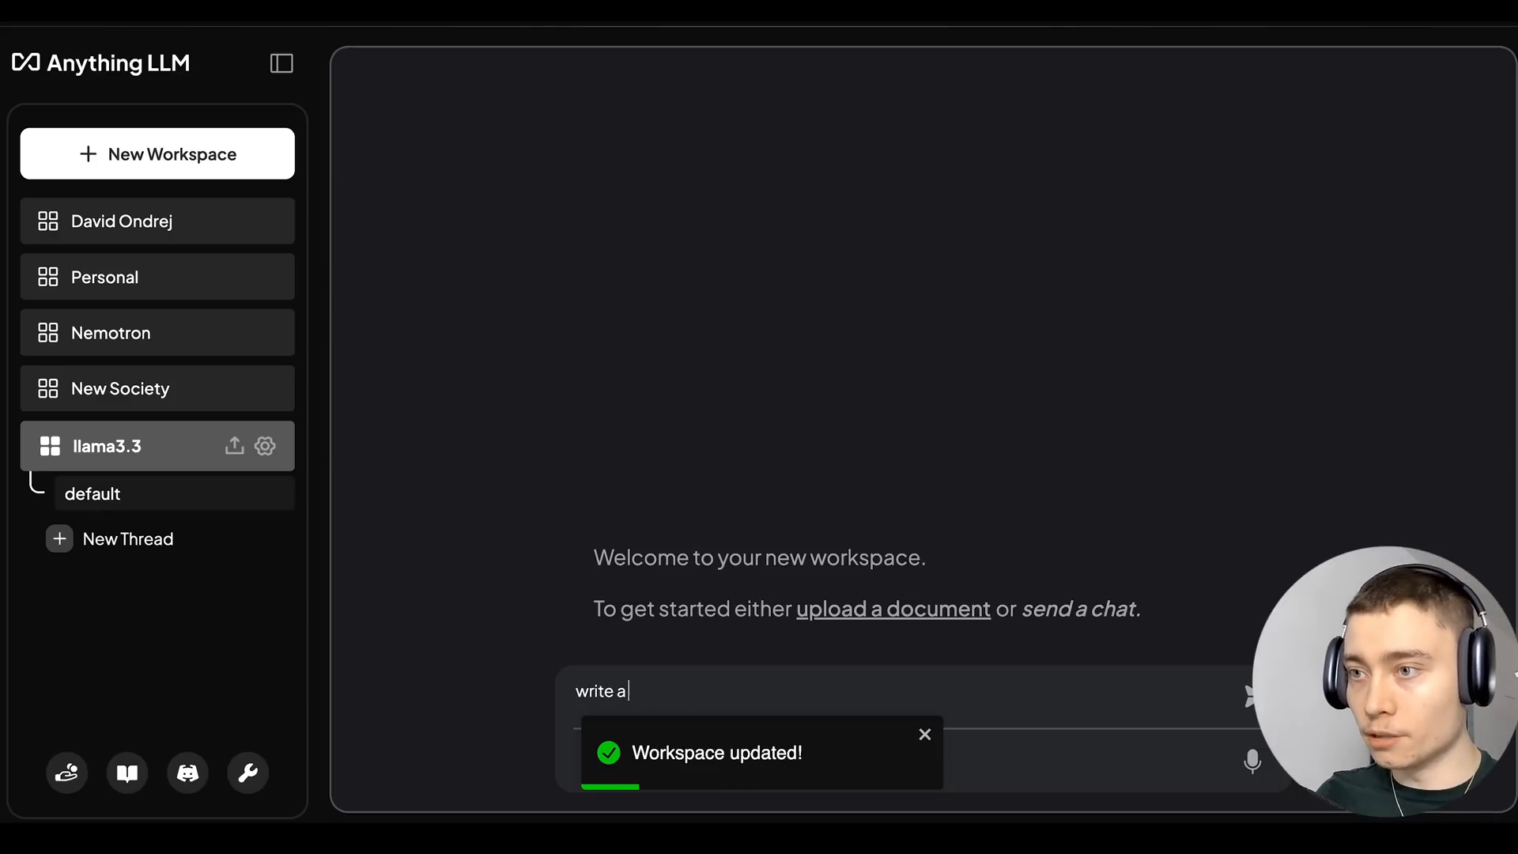
pyautogui.write('backend for a af')
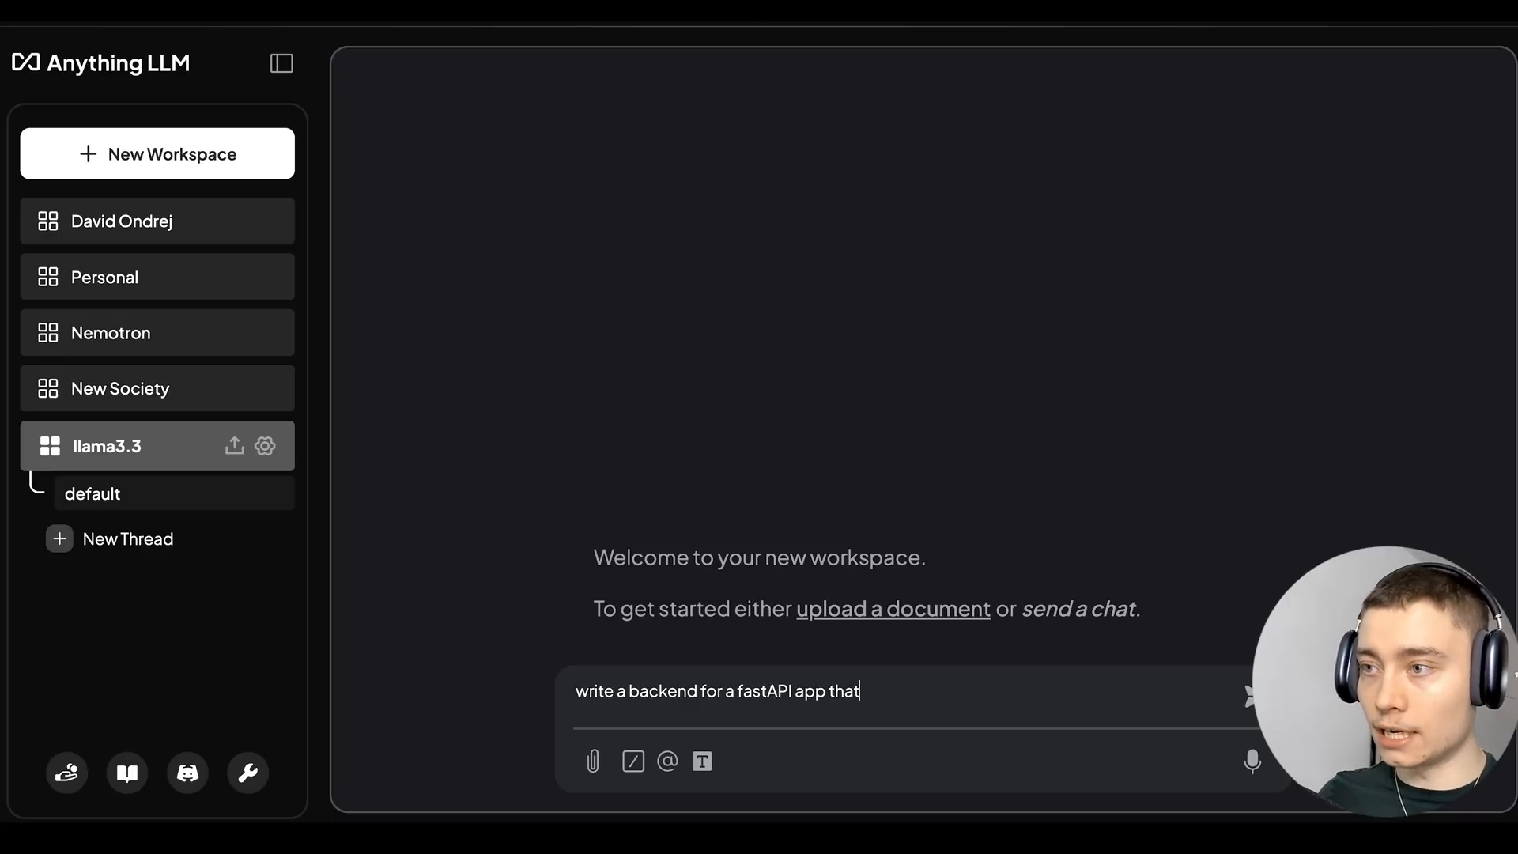
pyautogui.write('is a habit tracker')
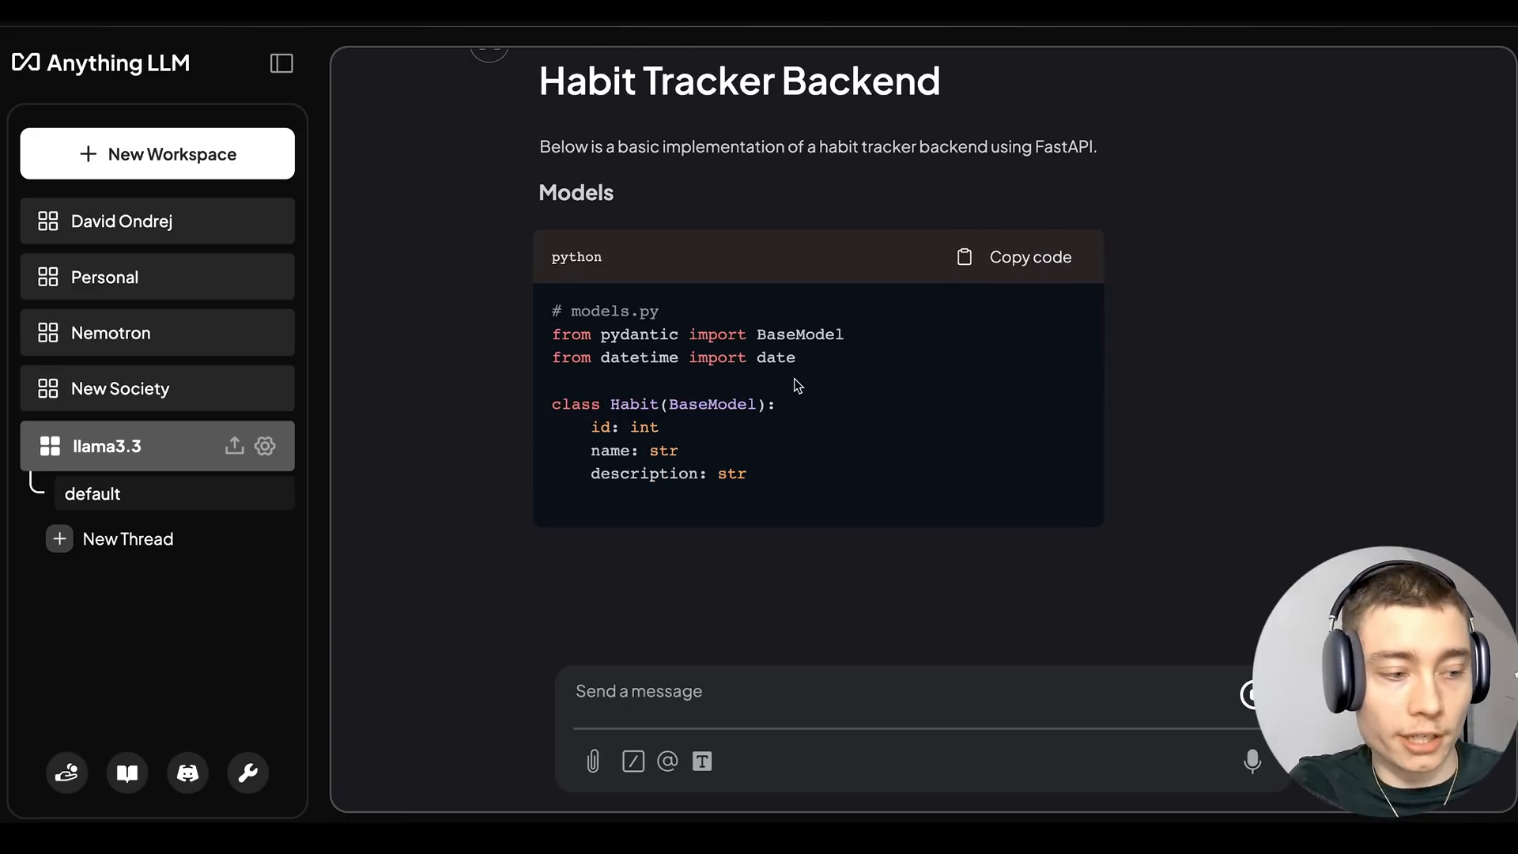
pyautogui.scroll(-3)
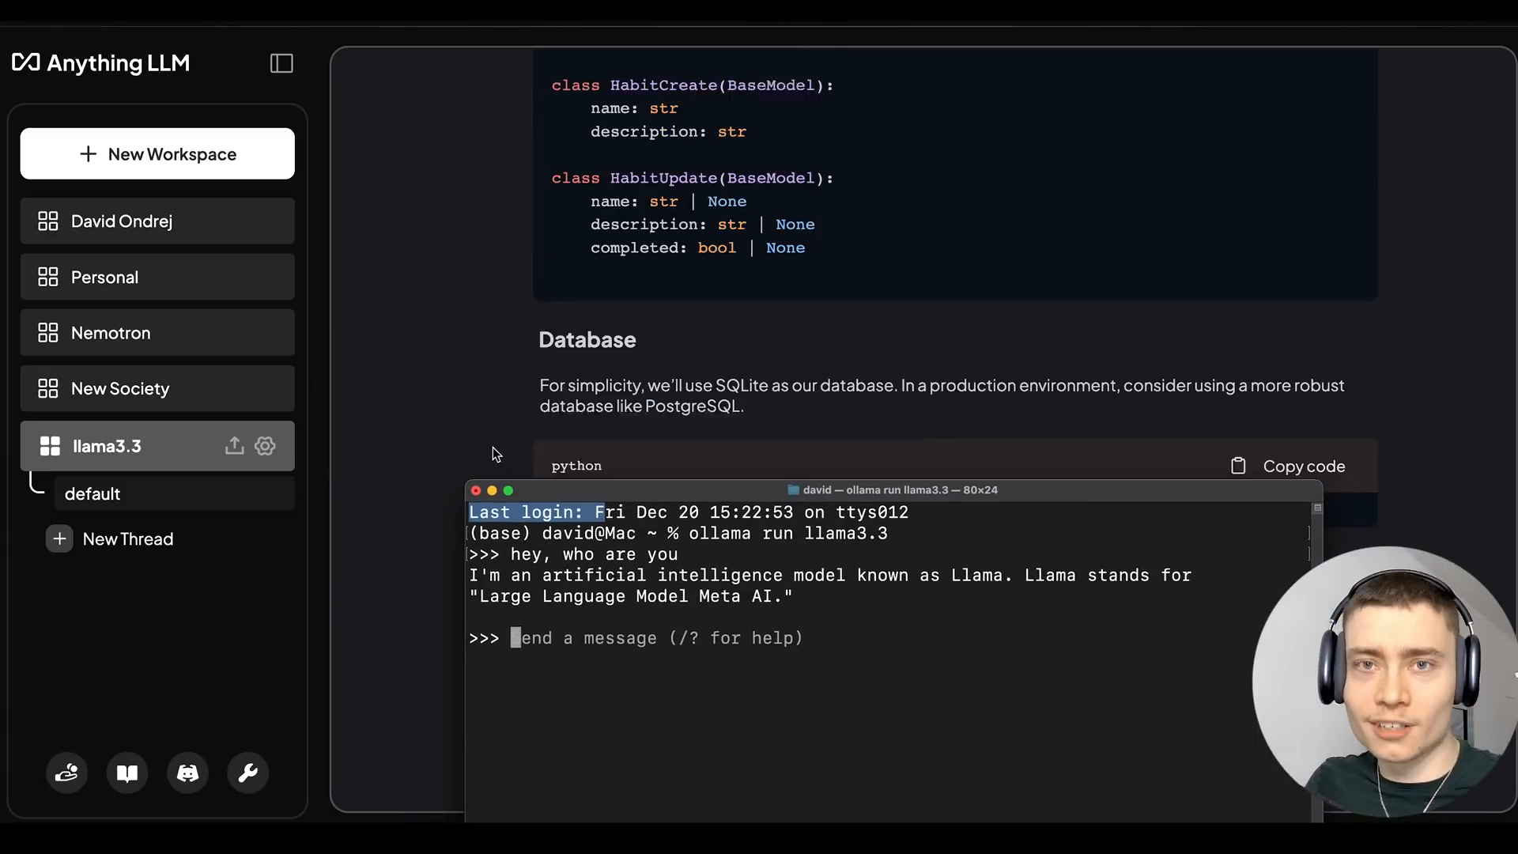
pyautogui.moveTo(893, 489); pyautogui.dragTo(793, 168)
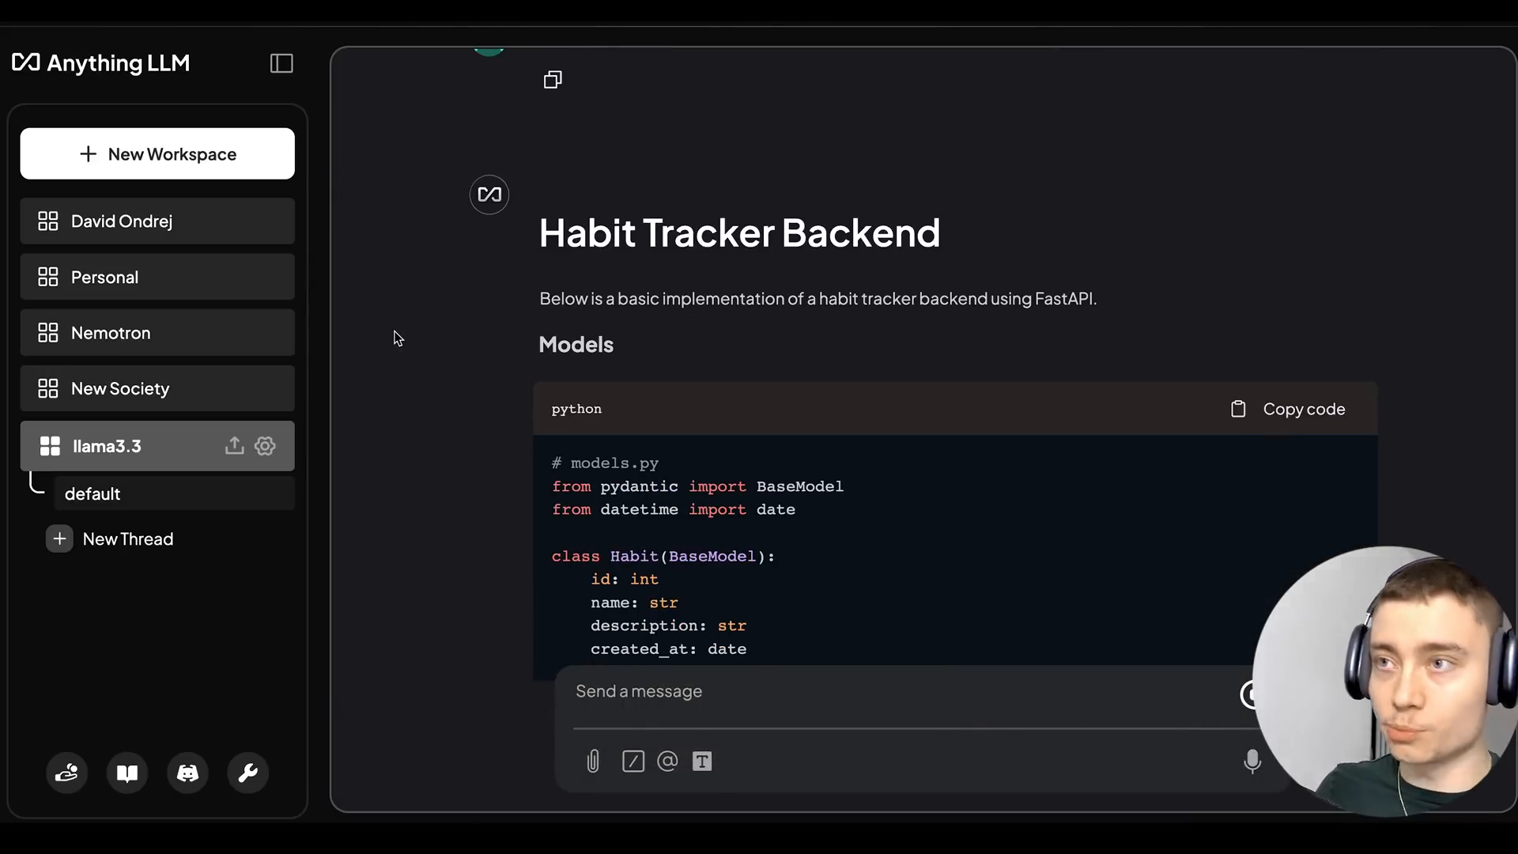
pyautogui.scroll(-3)
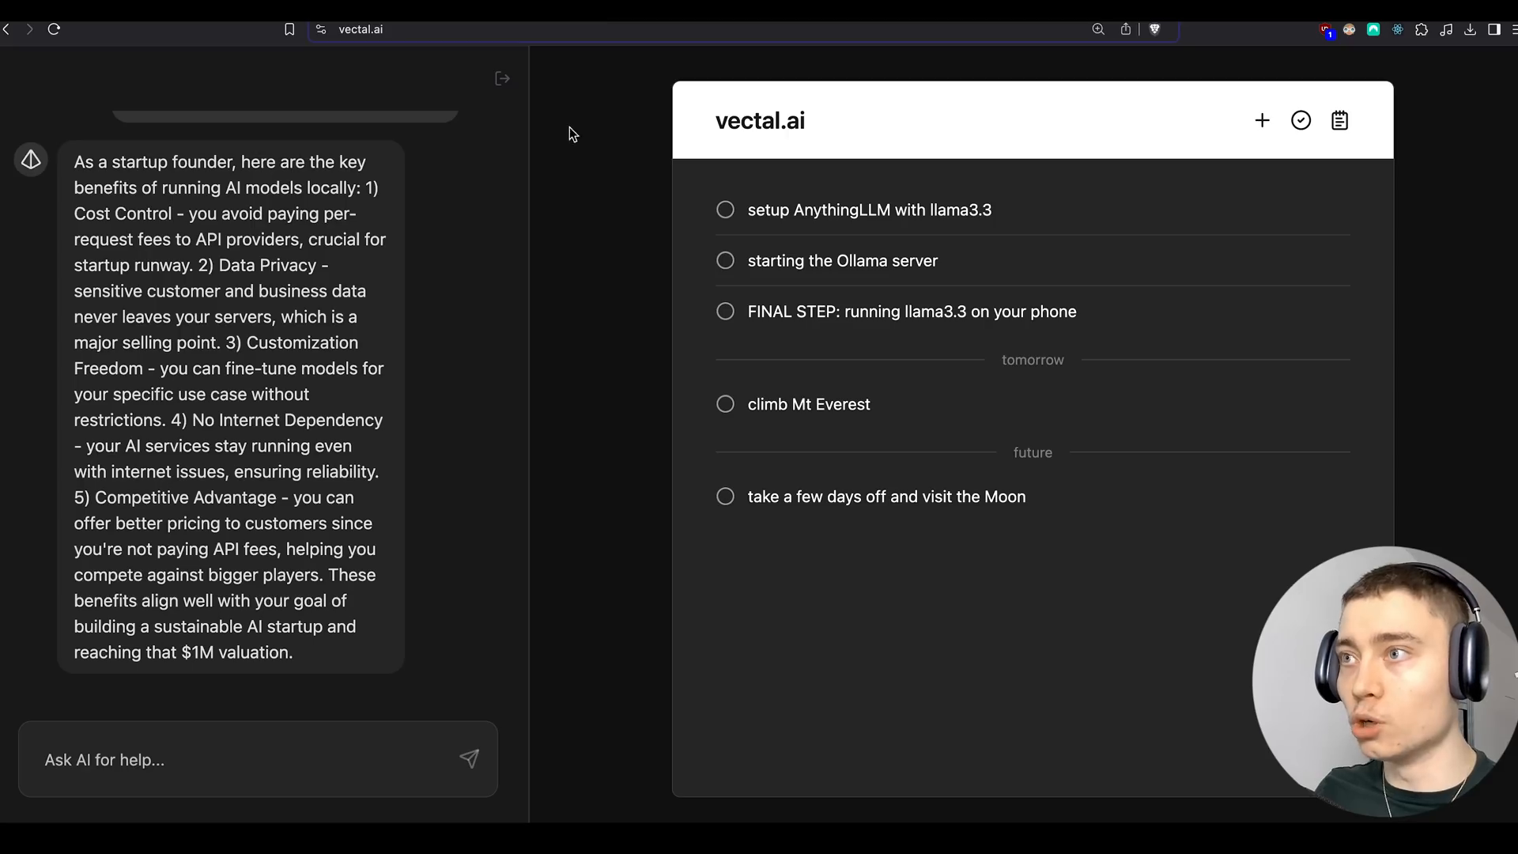
pyautogui.moveTo(702, 212)
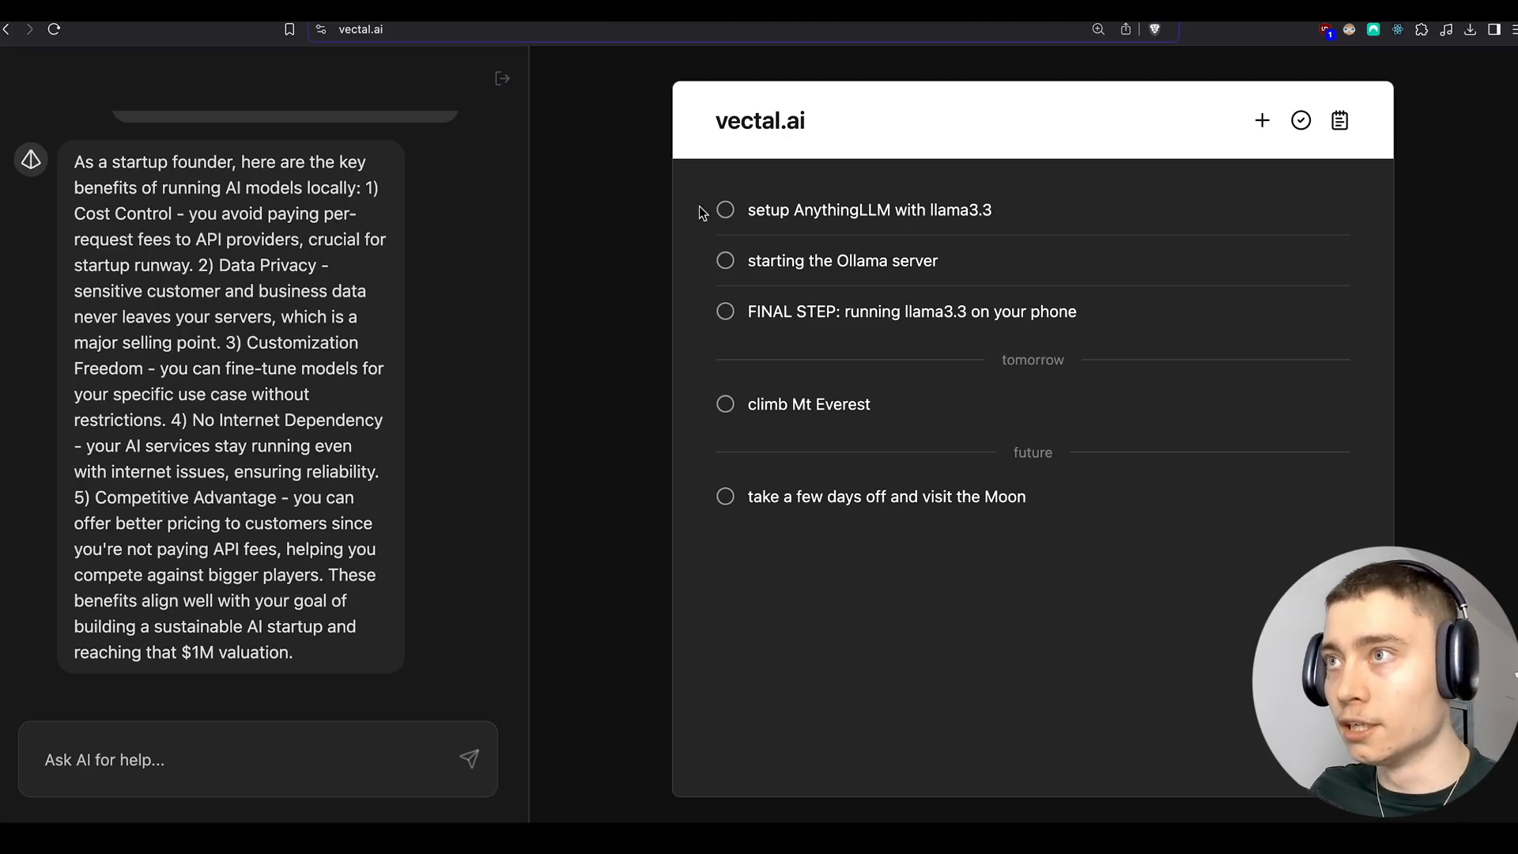
# - Check off the 'setup AnythingLLM with llama3.3' task
pyautogui.click(724, 210)
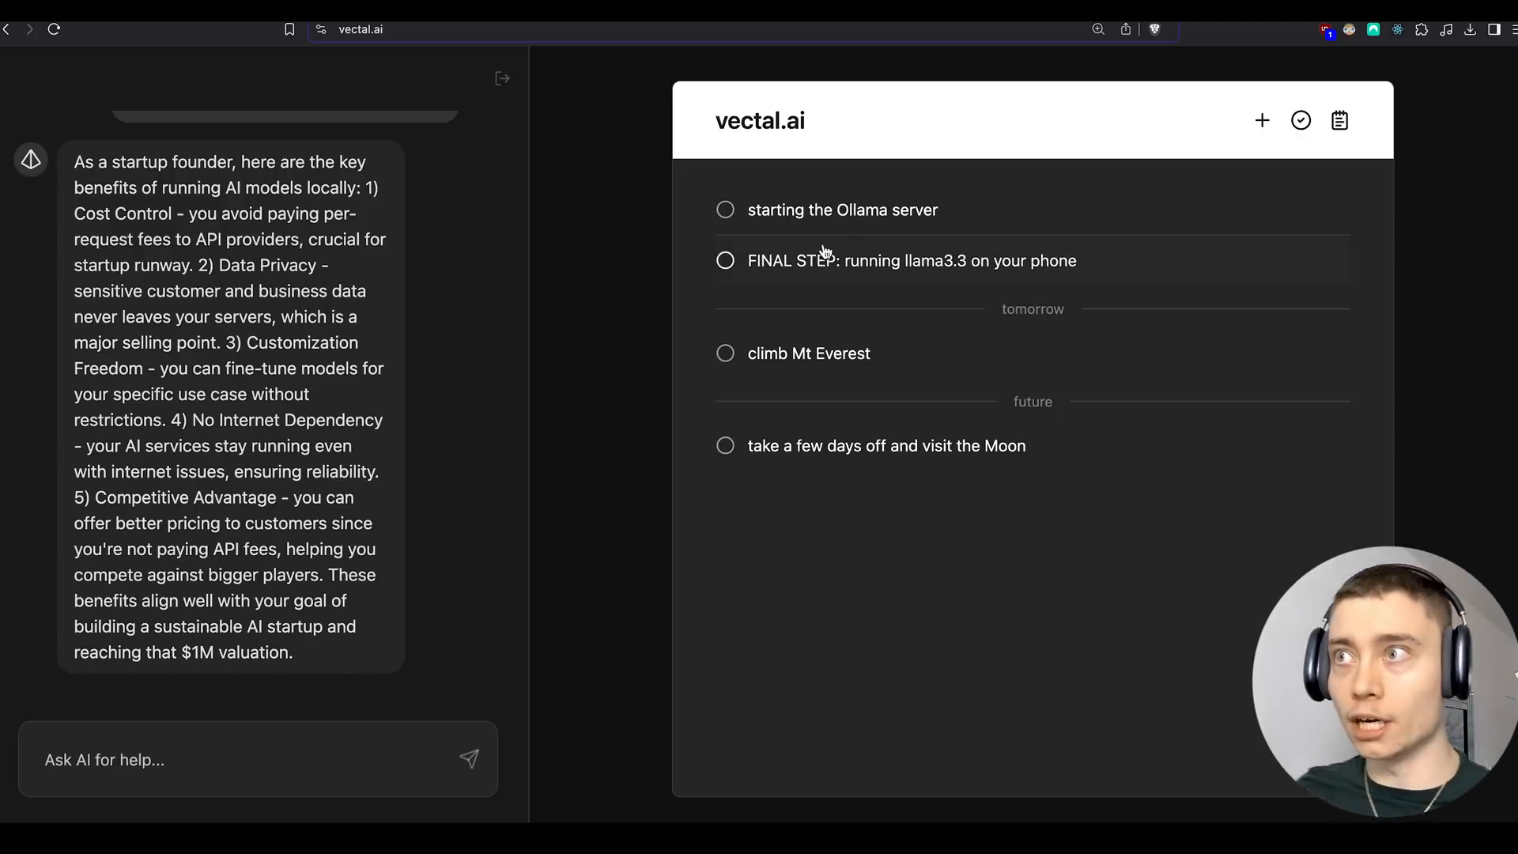
# - Ask the assistant how to get the Mac's IP address from the terminal
pyautogui.click(841, 210)
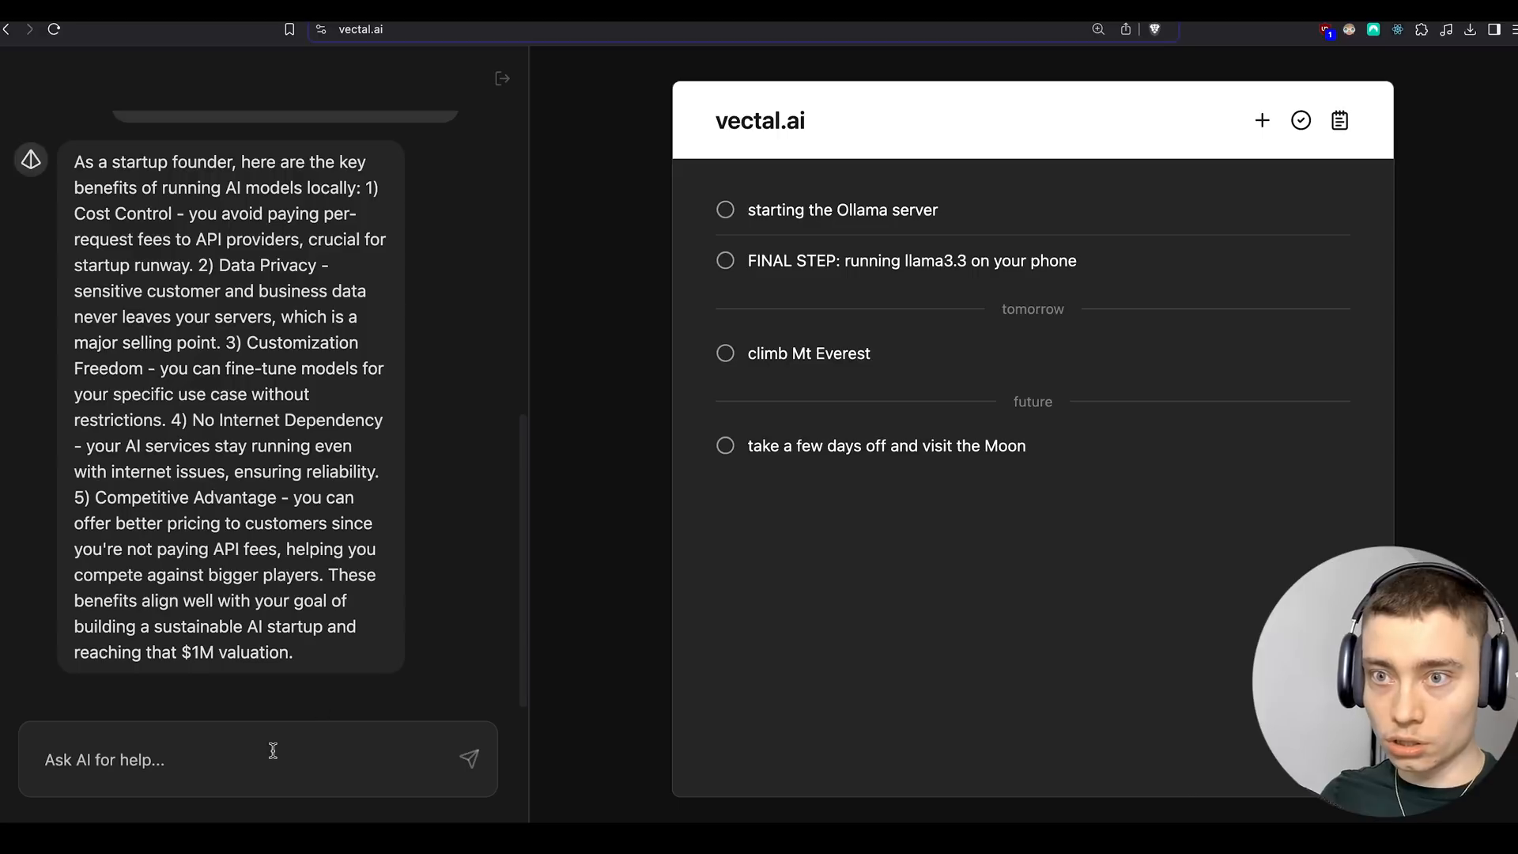
pyautogui.write('how')
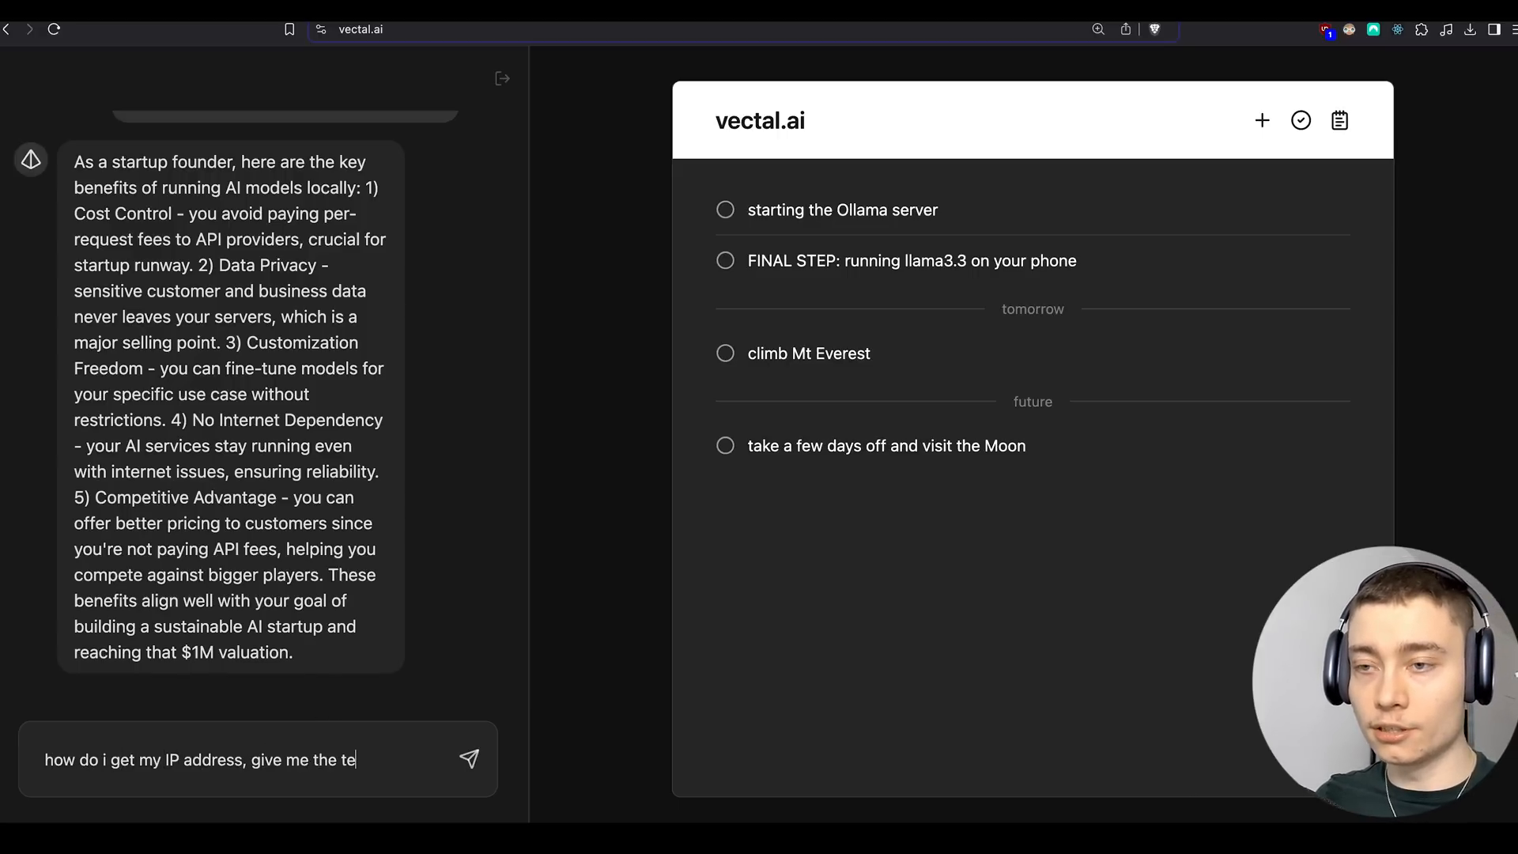
pyautogui.click(469, 759)
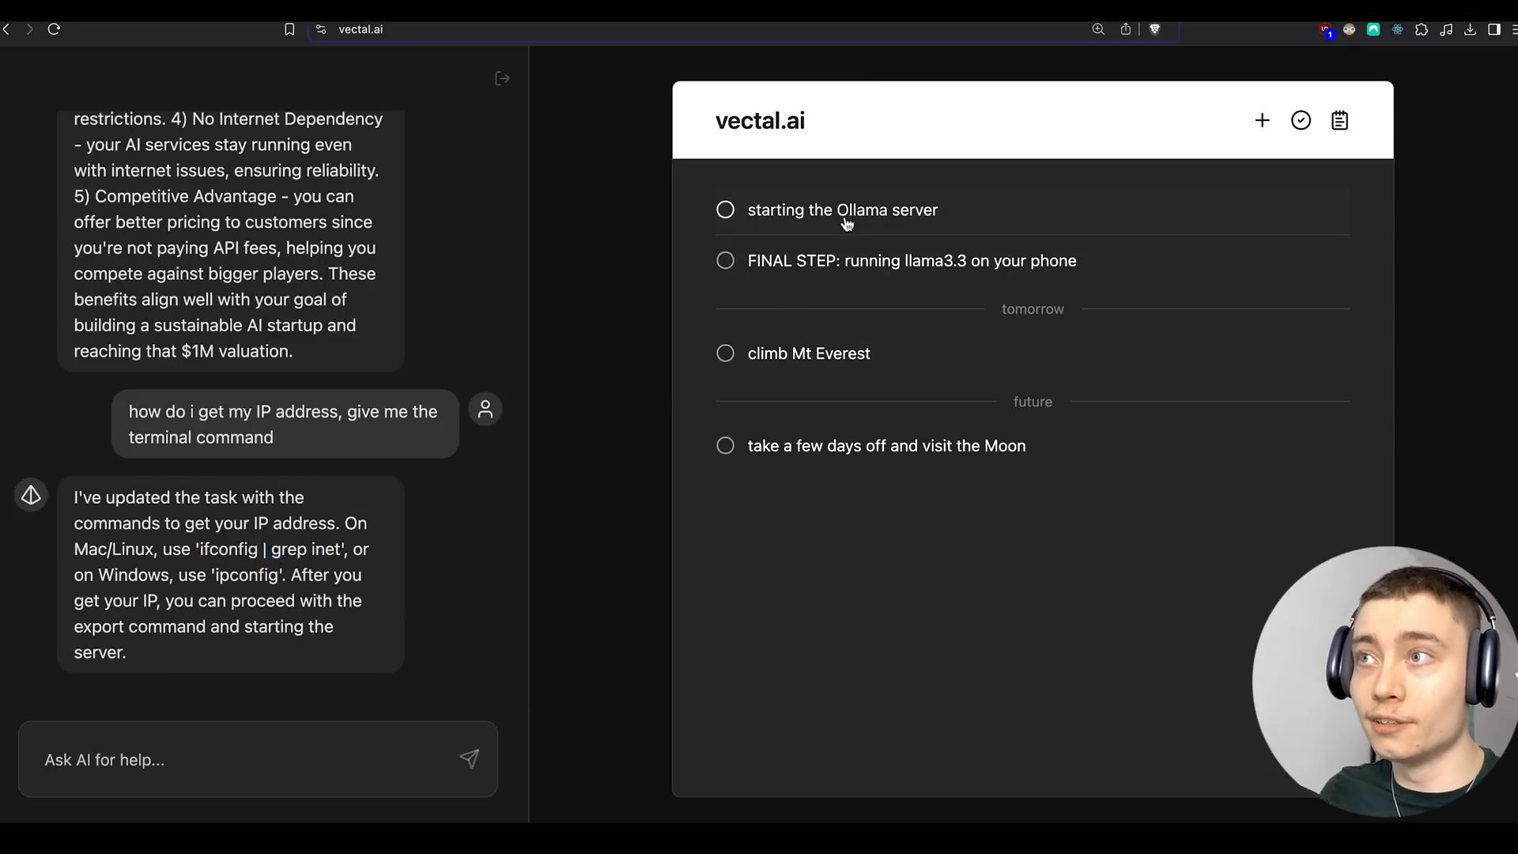
# - Search Spotlight for Terminal to launch it
pyautogui.click(842, 210)
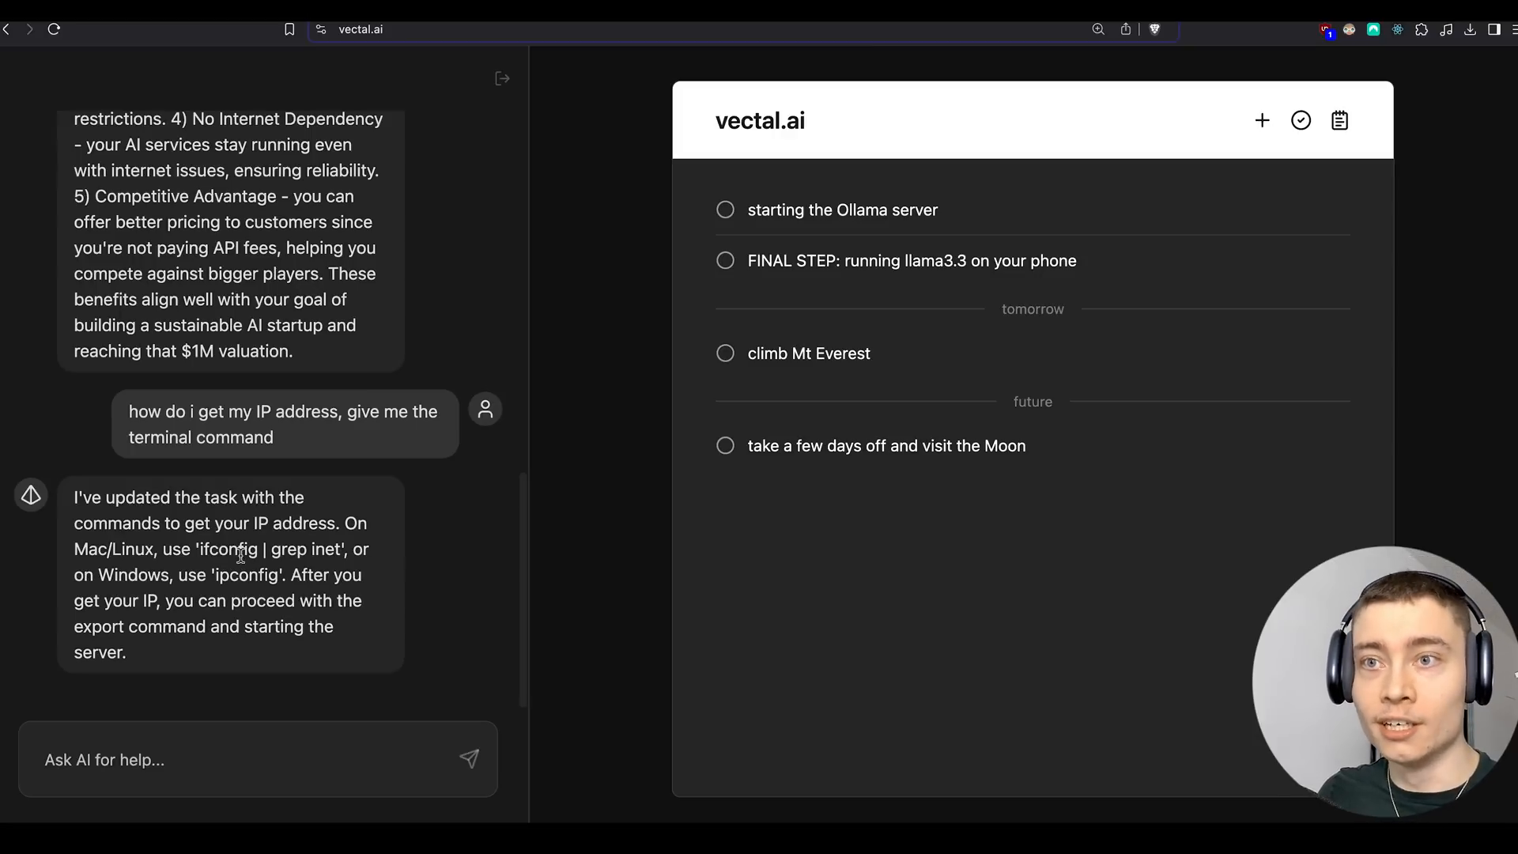
pyautogui.click(844, 209)
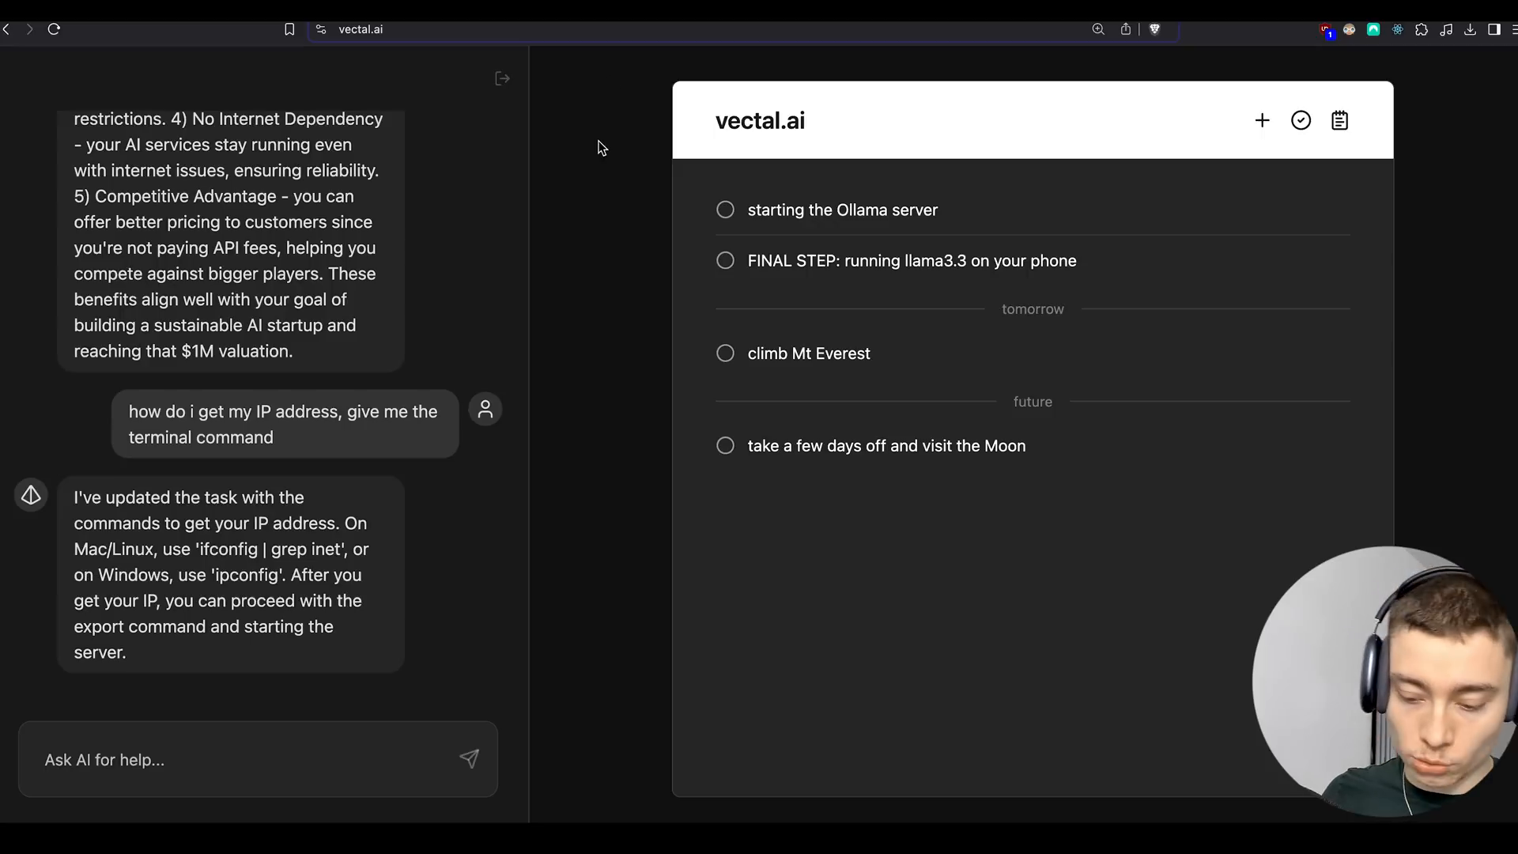
pyautogui.write('terminal')
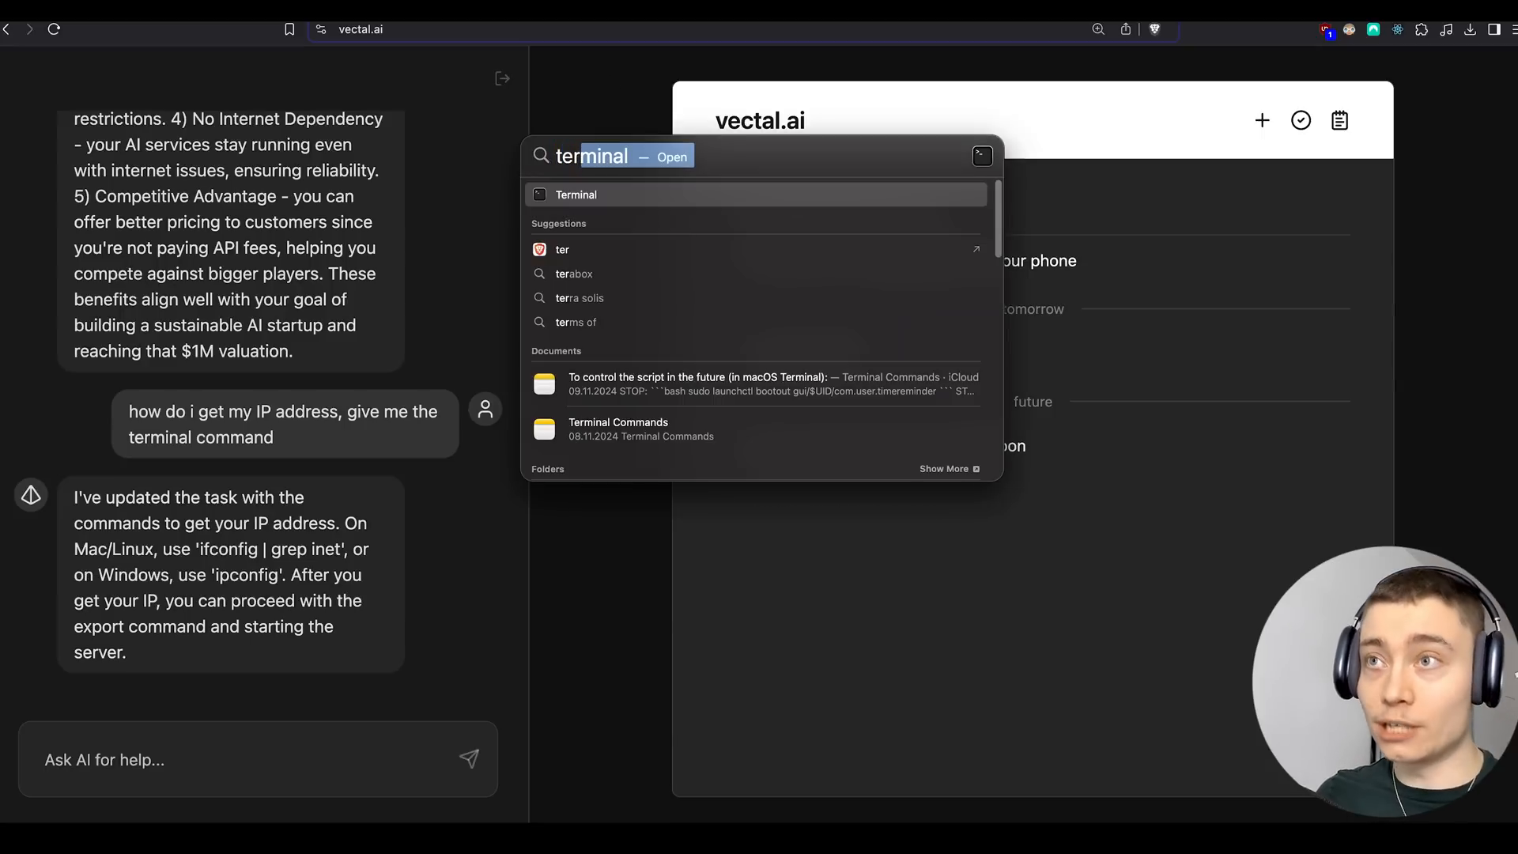
# - Run ifconfig in Terminal and select the network address output for the chat
pyautogui.click(576, 195)
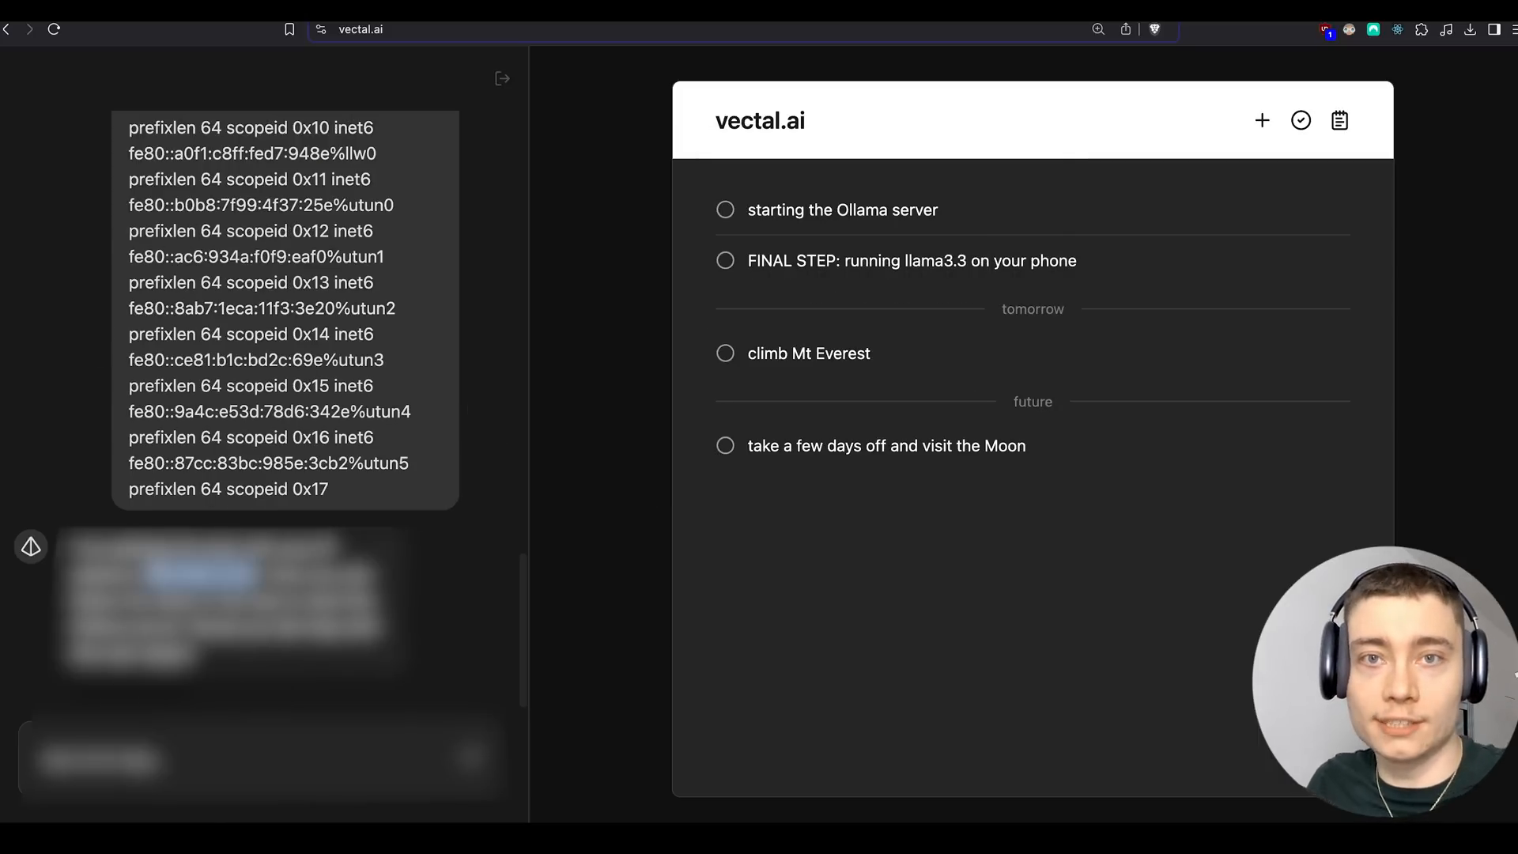
pyautogui.moveTo(179, 204); pyautogui.dragTo(340, 410)
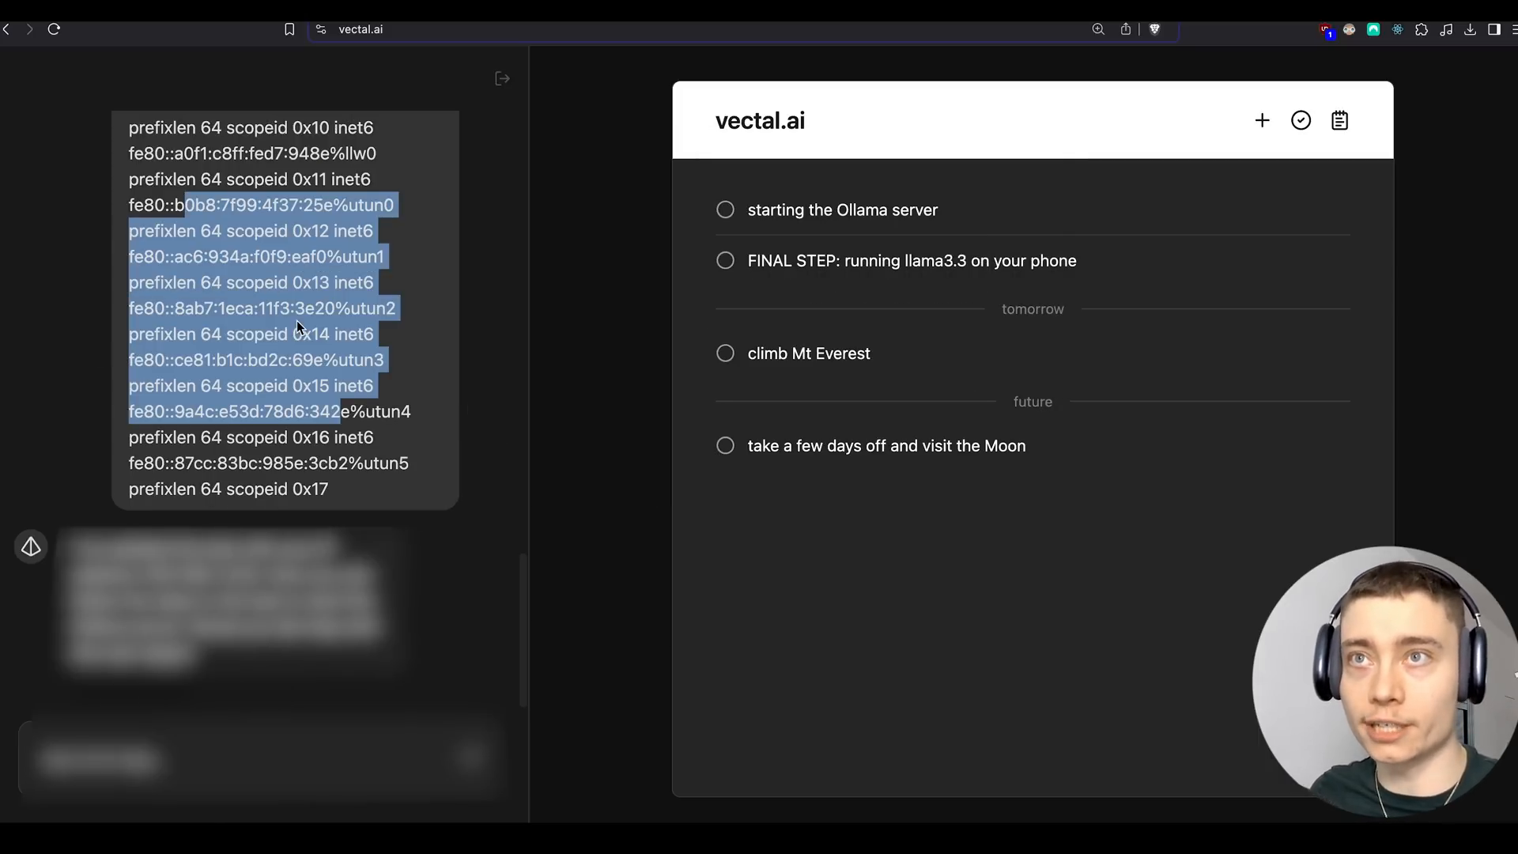
pyautogui.click(841, 211)
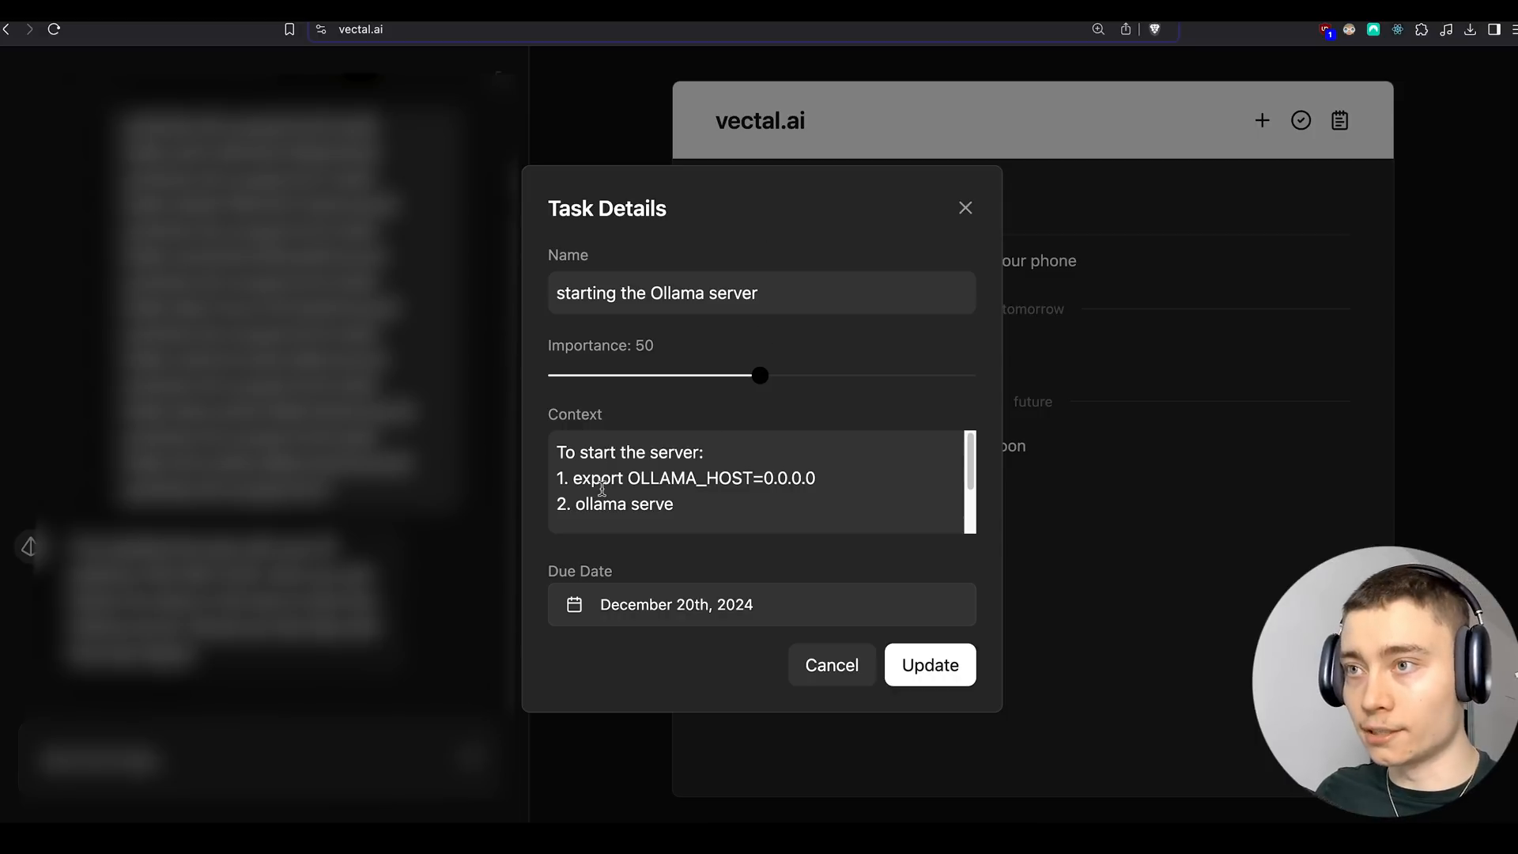
# - Select the export command in the Ollama server task's notes
pyautogui.doubleClick(693, 478)
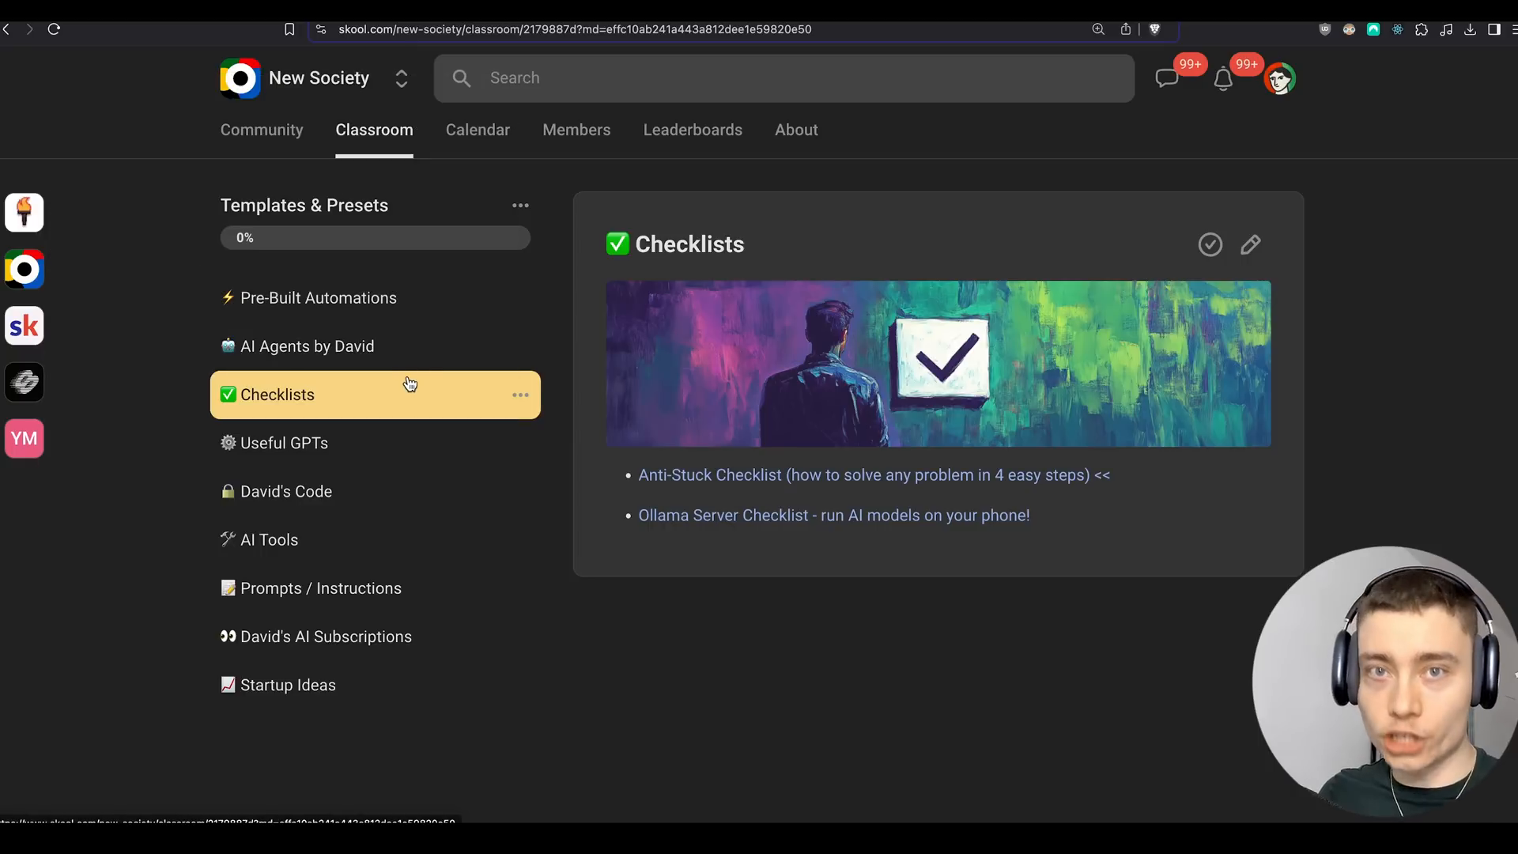
pyautogui.moveTo(545, 237)
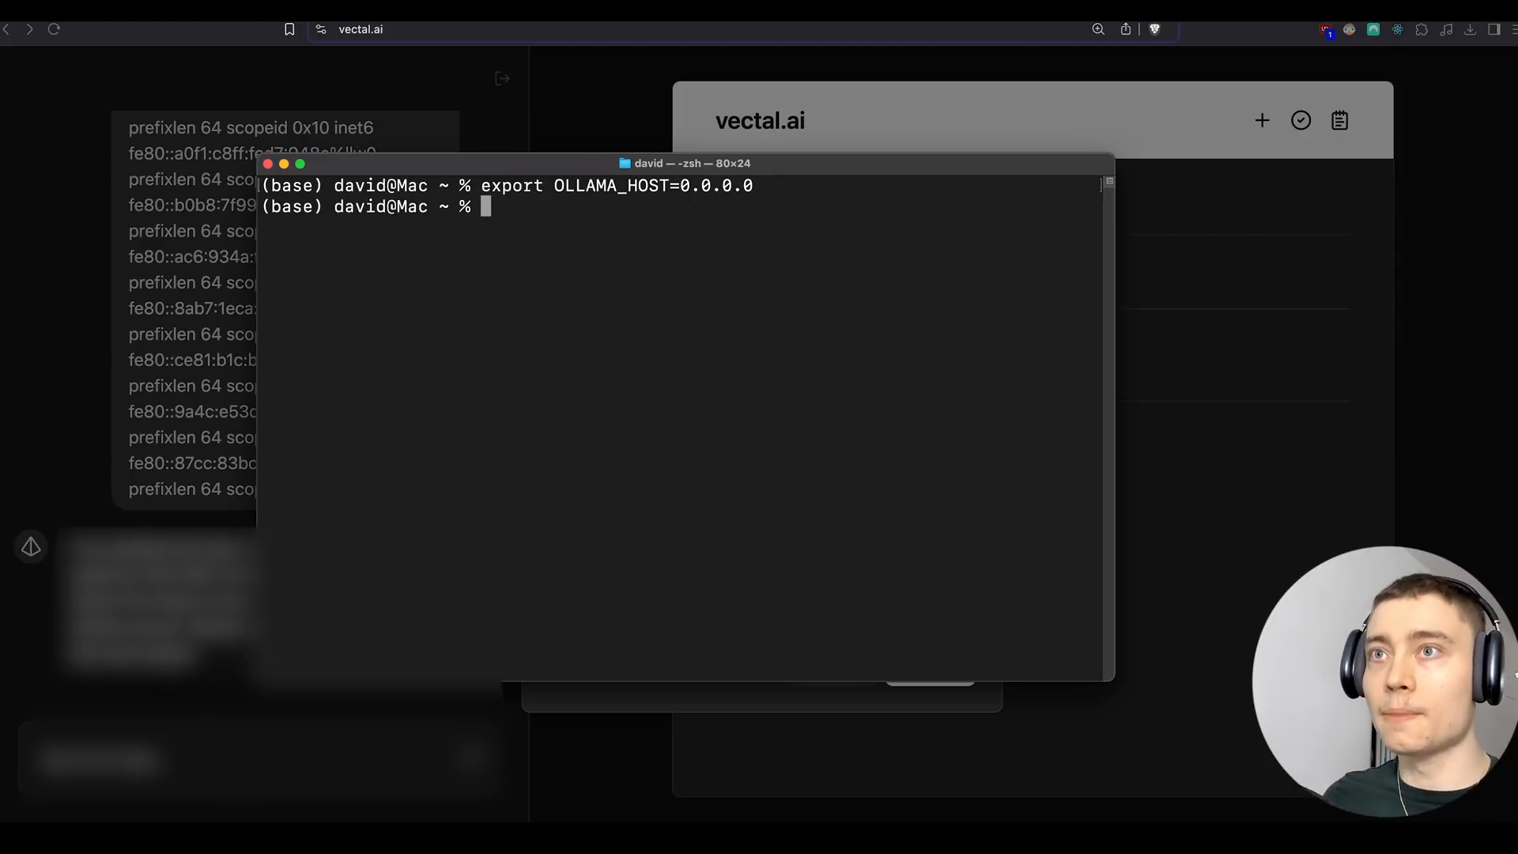
pyautogui.moveTo(841, 154)
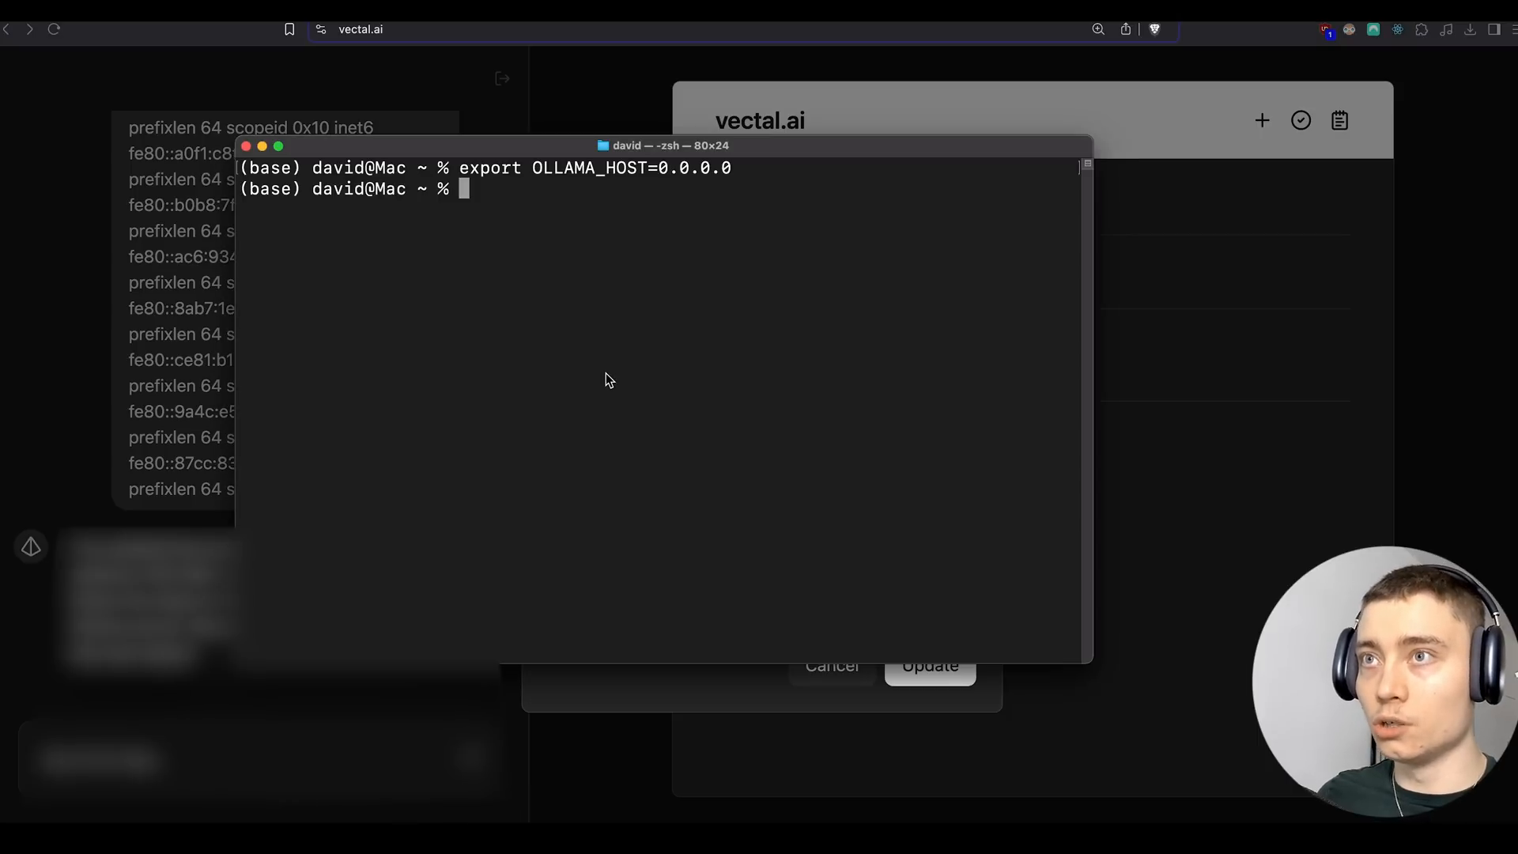
# - Start the Ollama server with ollama serve after exporting OLLAMA_HOST=0.0.0.0
pyautogui.write('ollama serve')
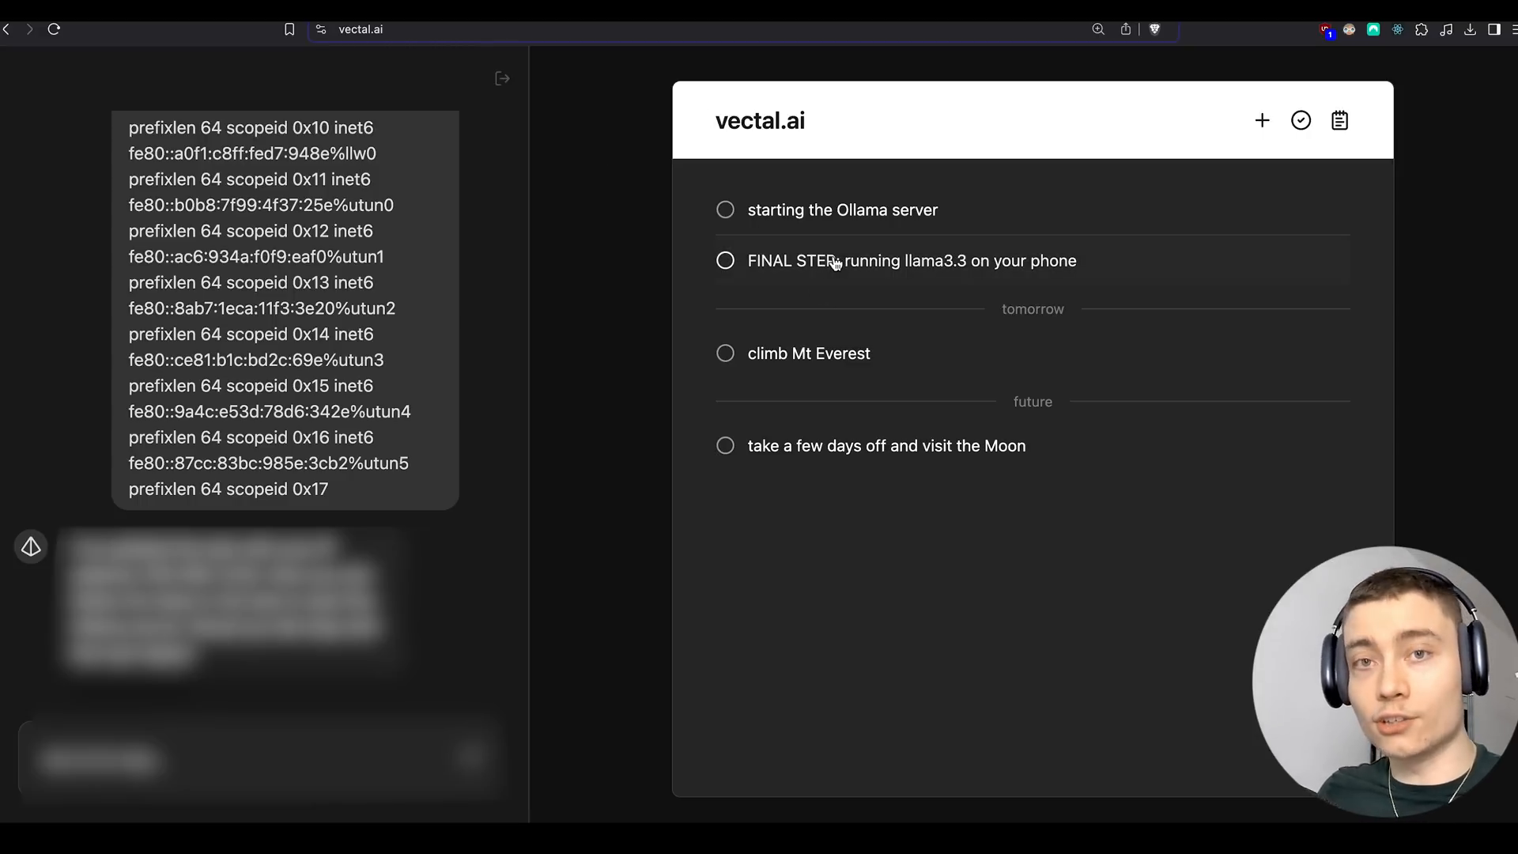
pyautogui.moveTo(651, 209)
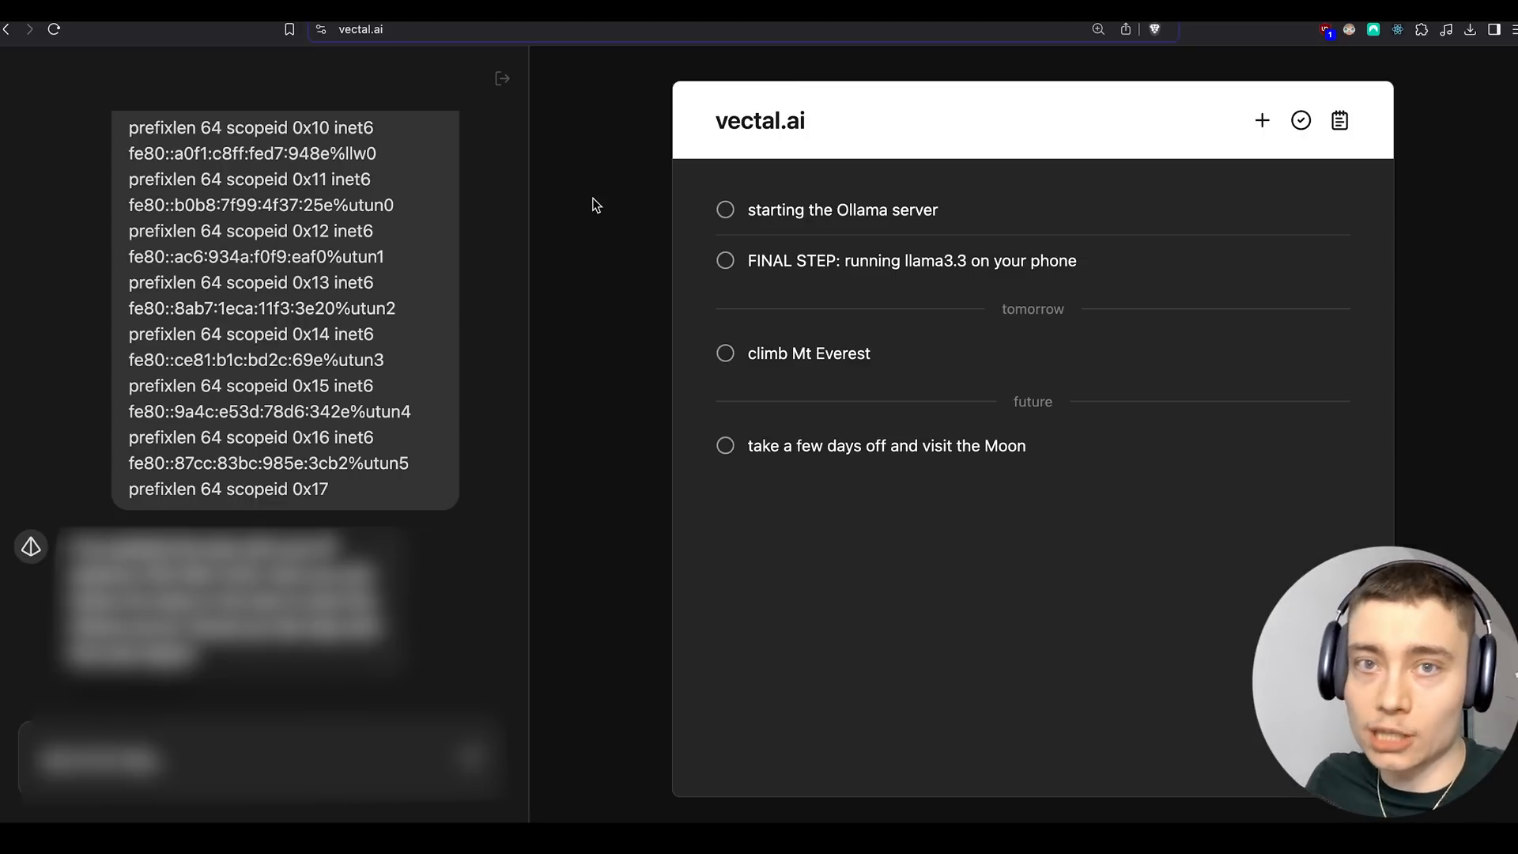
# - Select the Apollo AI App Store link from the FINAL STEP task's context
pyautogui.click(930, 260)
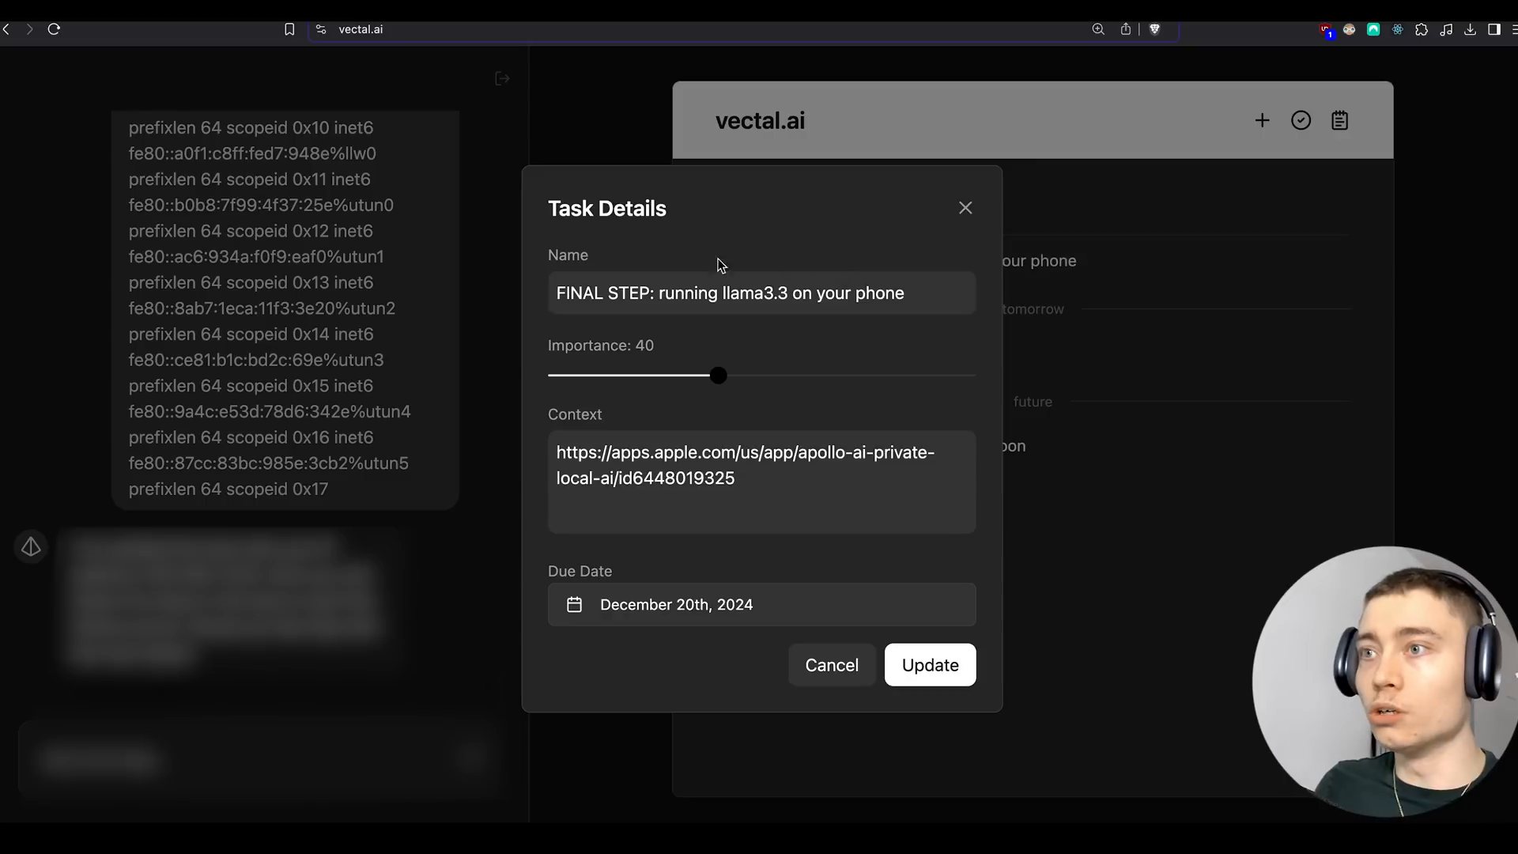
pyautogui.tripleClick(746, 465)
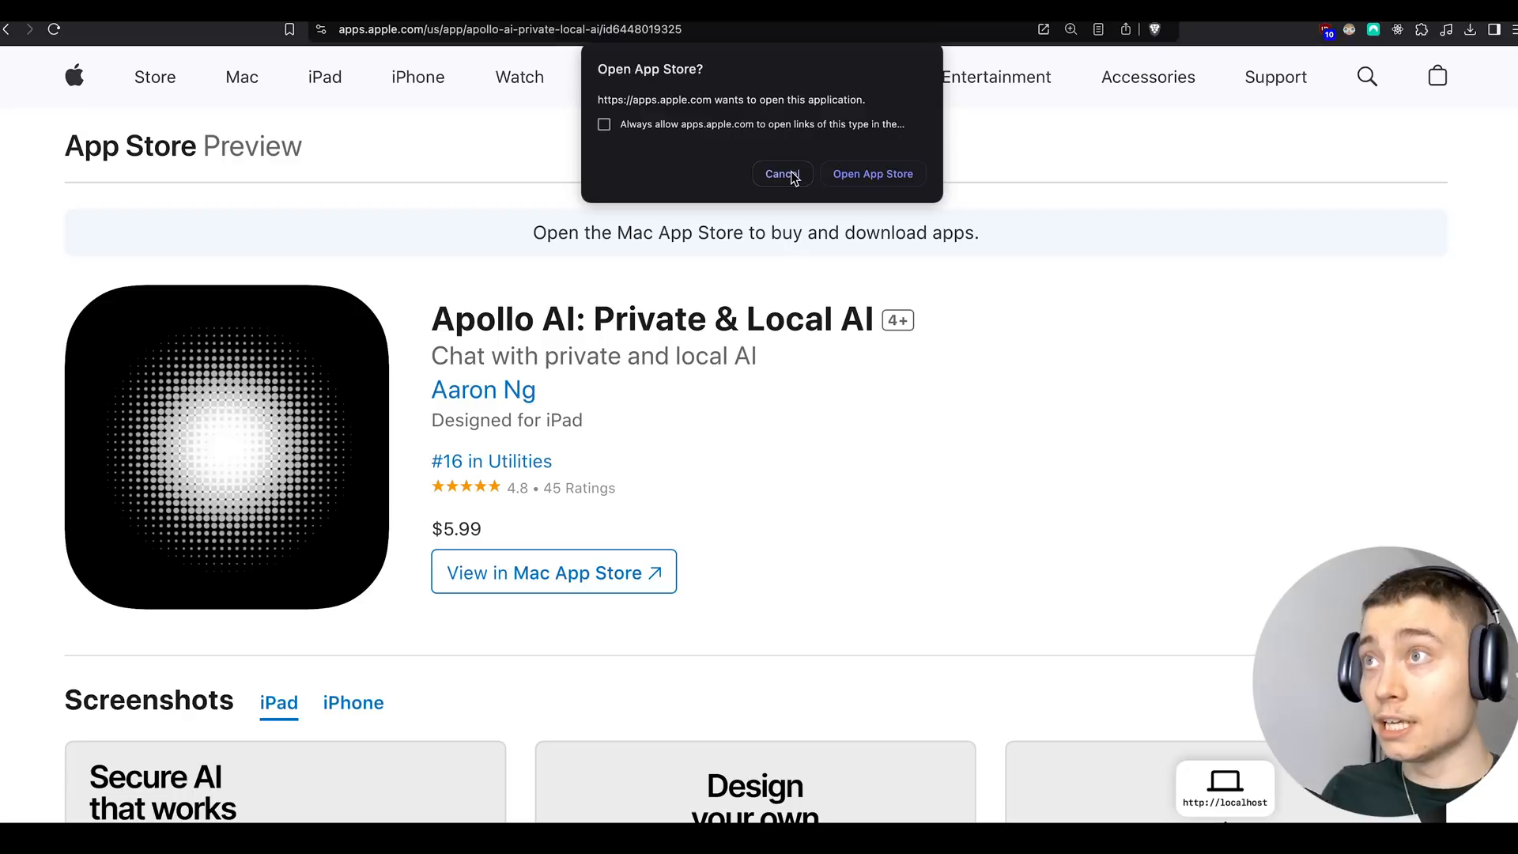
# - Cancel the Open App Store prompt to stay on the Apollo AI listing
pyautogui.click(782, 173)
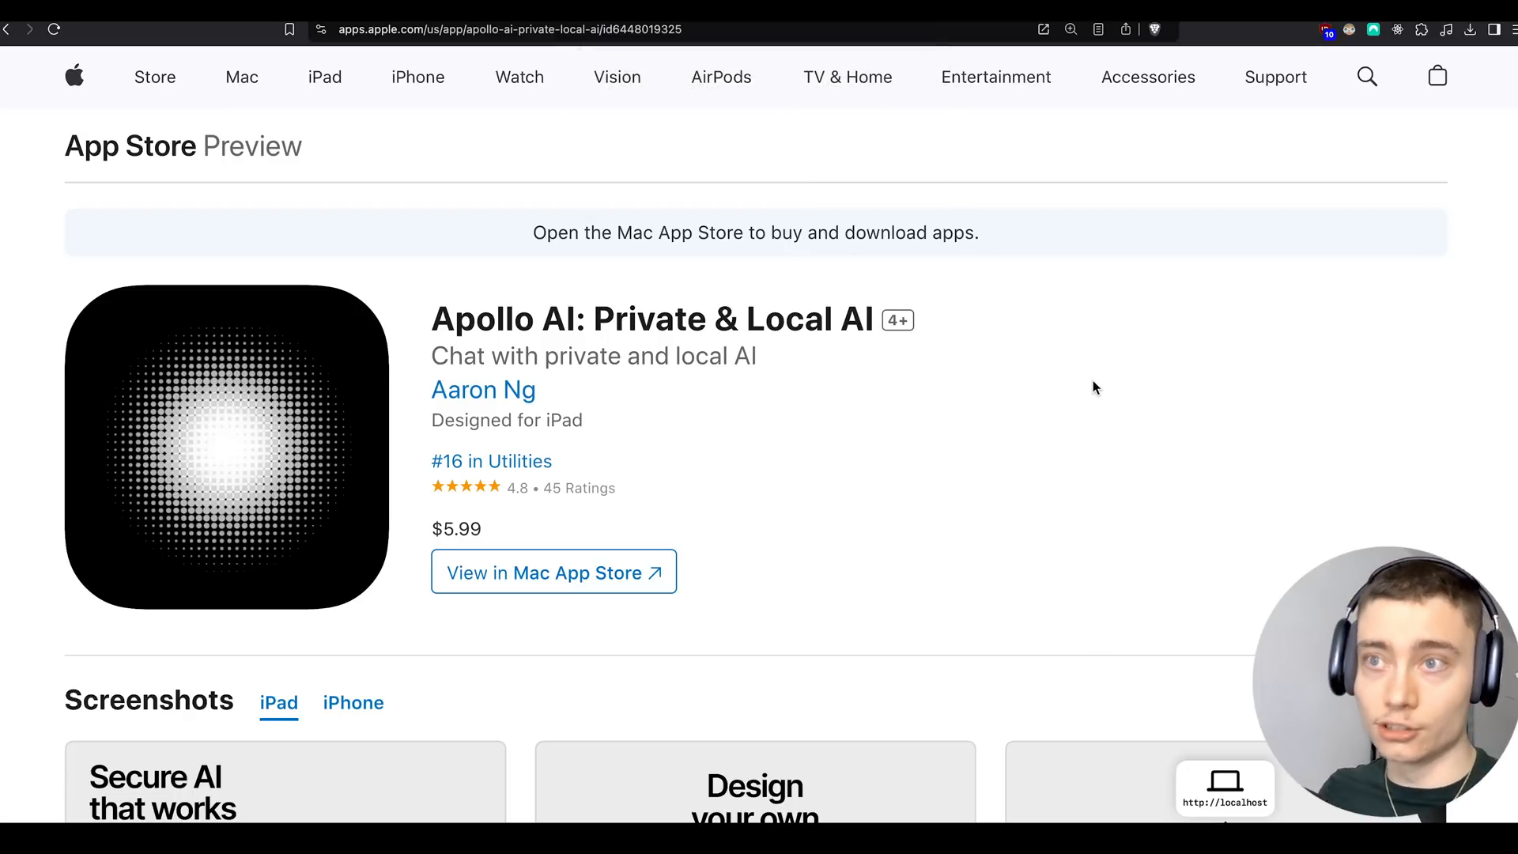
pyautogui.moveTo(1073, 385)
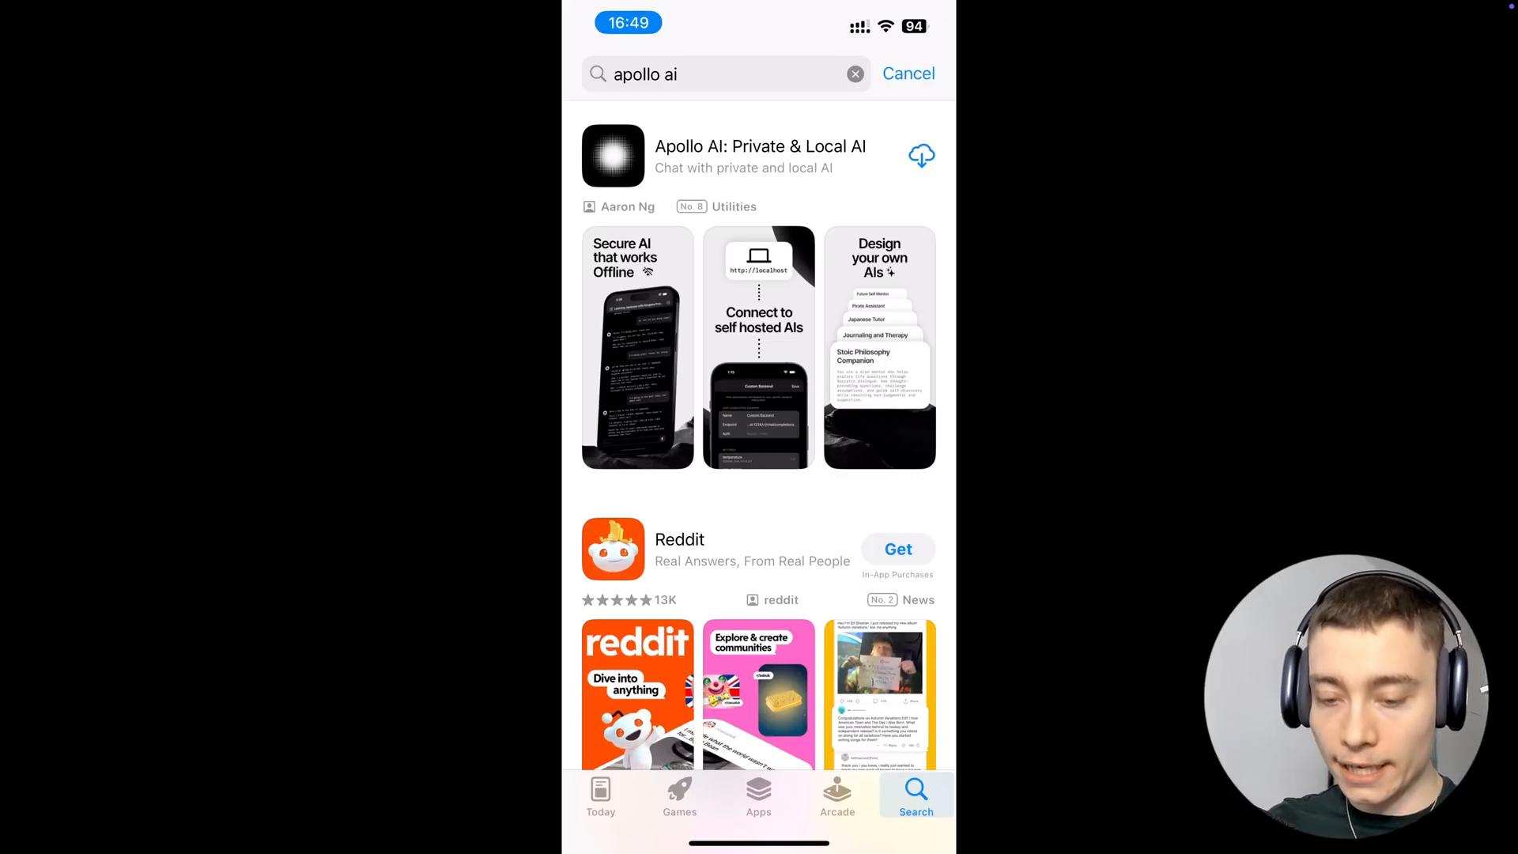
# - Download Apollo AI from its App Store page, wait for installation, and launch it
pyautogui.click(760, 156)
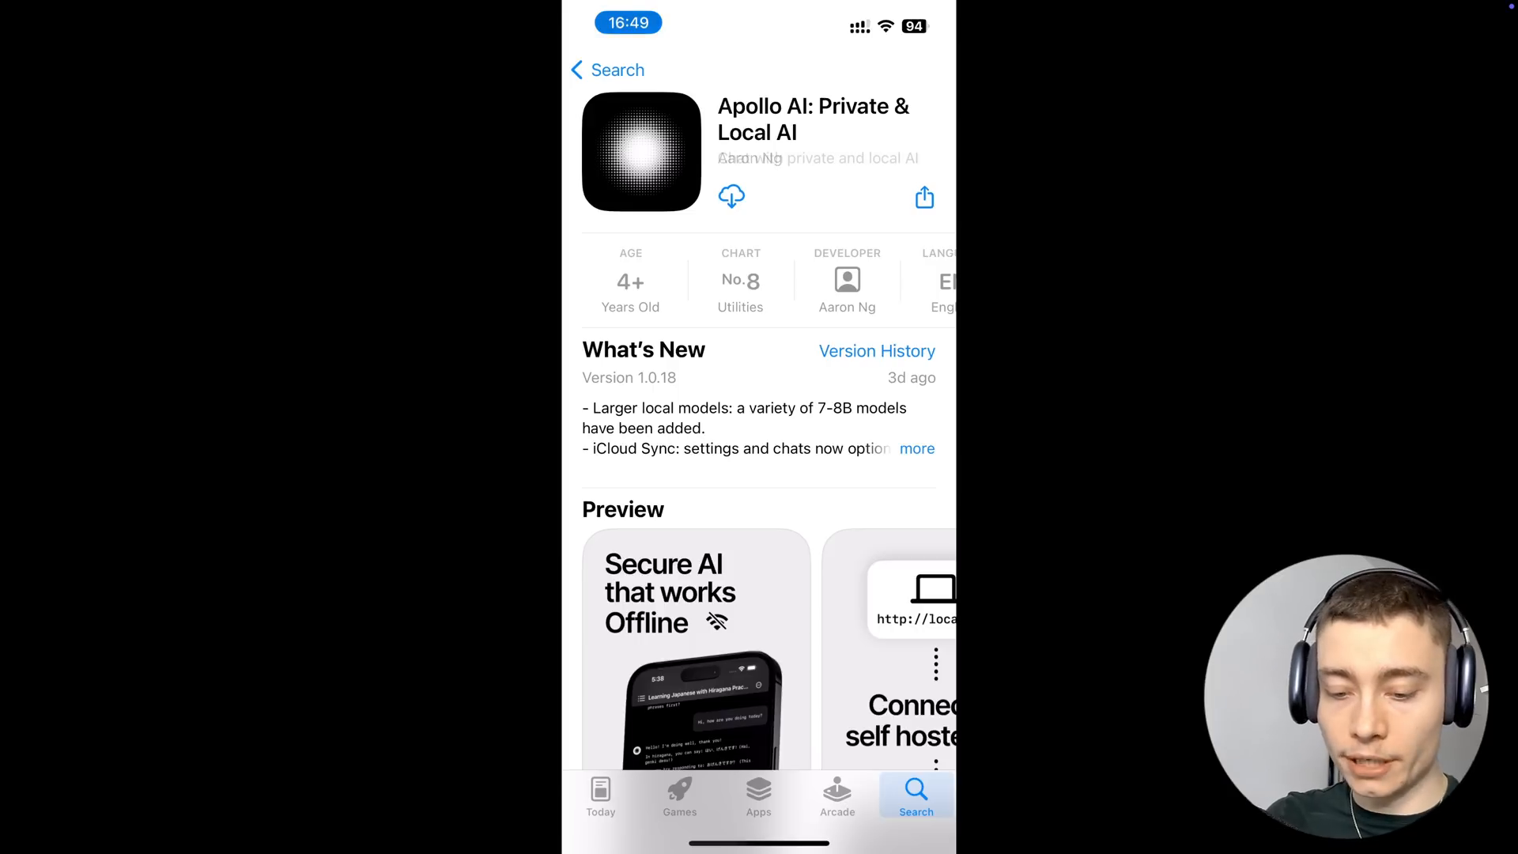
pyautogui.click(733, 197)
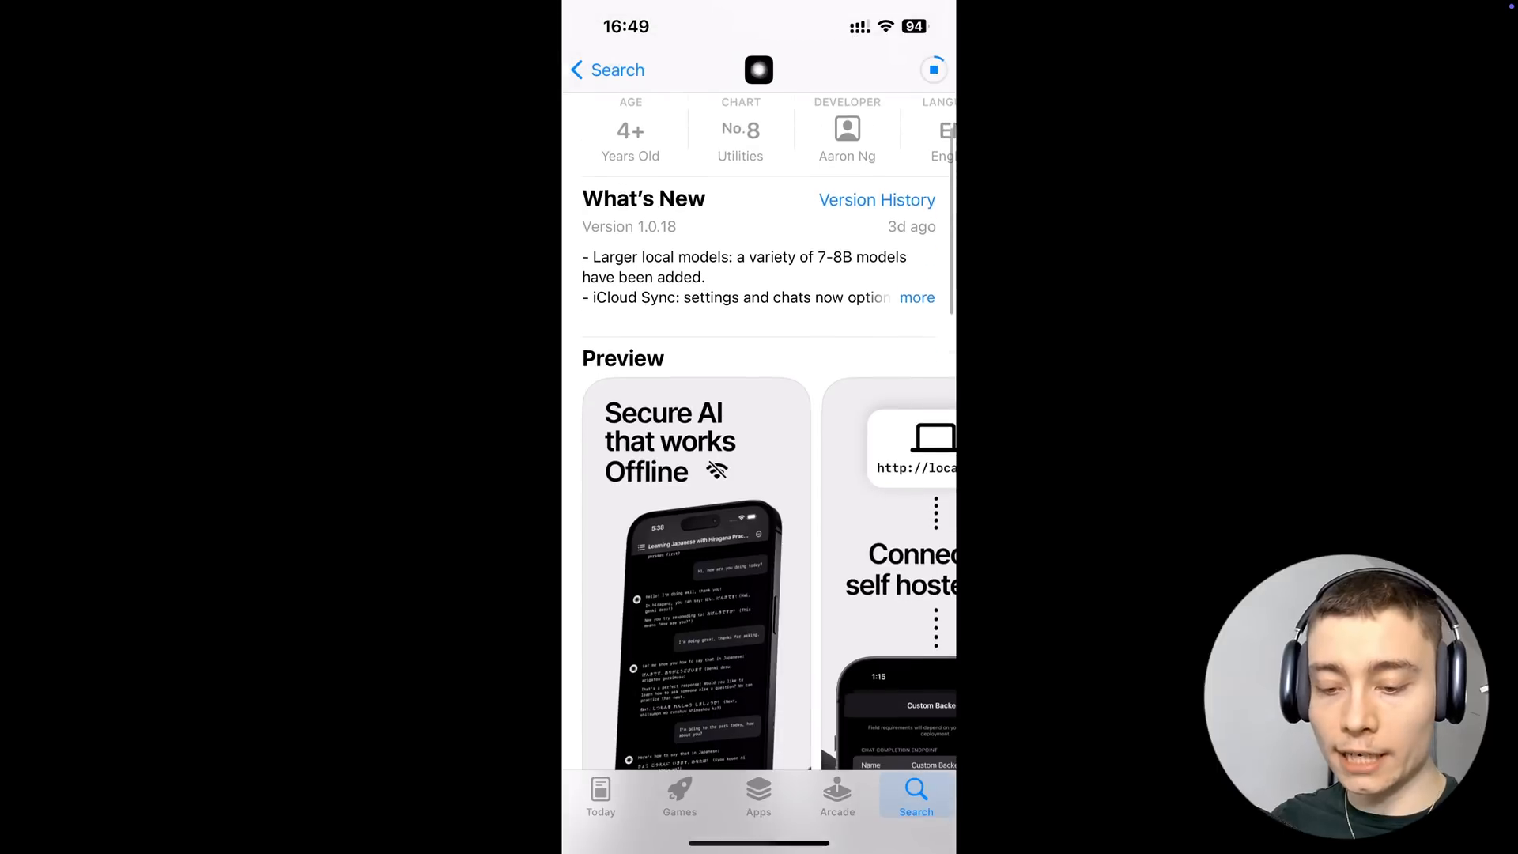
pyautogui.scroll(-3)
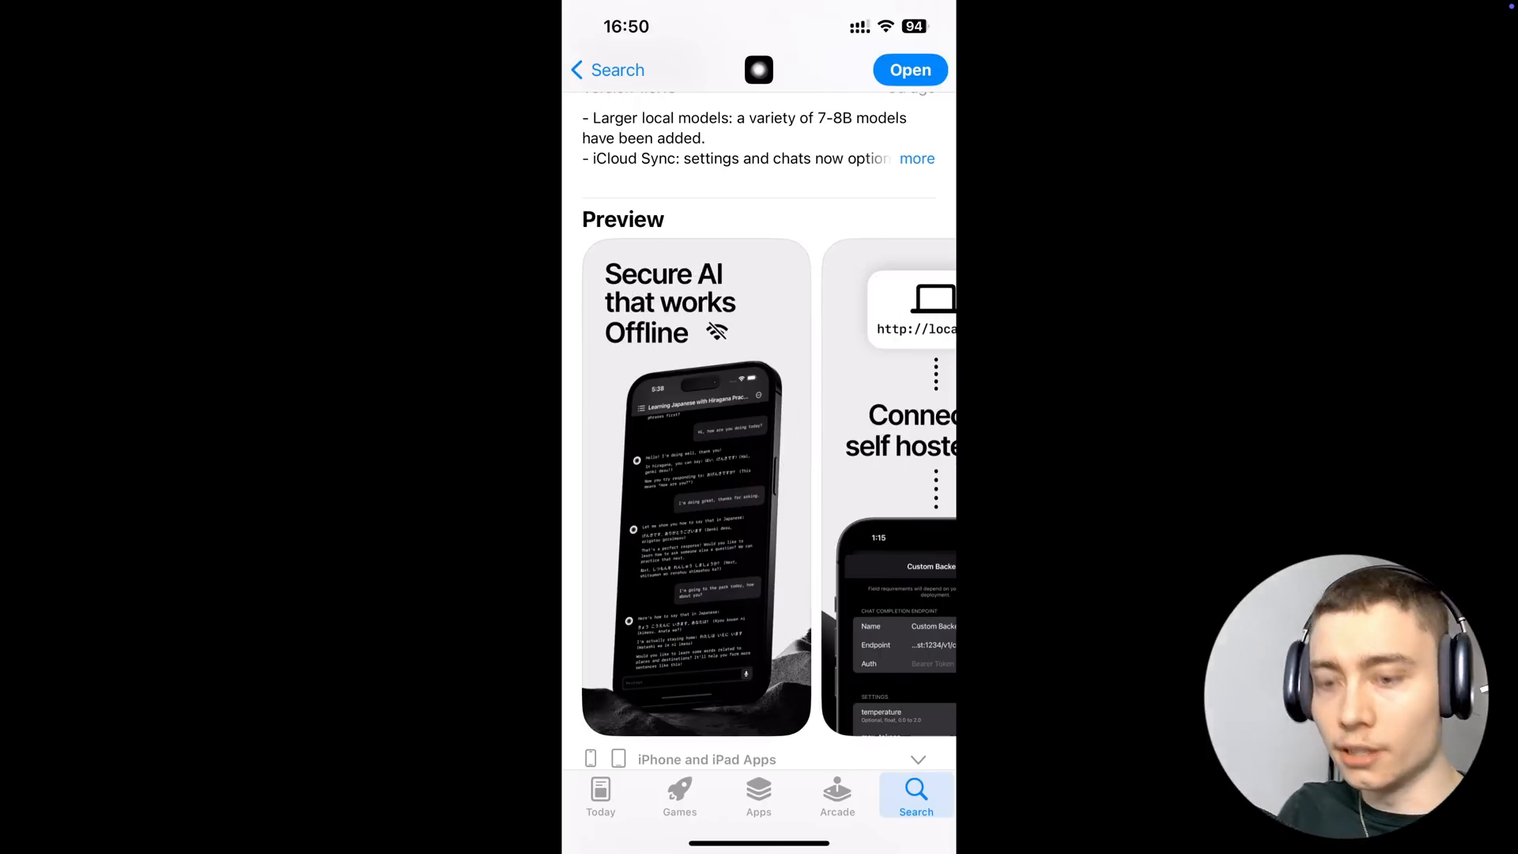
pyautogui.scroll(-3)
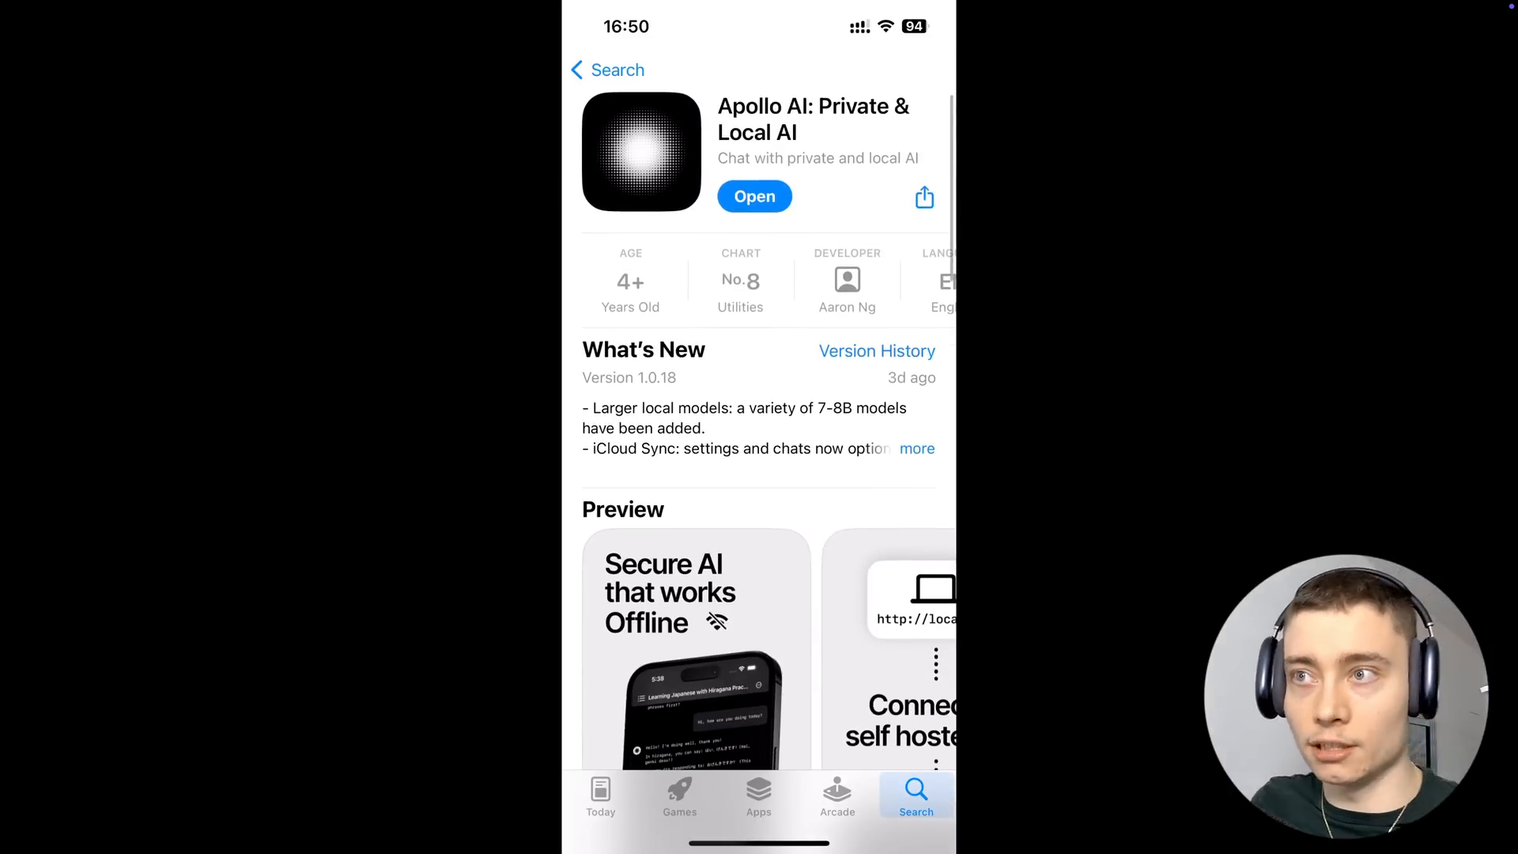
pyautogui.click(755, 197)
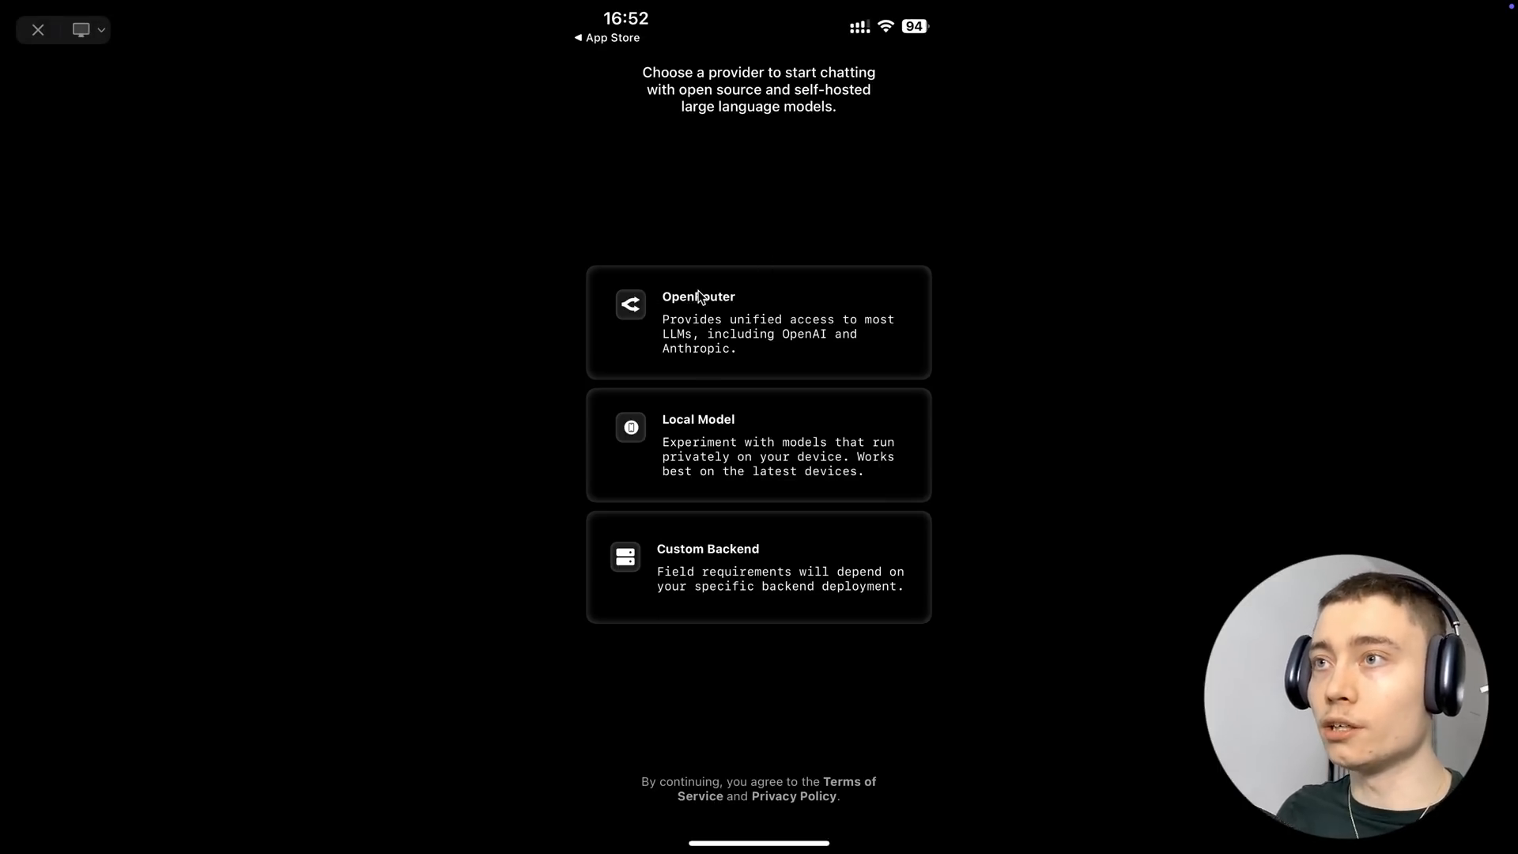
pyautogui.moveTo(1029, 328)
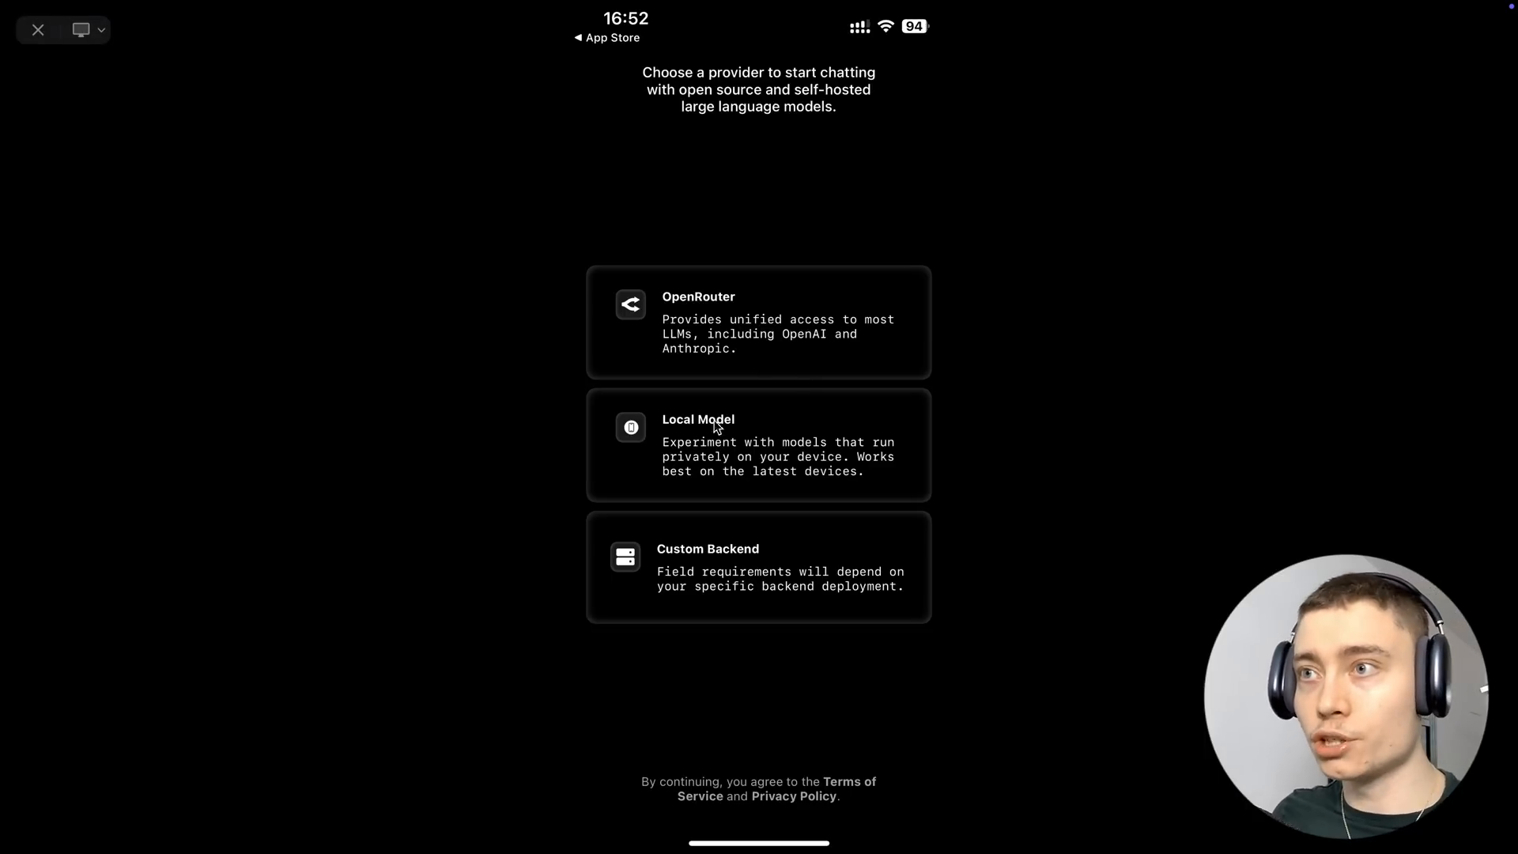
pyautogui.moveTo(1109, 480)
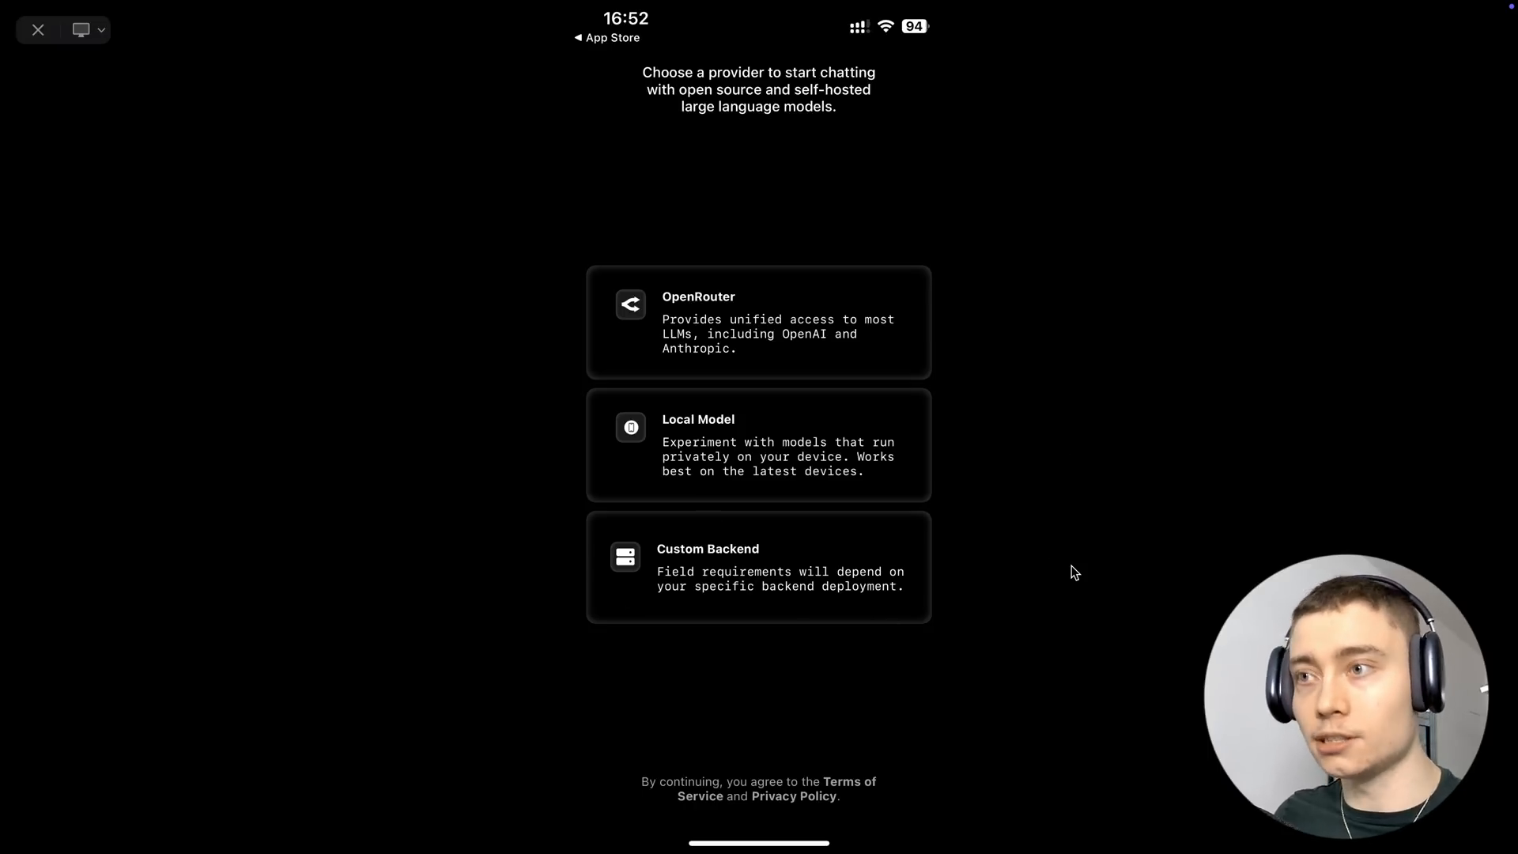
pyautogui.moveTo(740, 581)
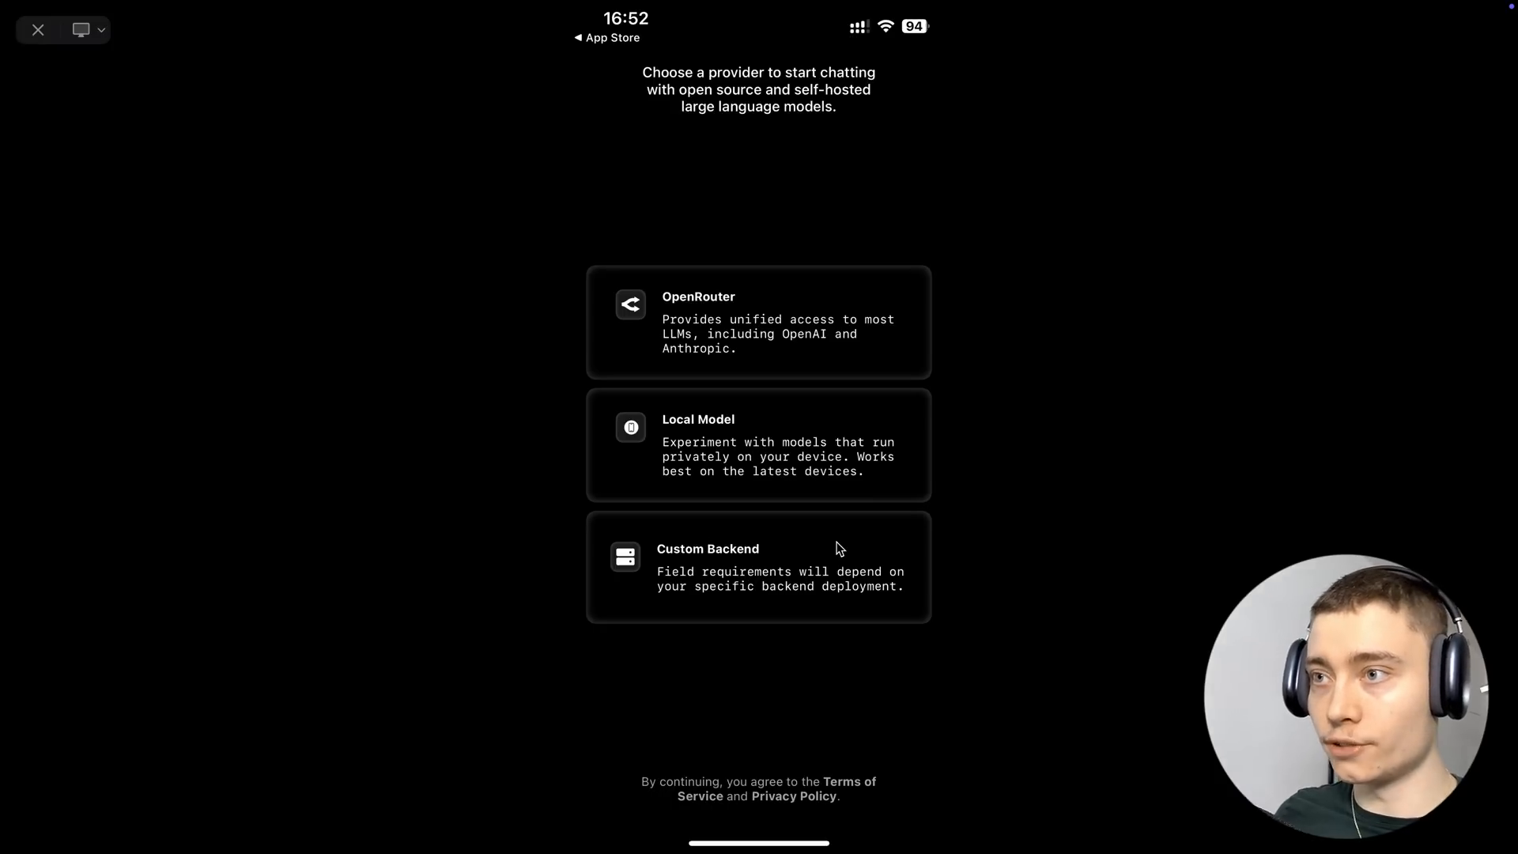
# - Choose Custom Backend as the chat provider on Apollo's selection screen
pyautogui.click(759, 566)
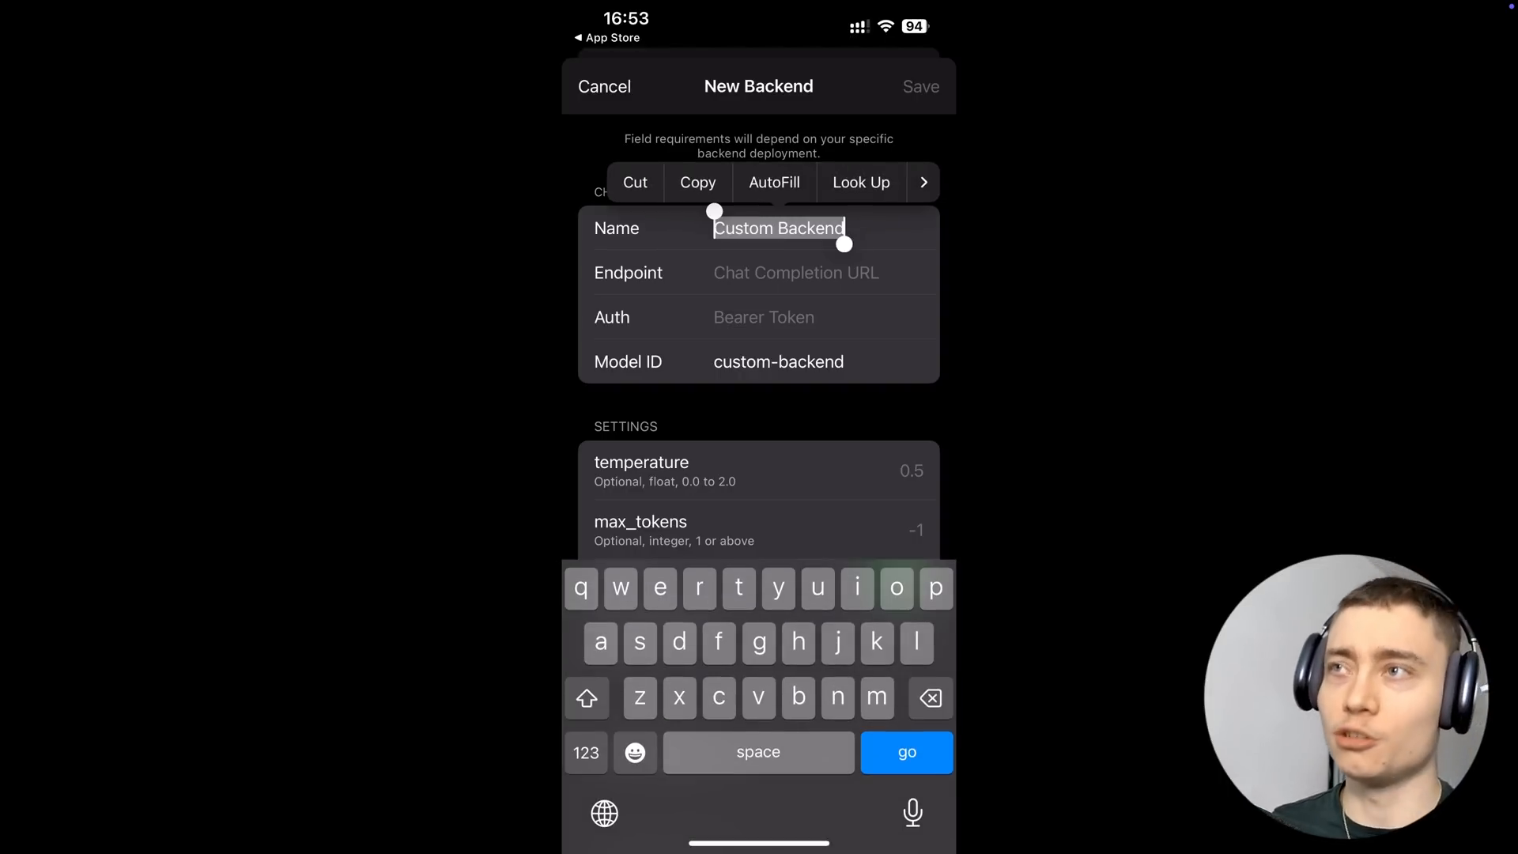
# - Retype the New Backend's Name field toward 'Ollama' in place of Custom Backend
pyautogui.write('Ollms')
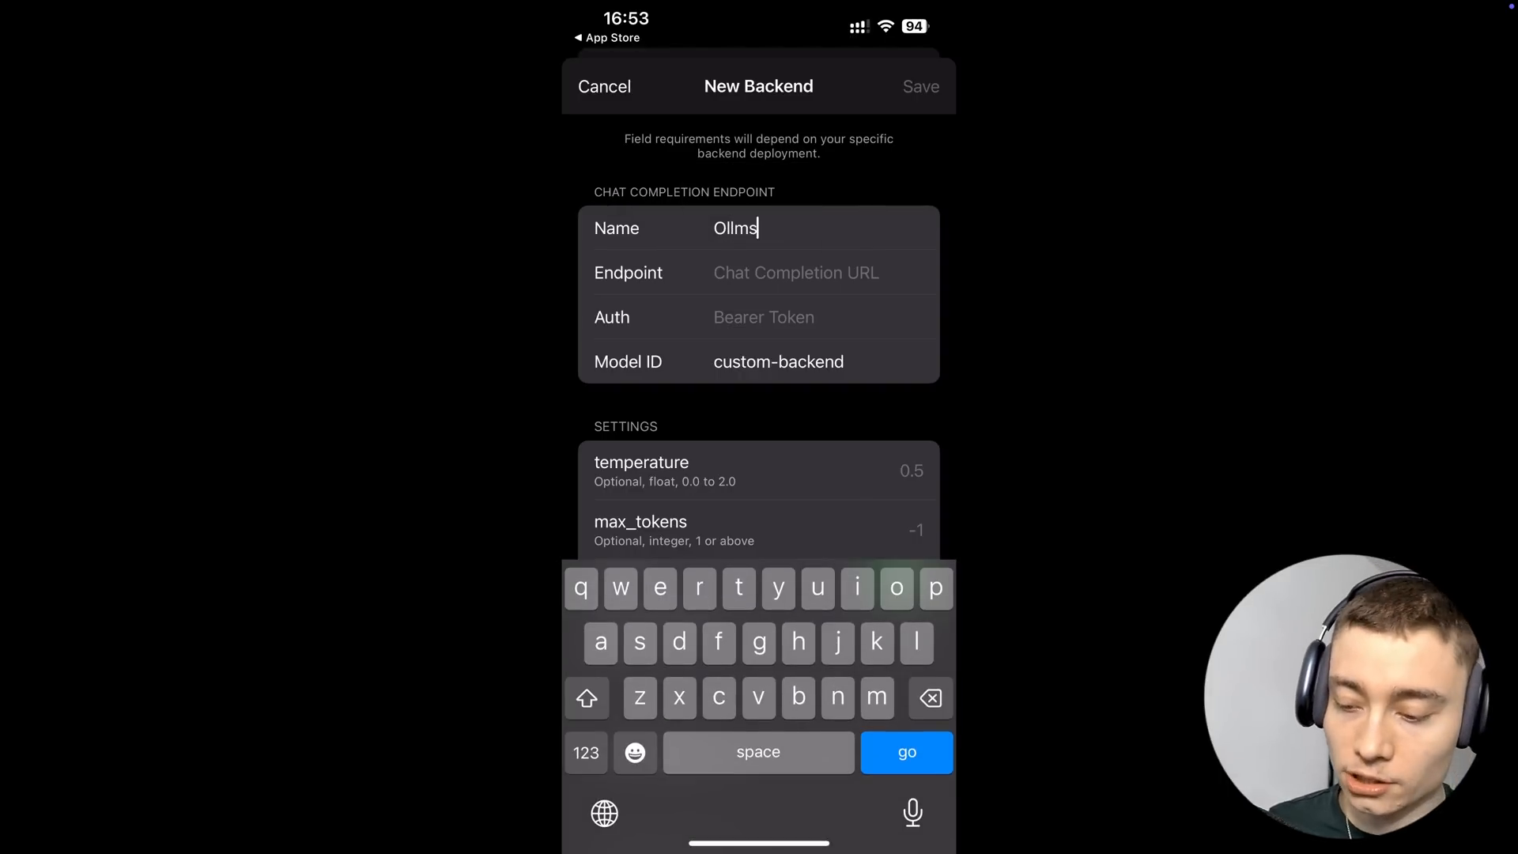
pyautogui.click(794, 272)
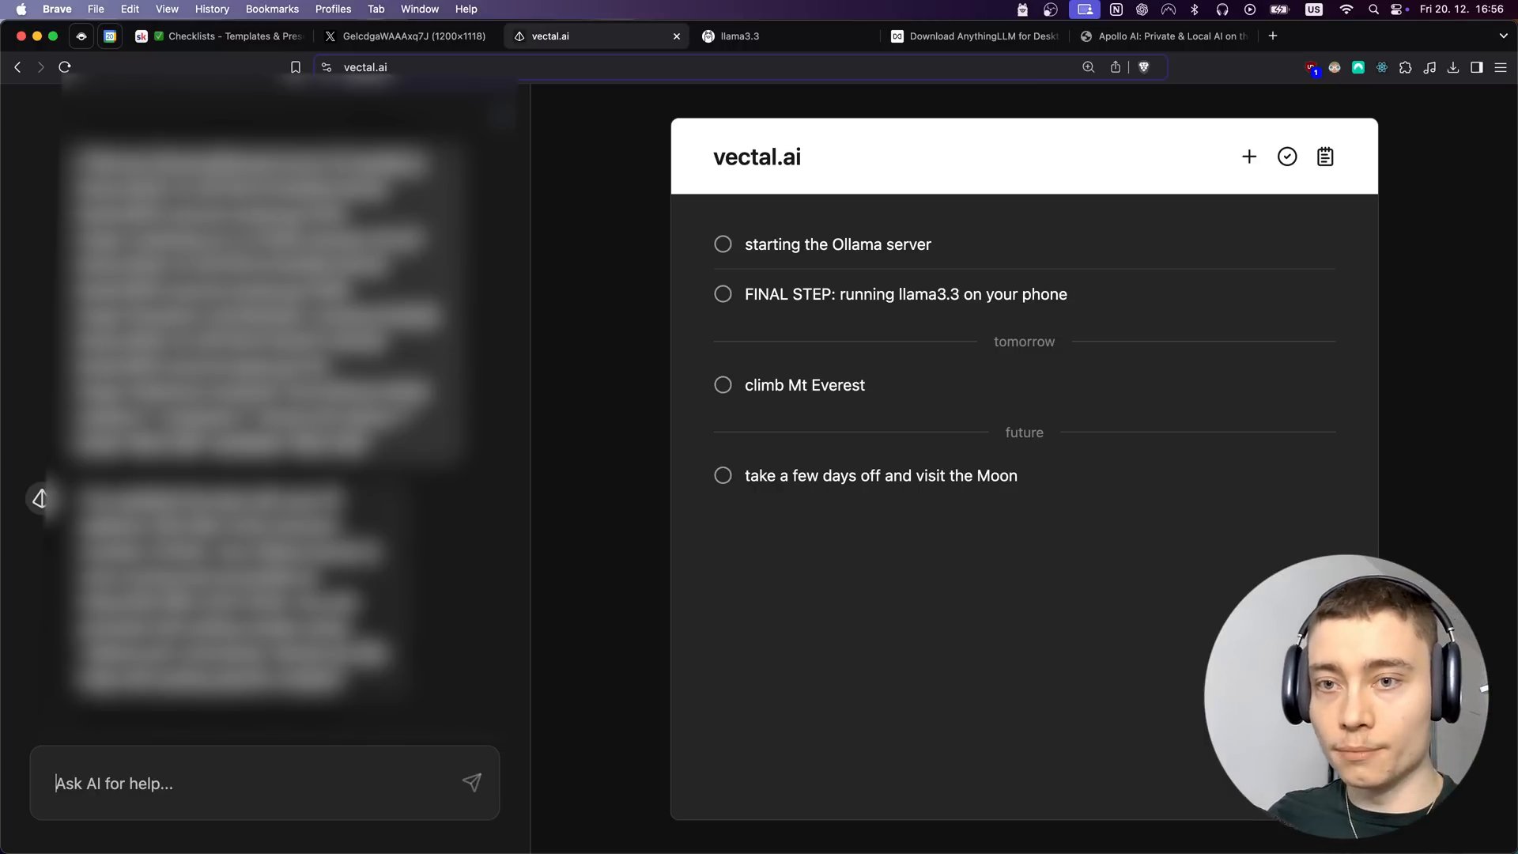
pyautogui.write('format our IP address into this spe')
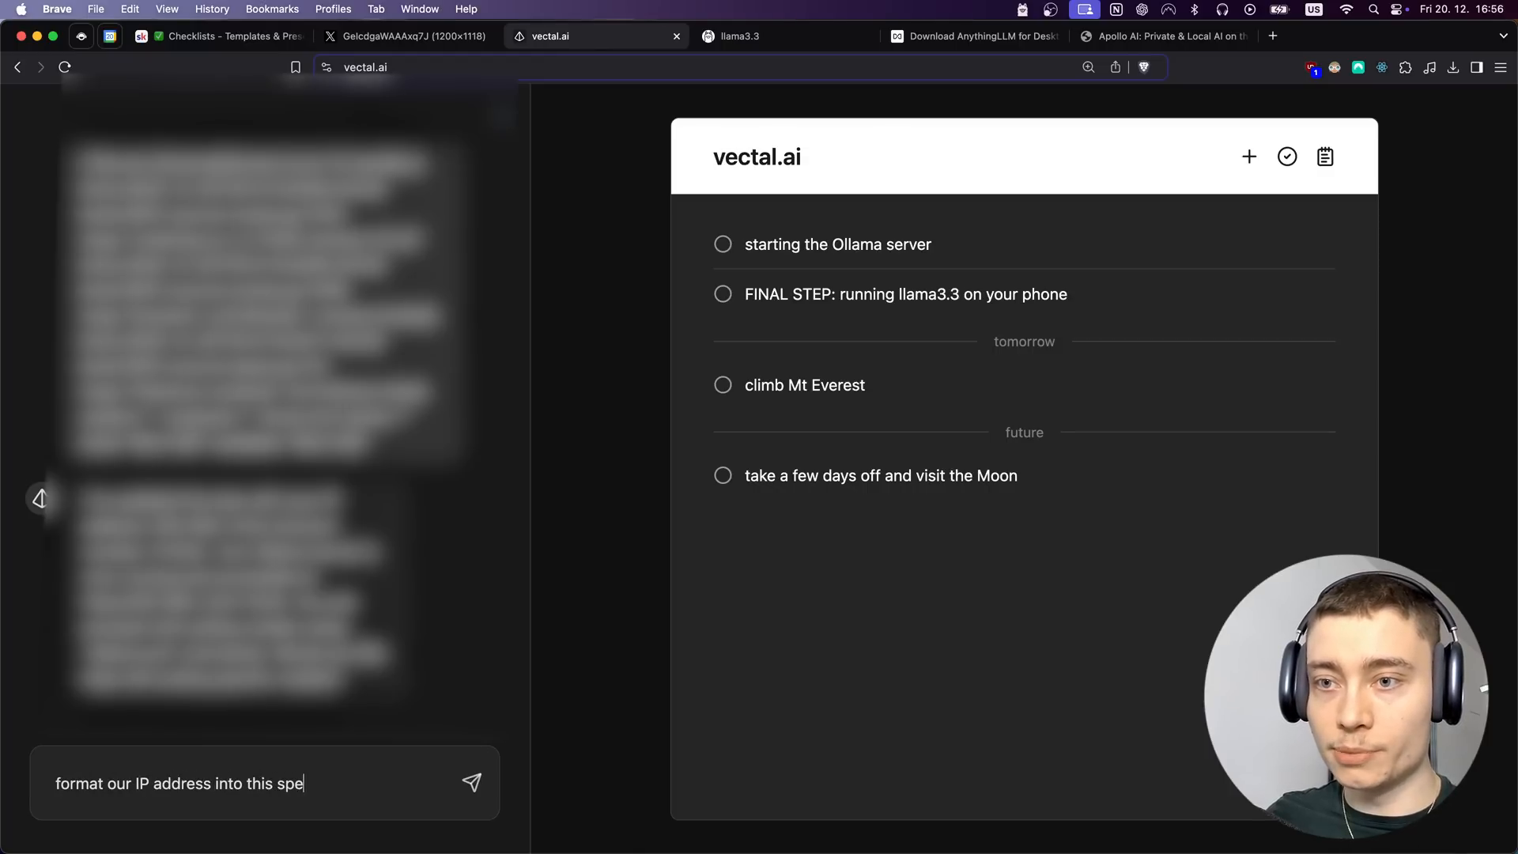
pyautogui.write('http://YOUR_MACBOOK_IP:11434/v1/chat/completions')
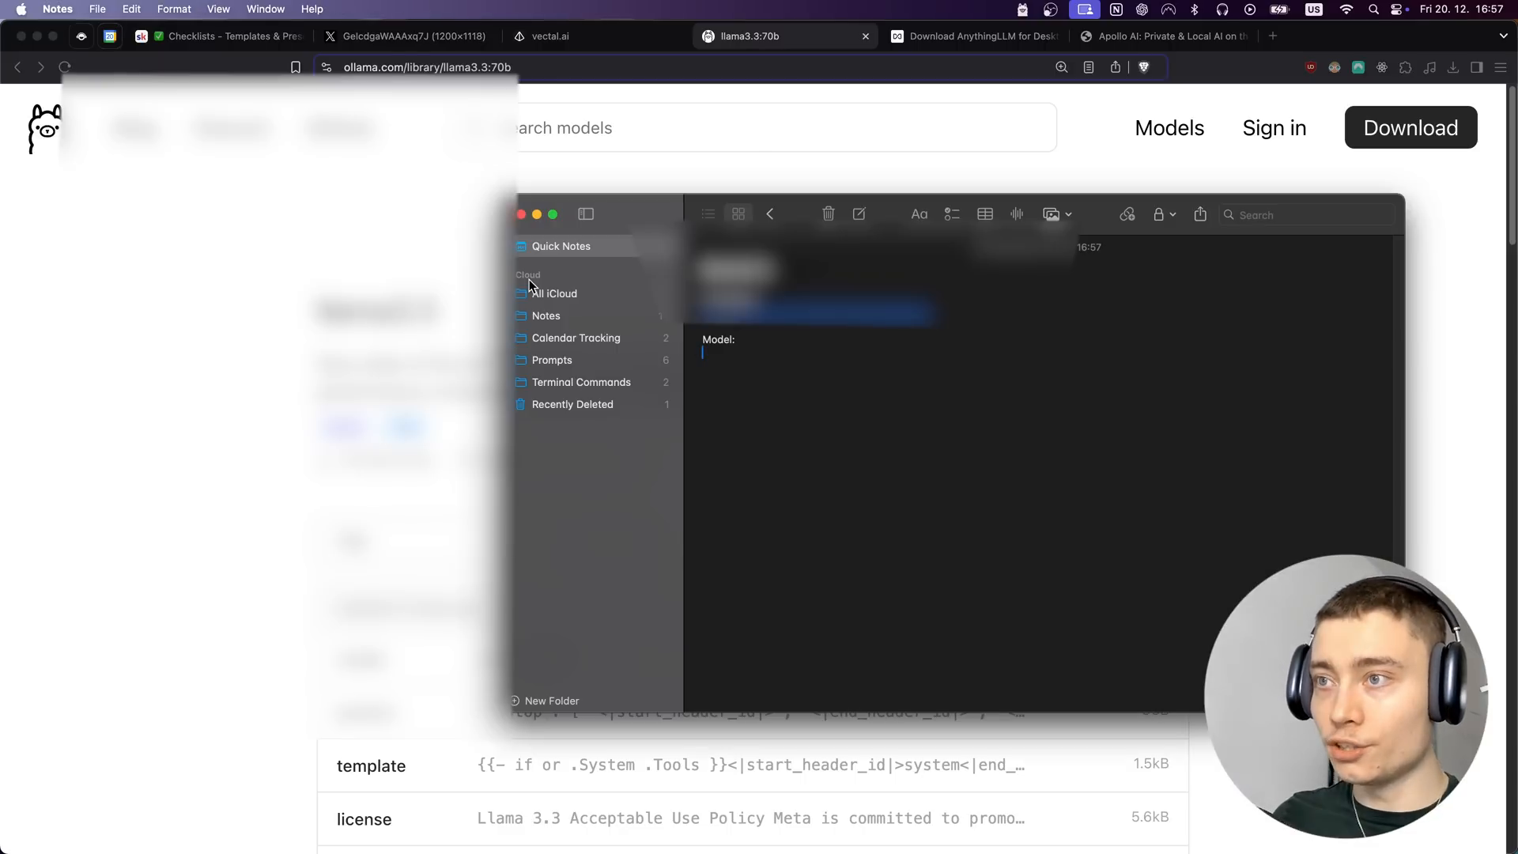
# - Note llama3.3:latest under Model in Quick Note and return to the mirrored iPhone
pyautogui.write('llama')
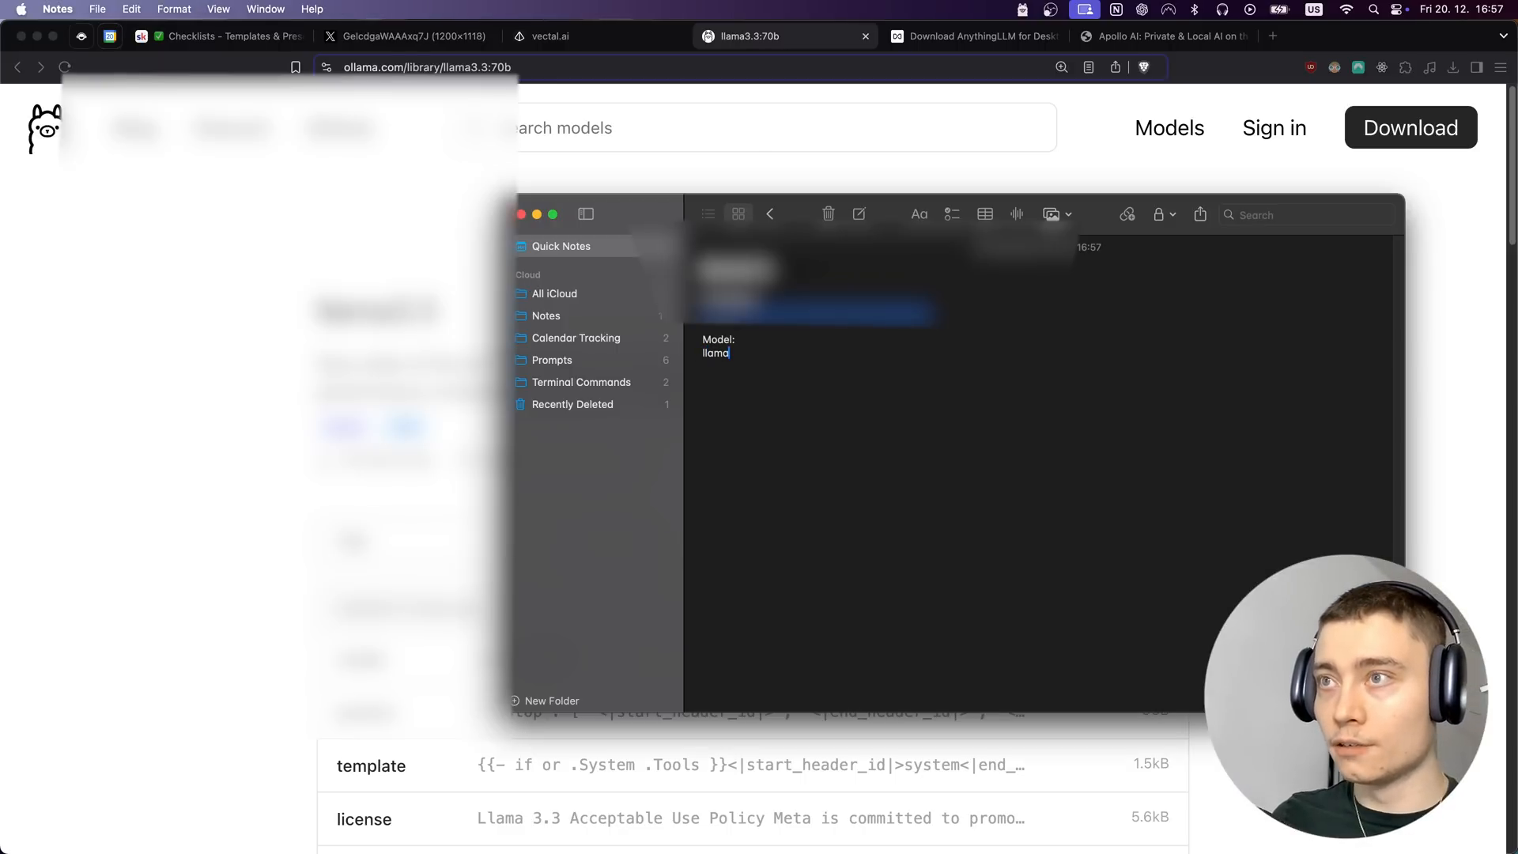
pyautogui.write('3.3:')
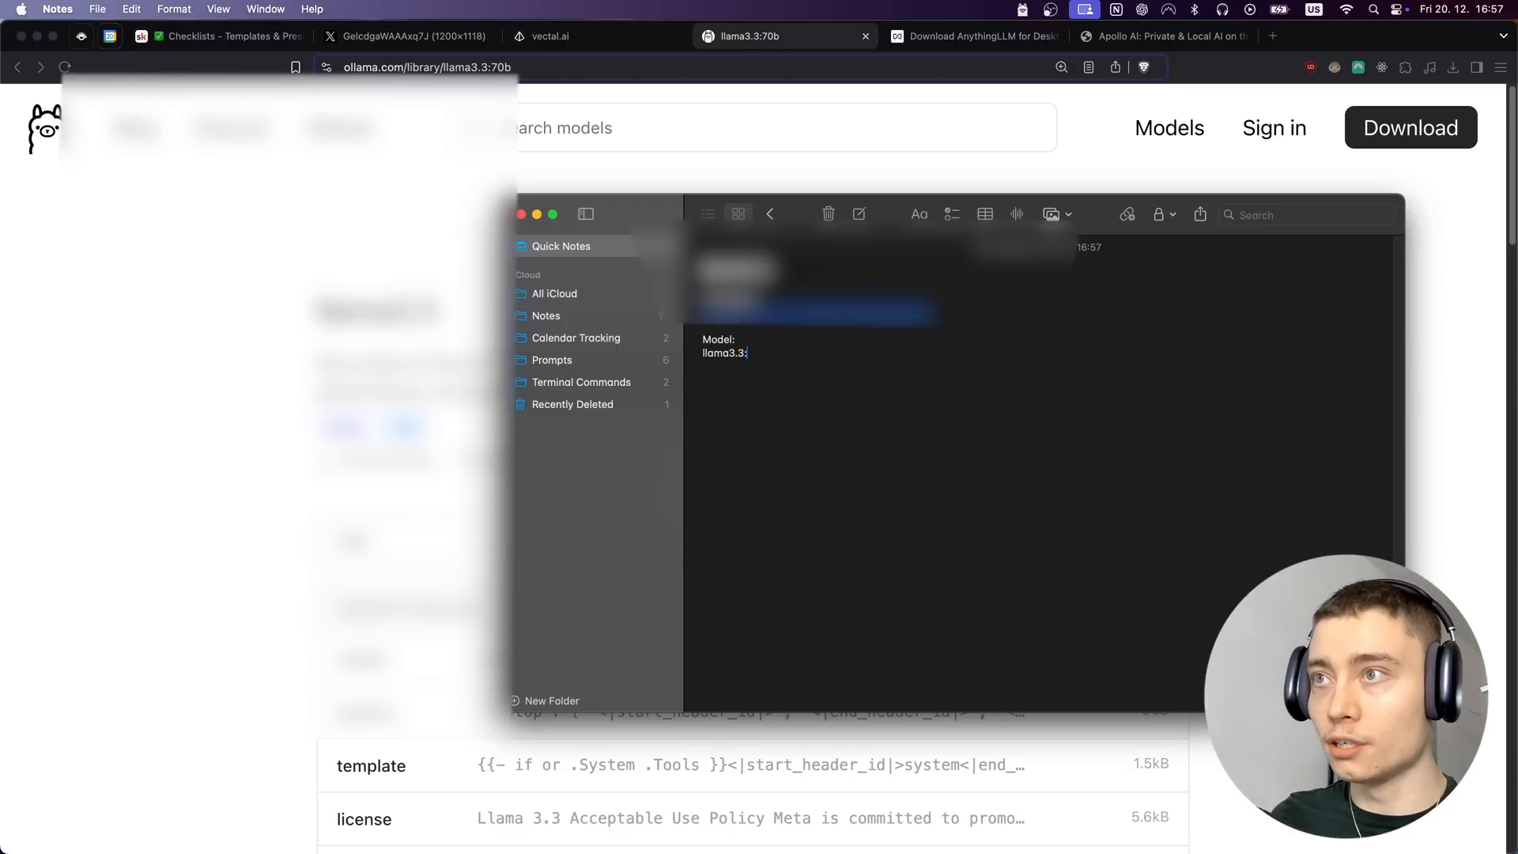
pyautogui.write('latest')
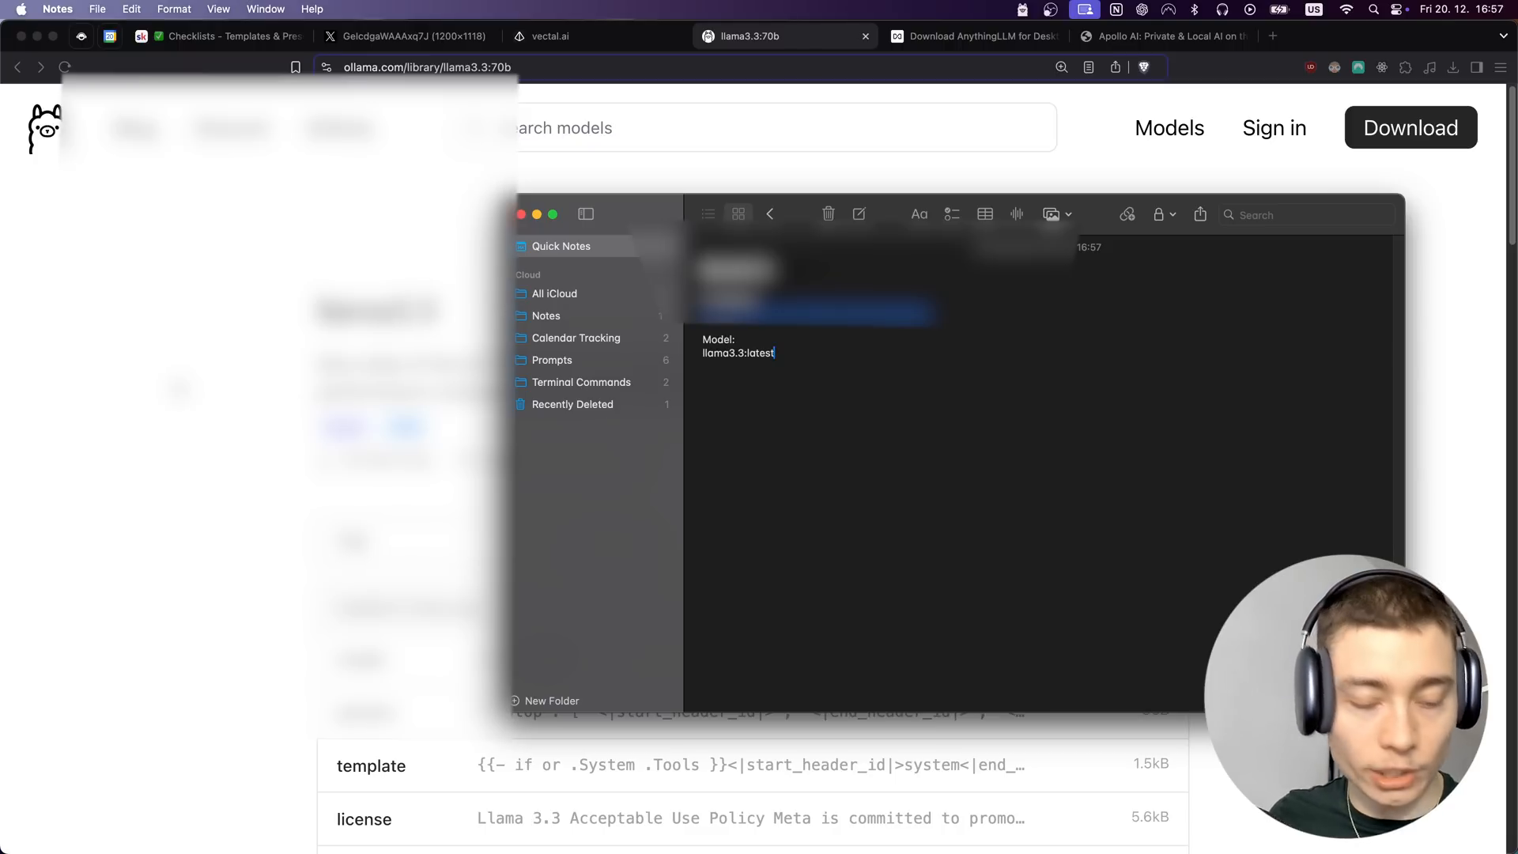
pyautogui.click(549, 35)
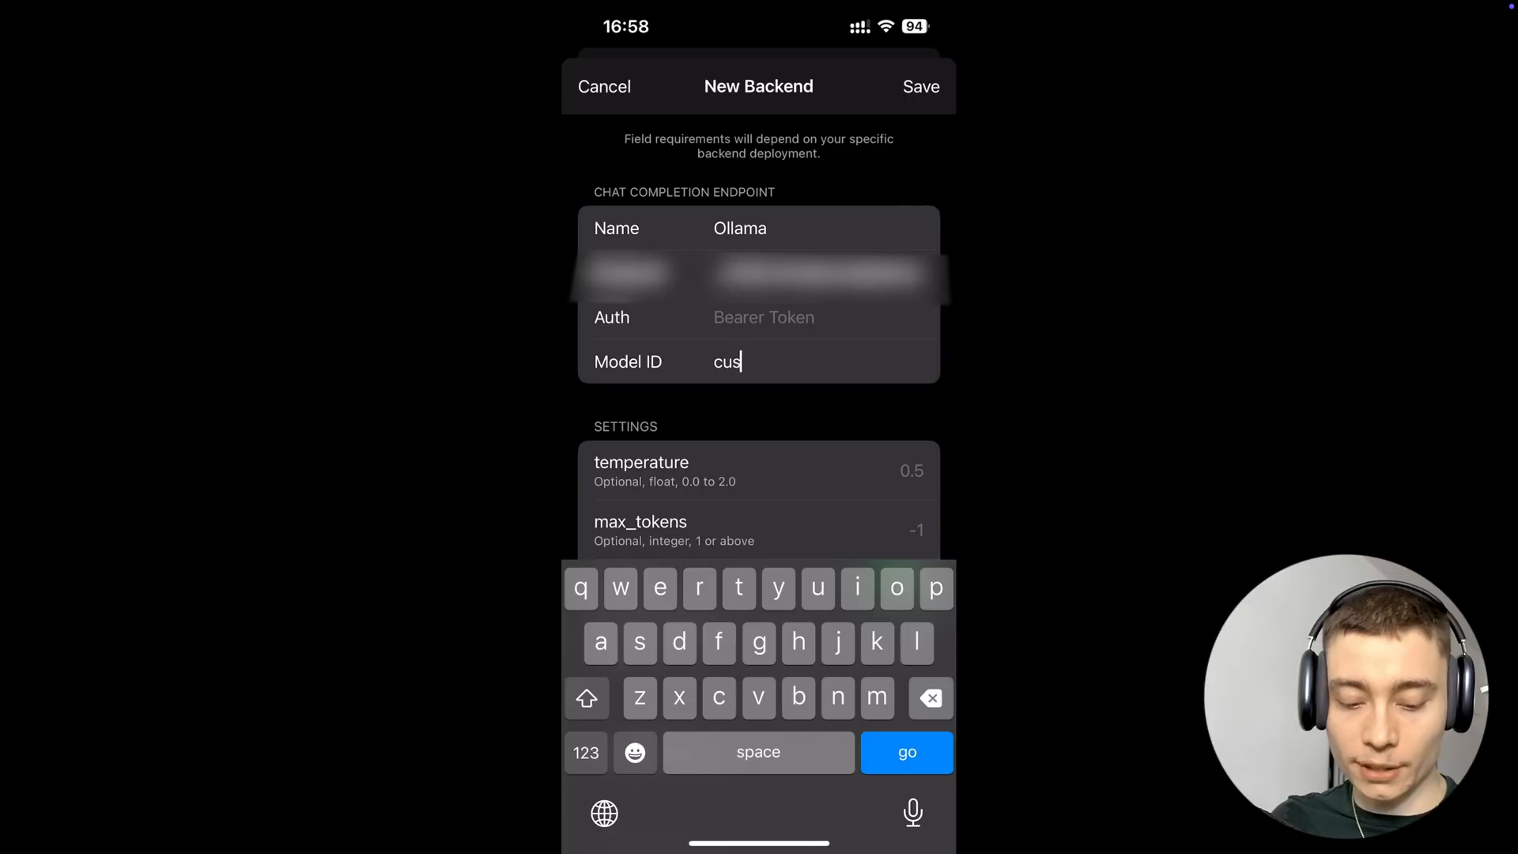
# - Replace the custom-backend Model ID with the llama3.3 model name
pyautogui.press('backspace')
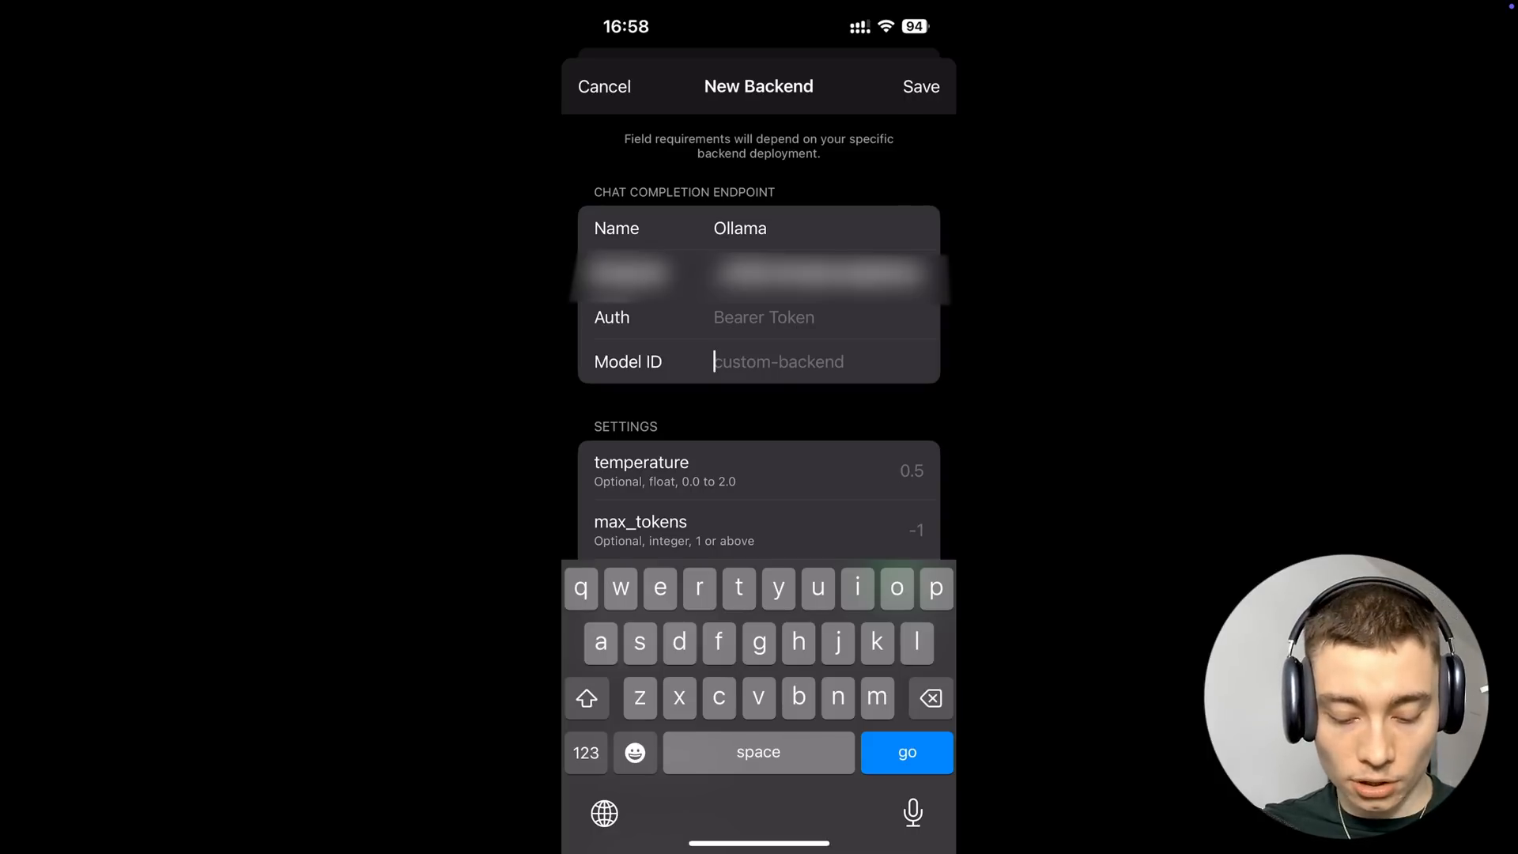
pyautogui.write('llama3.')
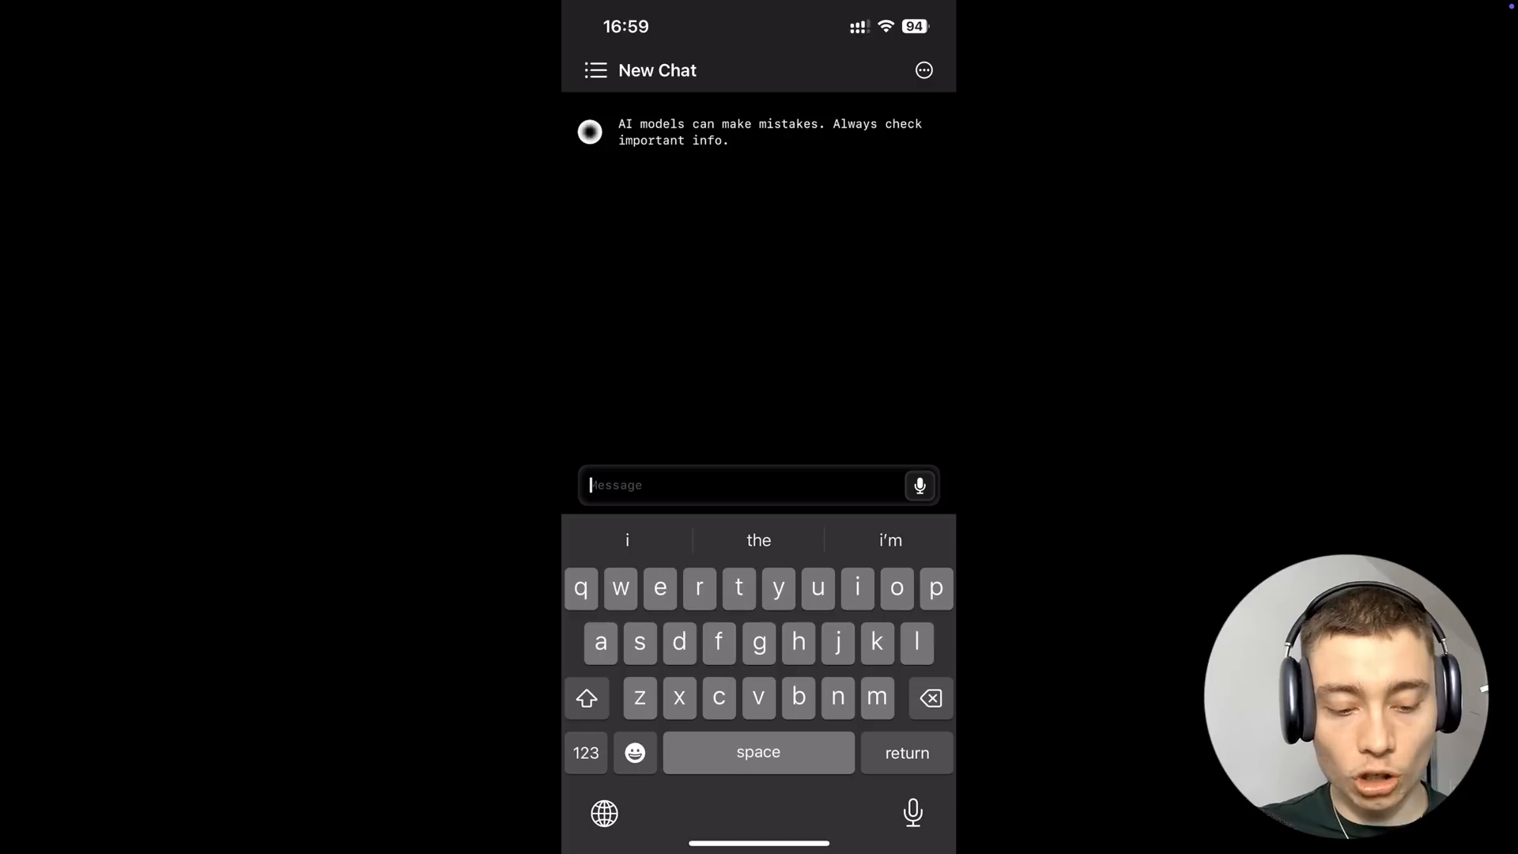
# - Send a test message, dismiss the no-model error, and select Ollama in the model picker
pyautogui.click(922, 69)
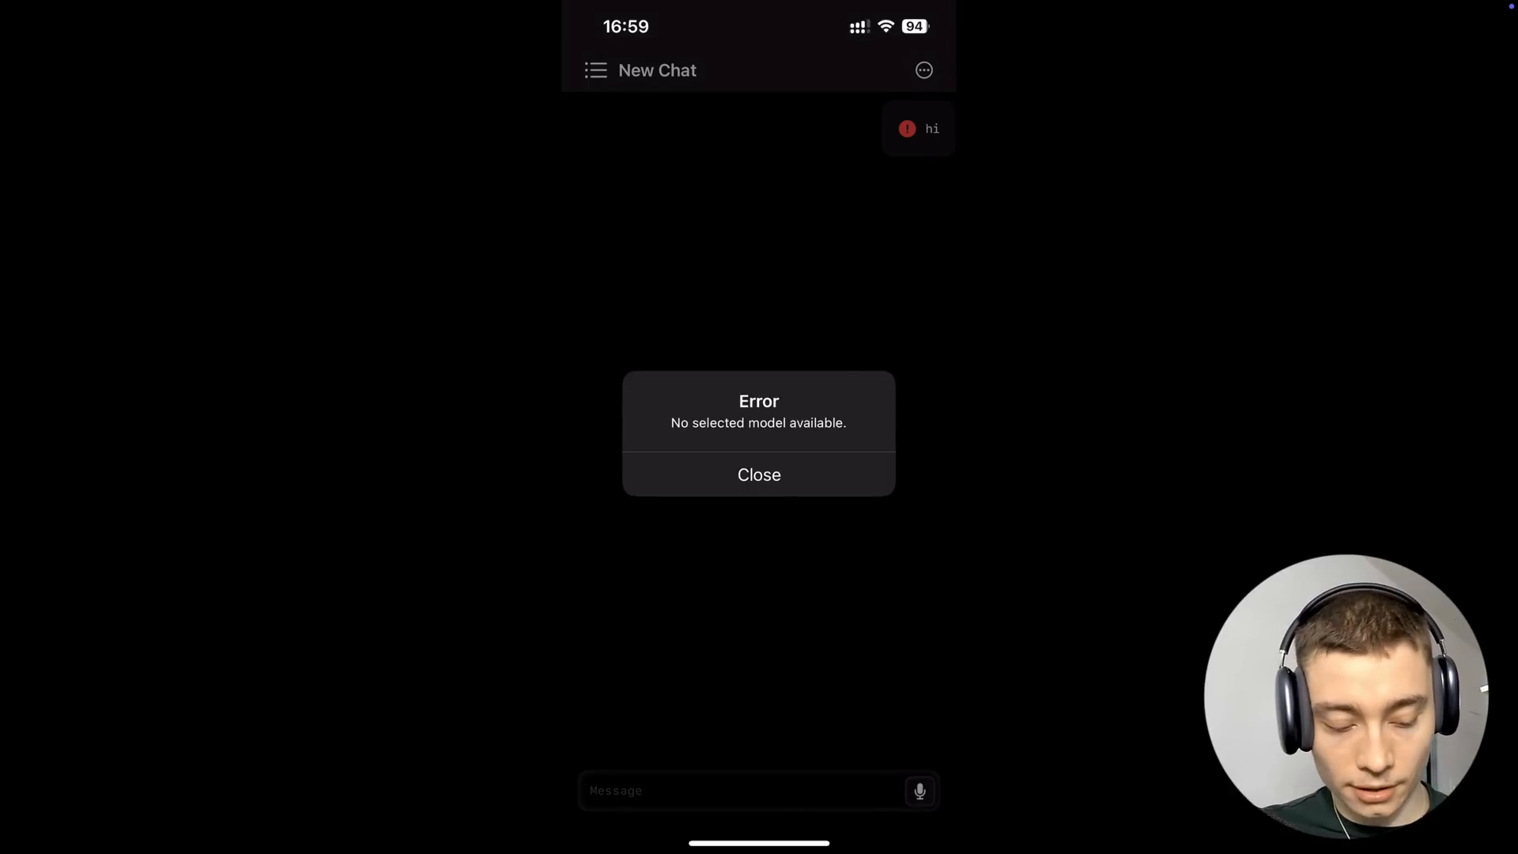
pyautogui.click(759, 474)
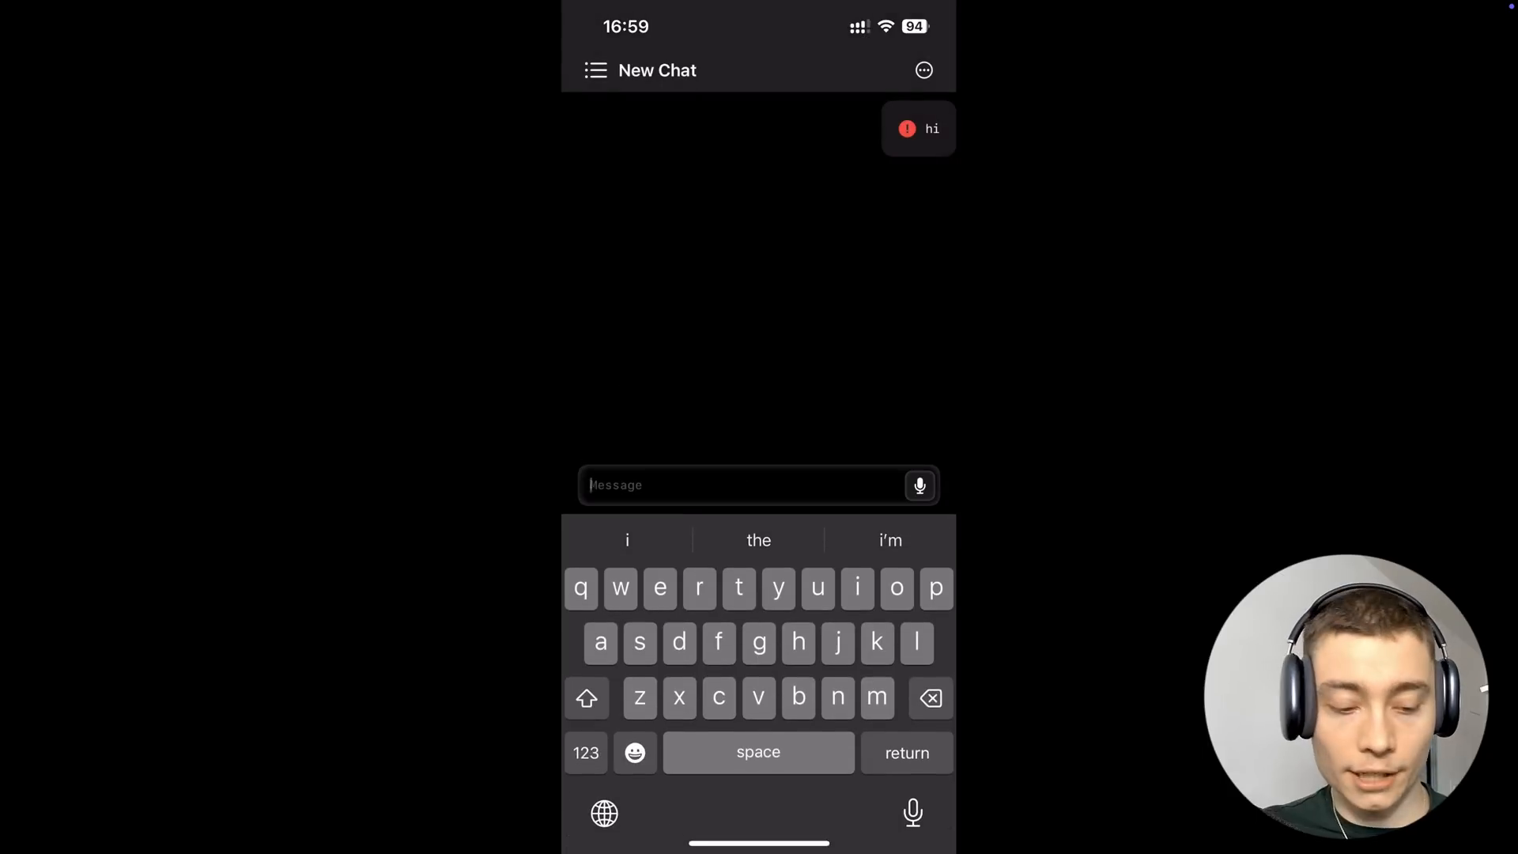
pyautogui.click(923, 70)
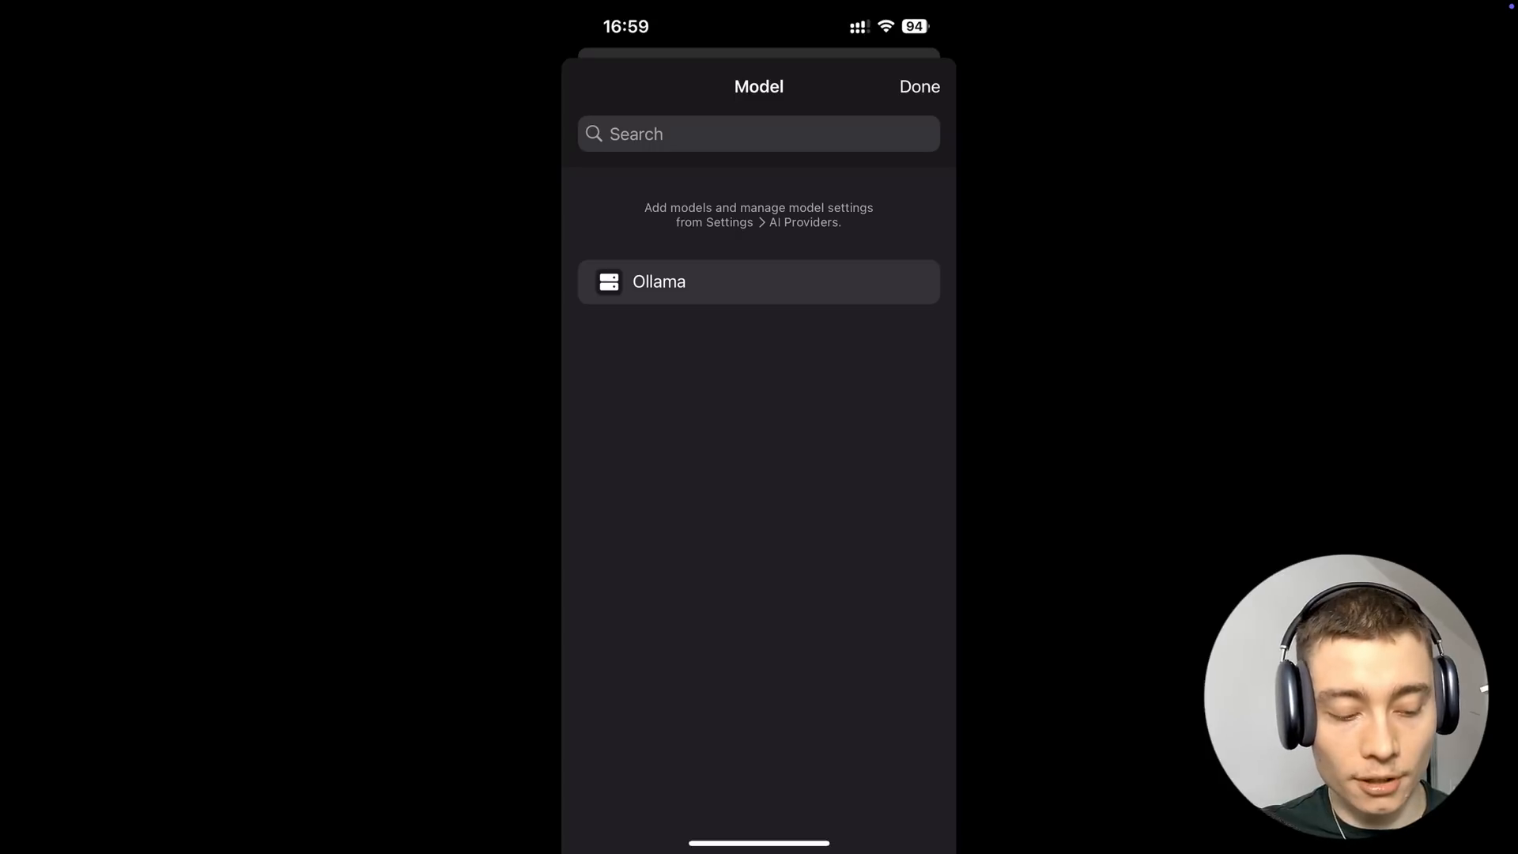
pyautogui.click(758, 281)
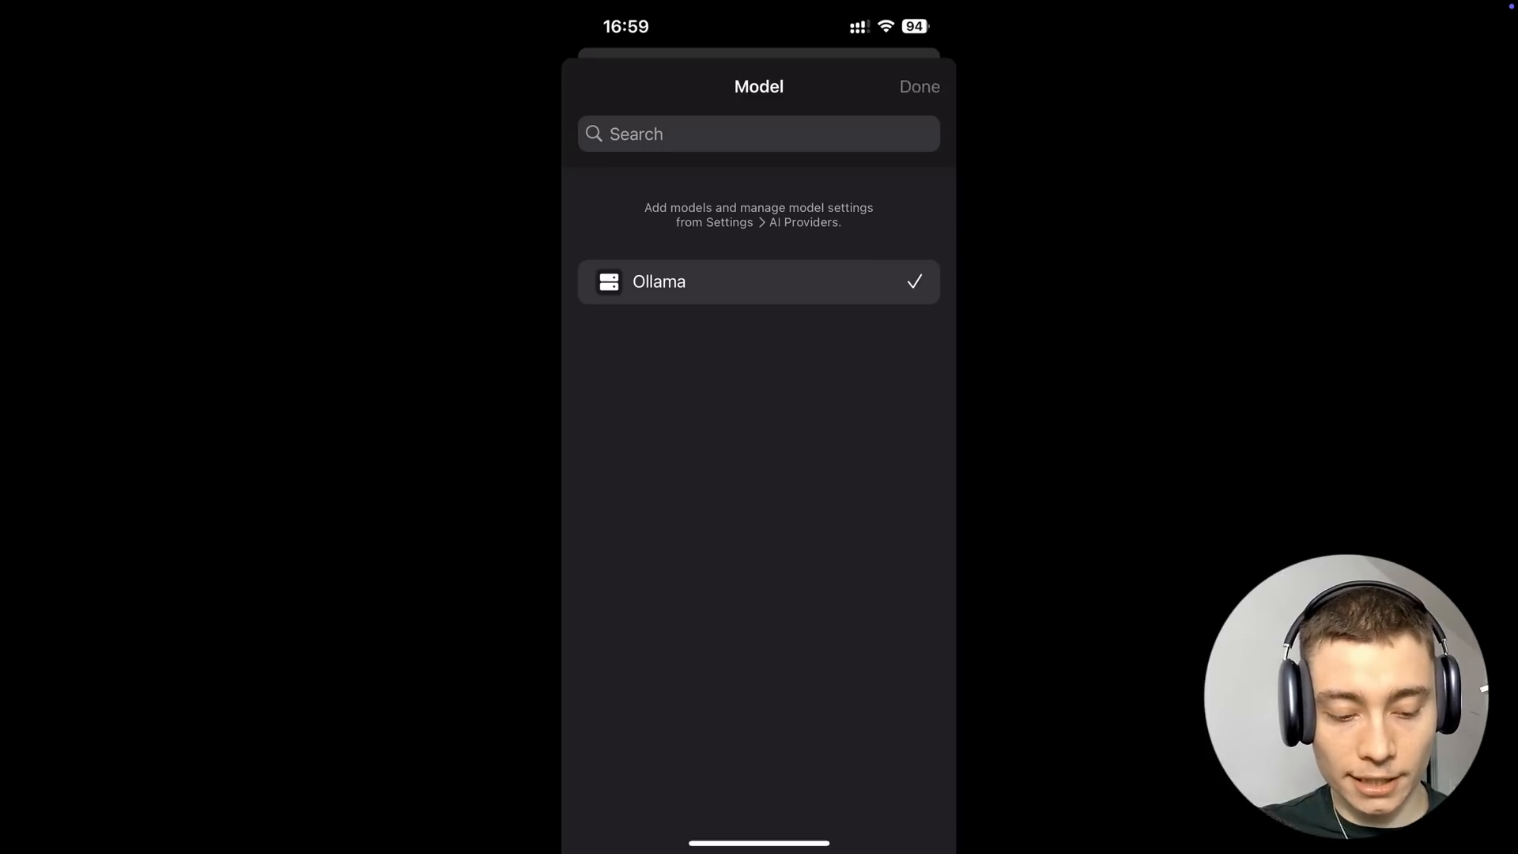
pyautogui.click(919, 86)
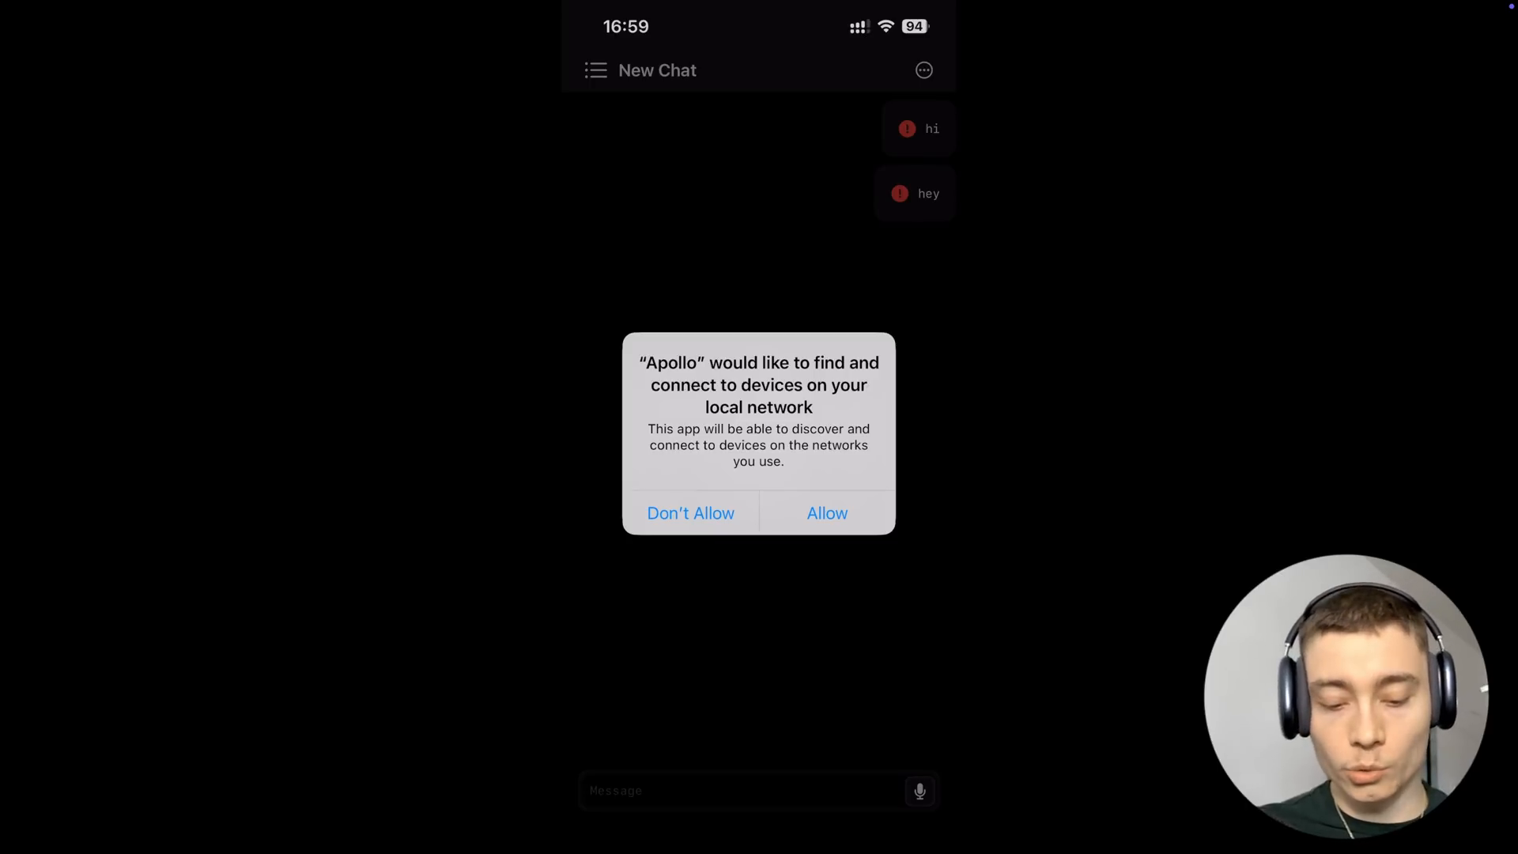
# - Allow Apollo local network access and dismiss the offline connection error
pyautogui.click(827, 513)
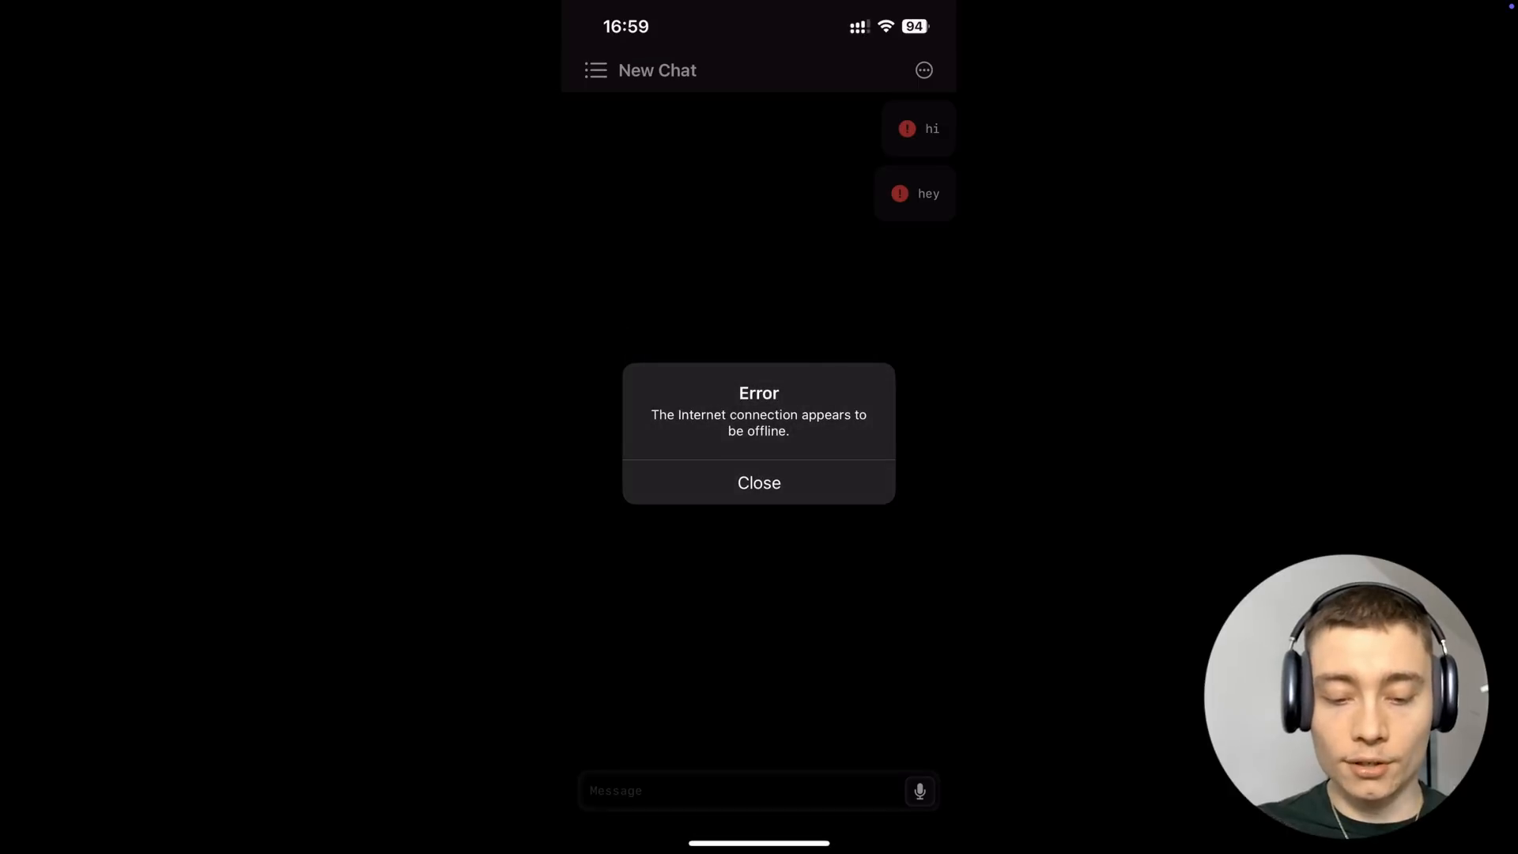
pyautogui.click(759, 483)
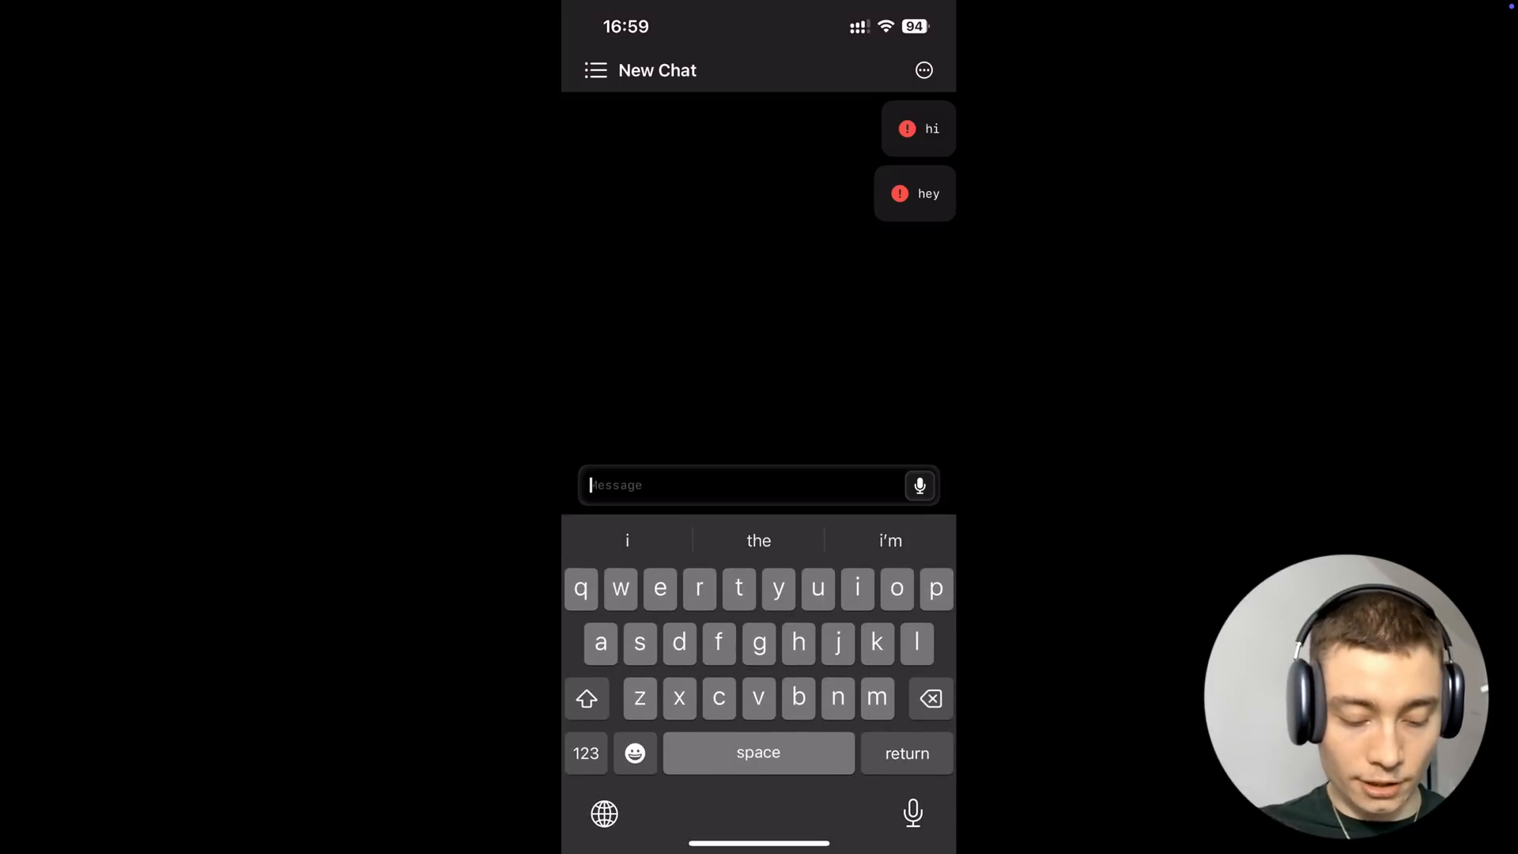
# - Send hello to get the Ollama reply, begin a follow-up, and select 'vectal' in the heading
pyautogui.press('return')
pyautogui.write('concince t')
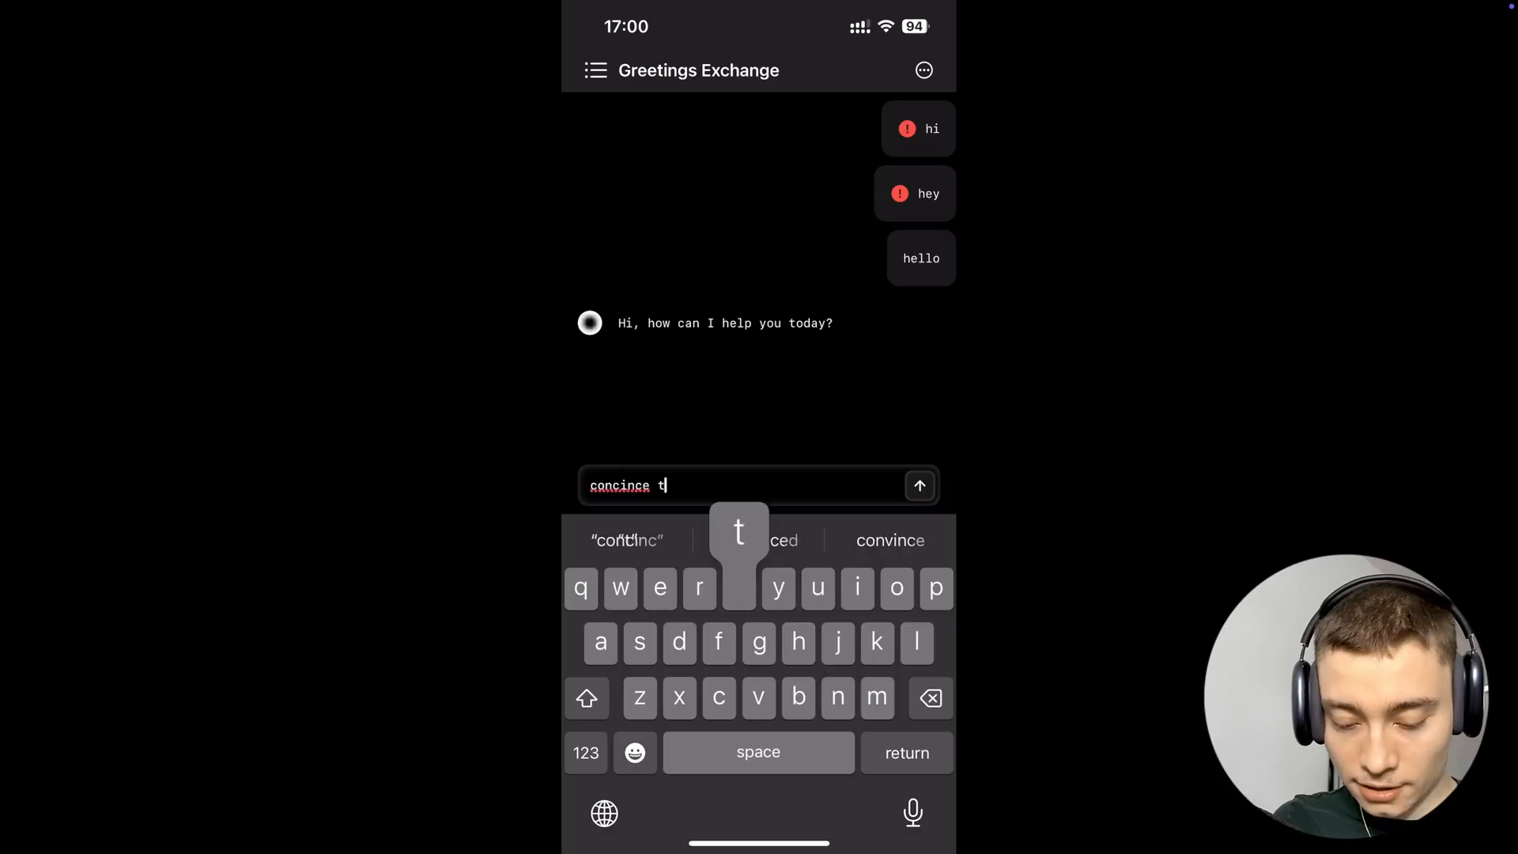
pyautogui.write('he people eatchi')
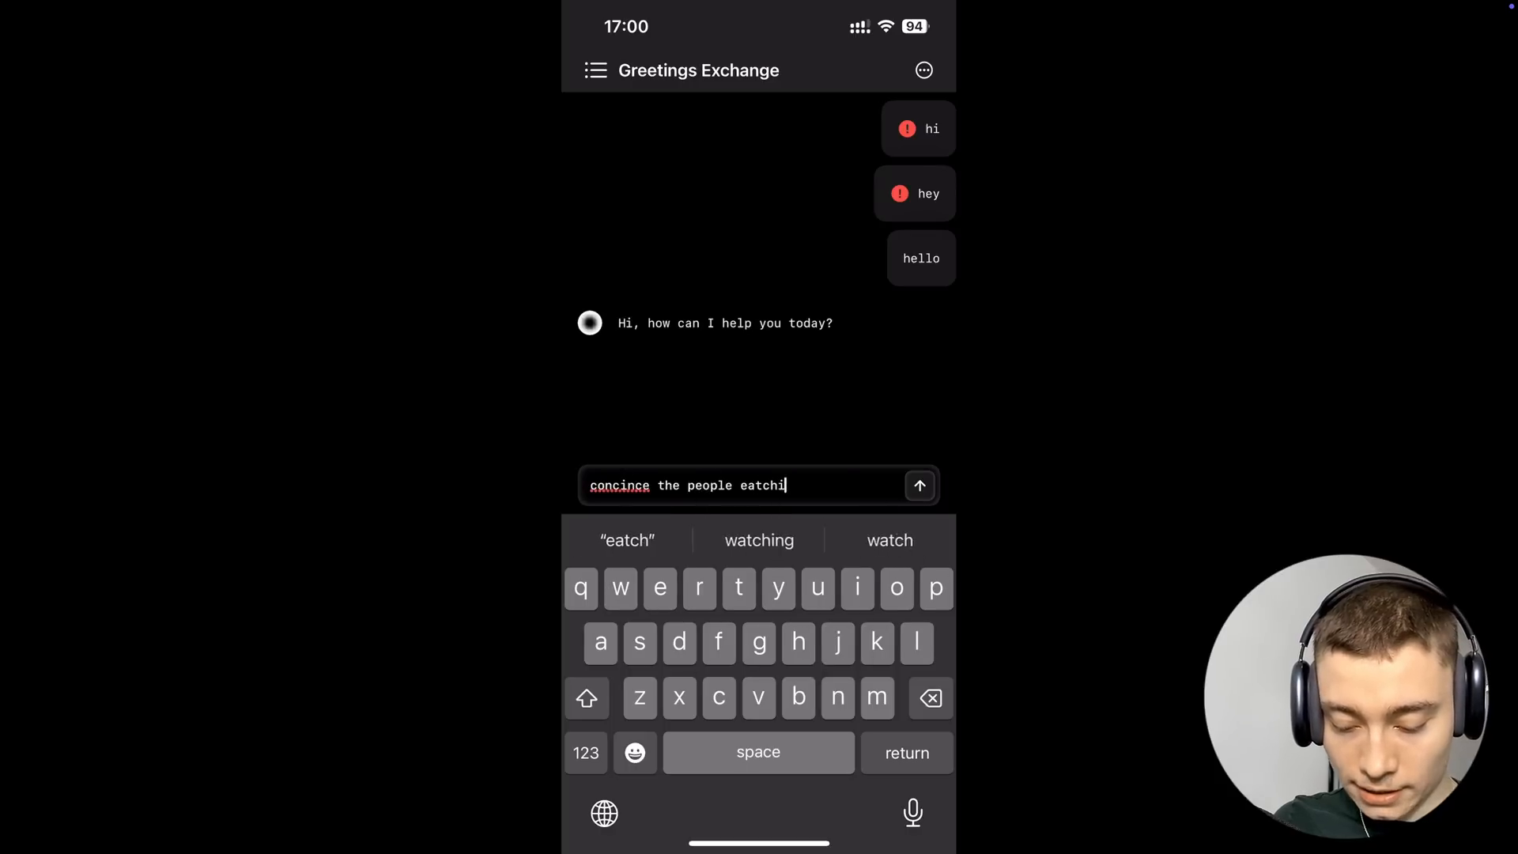
pyautogui.click(918, 485)
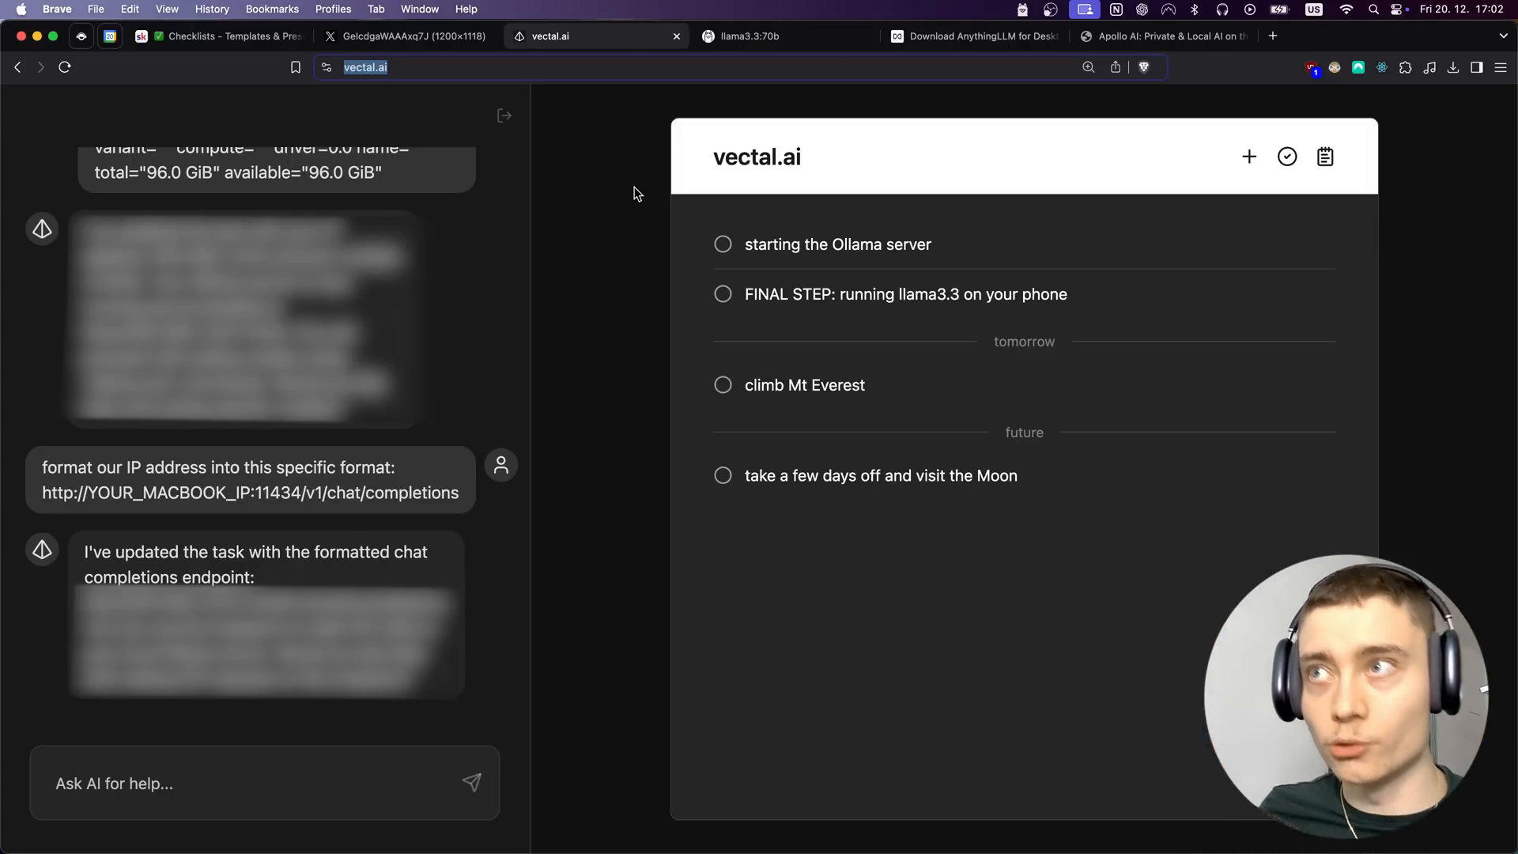
pyautogui.doubleClick(741, 157)
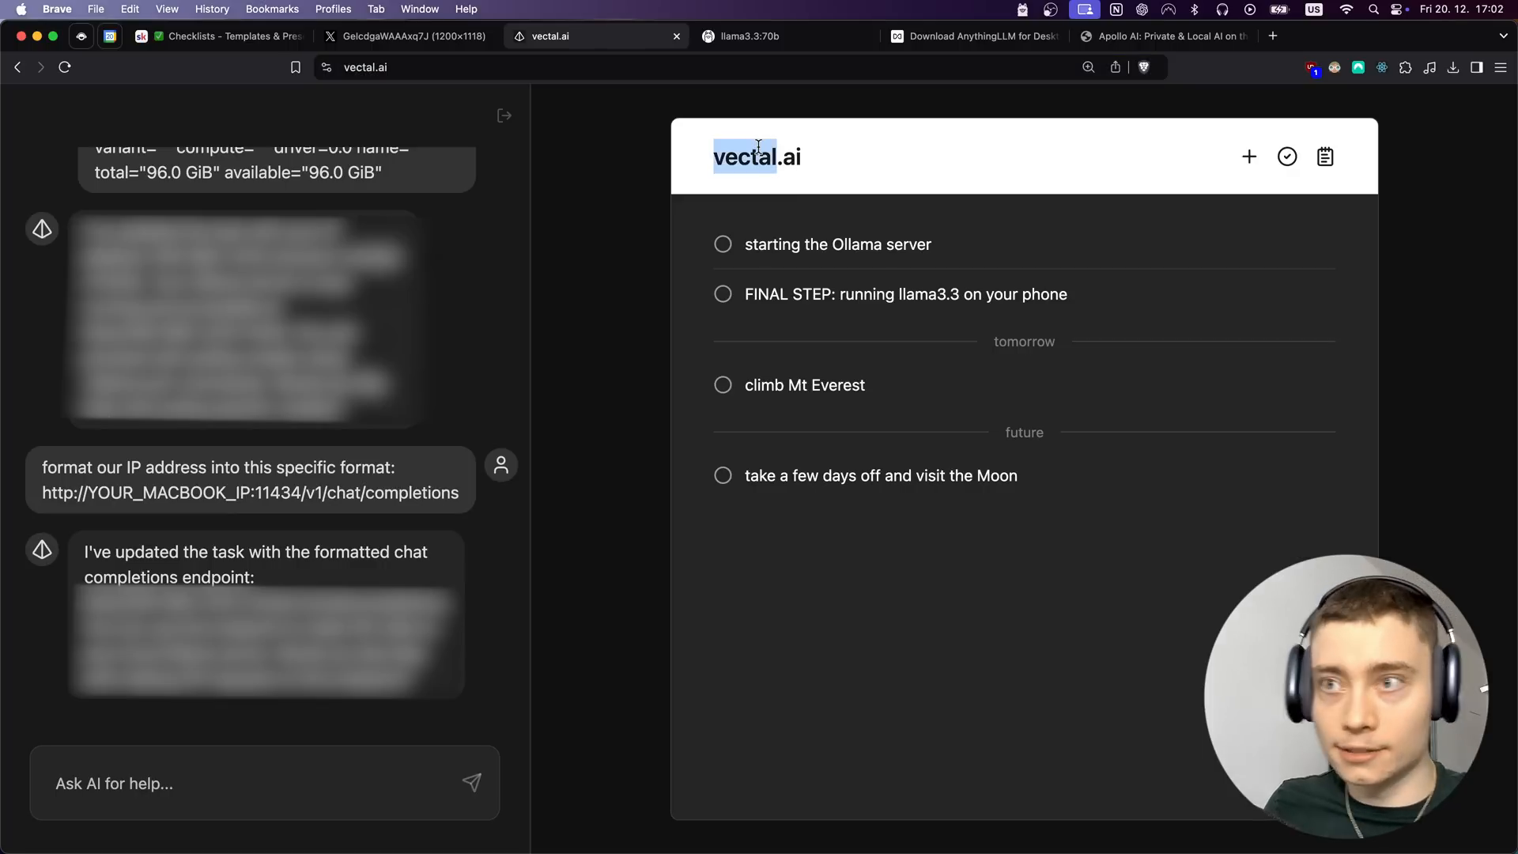